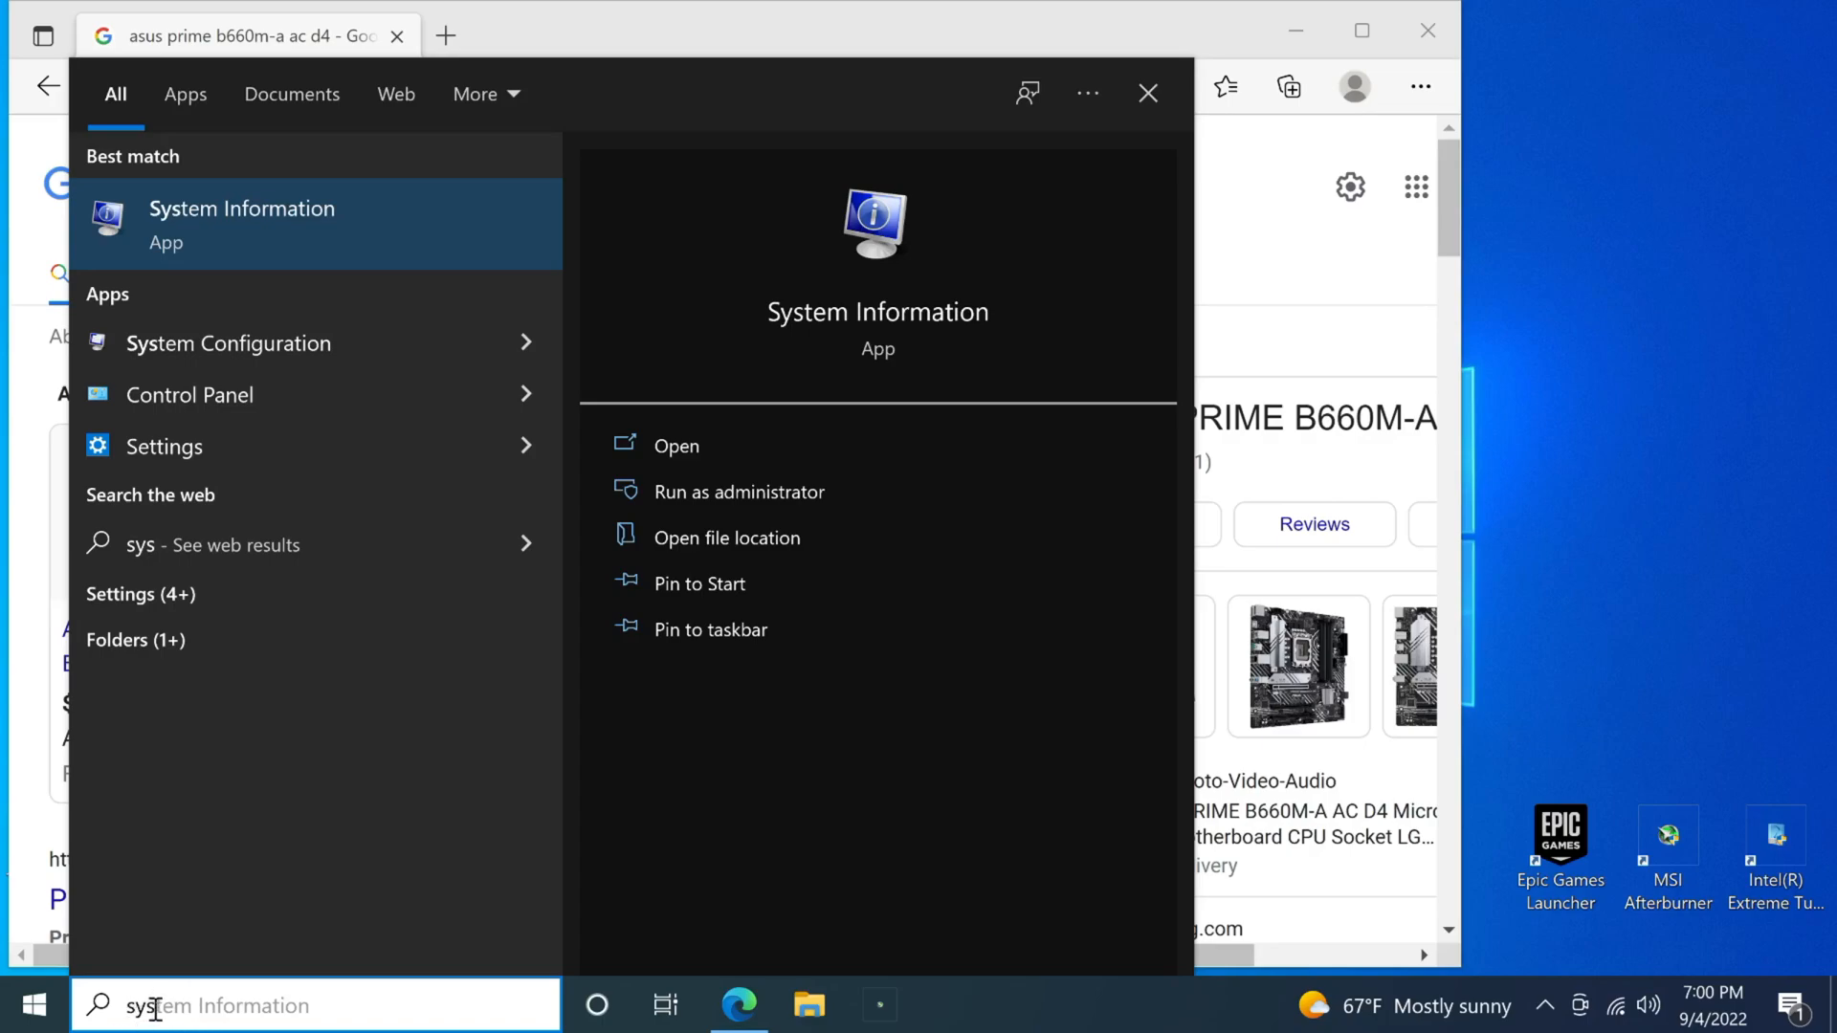
mouse_move(272, 1010)
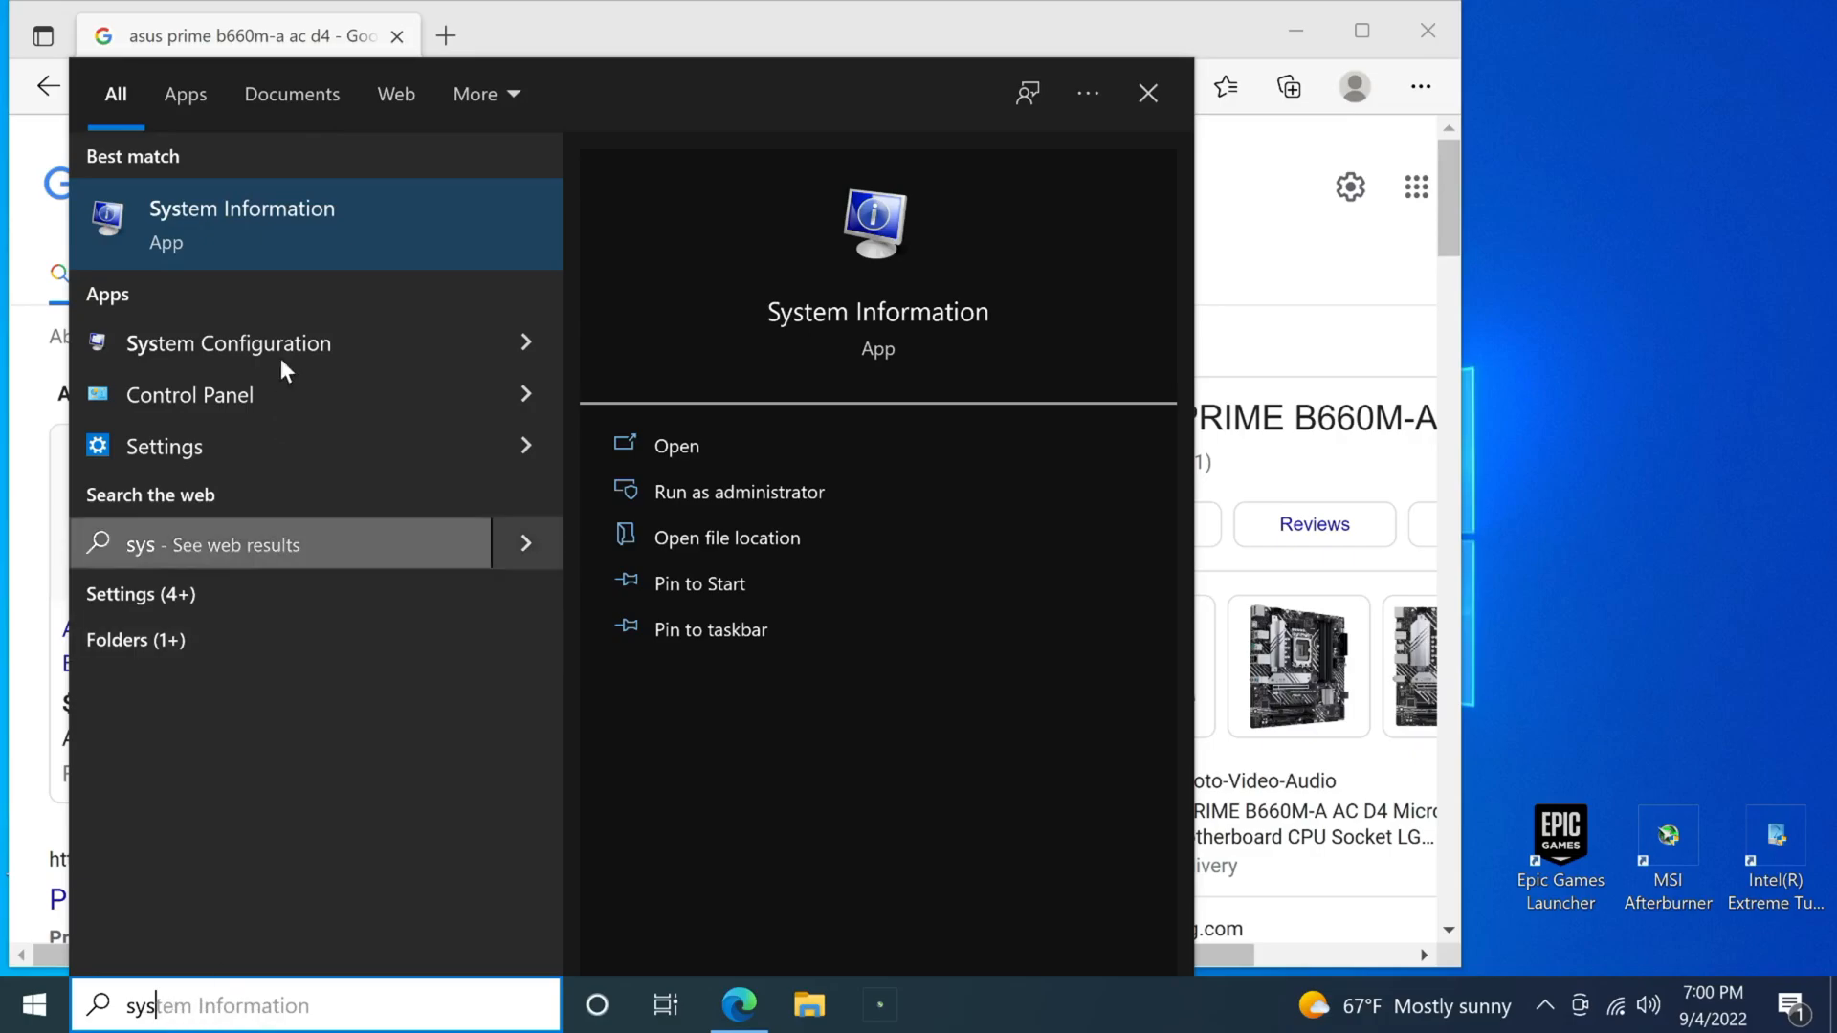
- Launch System Information from the search results to check the current BIOS version (1009)
left_click(678, 445)
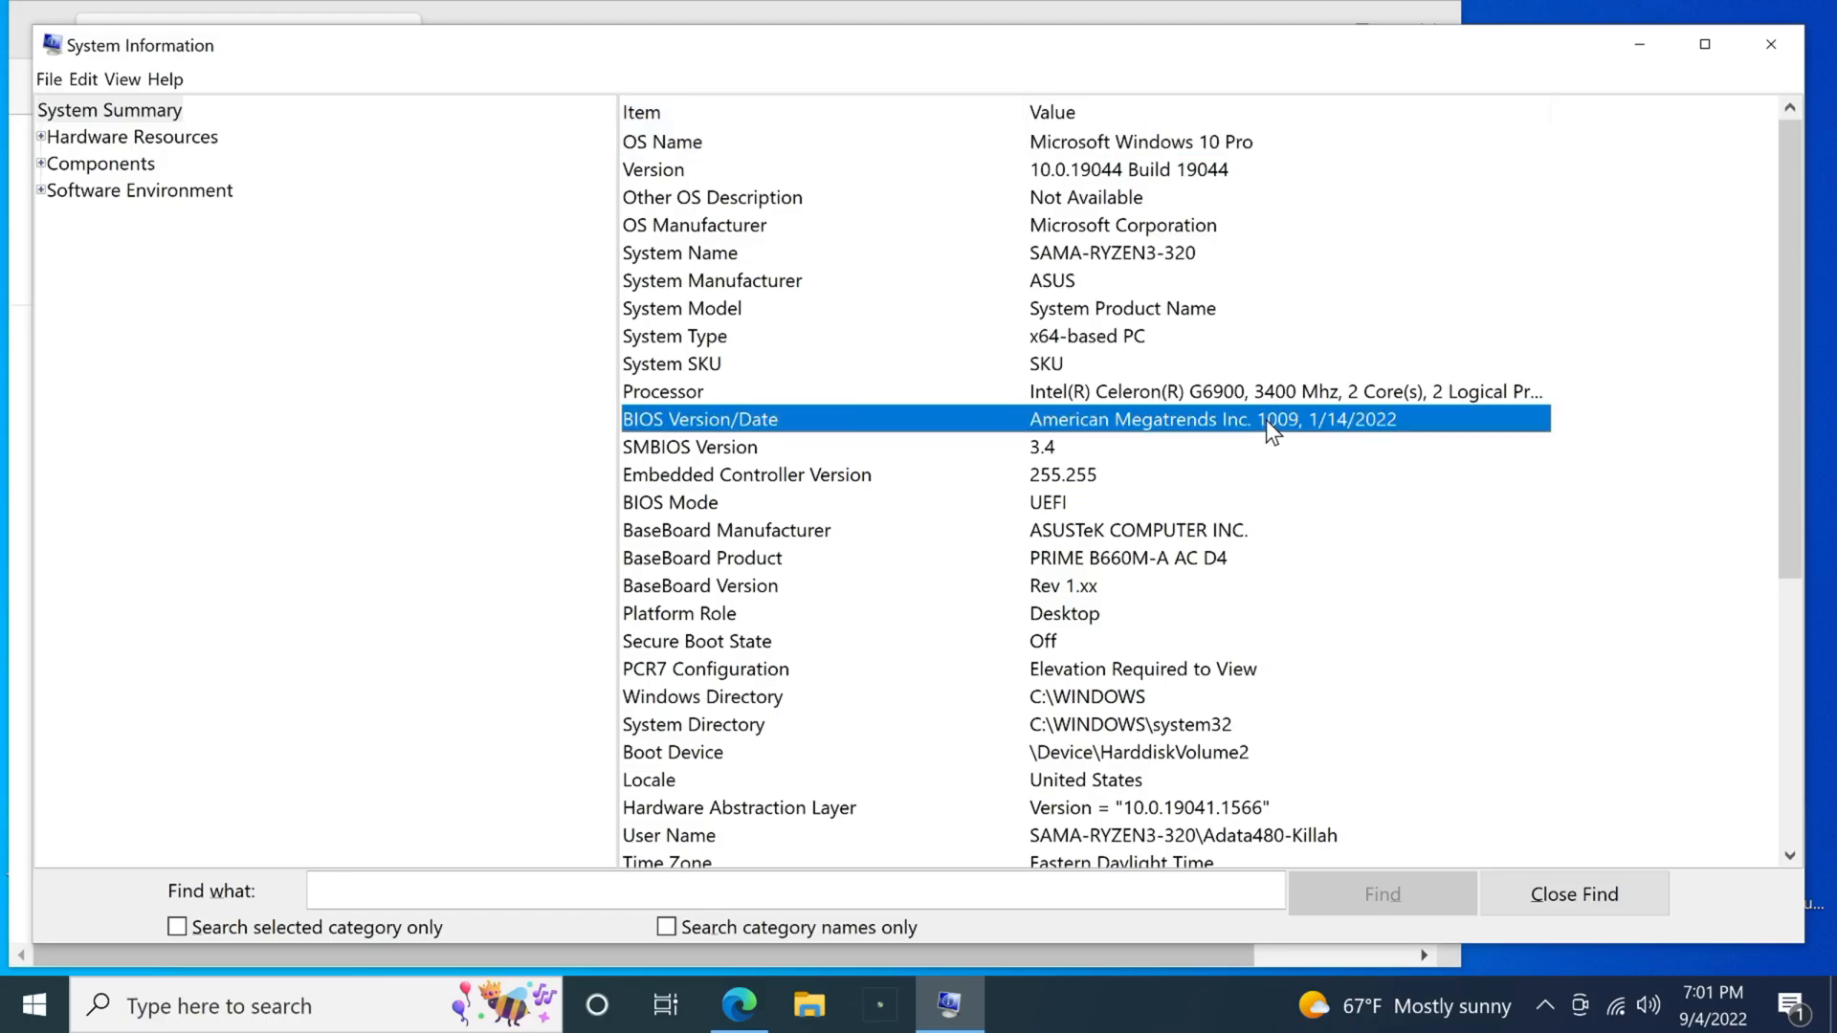
mouse_move(1283, 442)
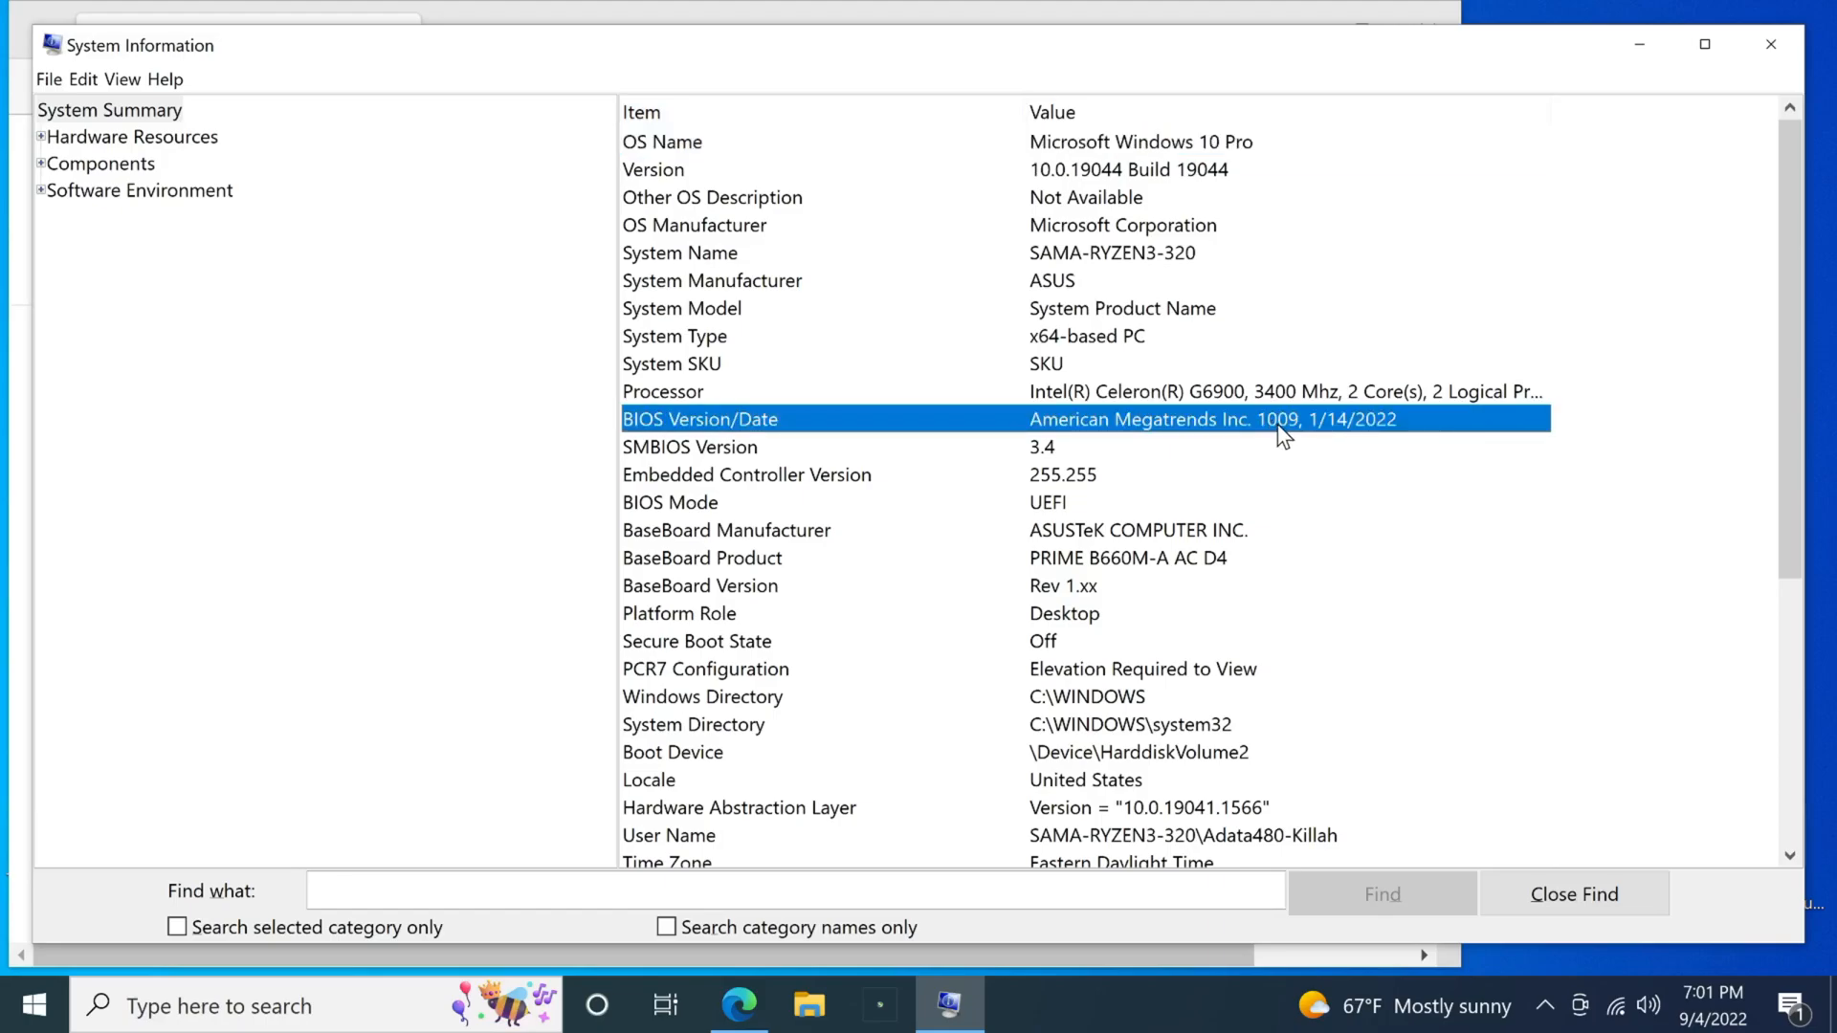
mouse_move(1320, 458)
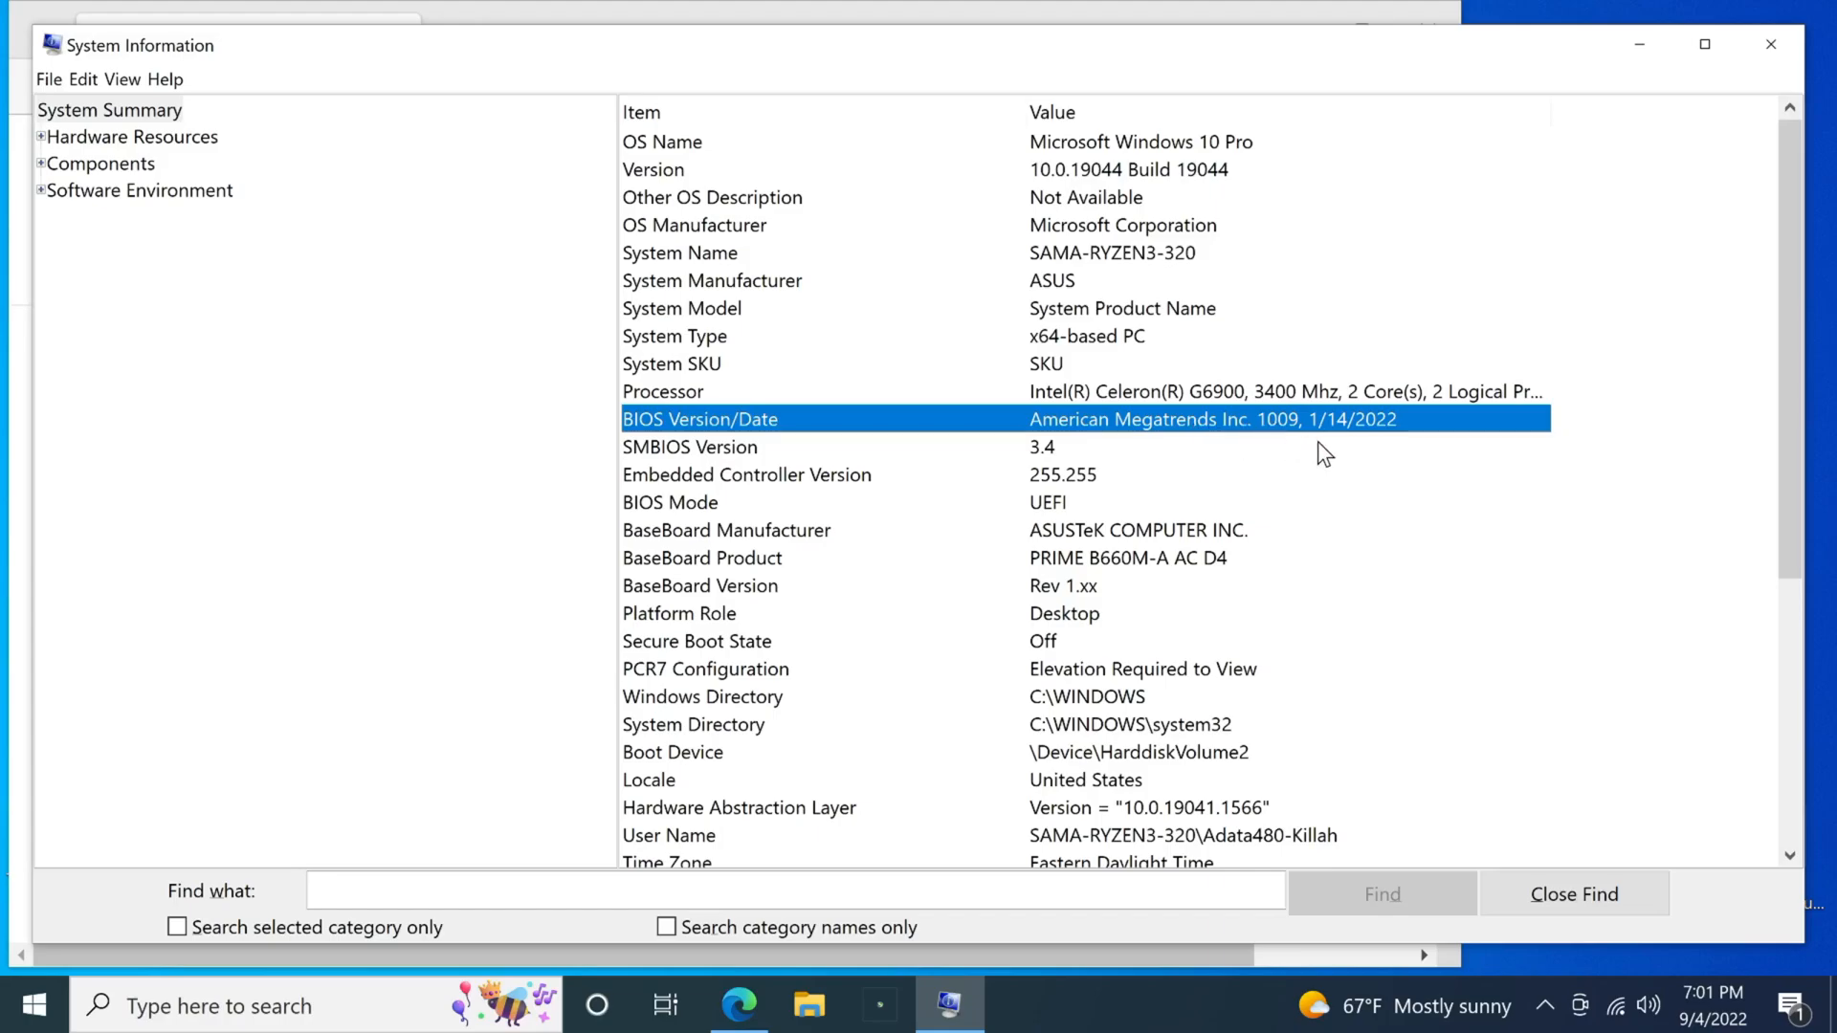
mouse_move(1278, 444)
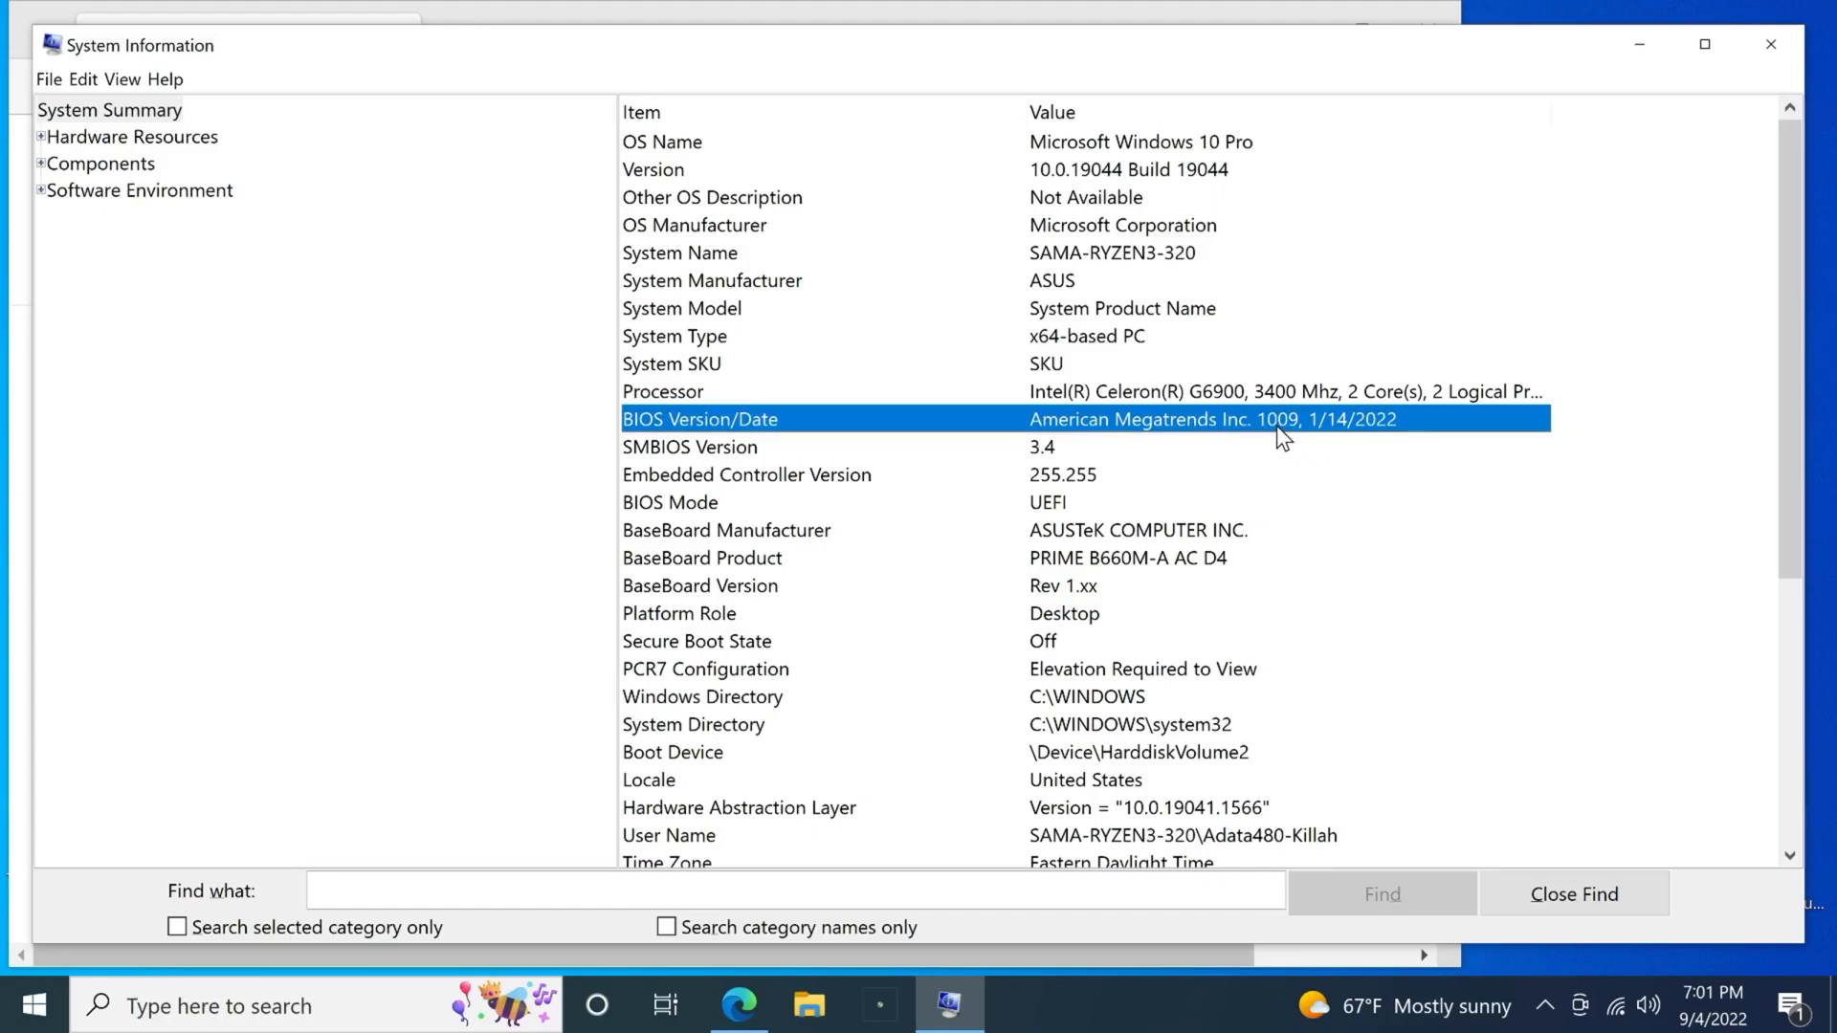
mouse_move(1354, 467)
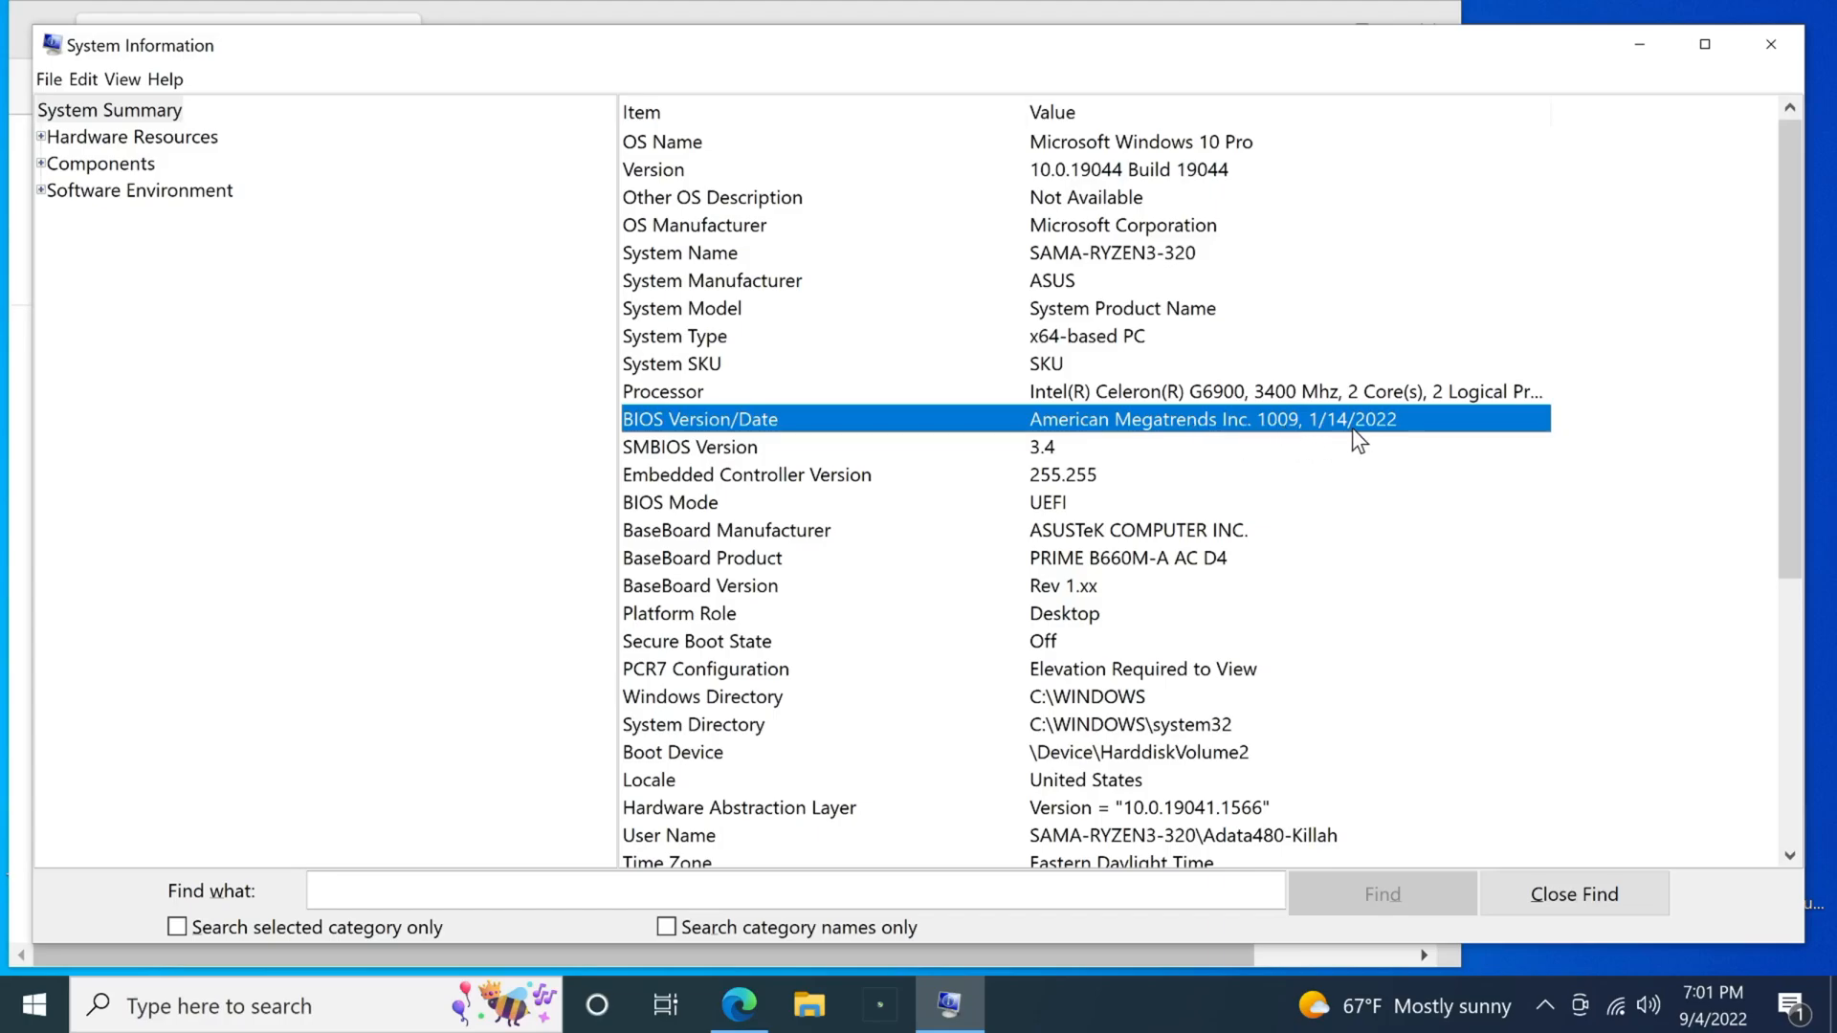
mouse_move(1337, 436)
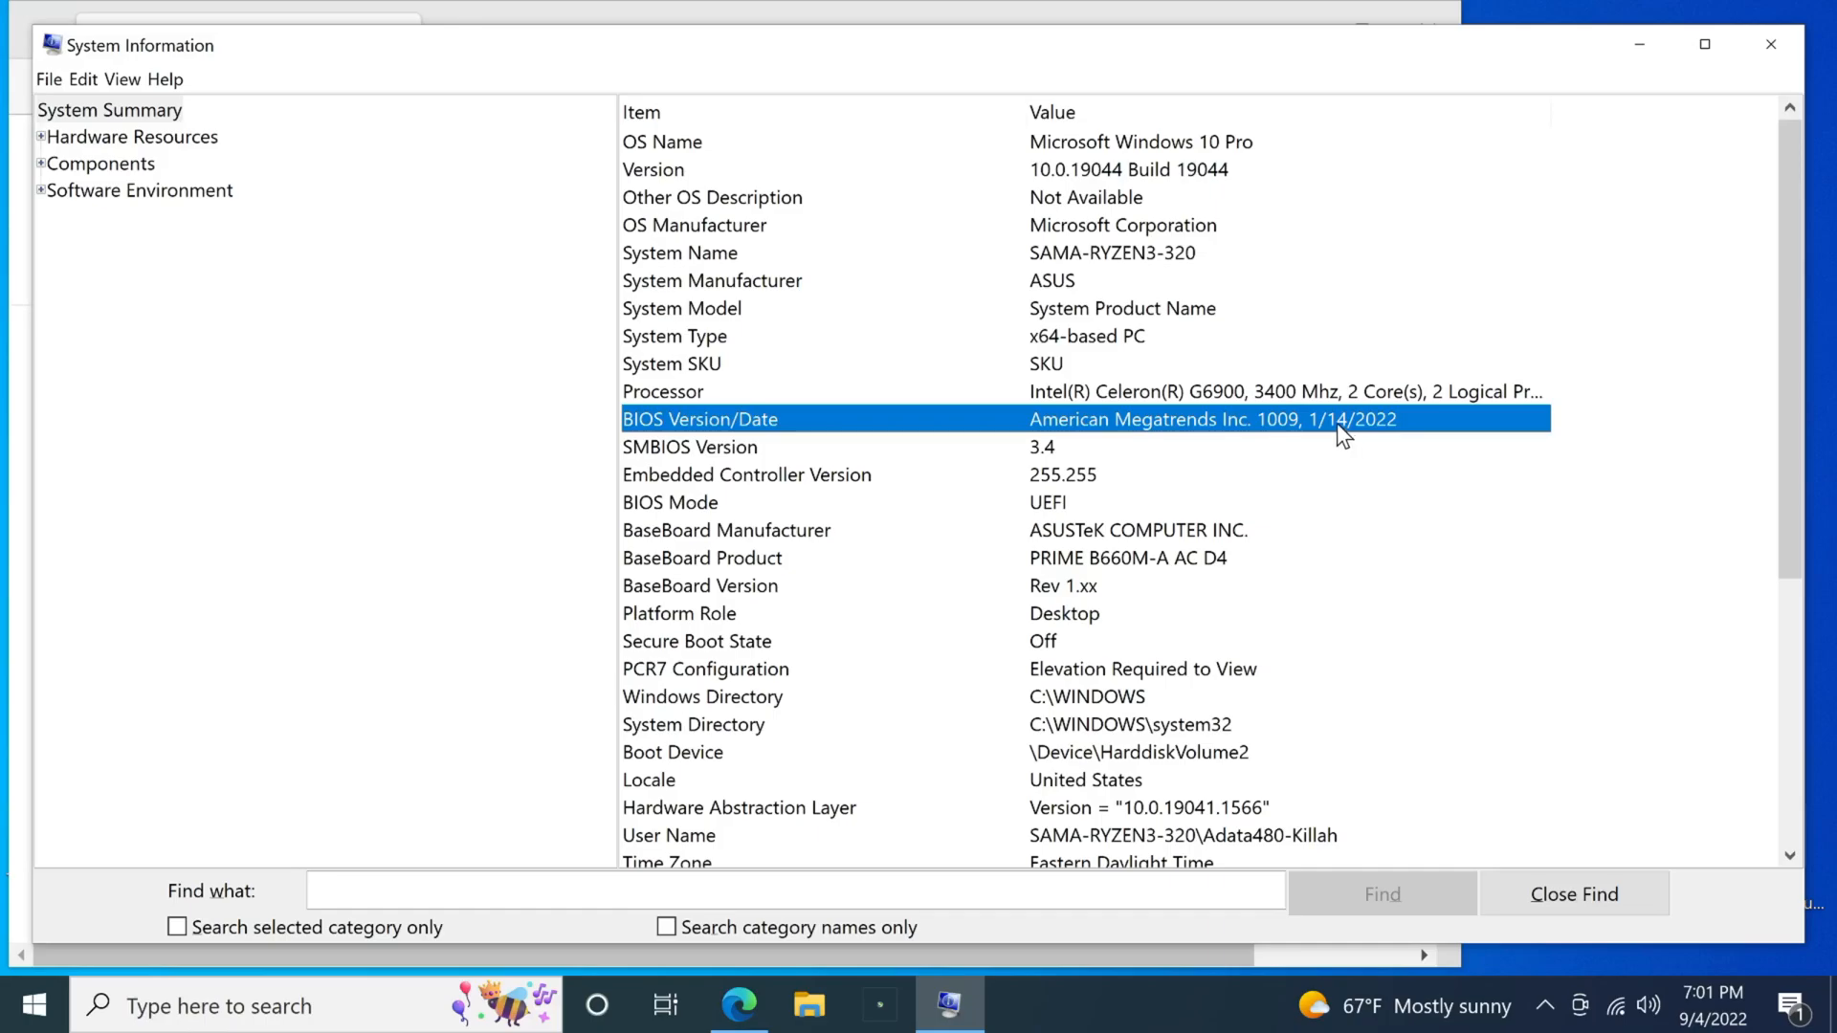
mouse_move(1712, 890)
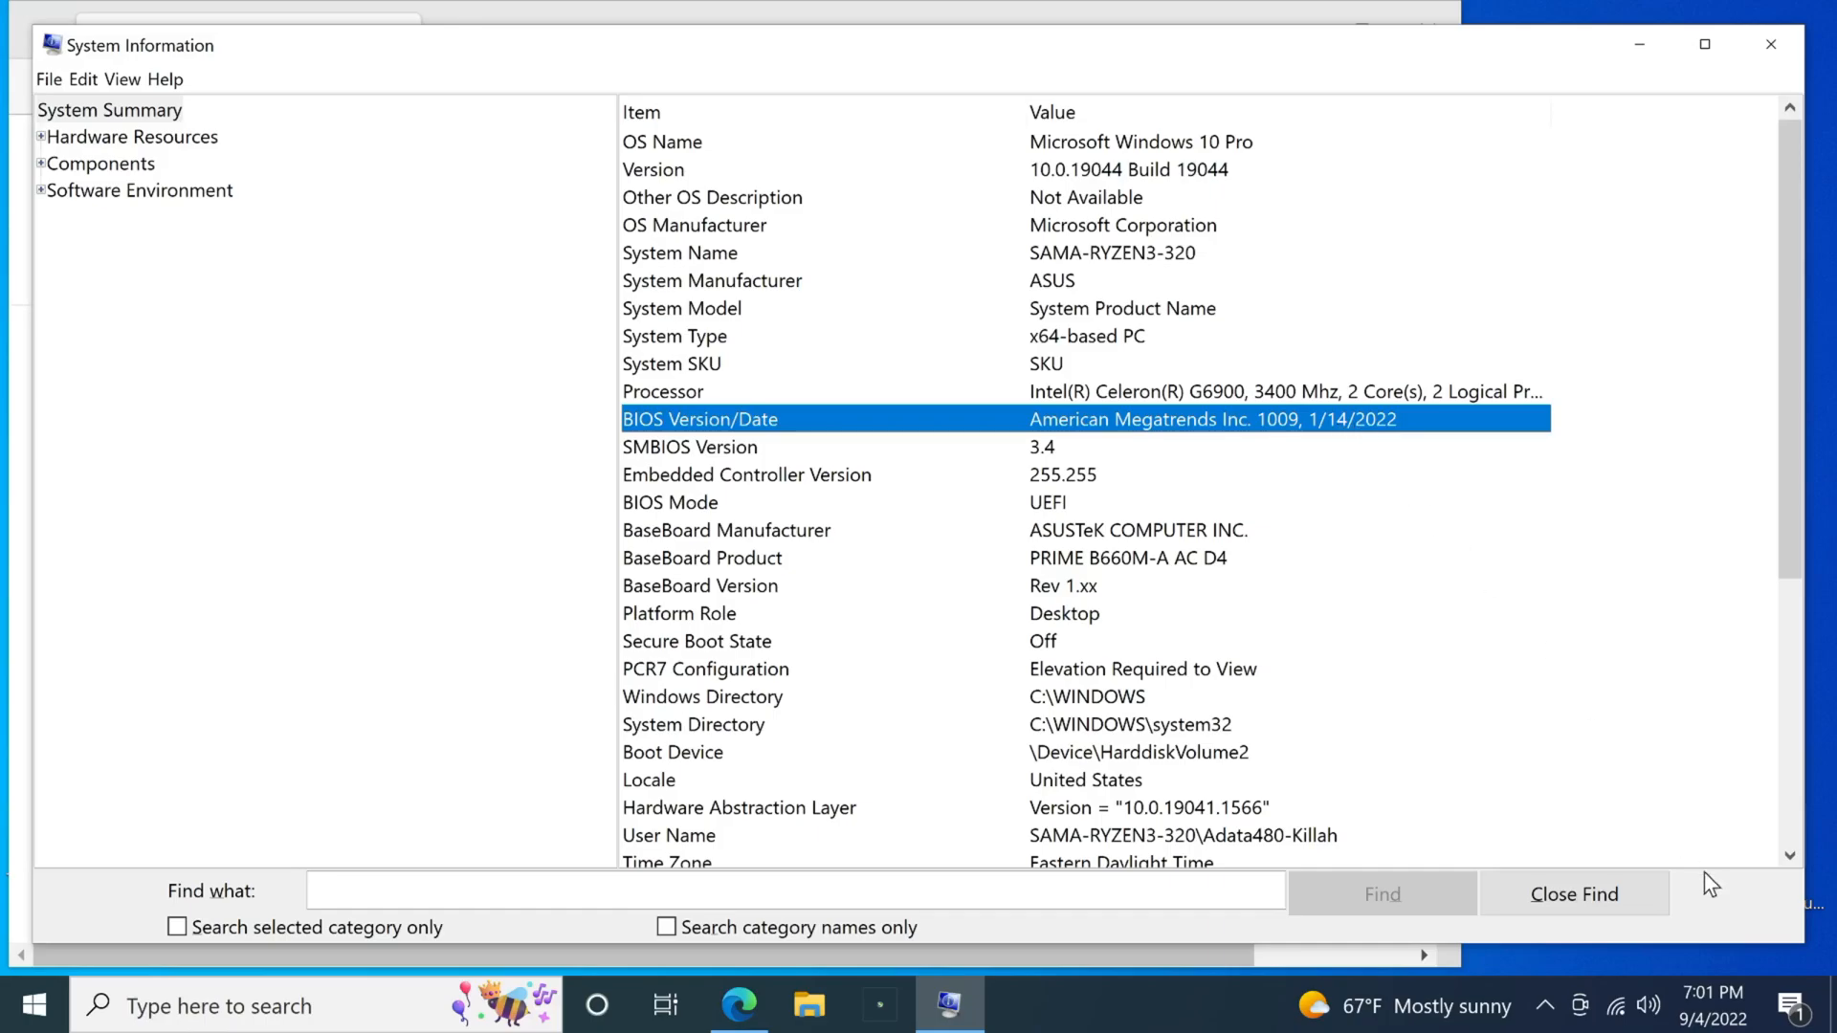
mouse_move(1159, 474)
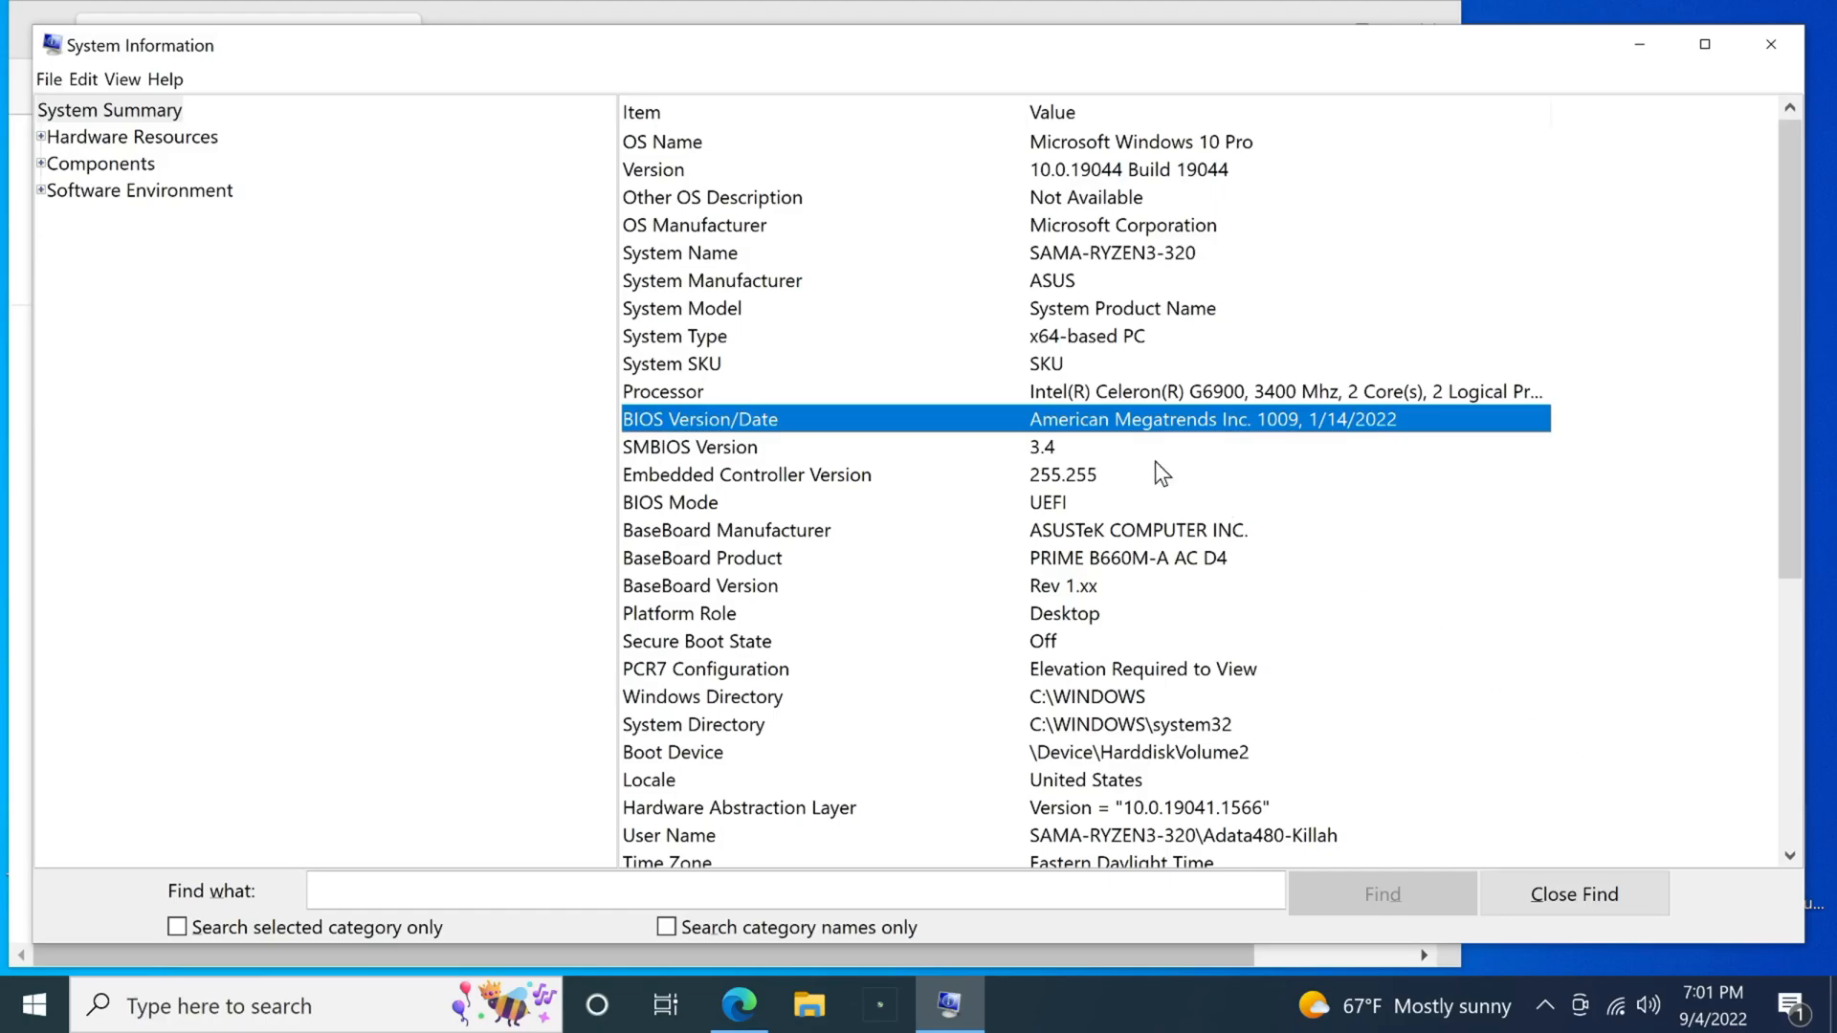
mouse_move(1611, 49)
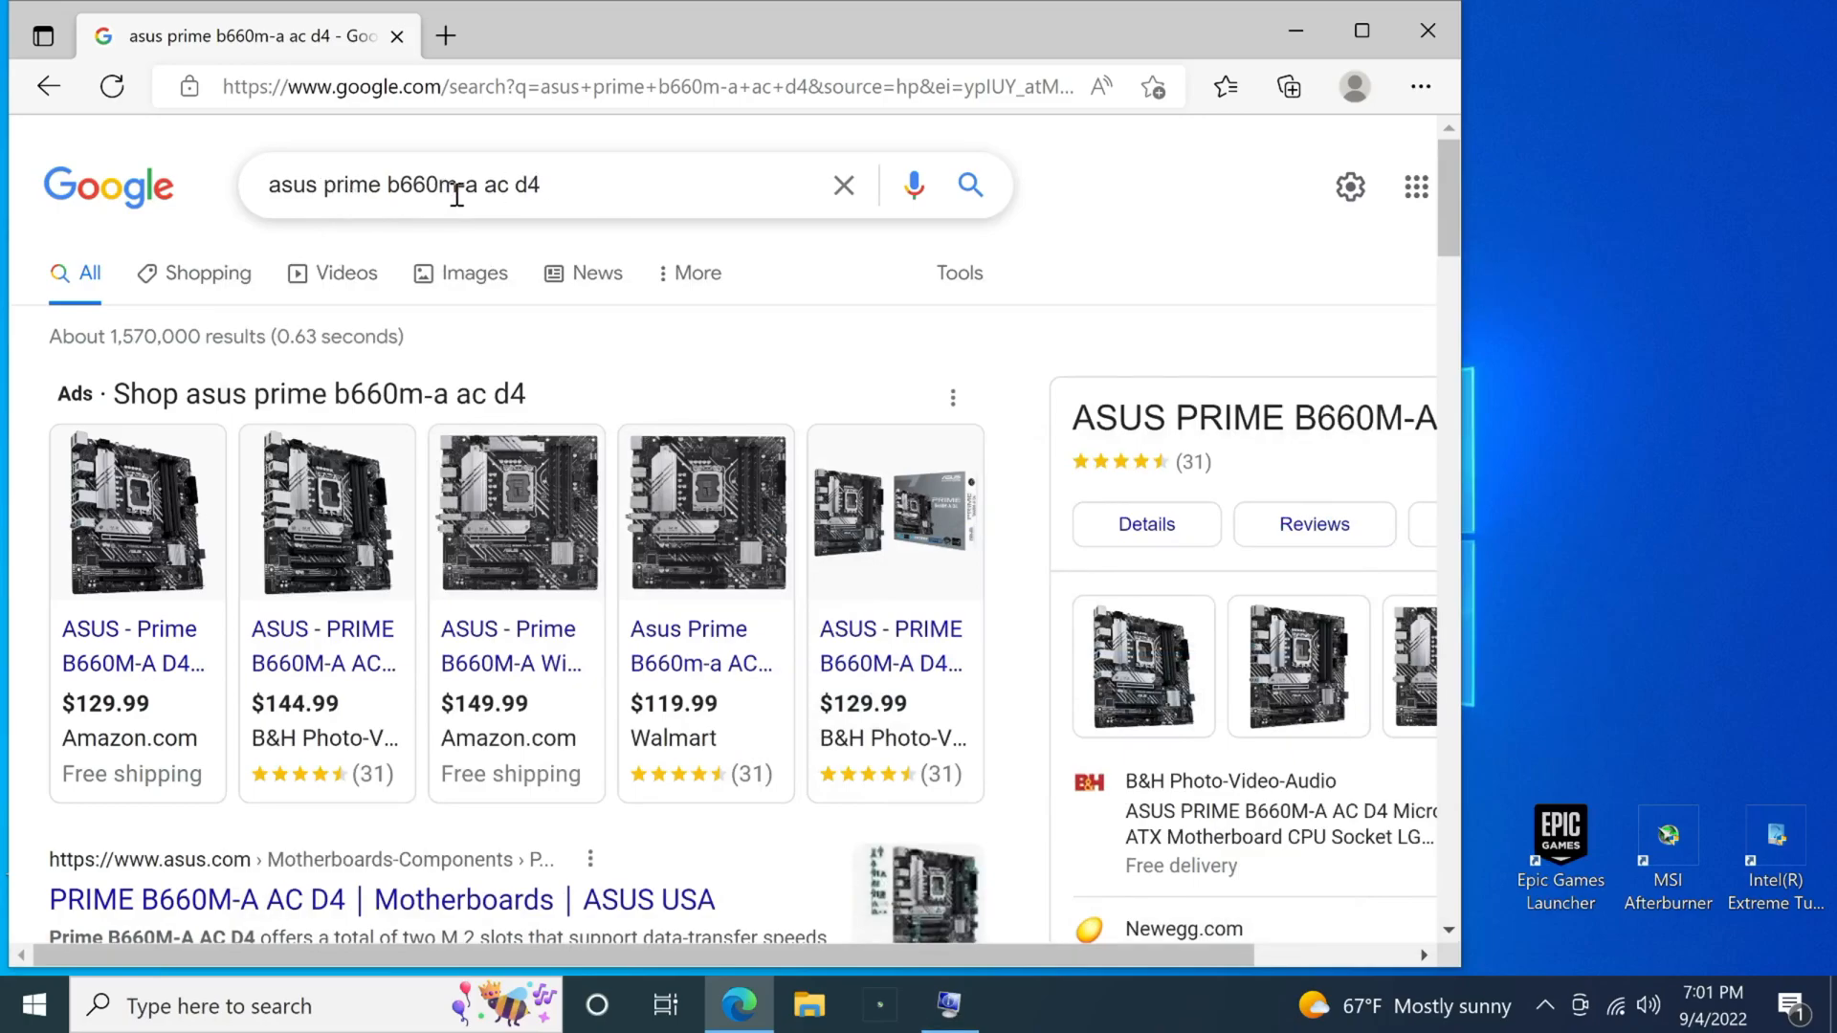
mouse_move(553, 191)
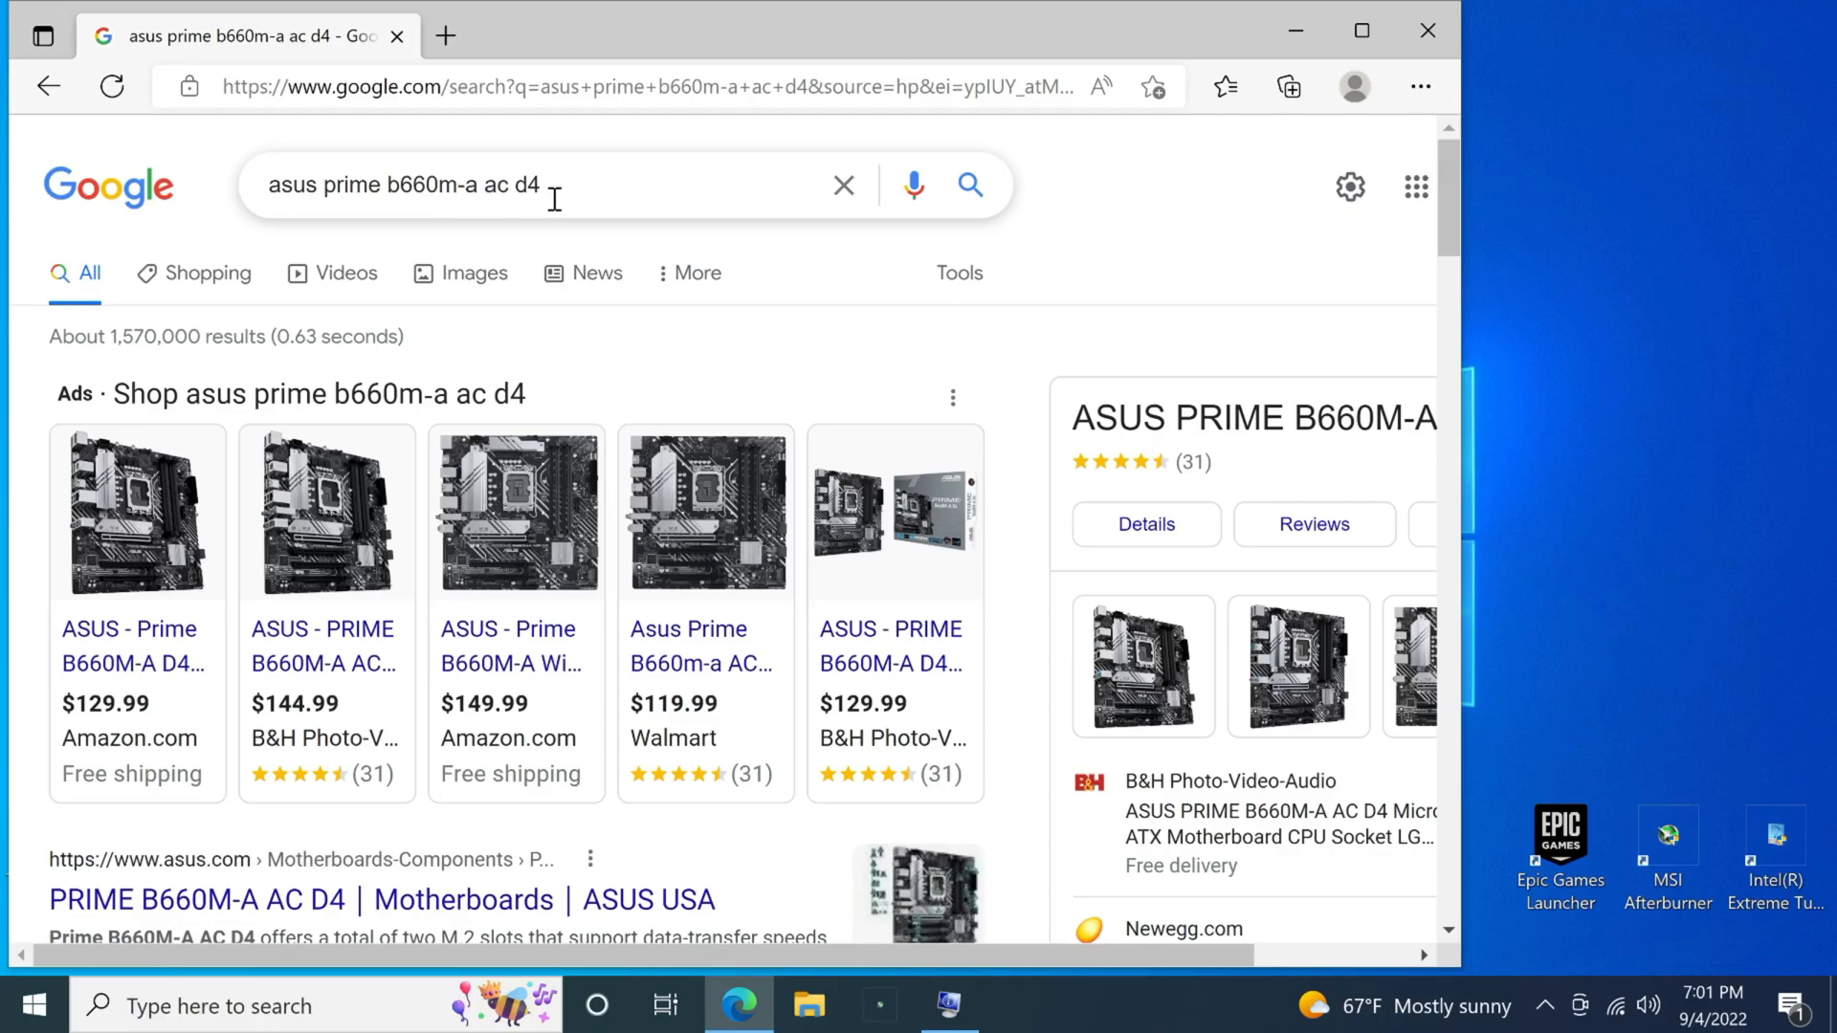
- Scroll down the Google results to reach the official ASUS PRIME B660M-A AC D4 pages
scroll("down", 3)
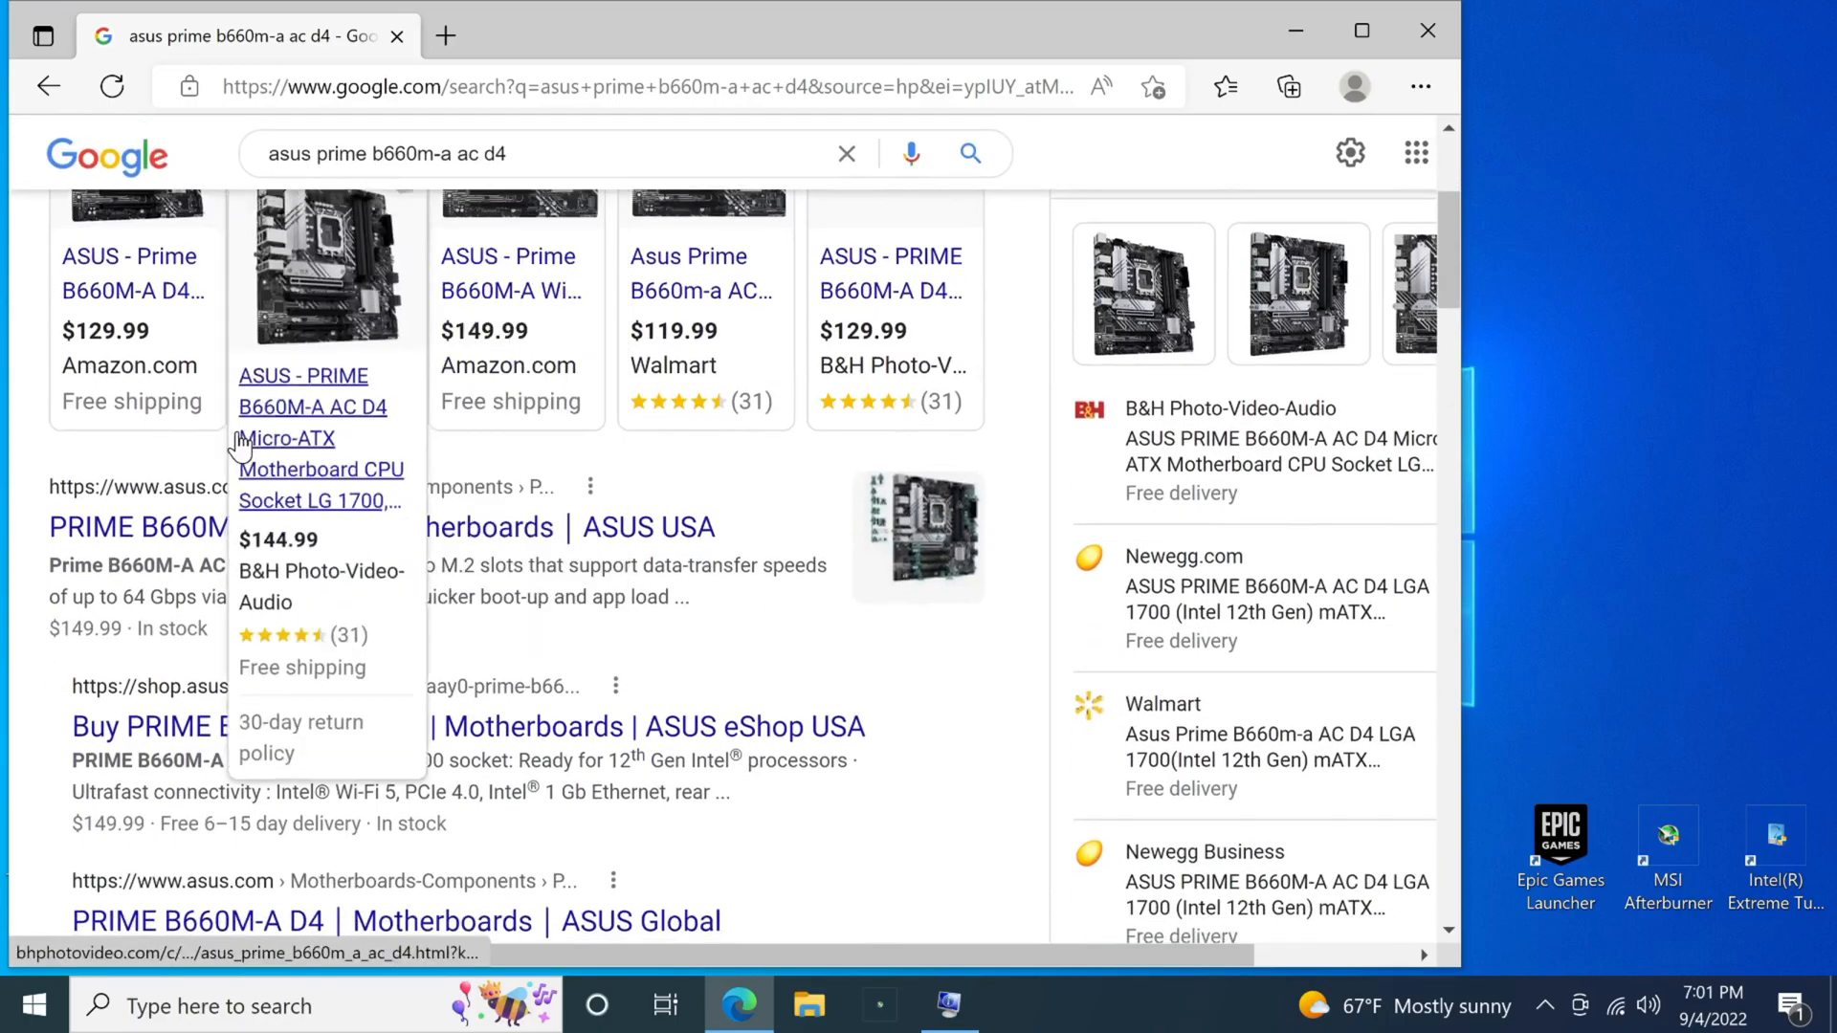
mouse_move(137, 459)
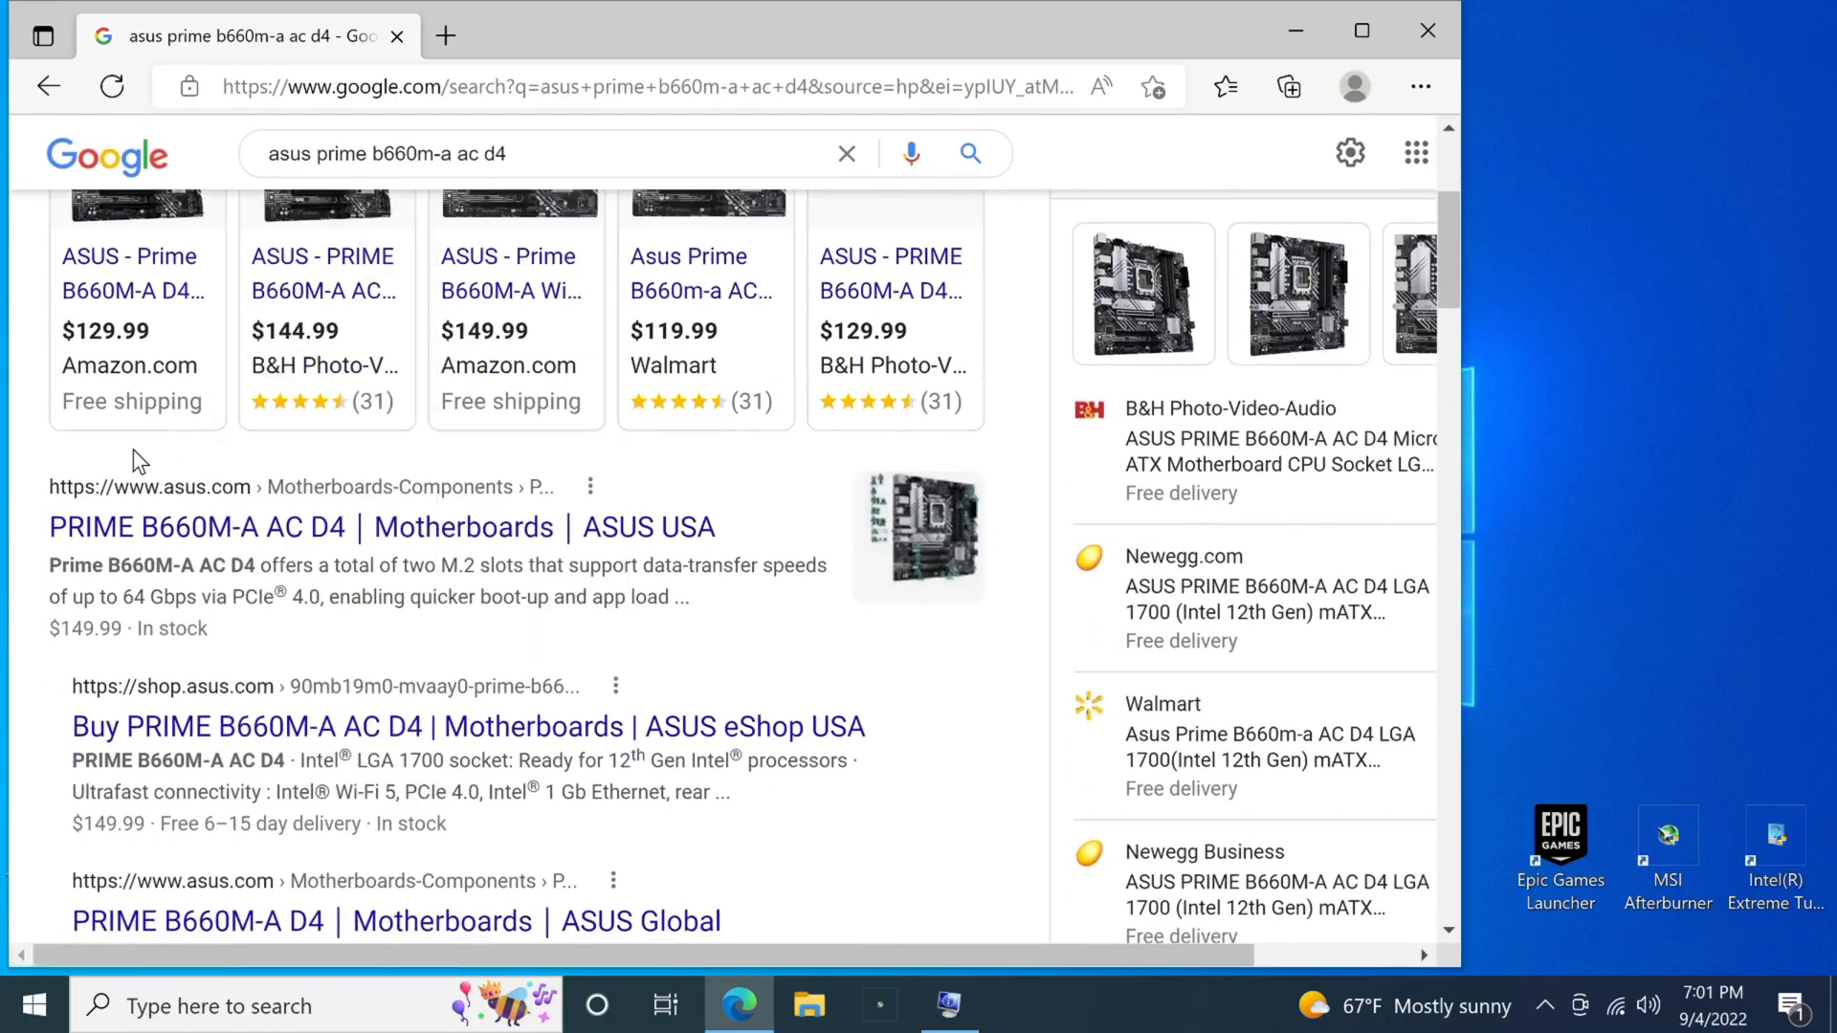
mouse_move(218, 627)
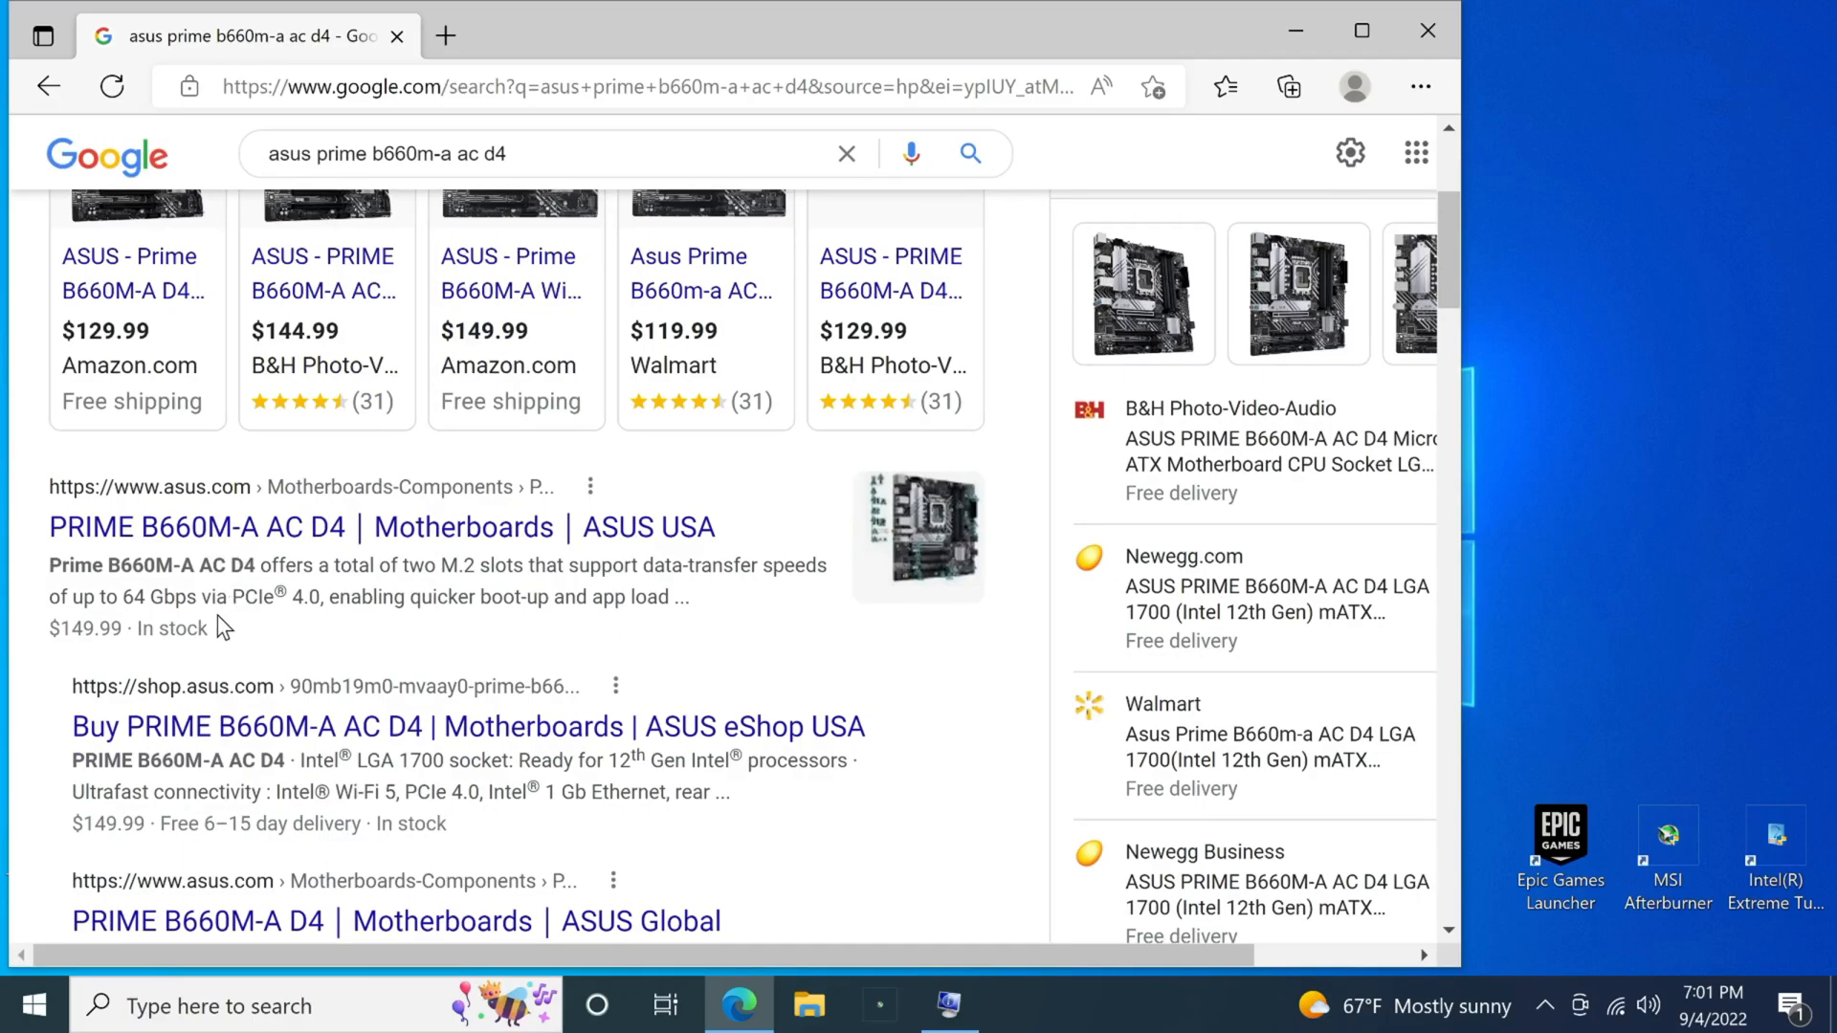
mouse_move(187, 597)
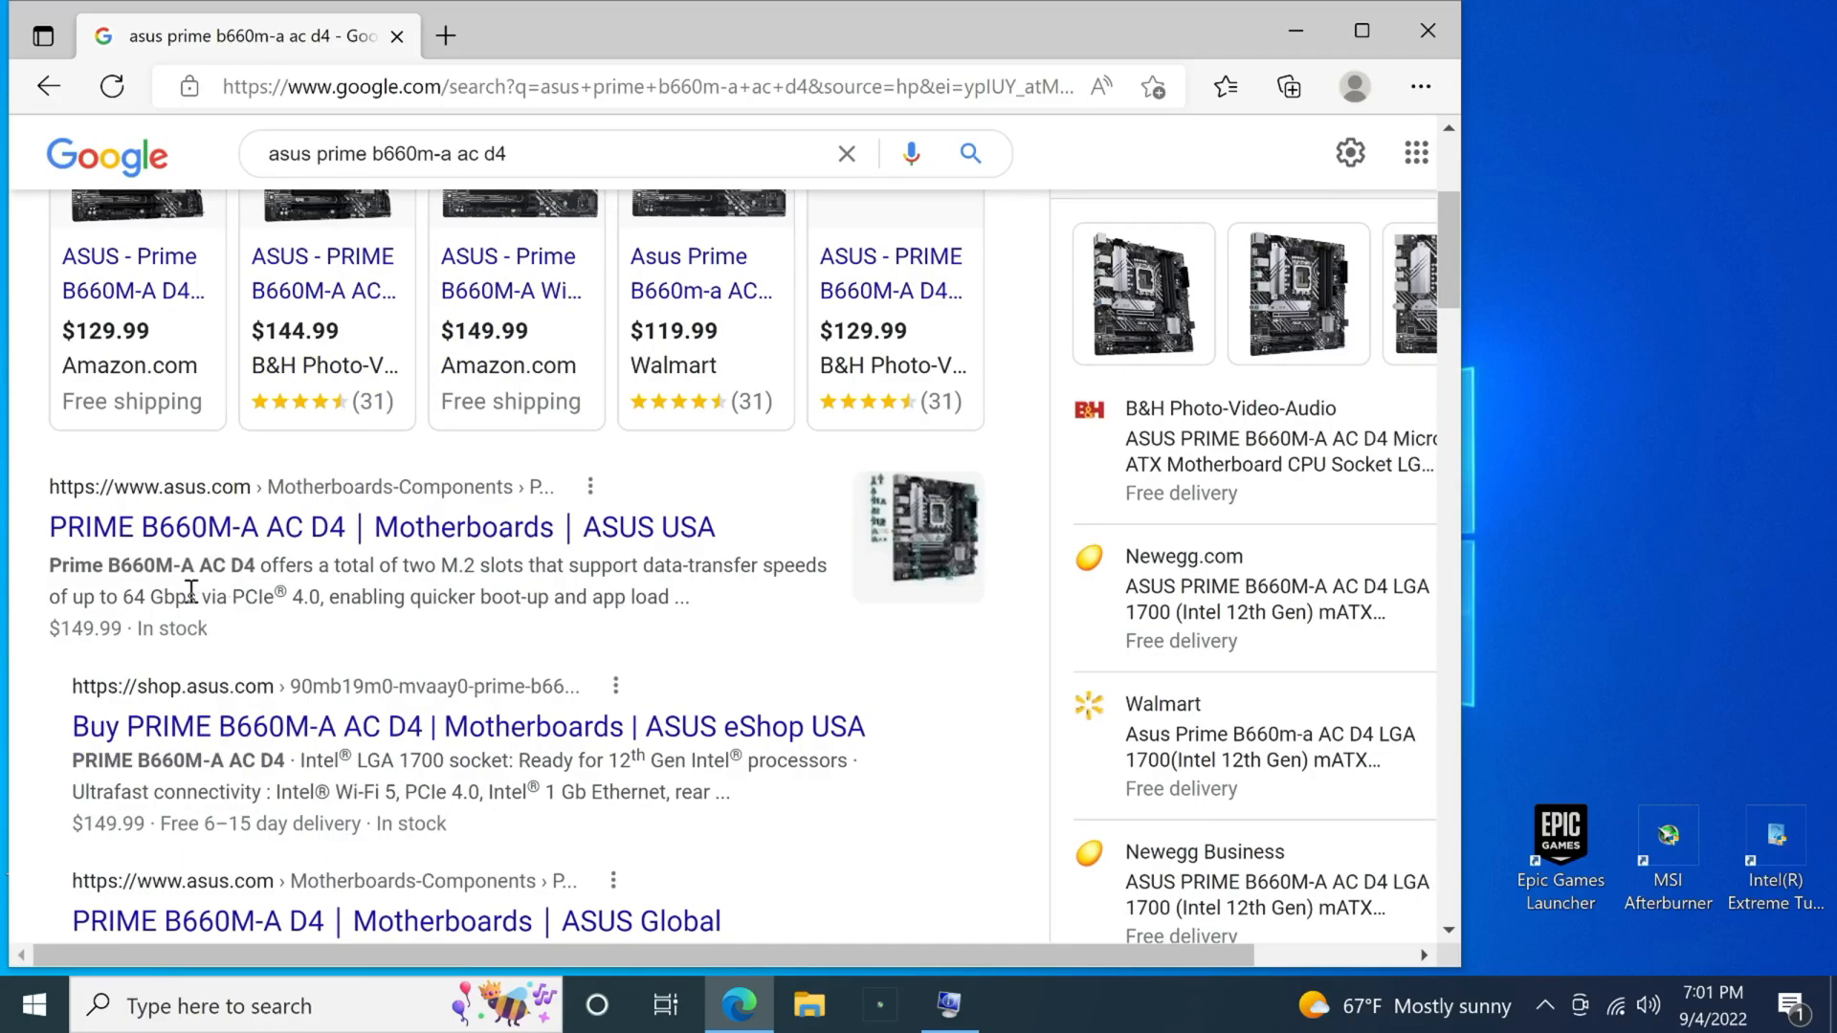
mouse_move(117, 549)
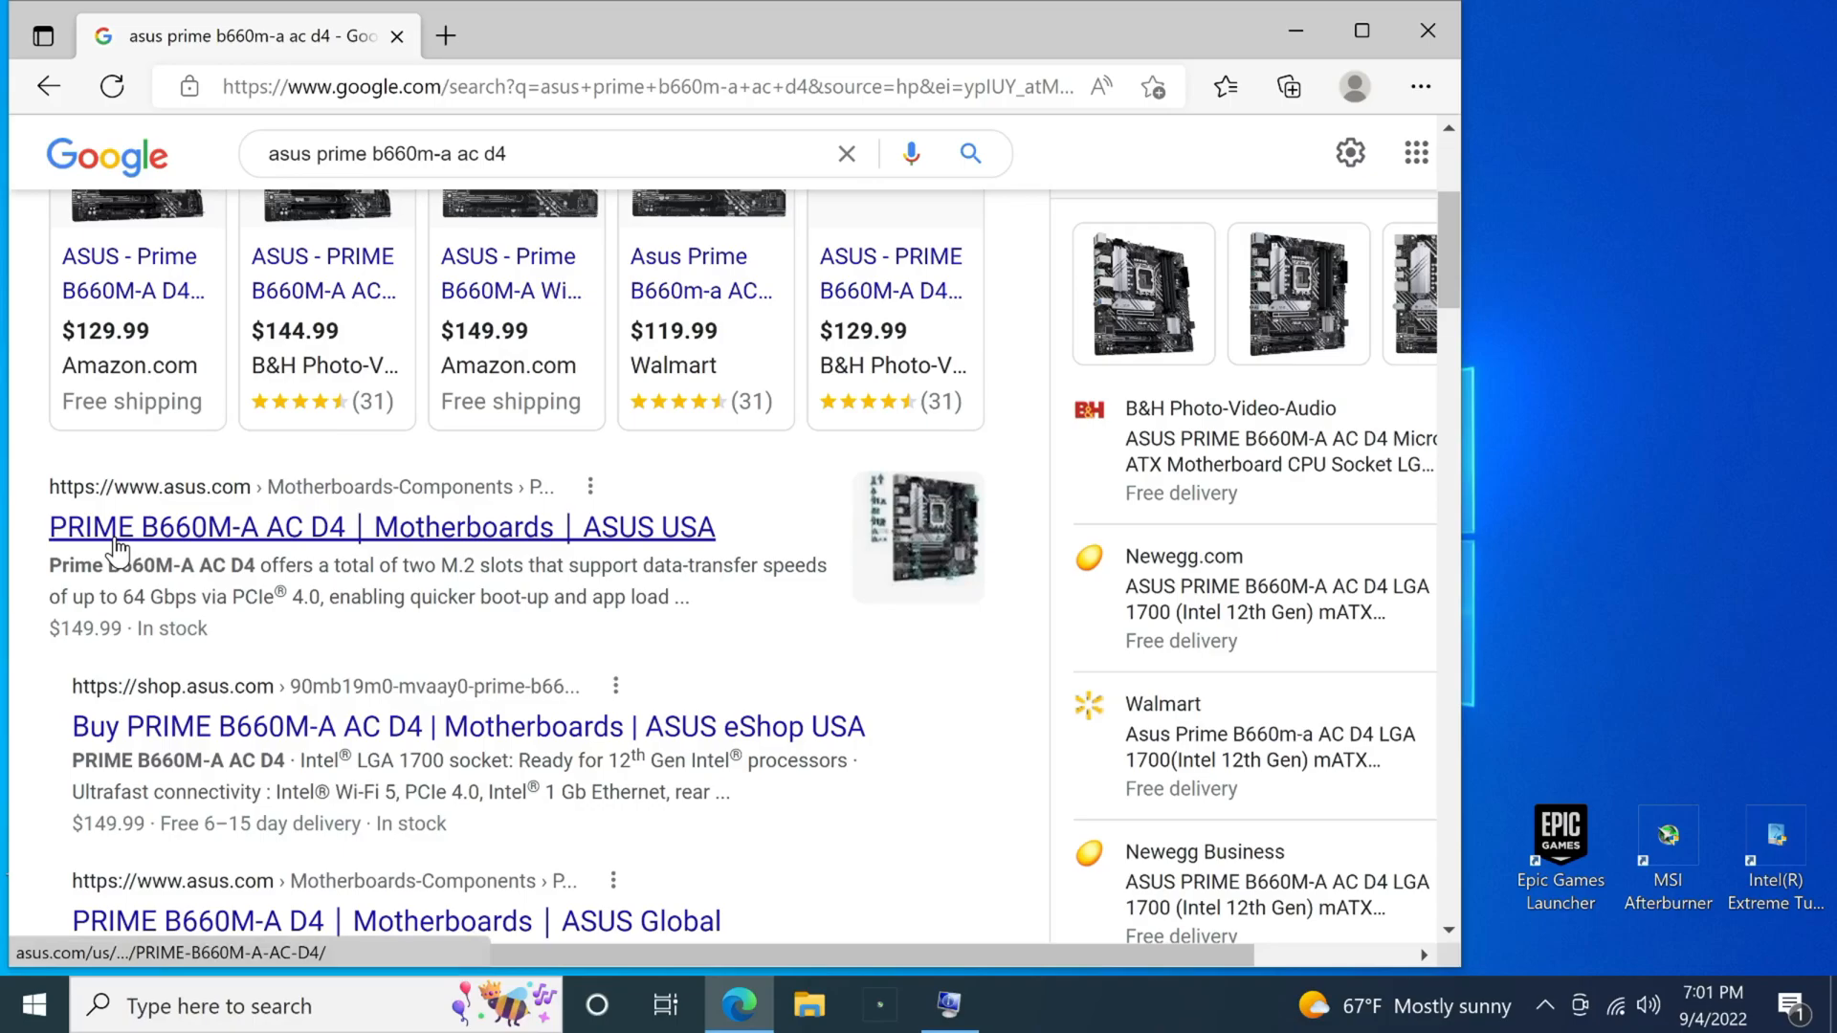
mouse_move(140, 544)
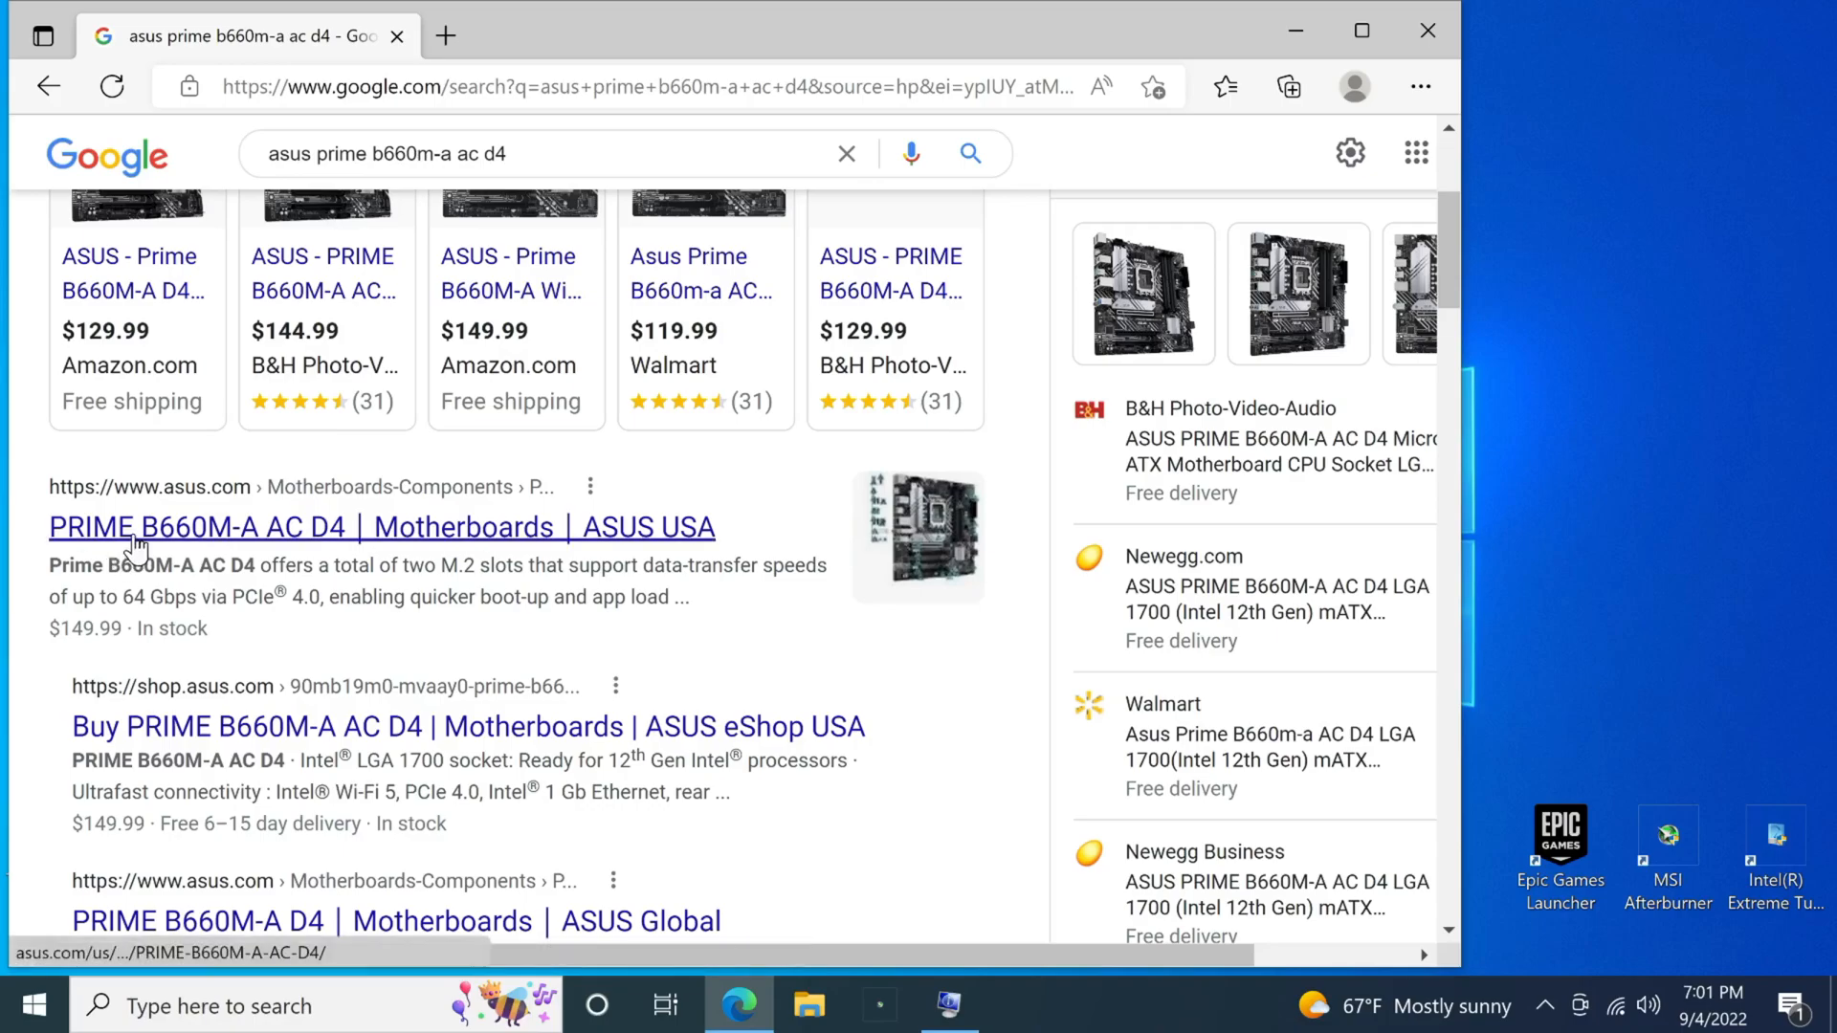
mouse_move(176, 535)
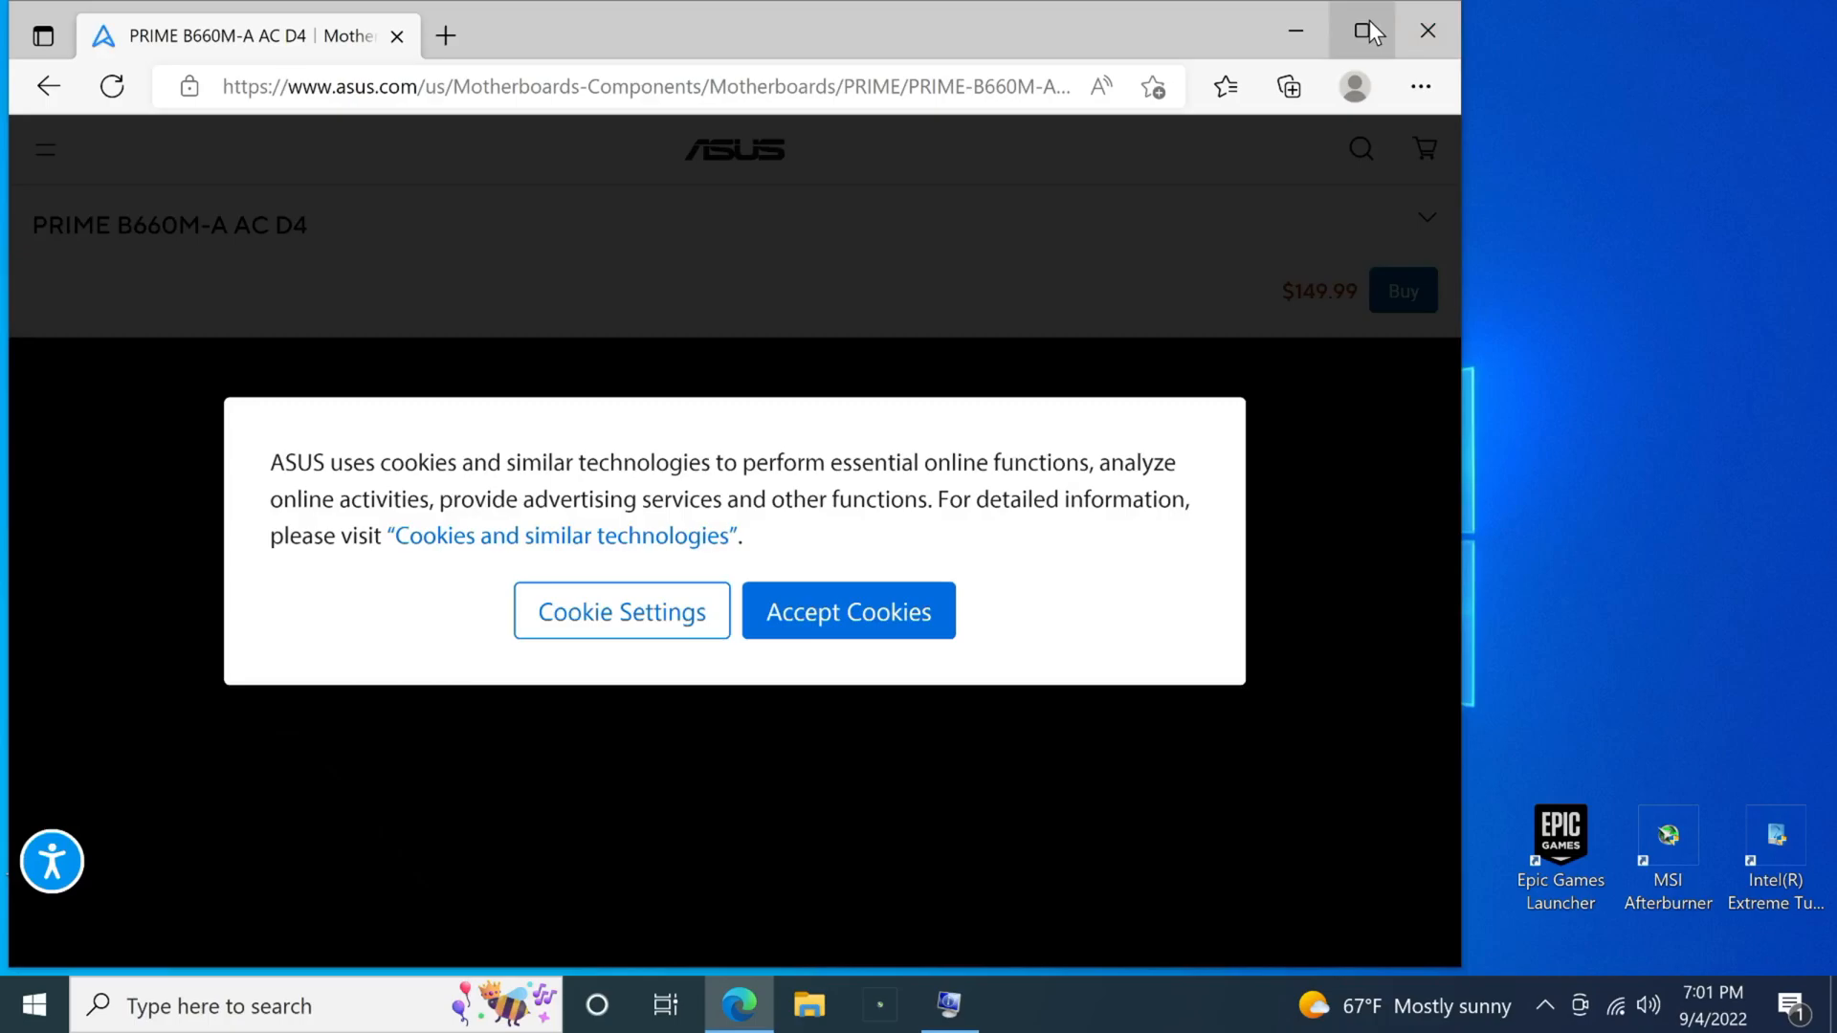
- Go to the board's Support page, zoom the browser out to about 90% and view the FAQ list
left_click(849, 610)
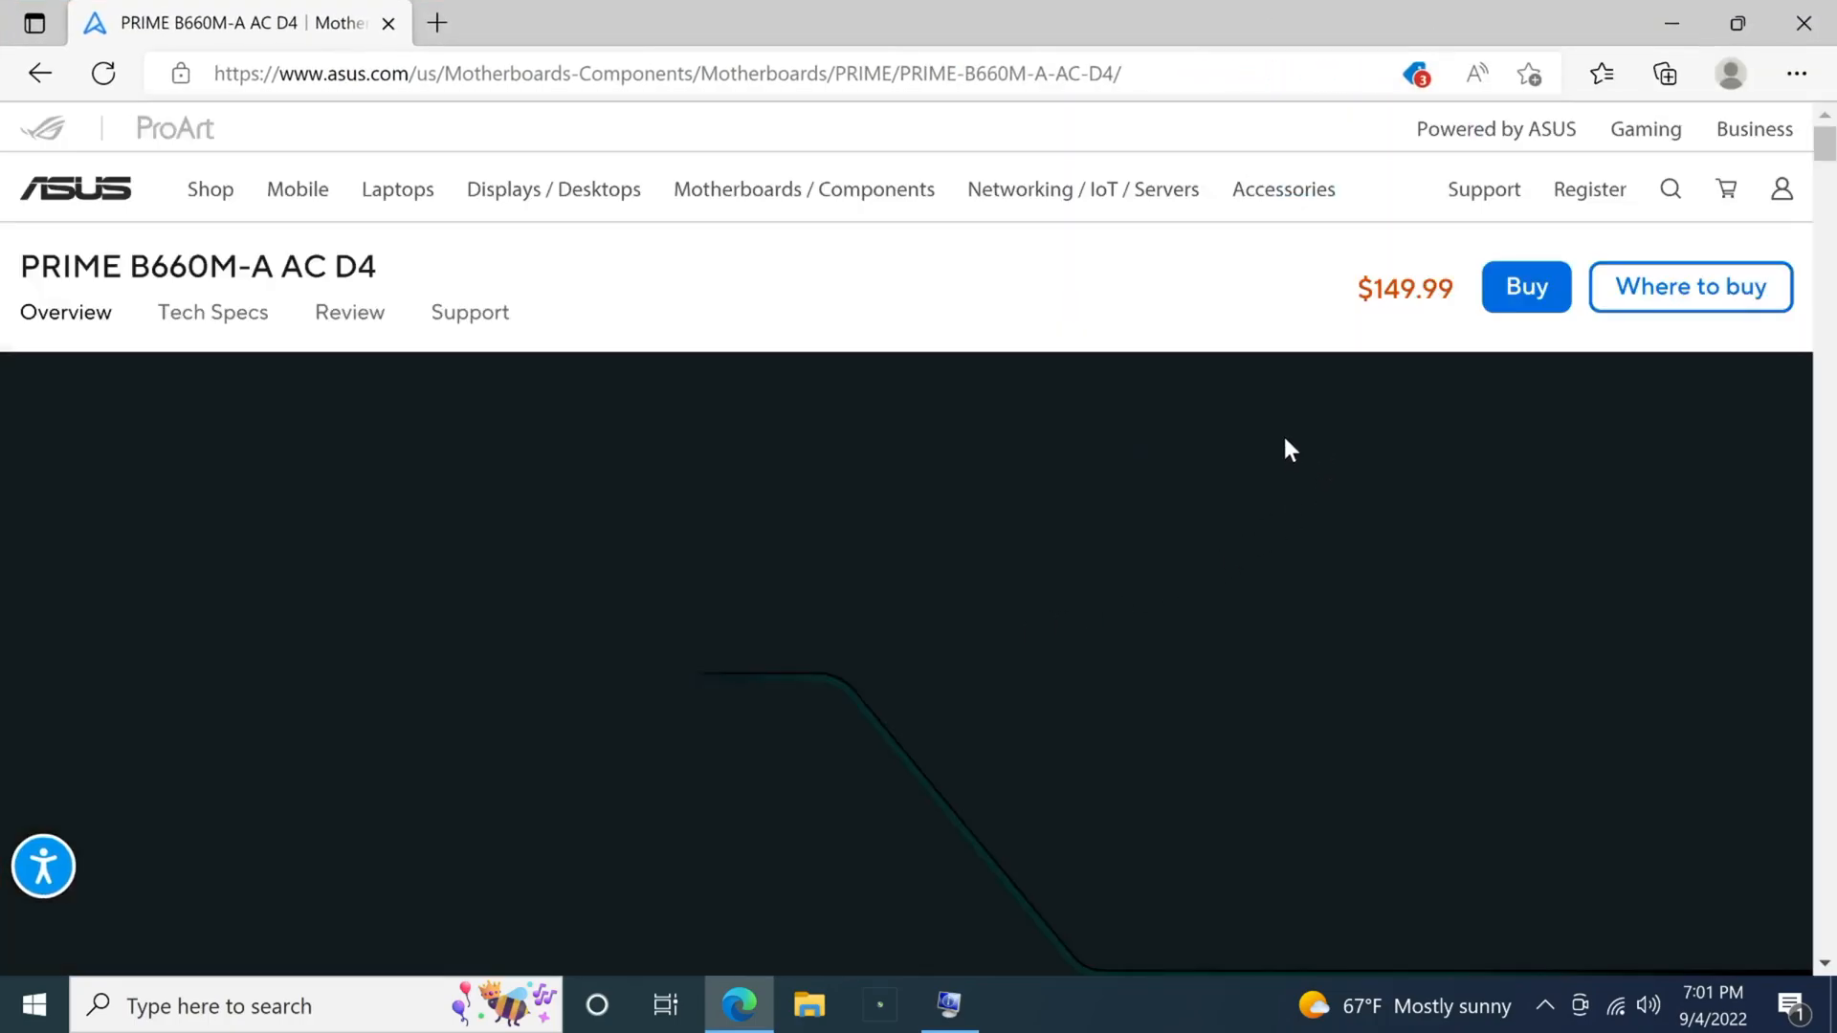
mouse_move(1228, 296)
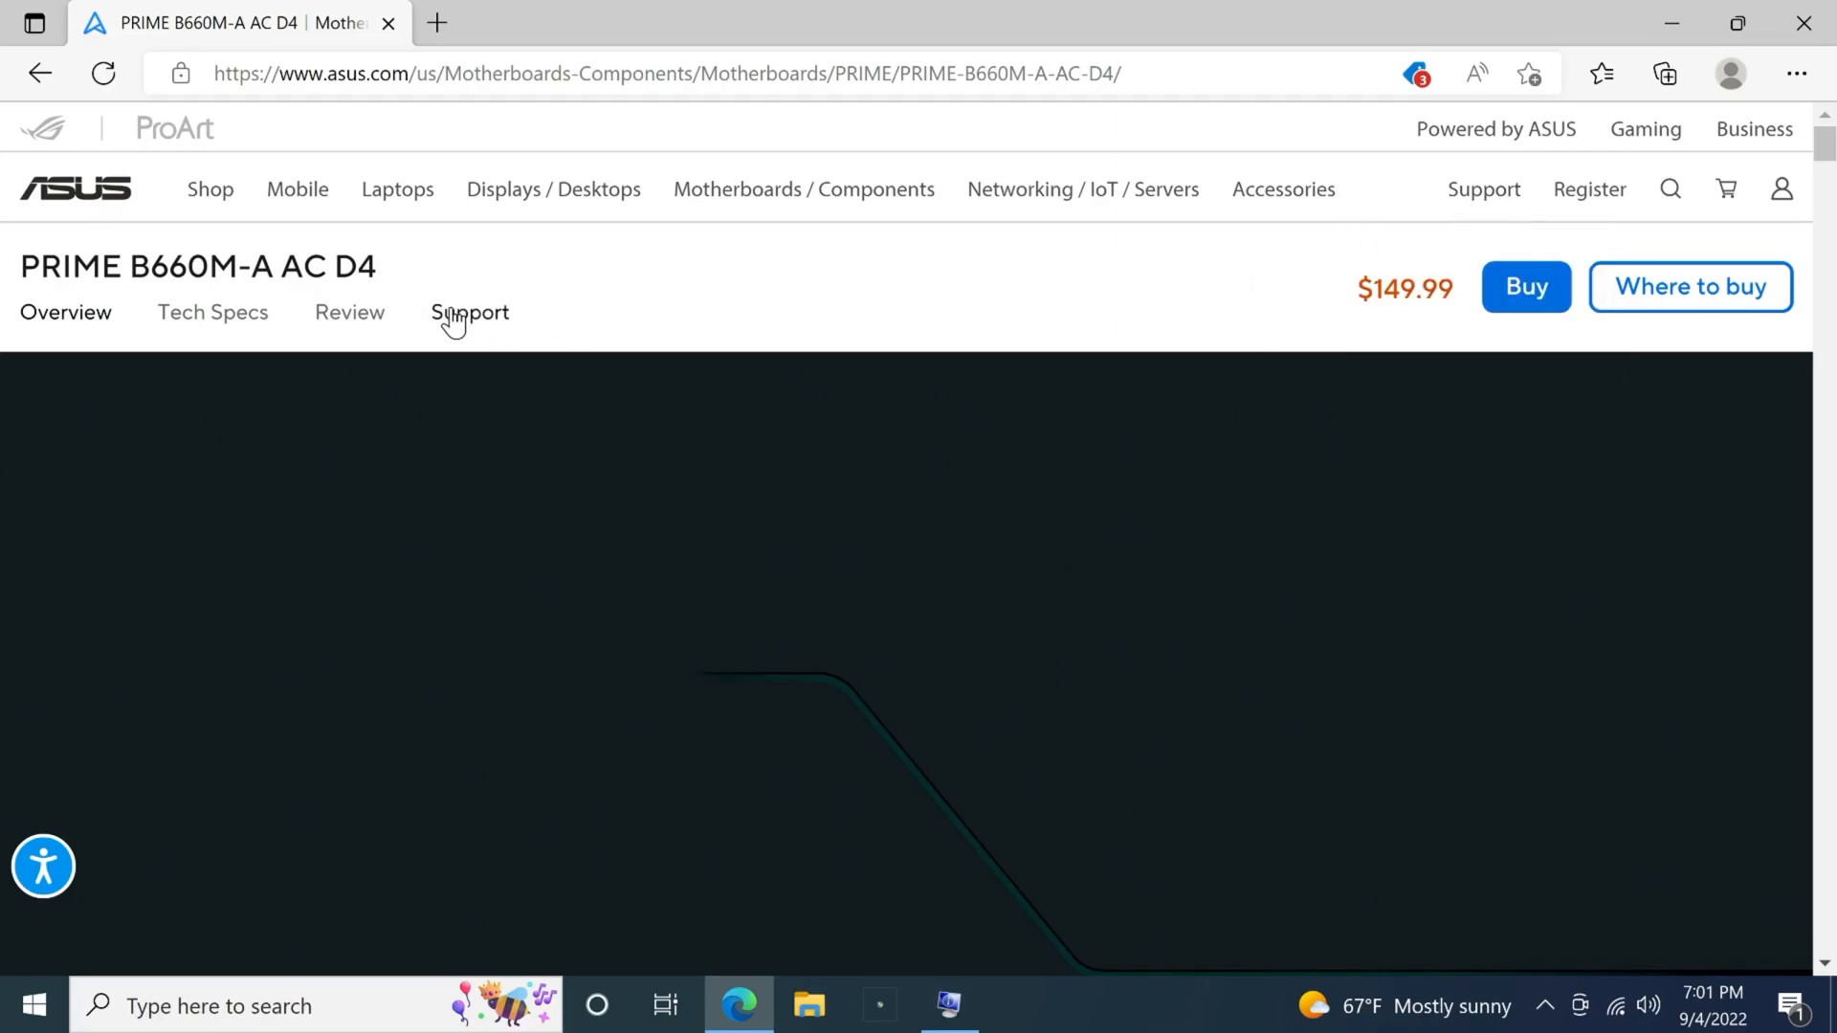
left_click(471, 314)
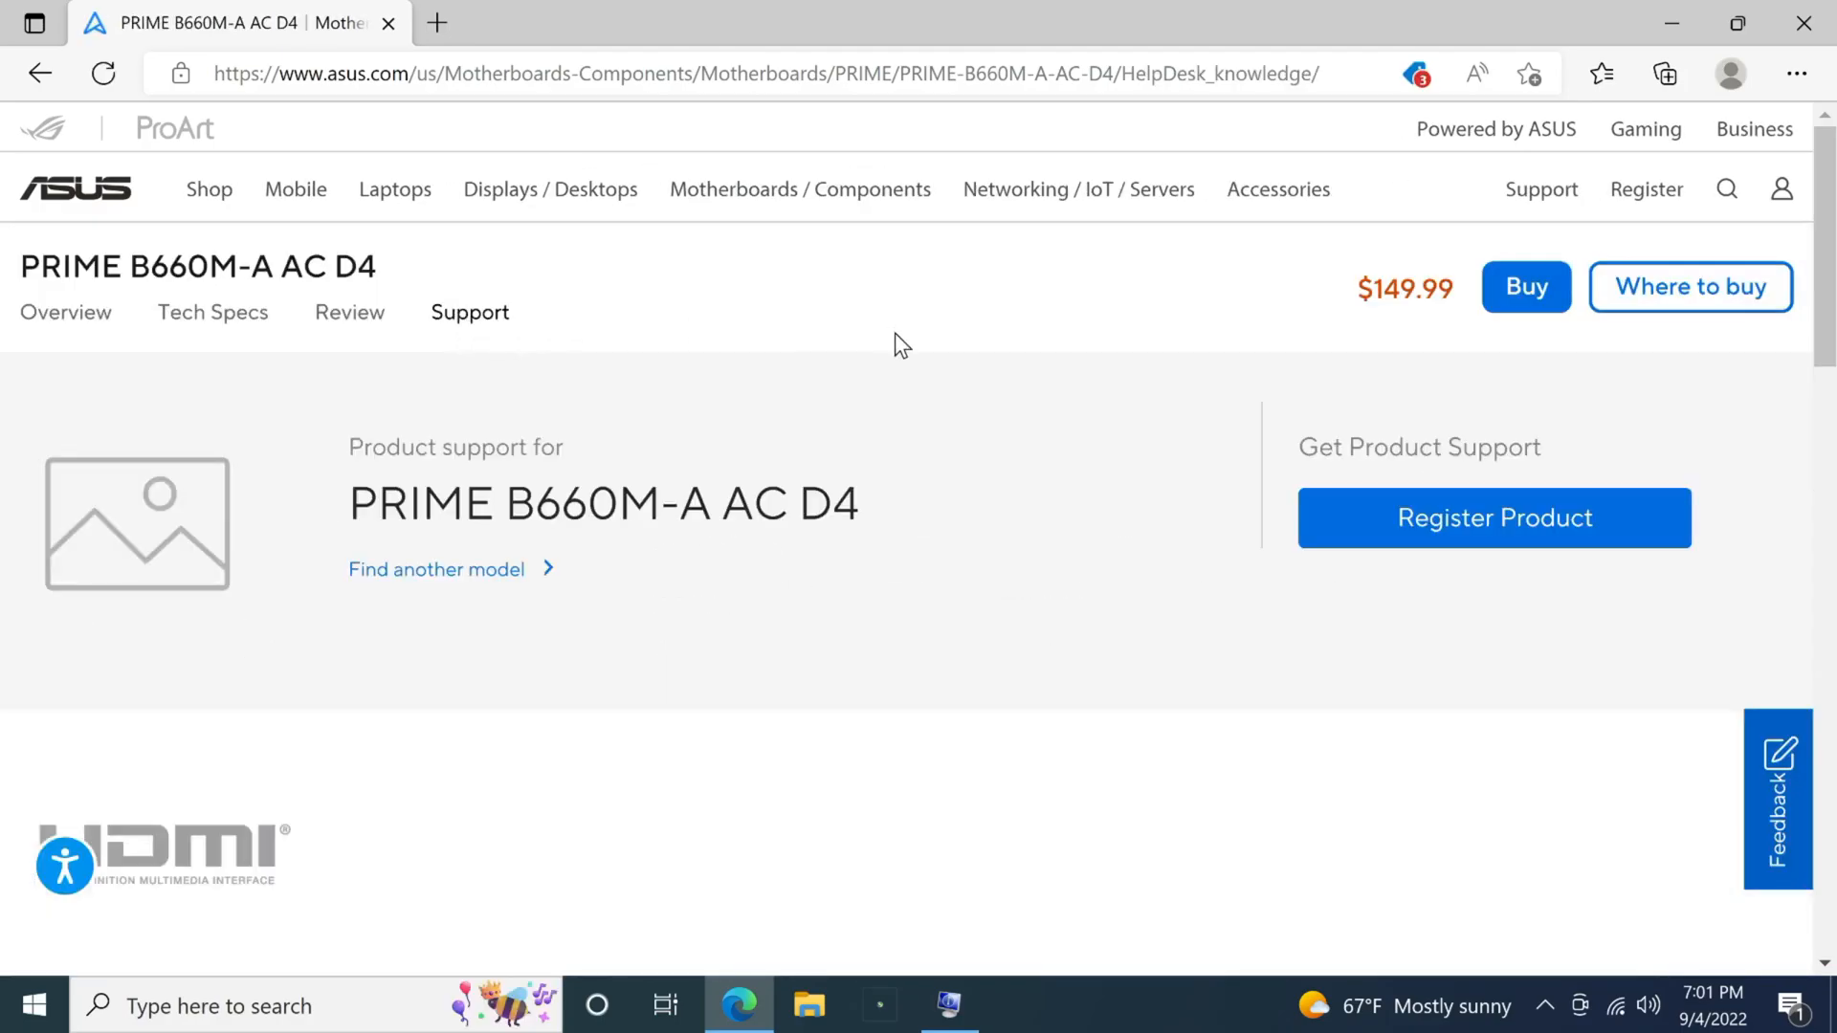
left_click(1795, 73)
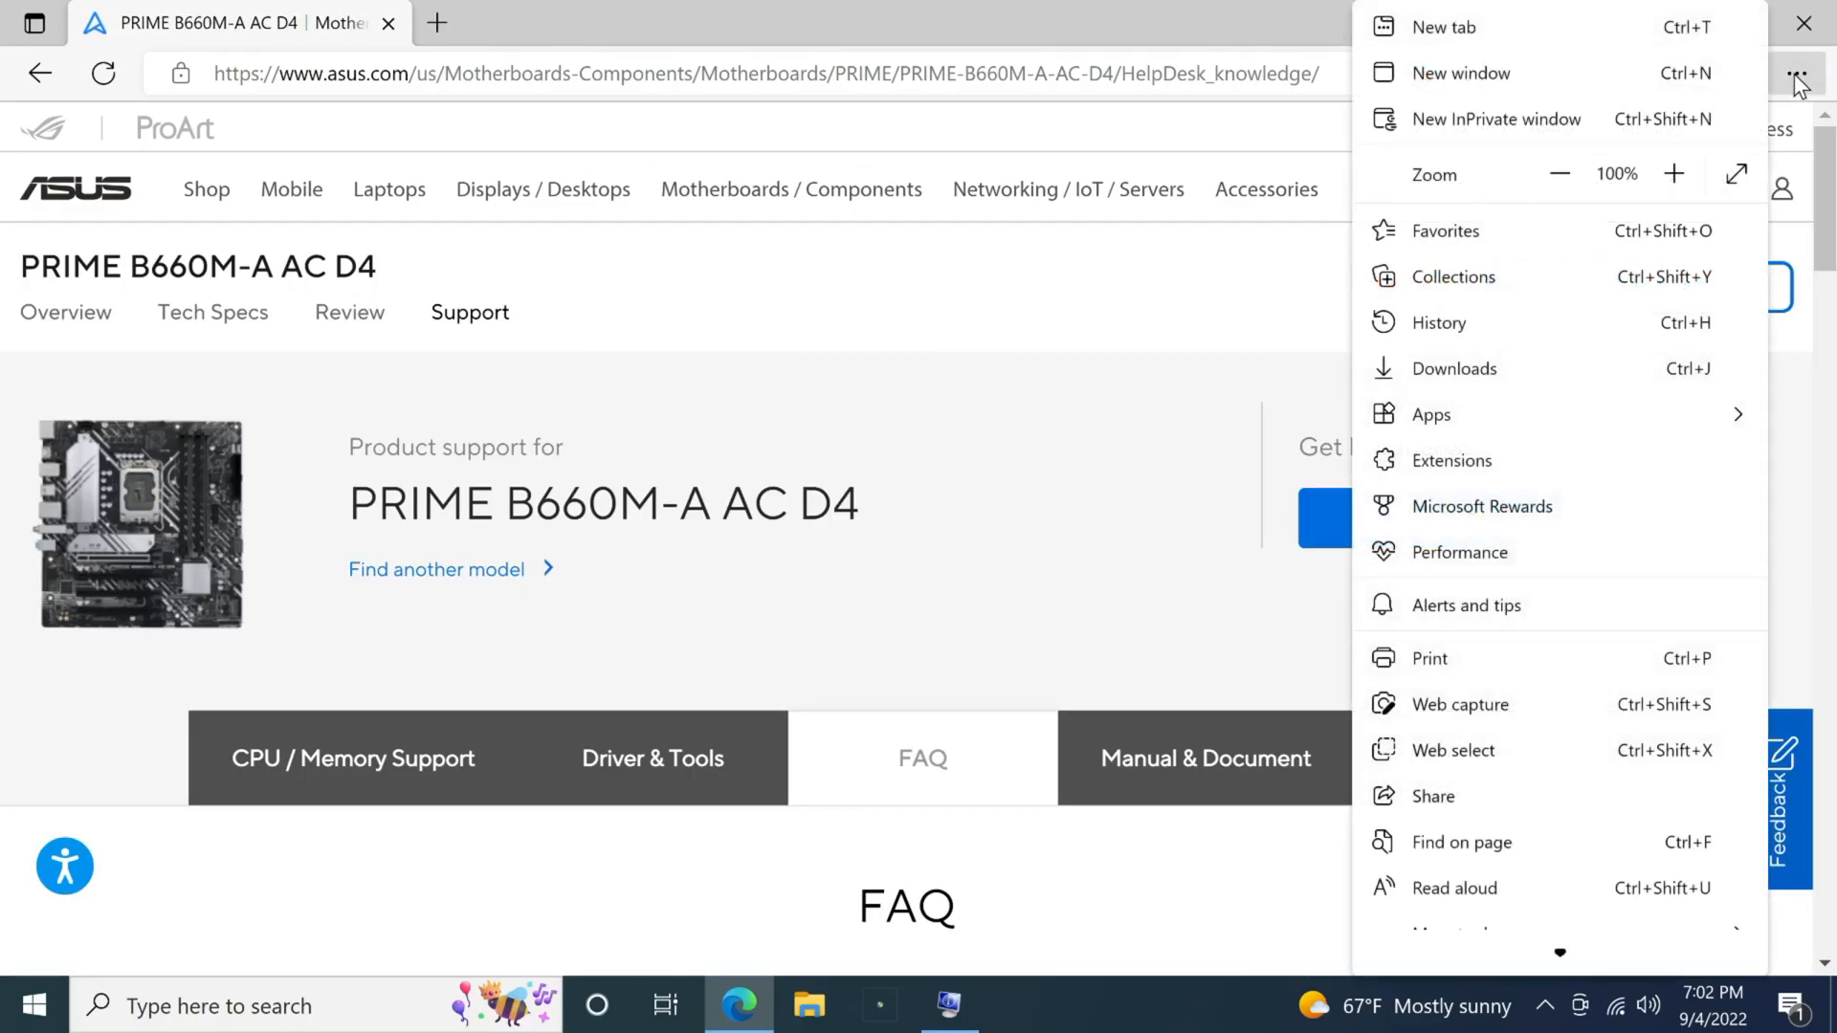
left_click(1557, 174)
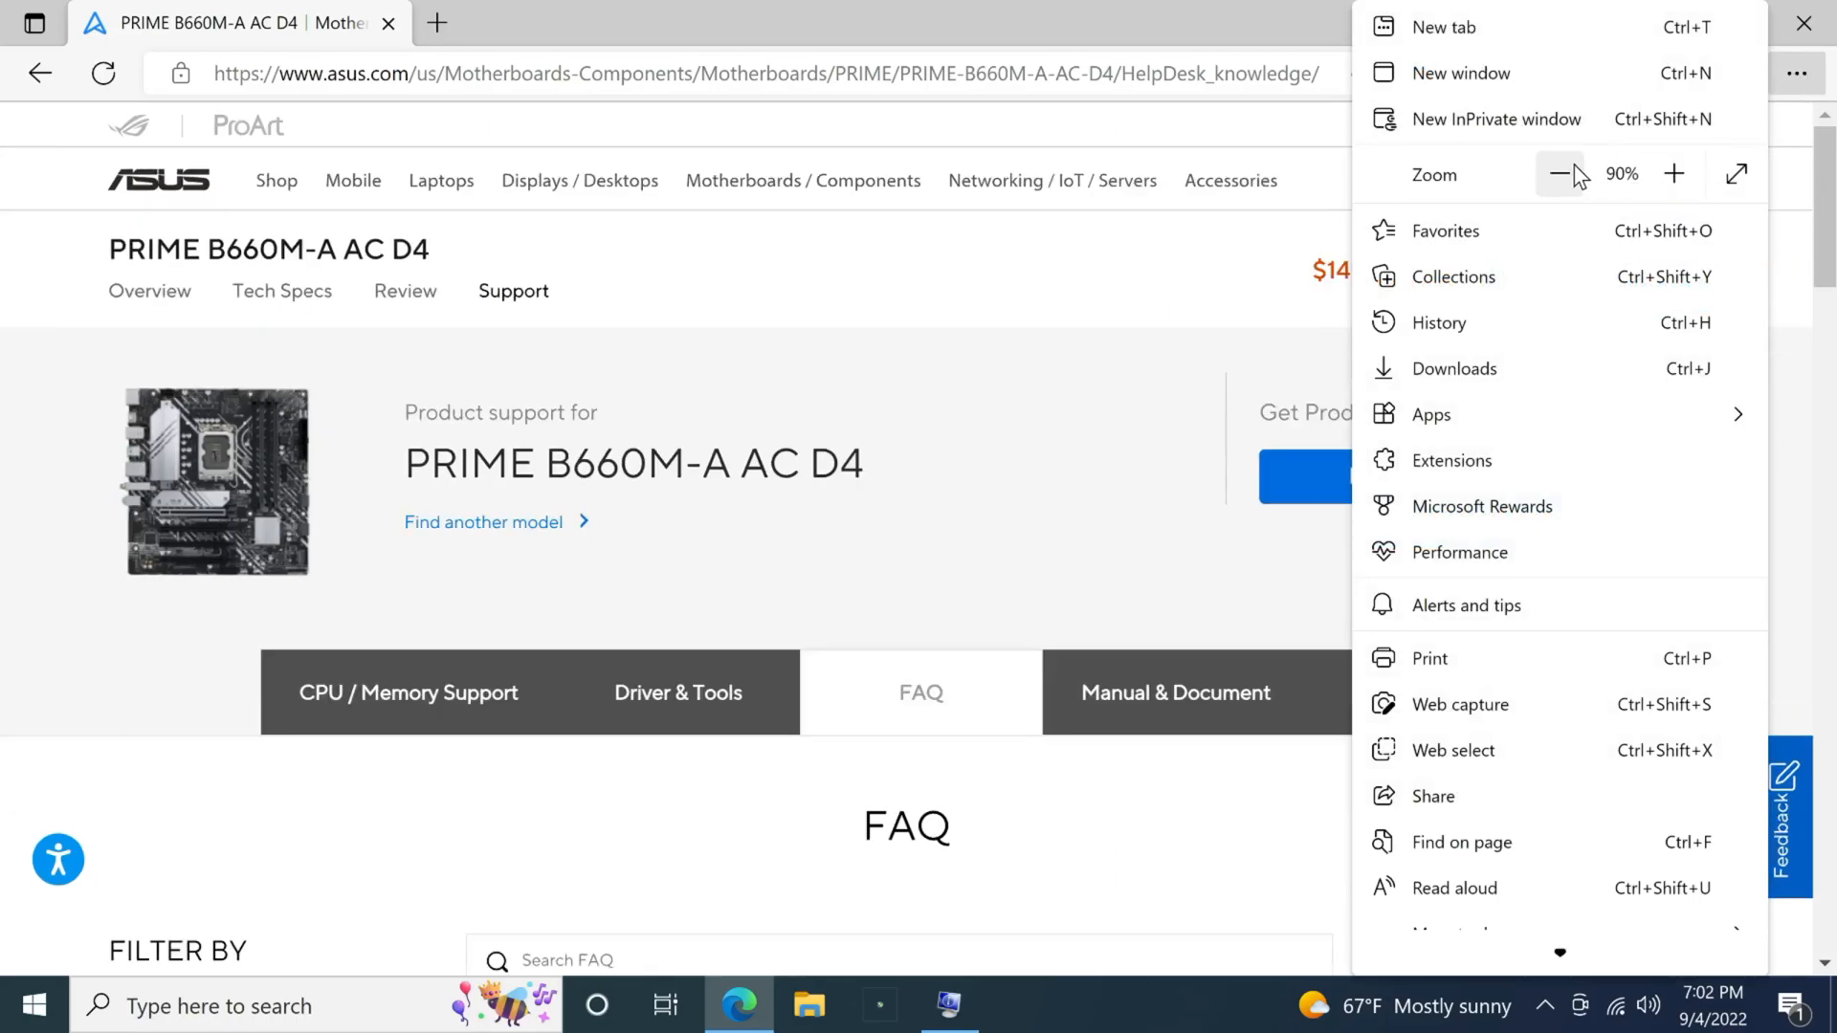
left_click(1557, 172)
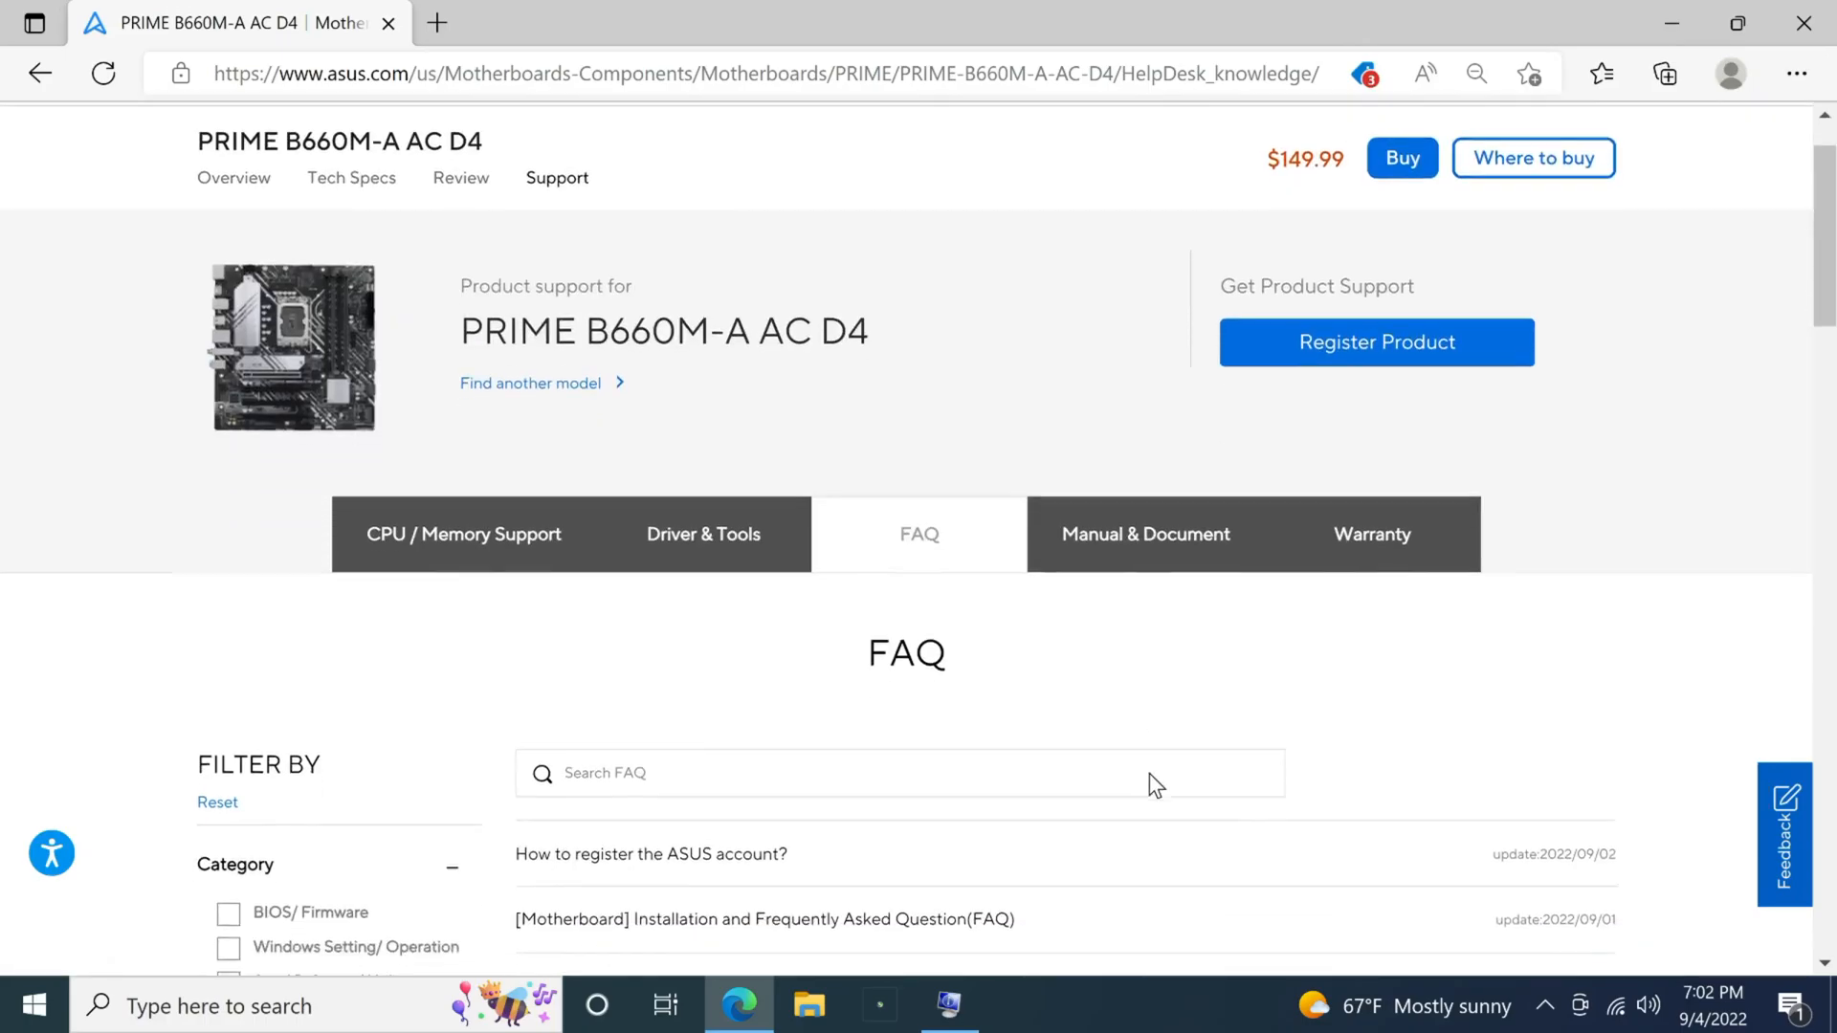
scroll("down", 3)
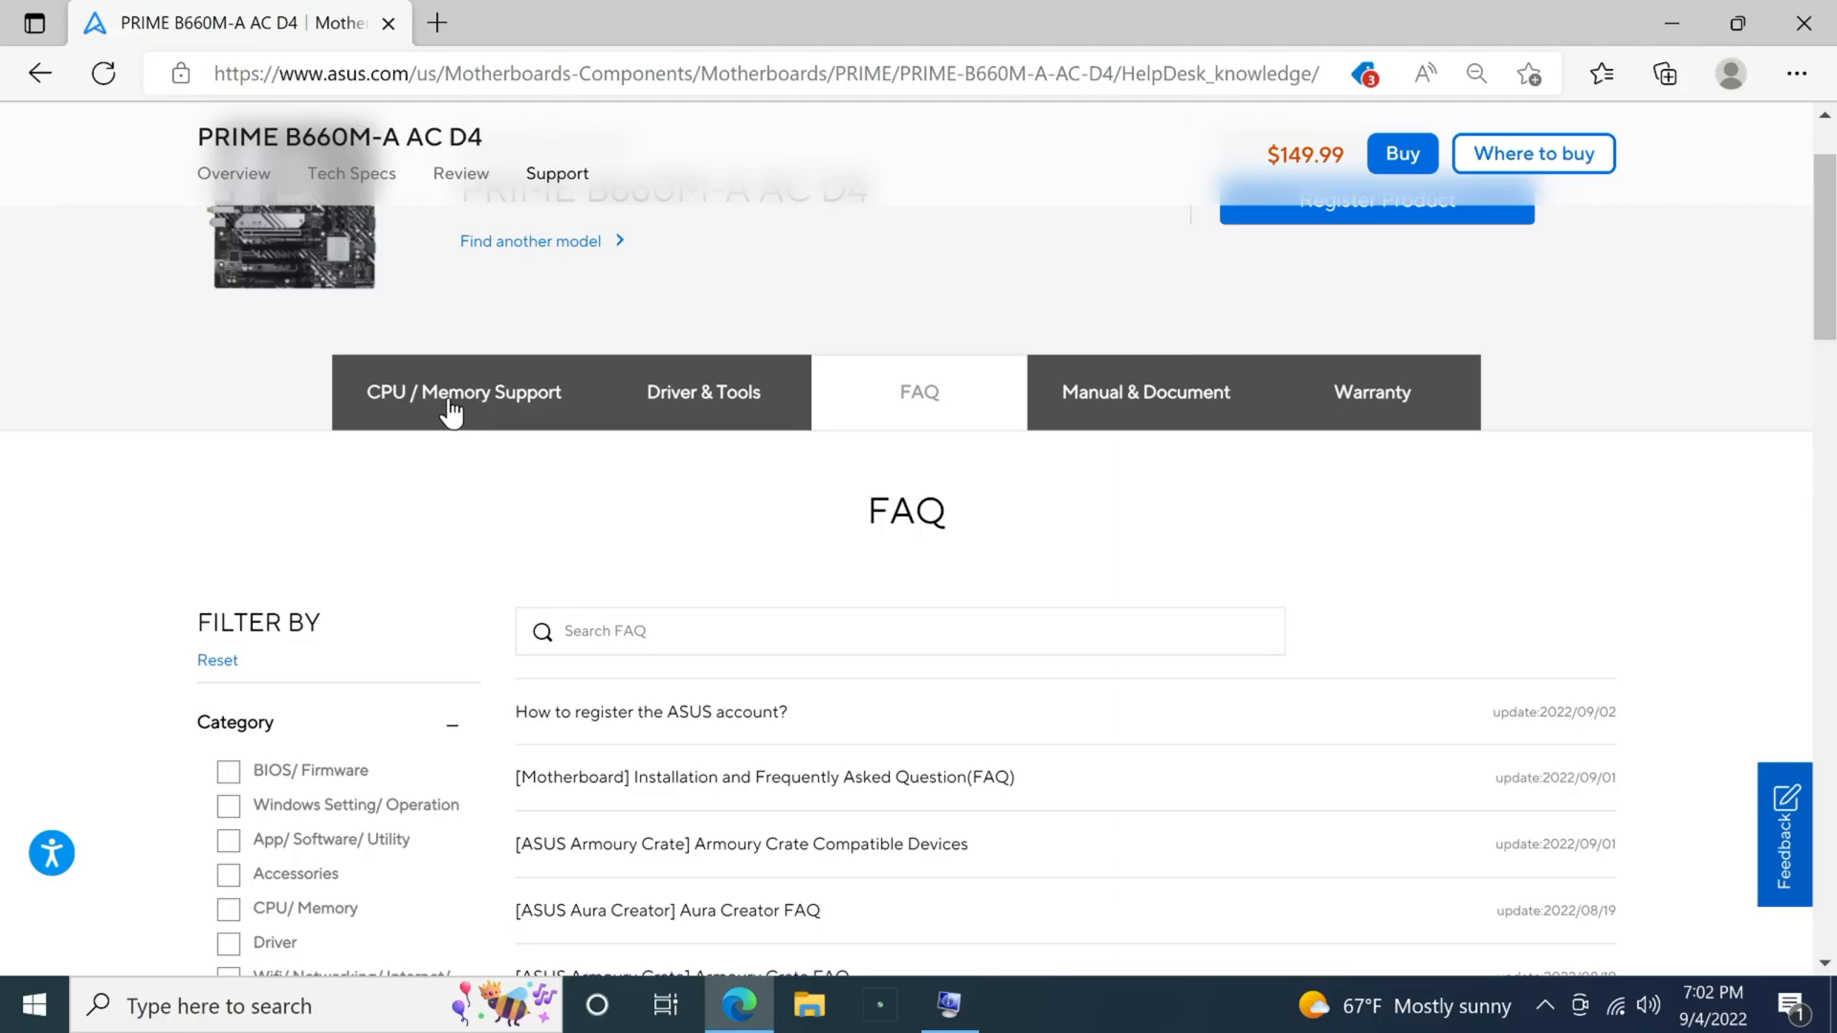
- Show the CPU / Memory Support tab and scroll through the CPU compatibility table
left_click(463, 392)
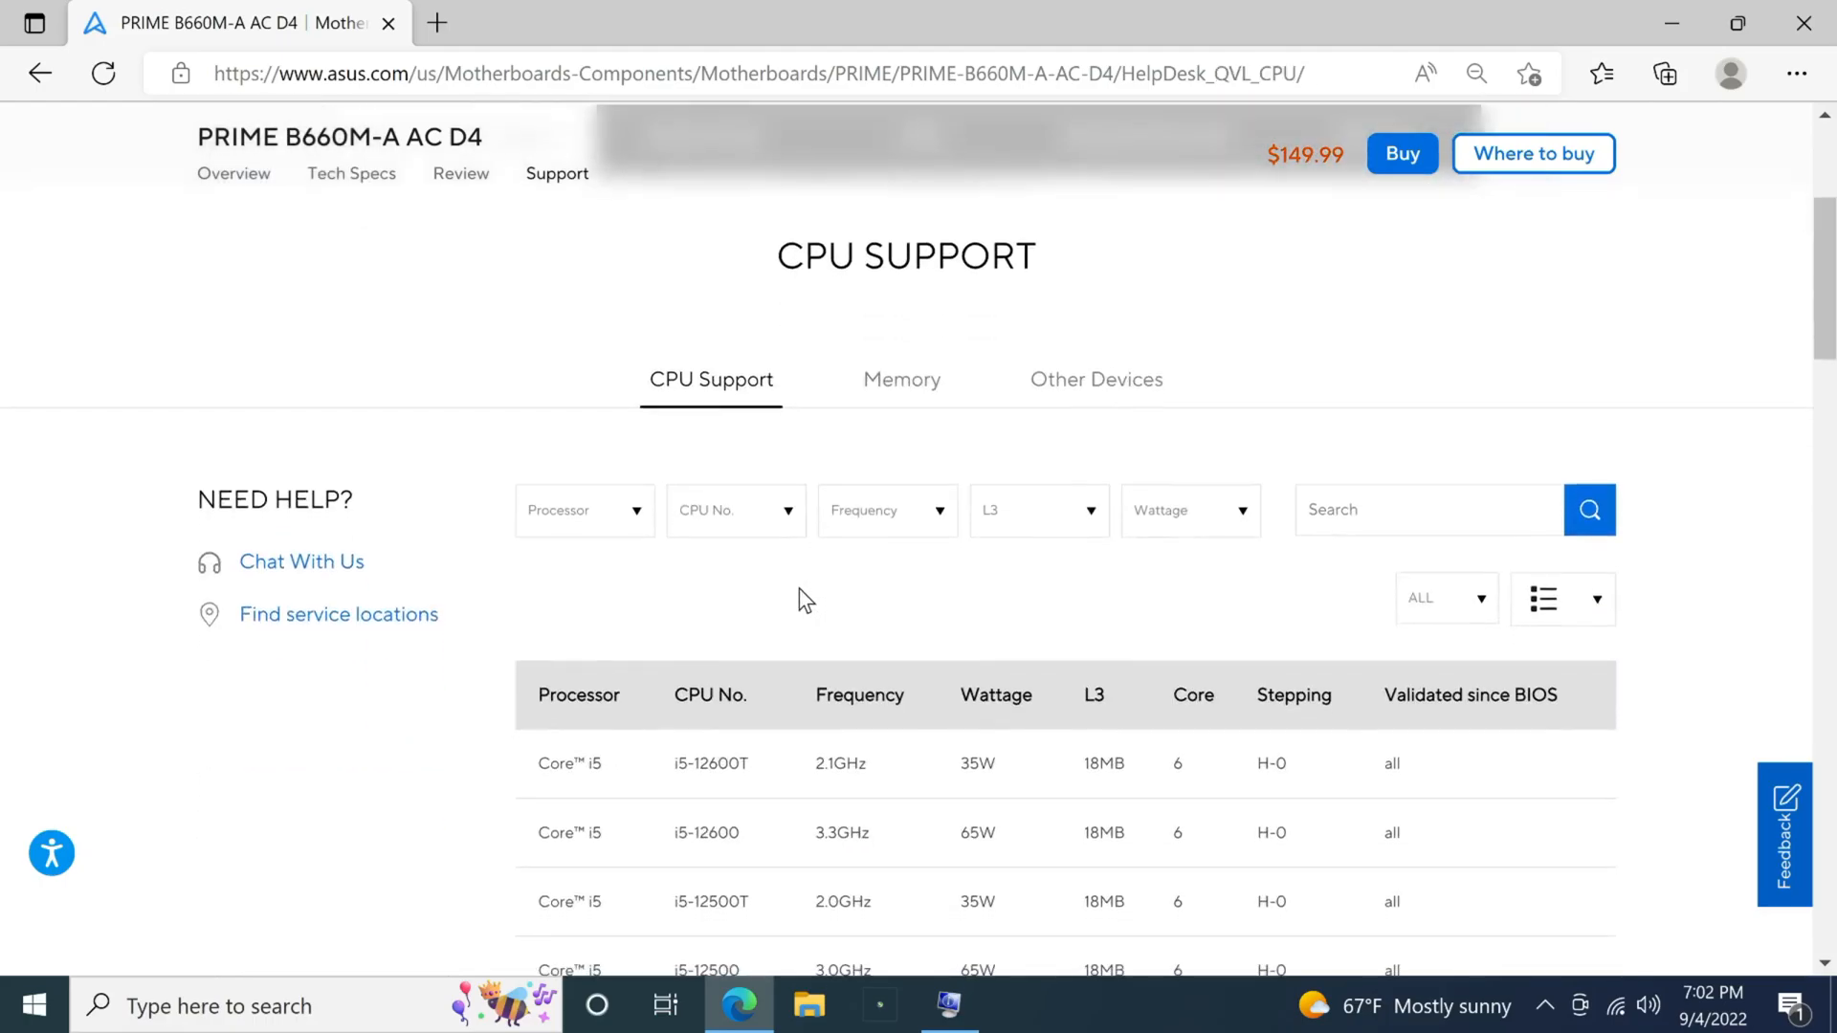
scroll("down", 3)
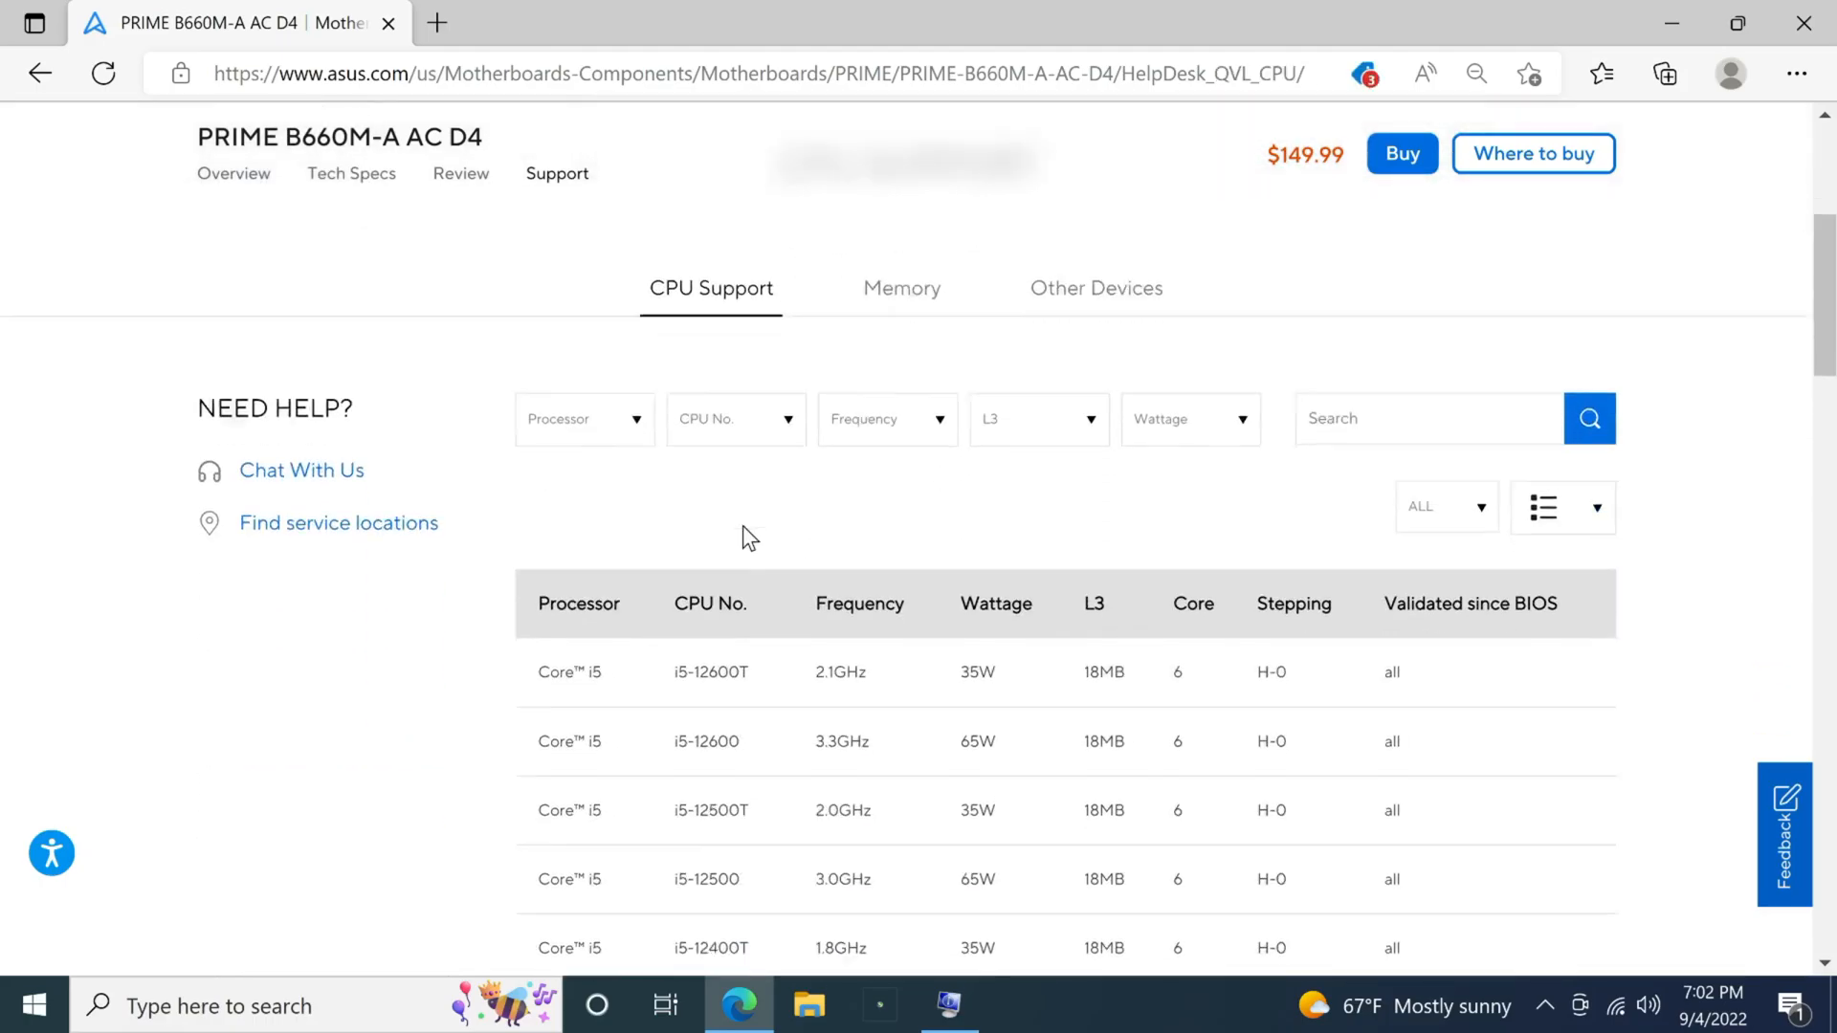
scroll("down", 3)
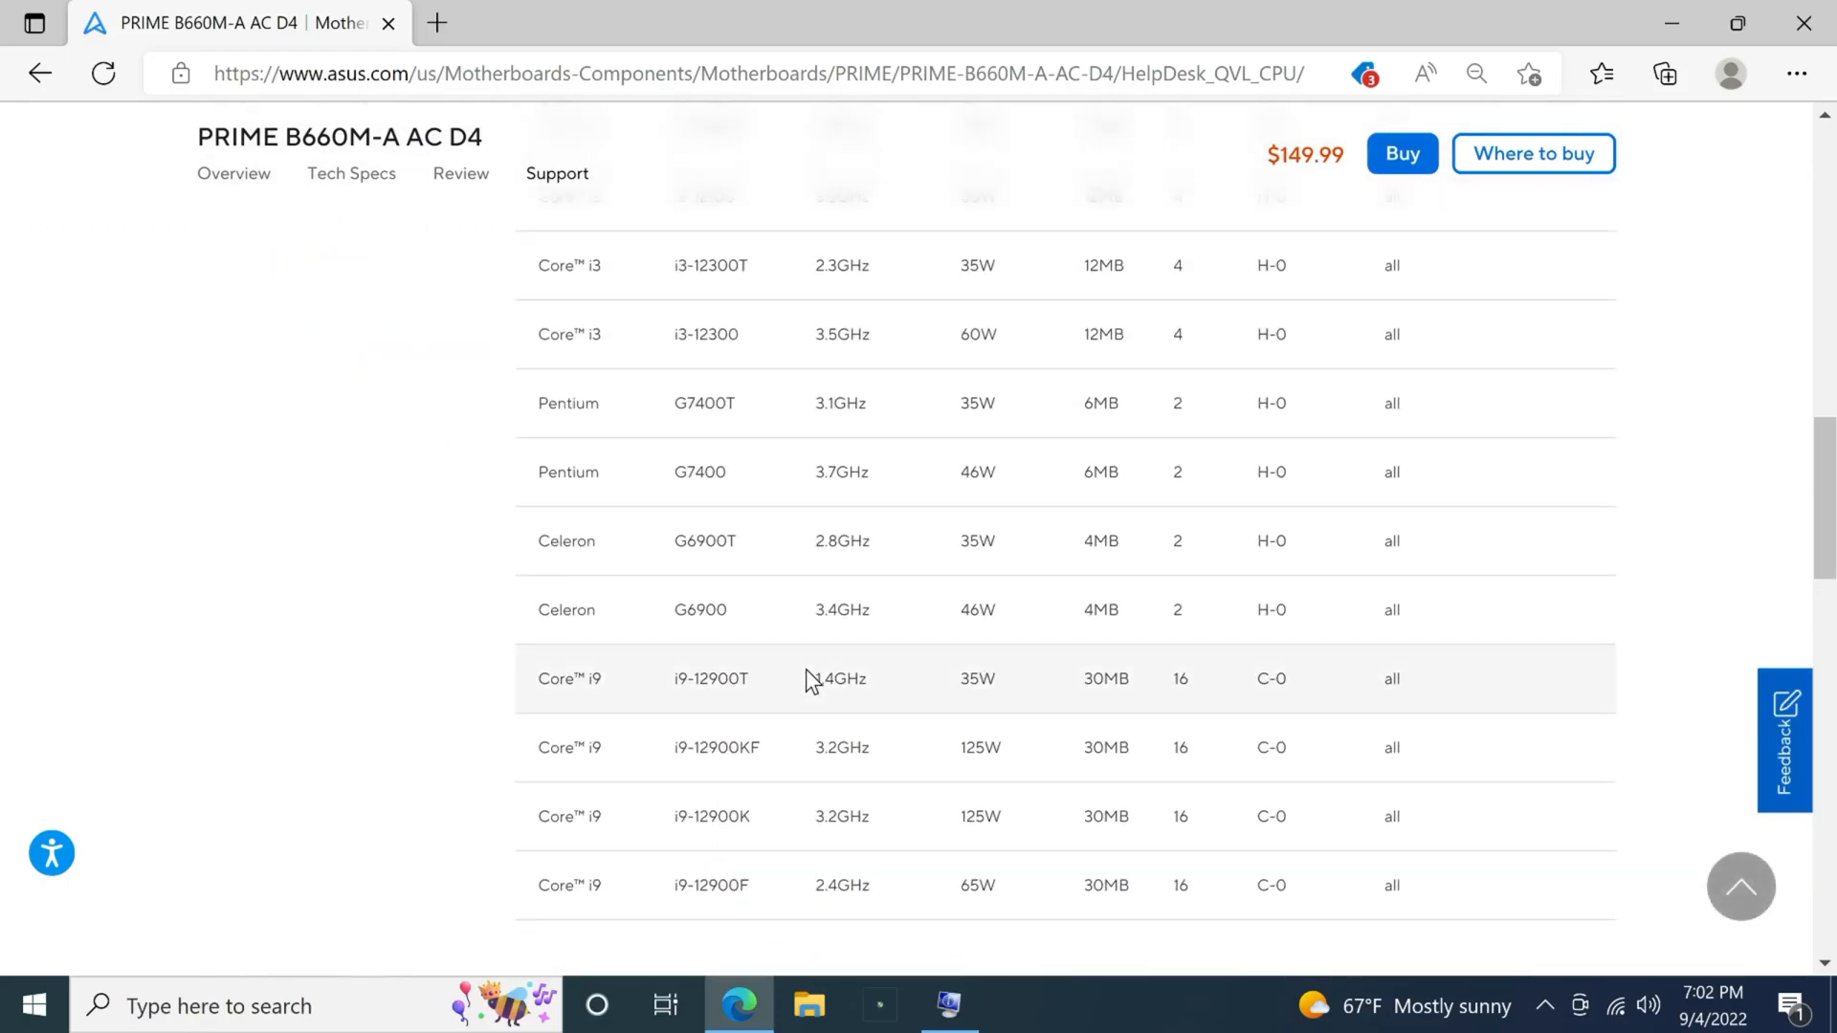
scroll("down", 3)
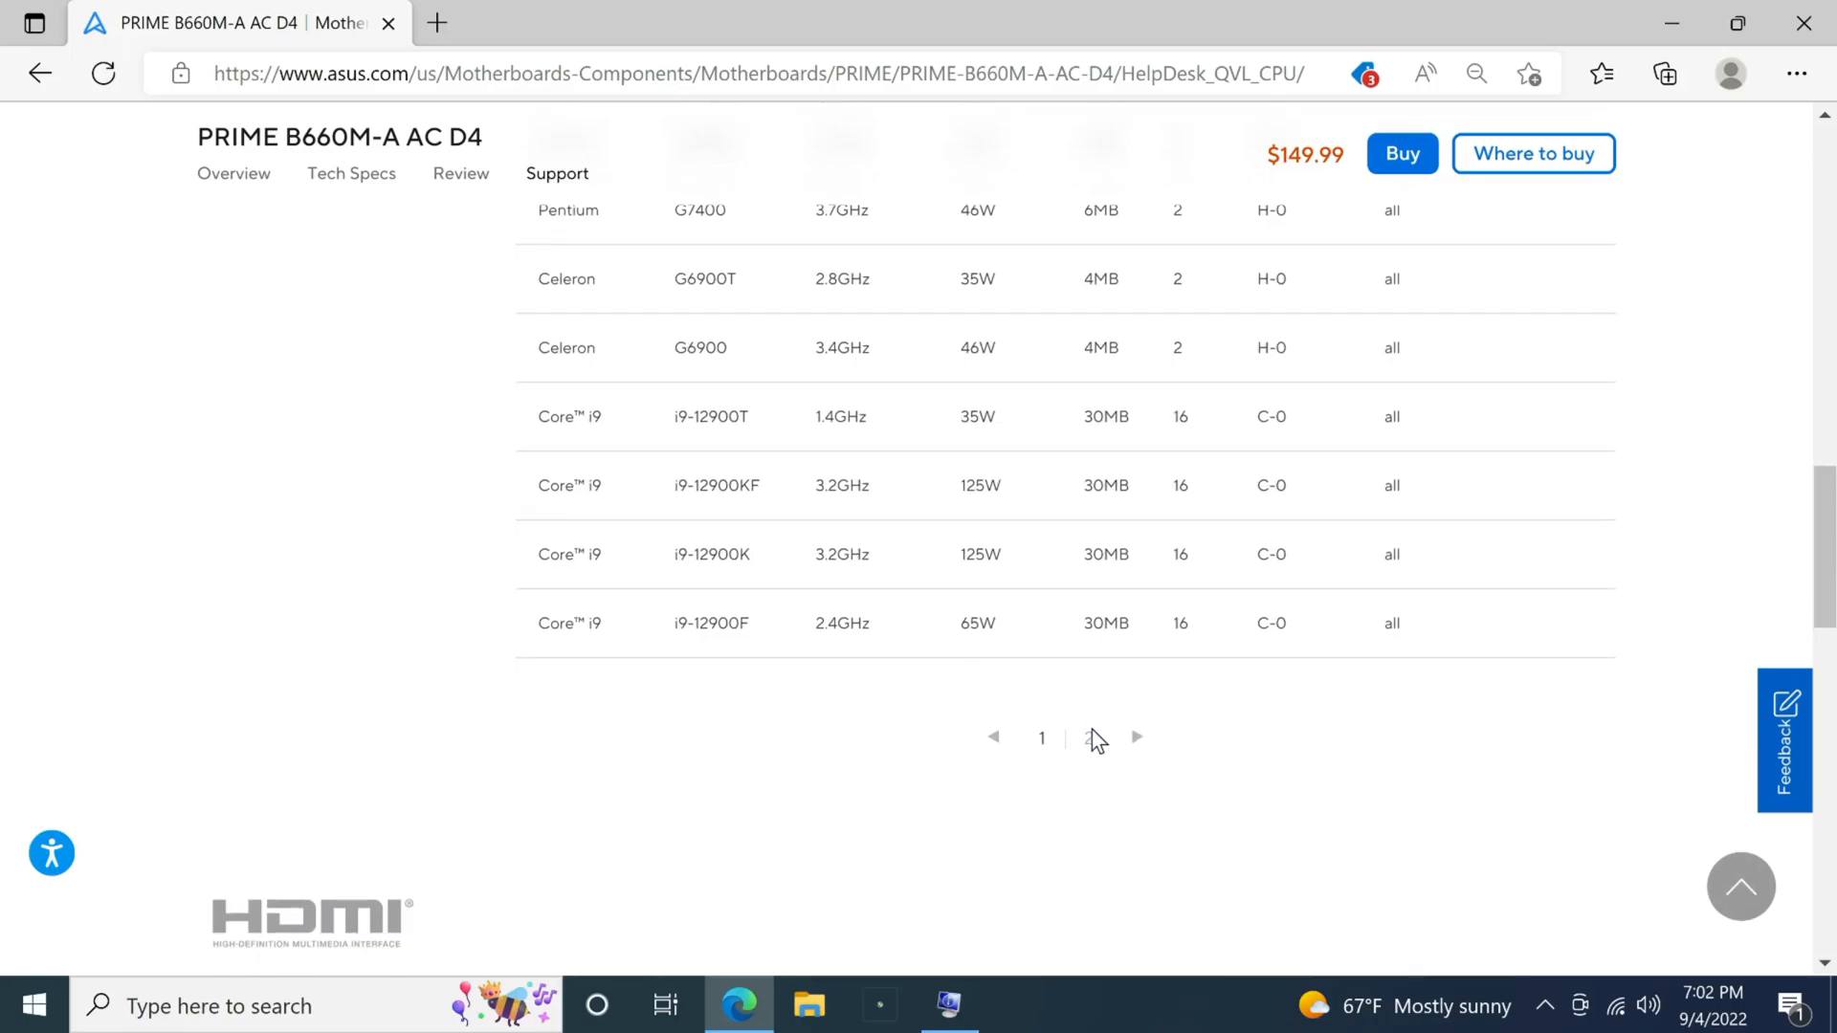
scroll("down", 3)
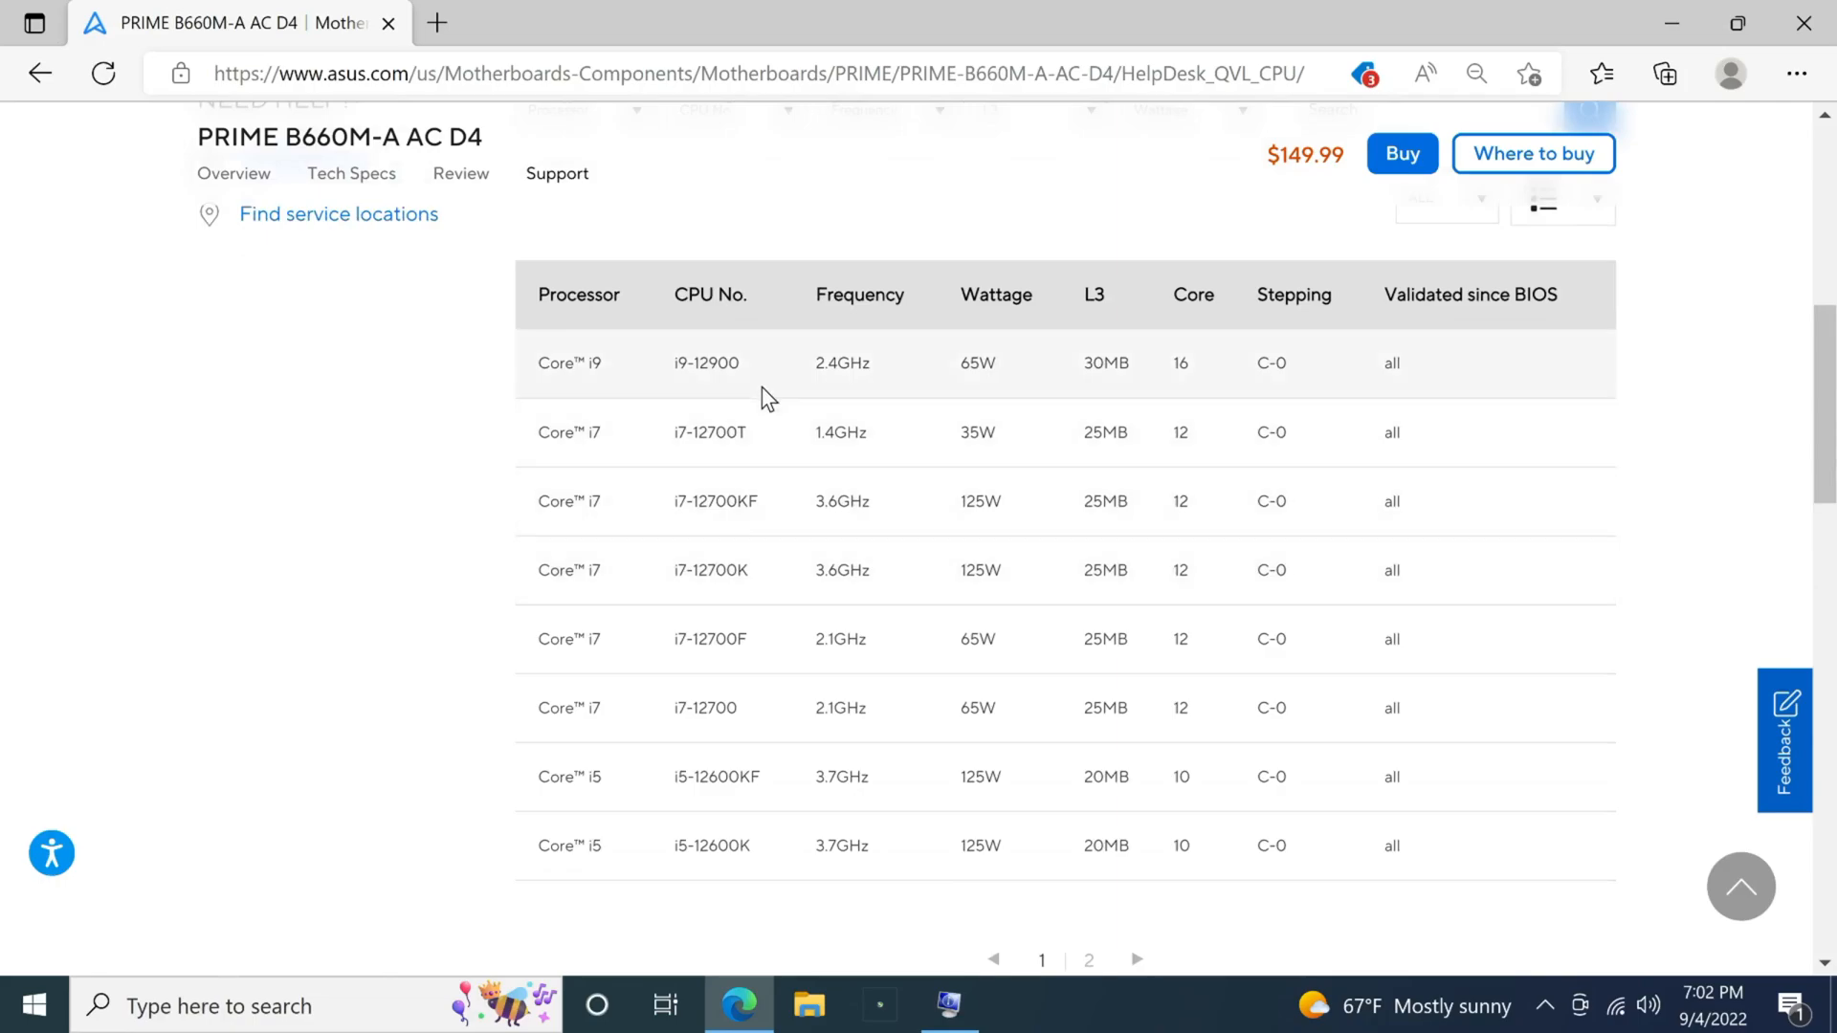
mouse_move(785, 634)
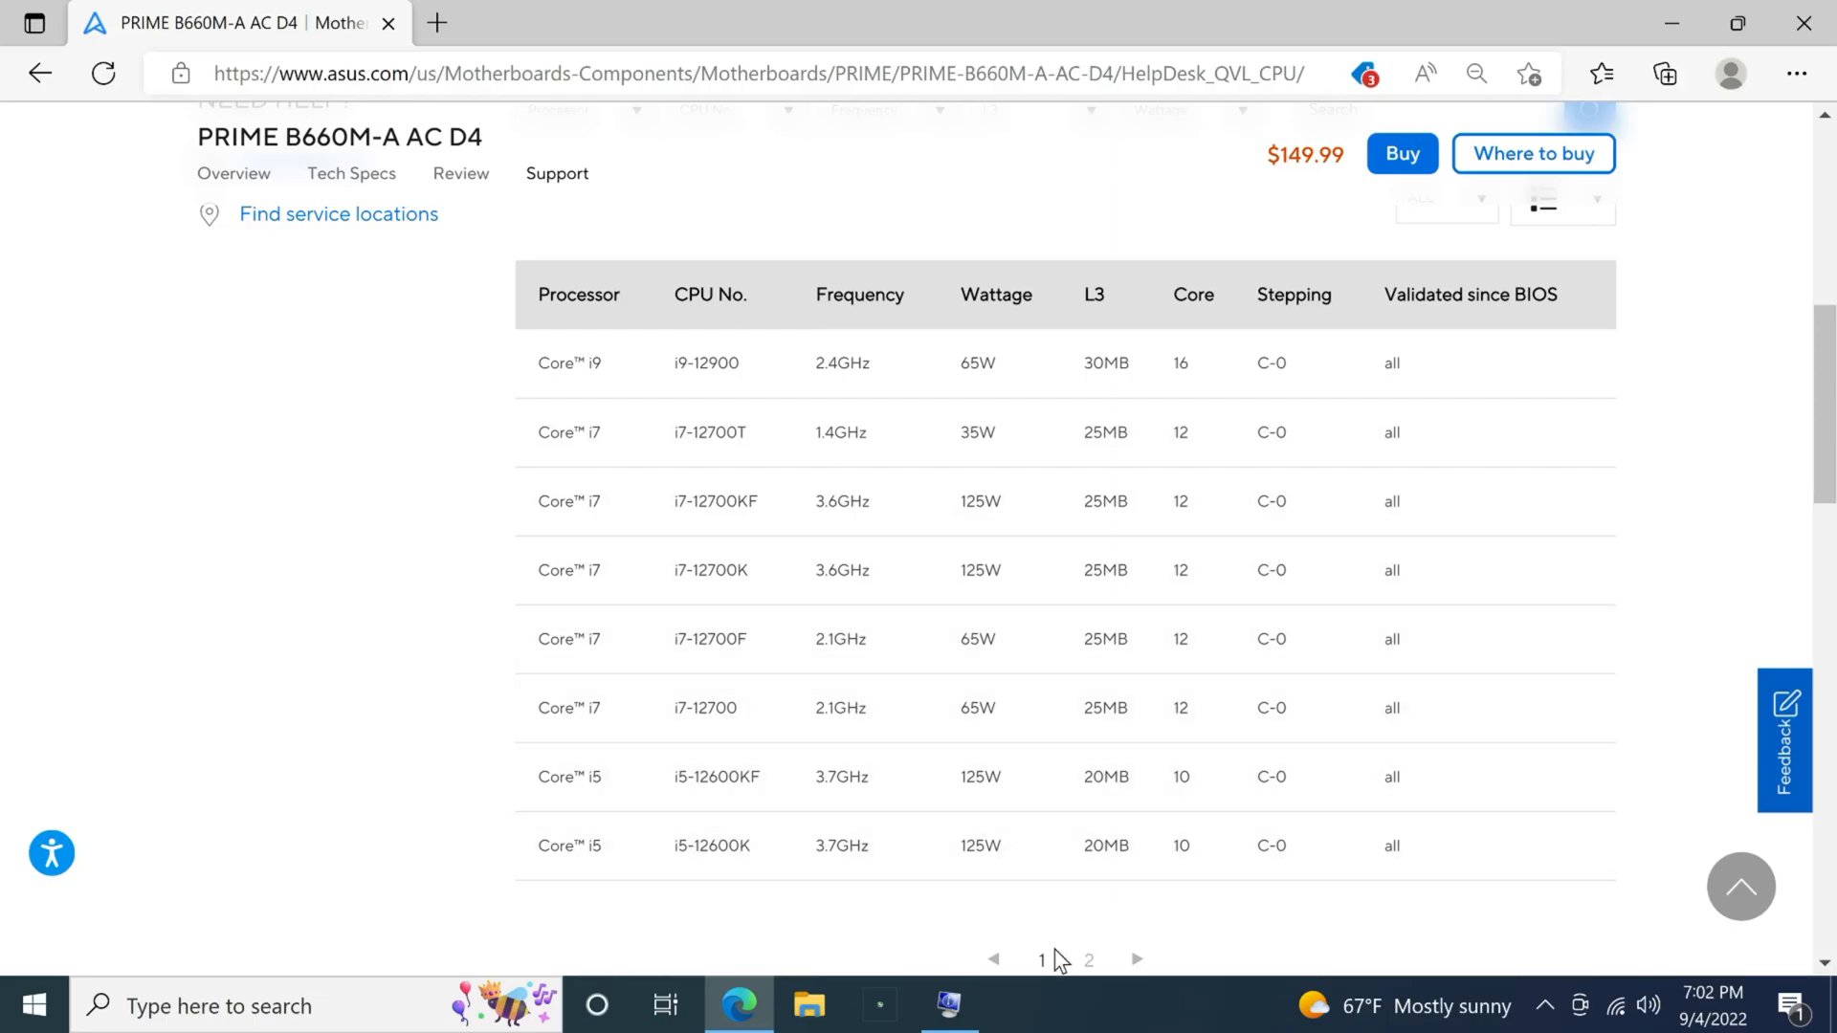
- Return to page 1 of the supported CPU list and scroll through it again
left_click(1089, 961)
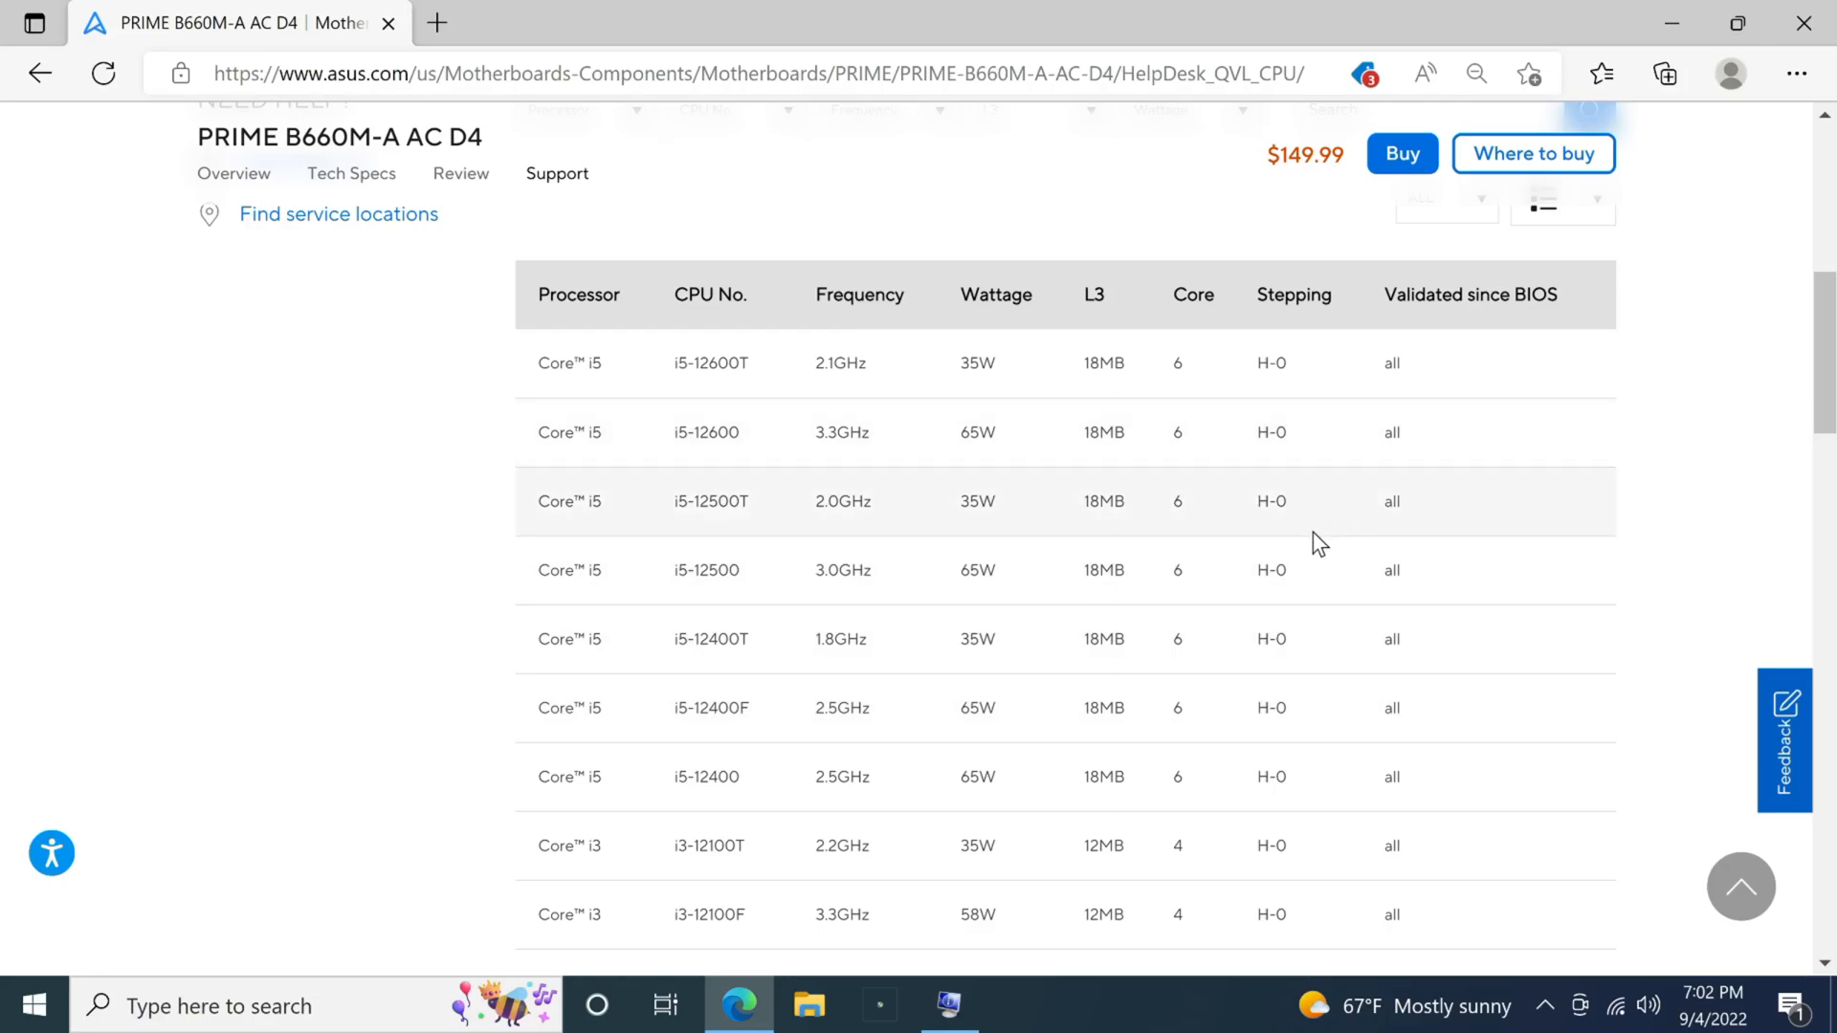
mouse_move(1511, 402)
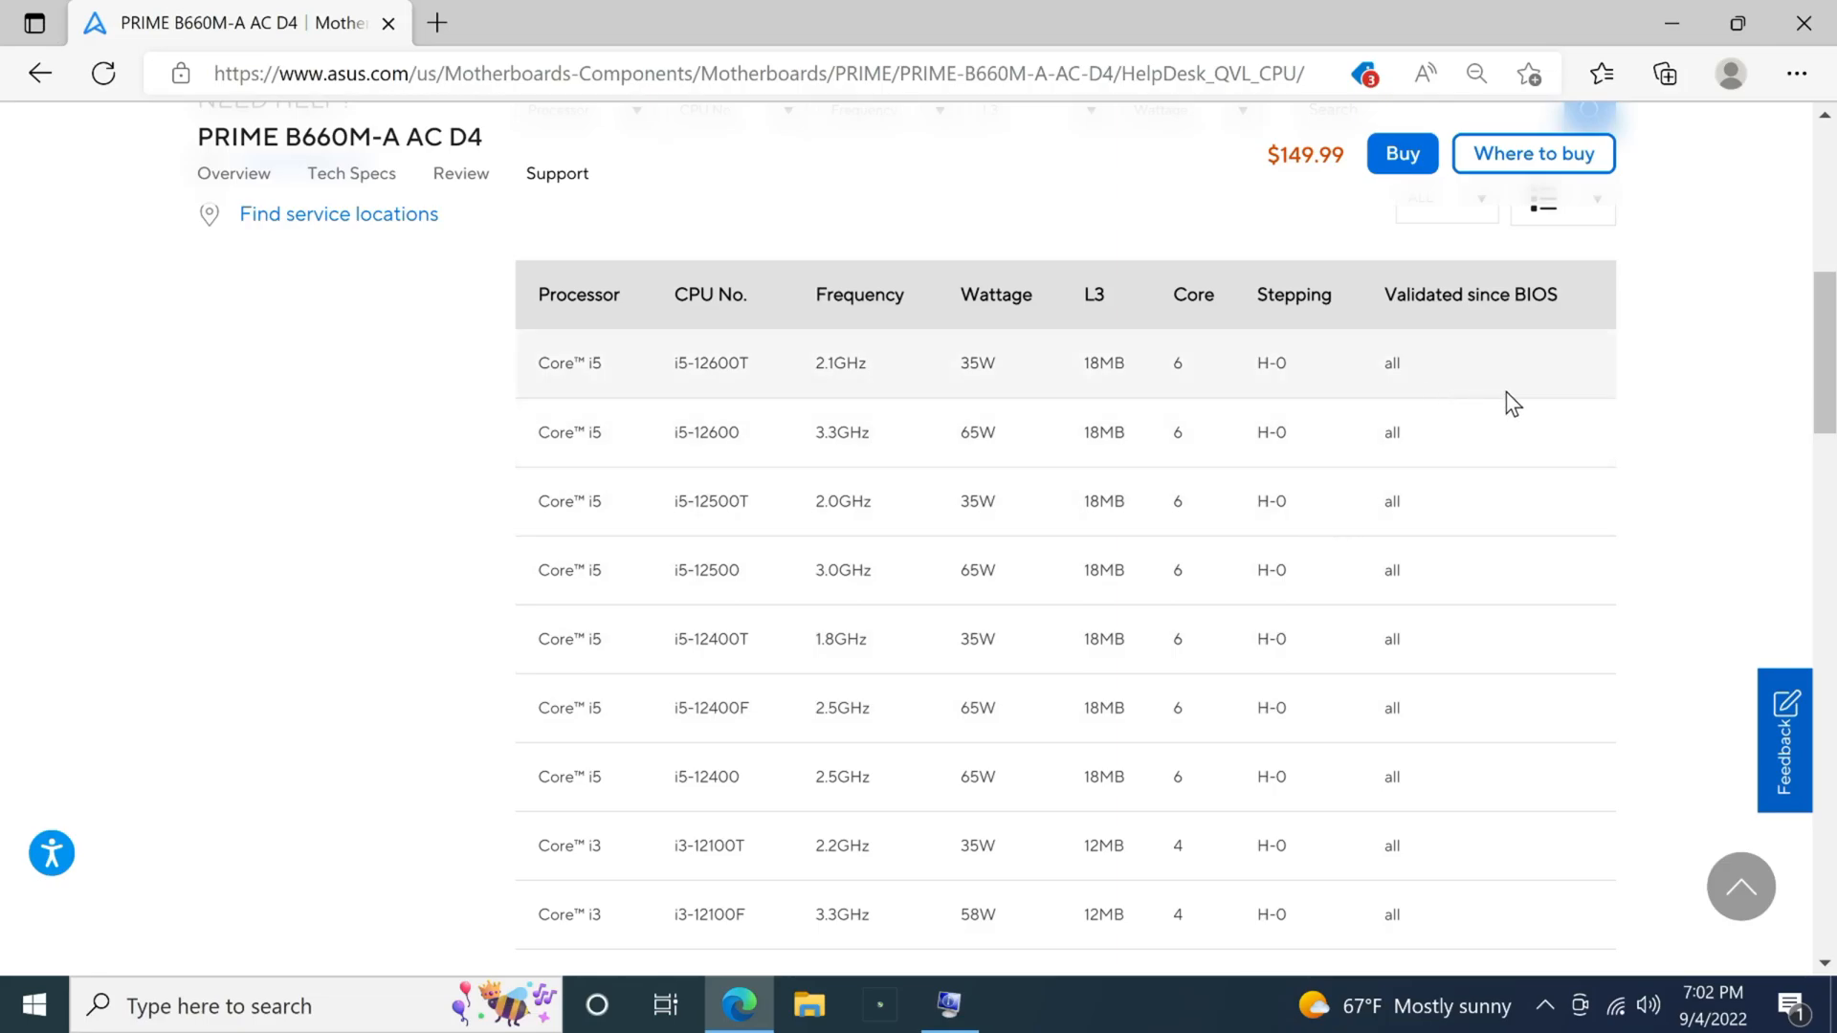
scroll("down", 3)
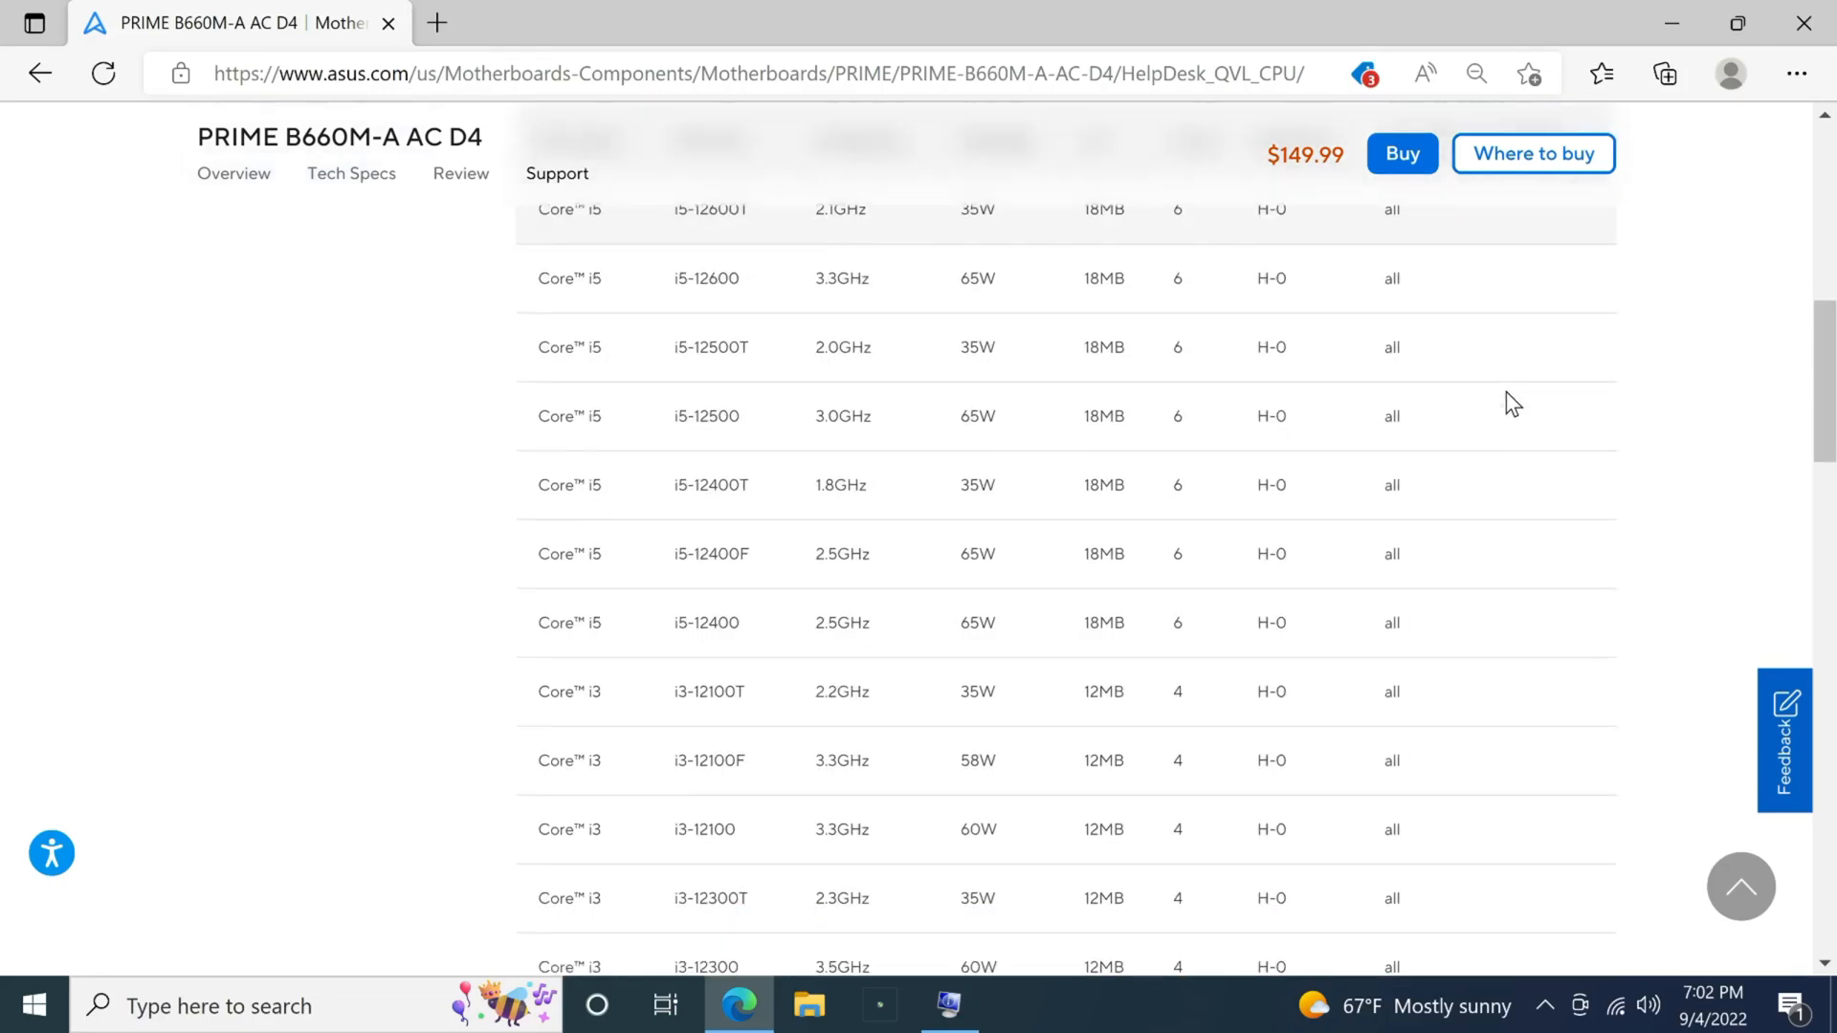
scroll("down", 3)
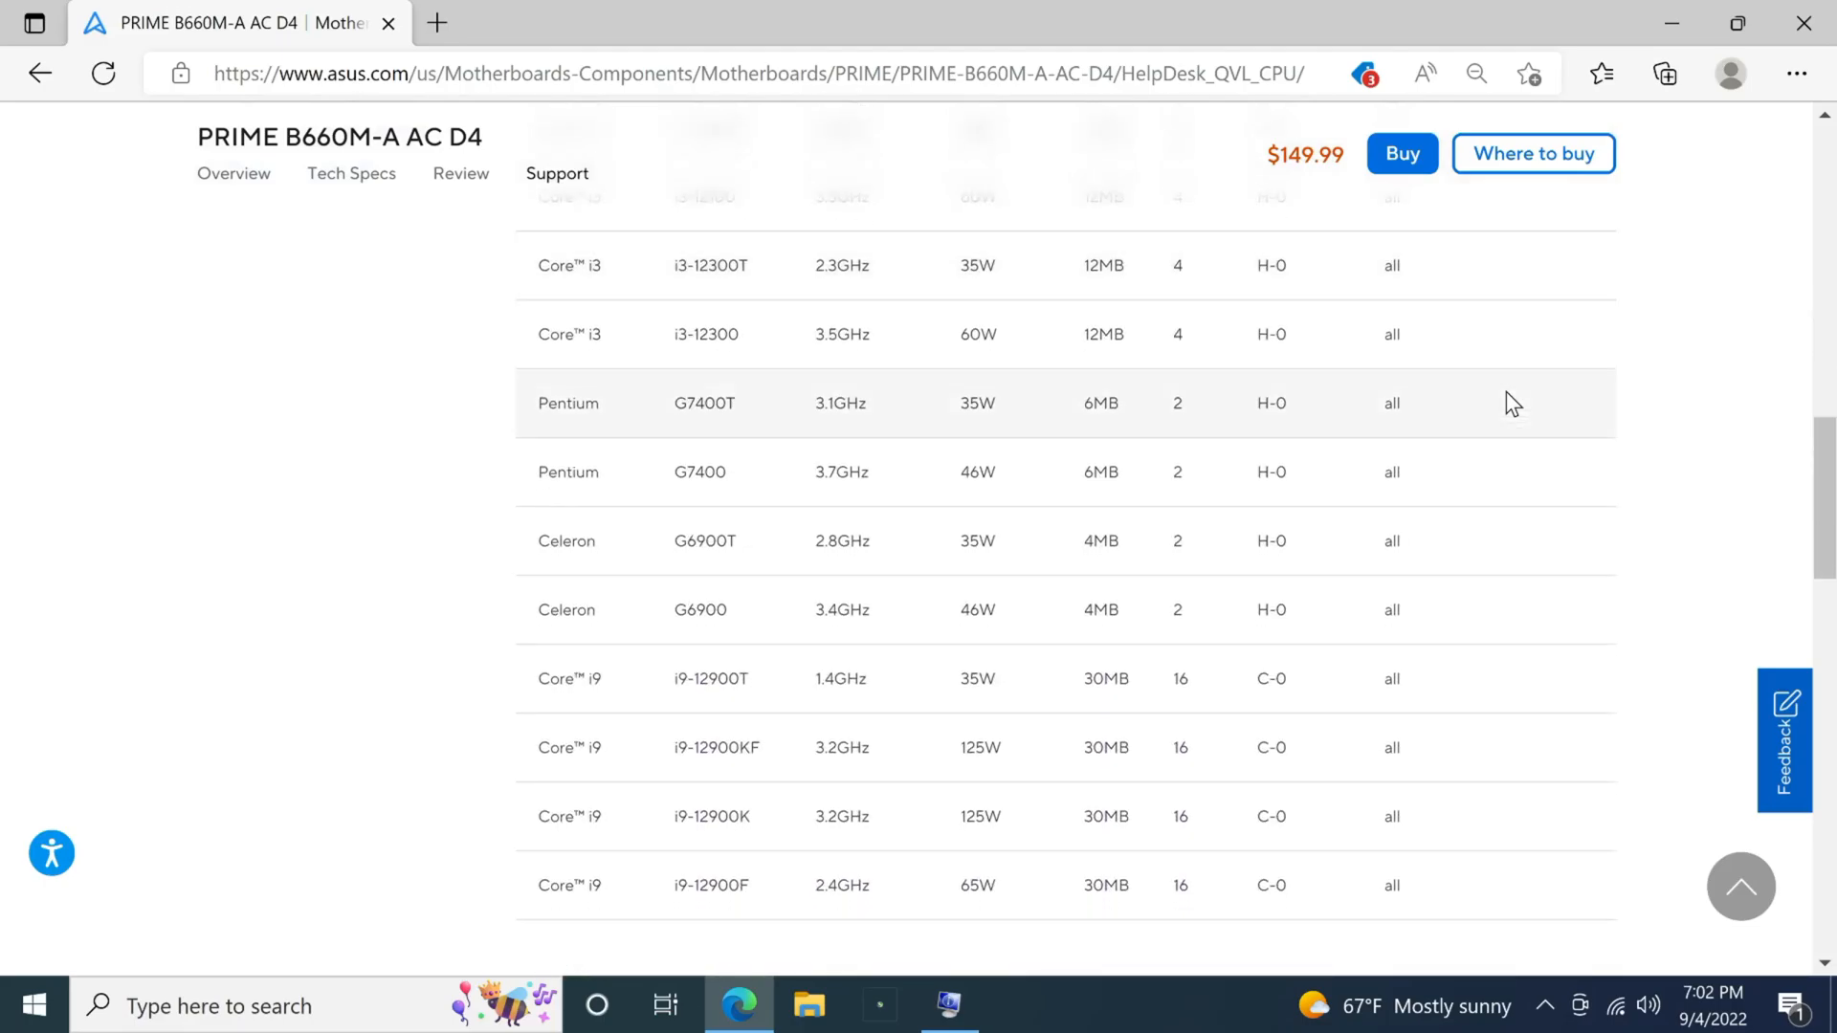
scroll("down", 3)
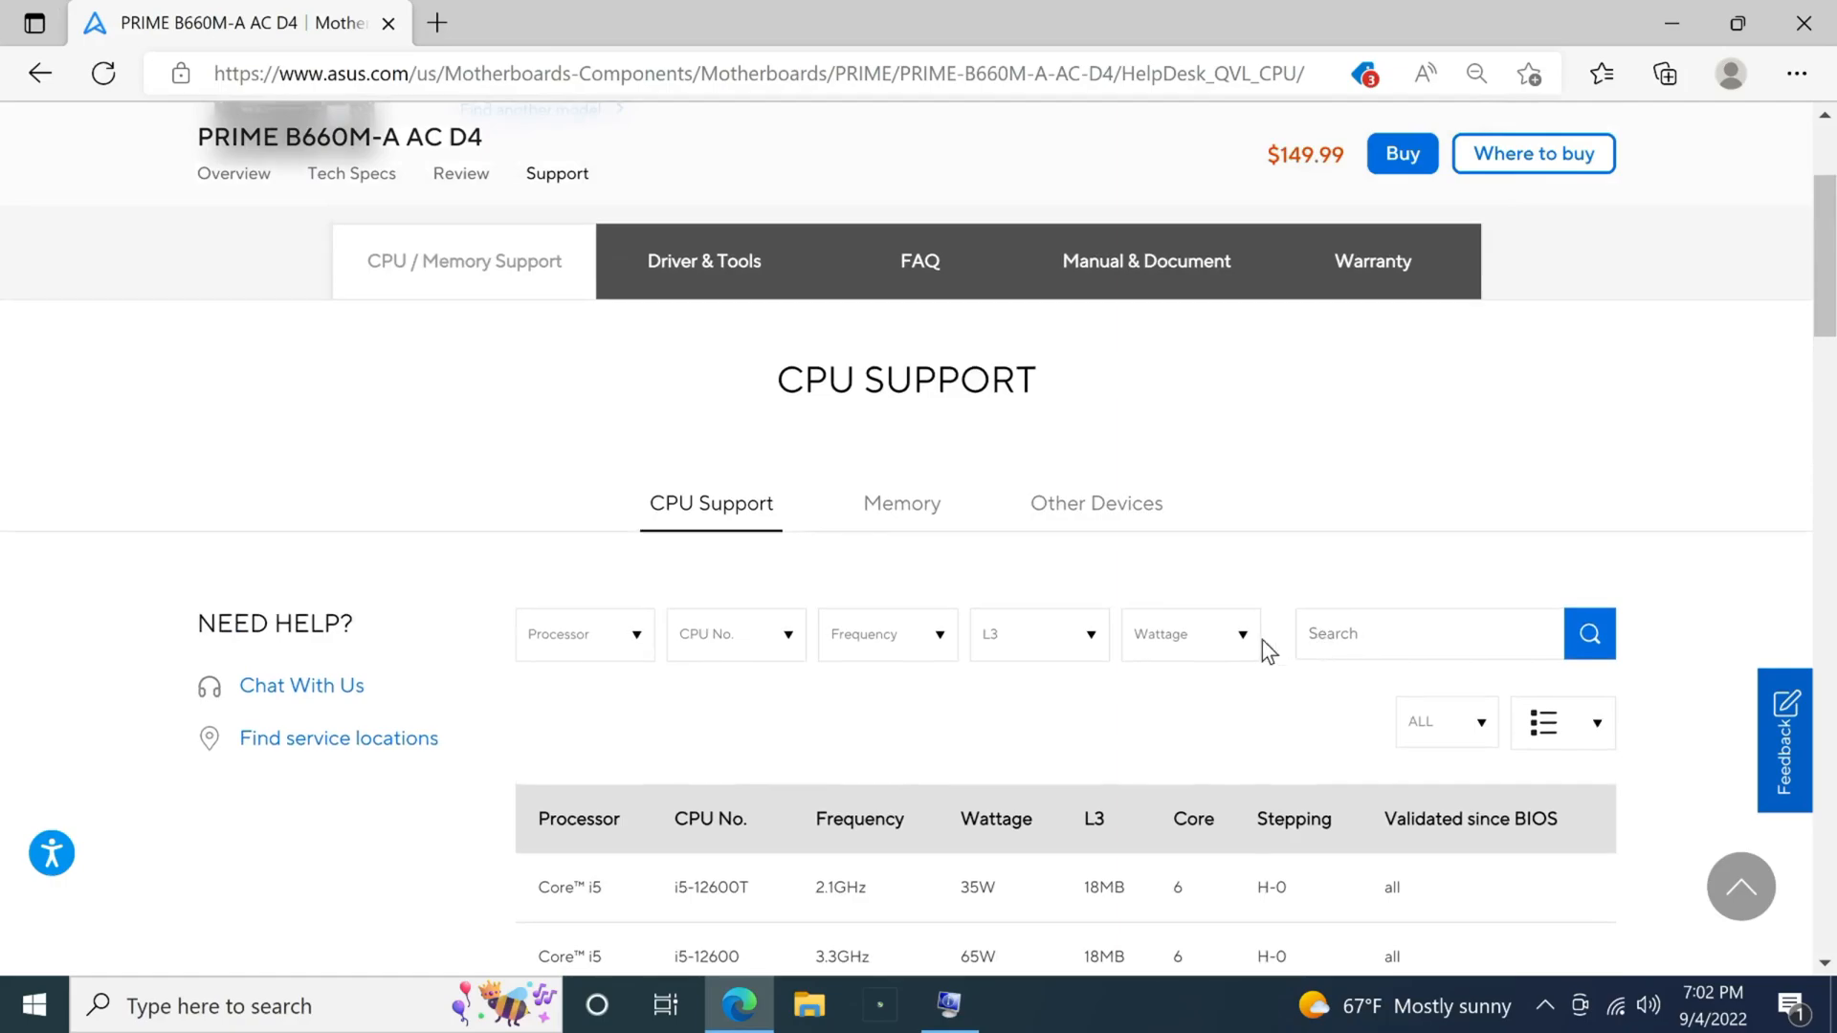
mouse_move(1424, 868)
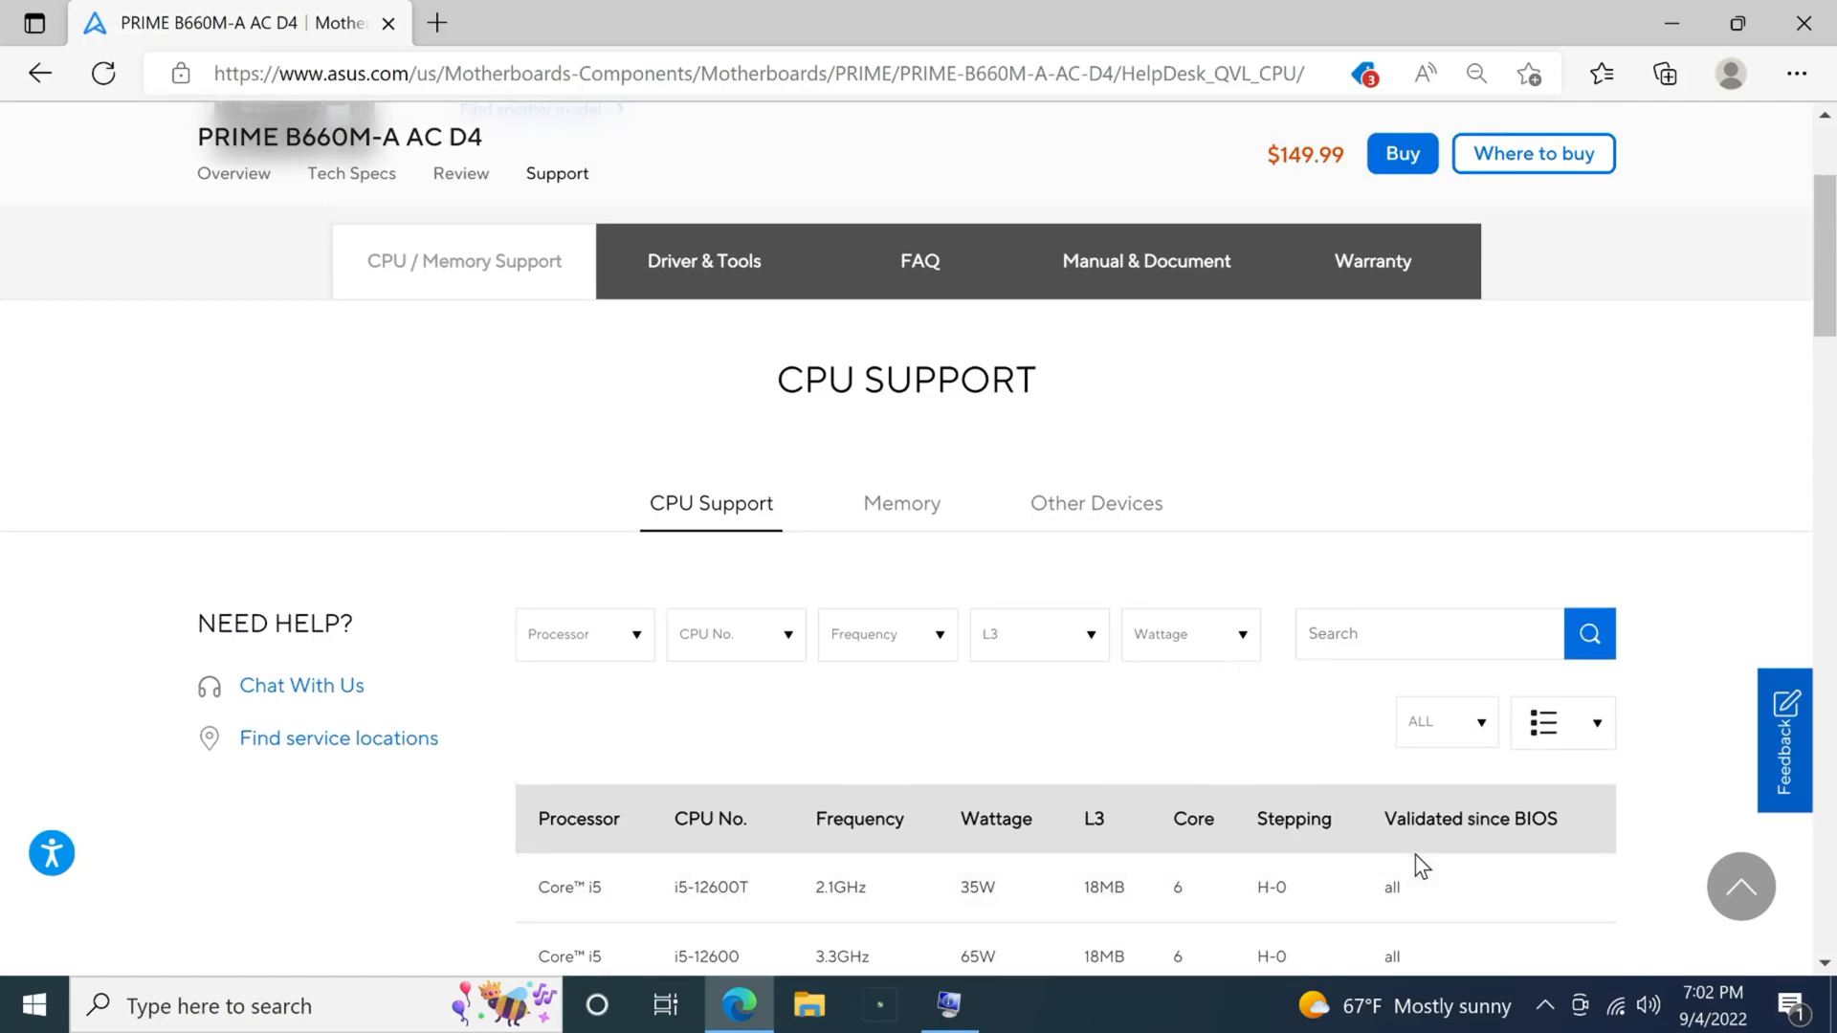
scroll("down", 3)
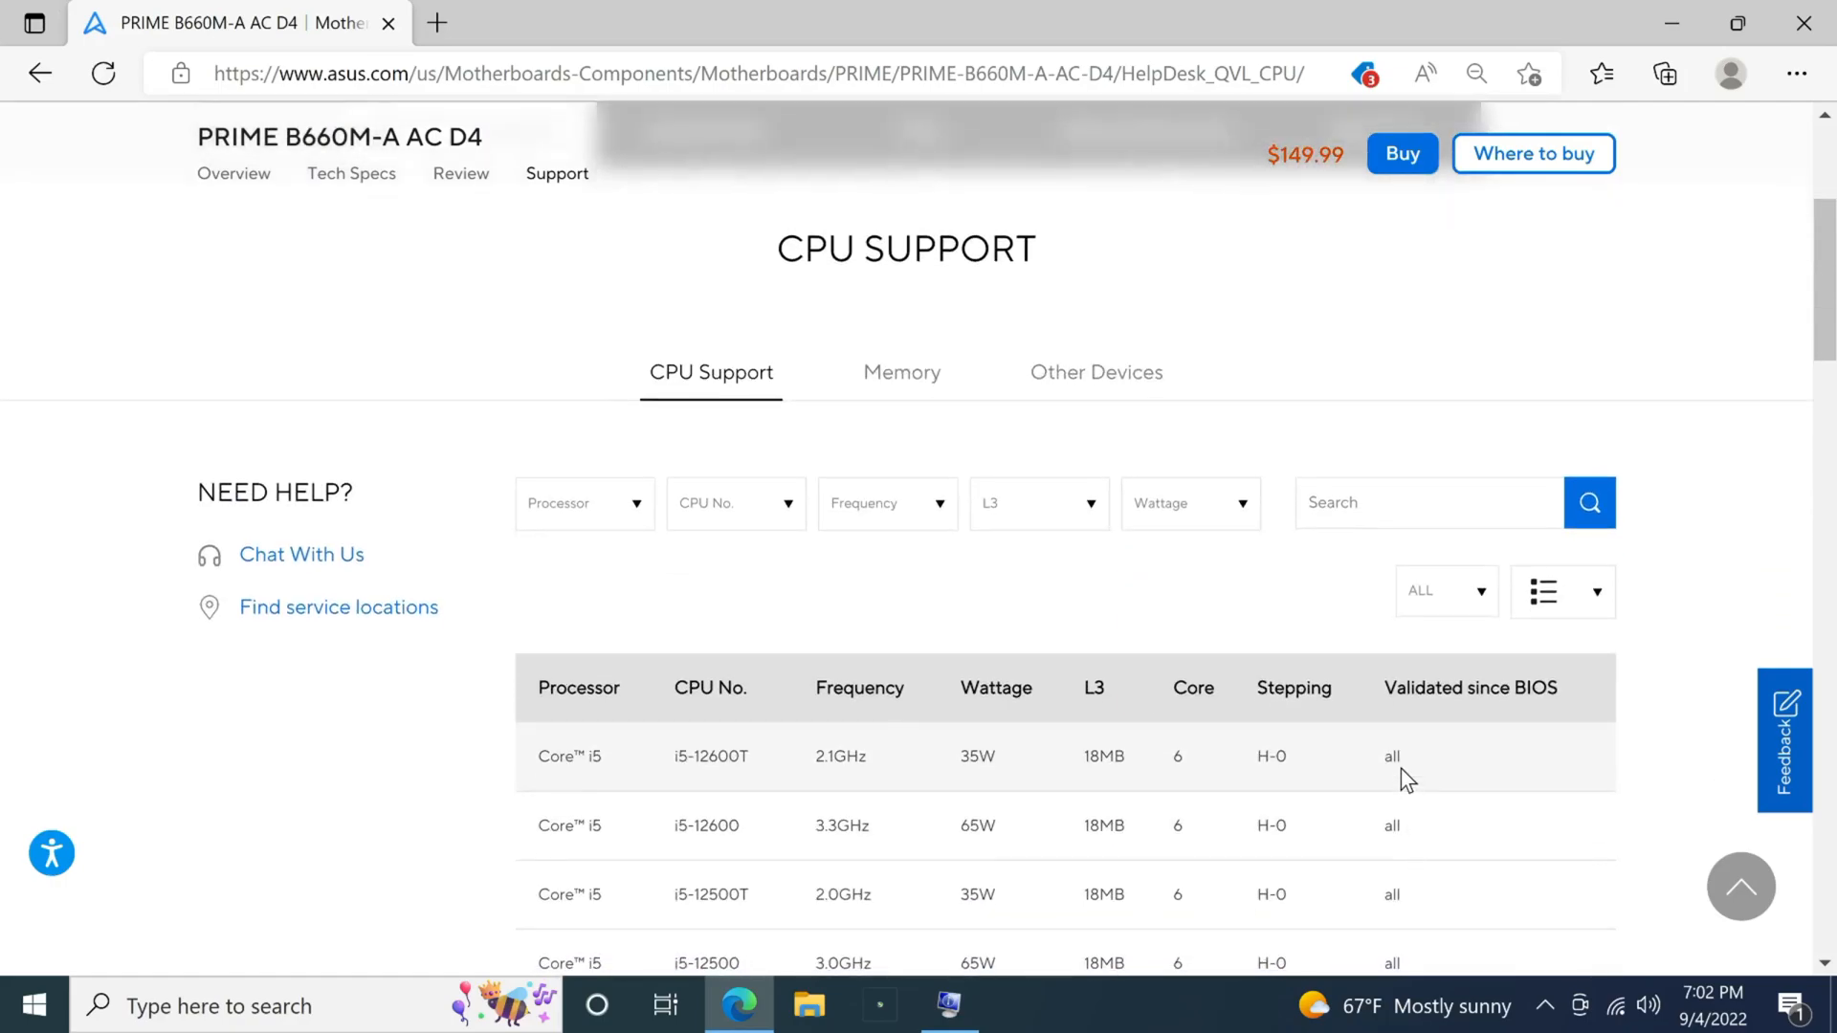
mouse_move(727, 716)
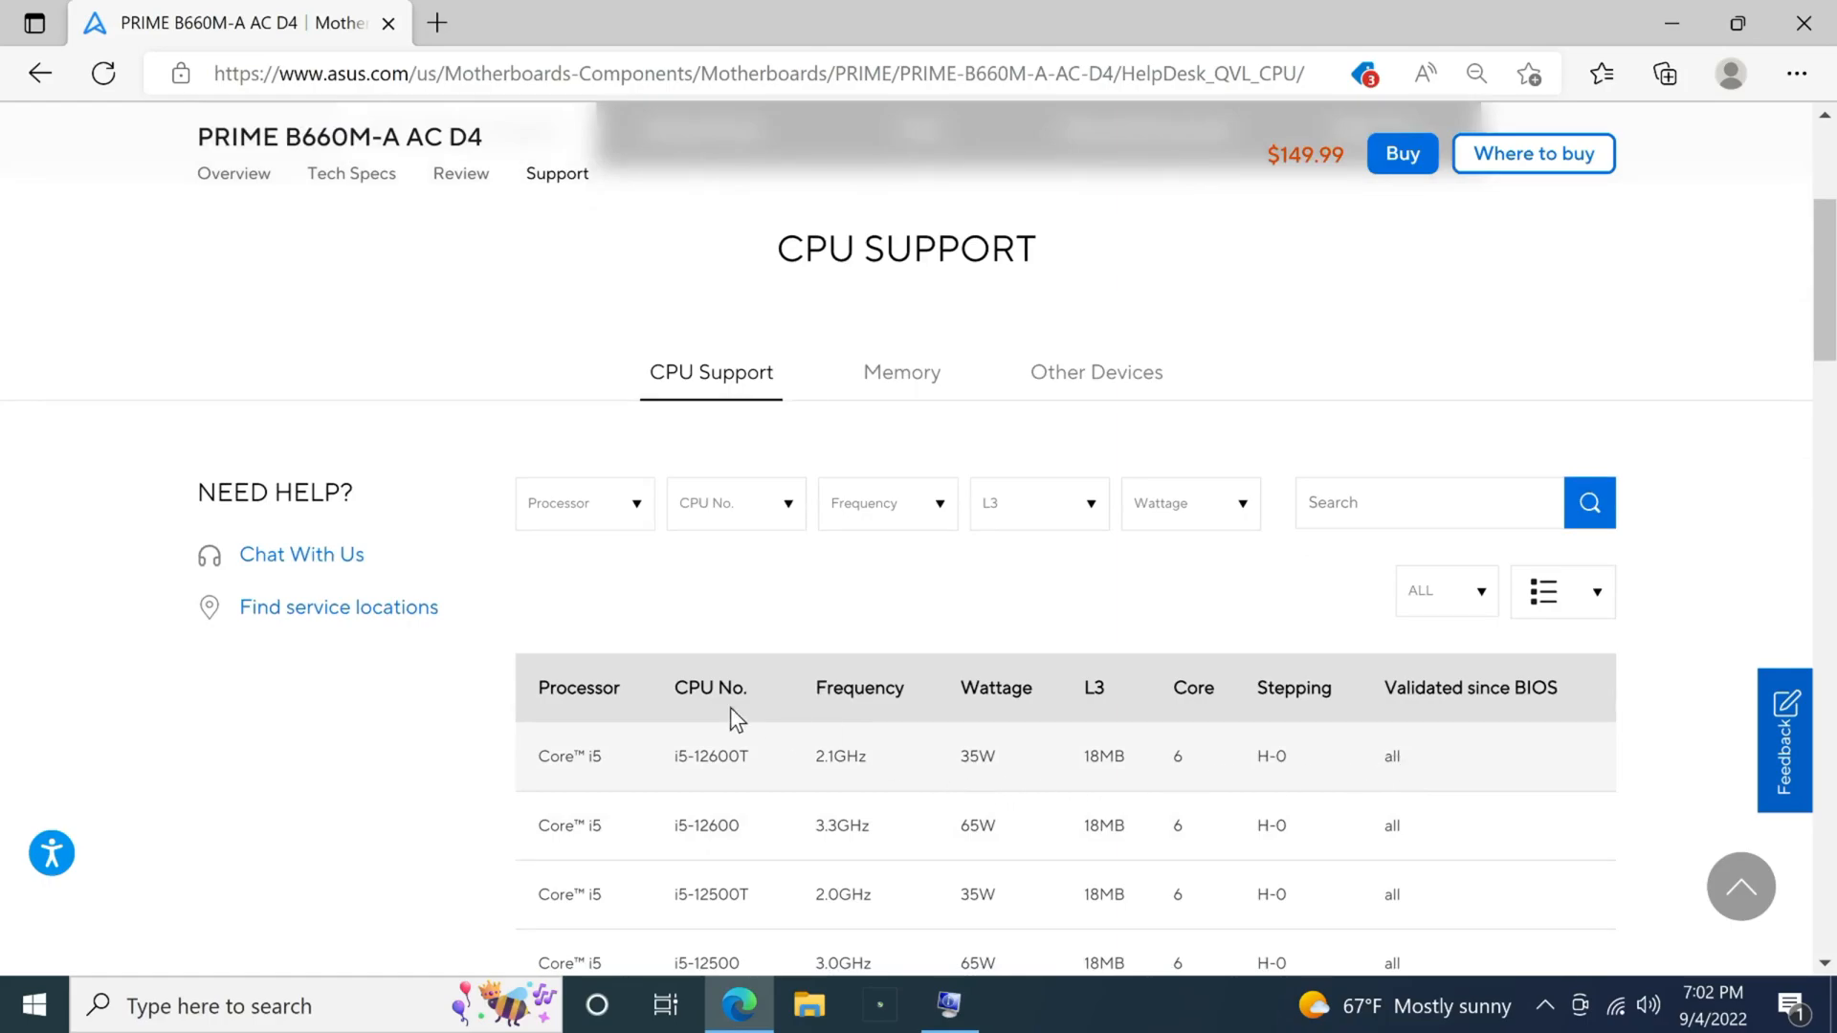
mouse_move(1447, 746)
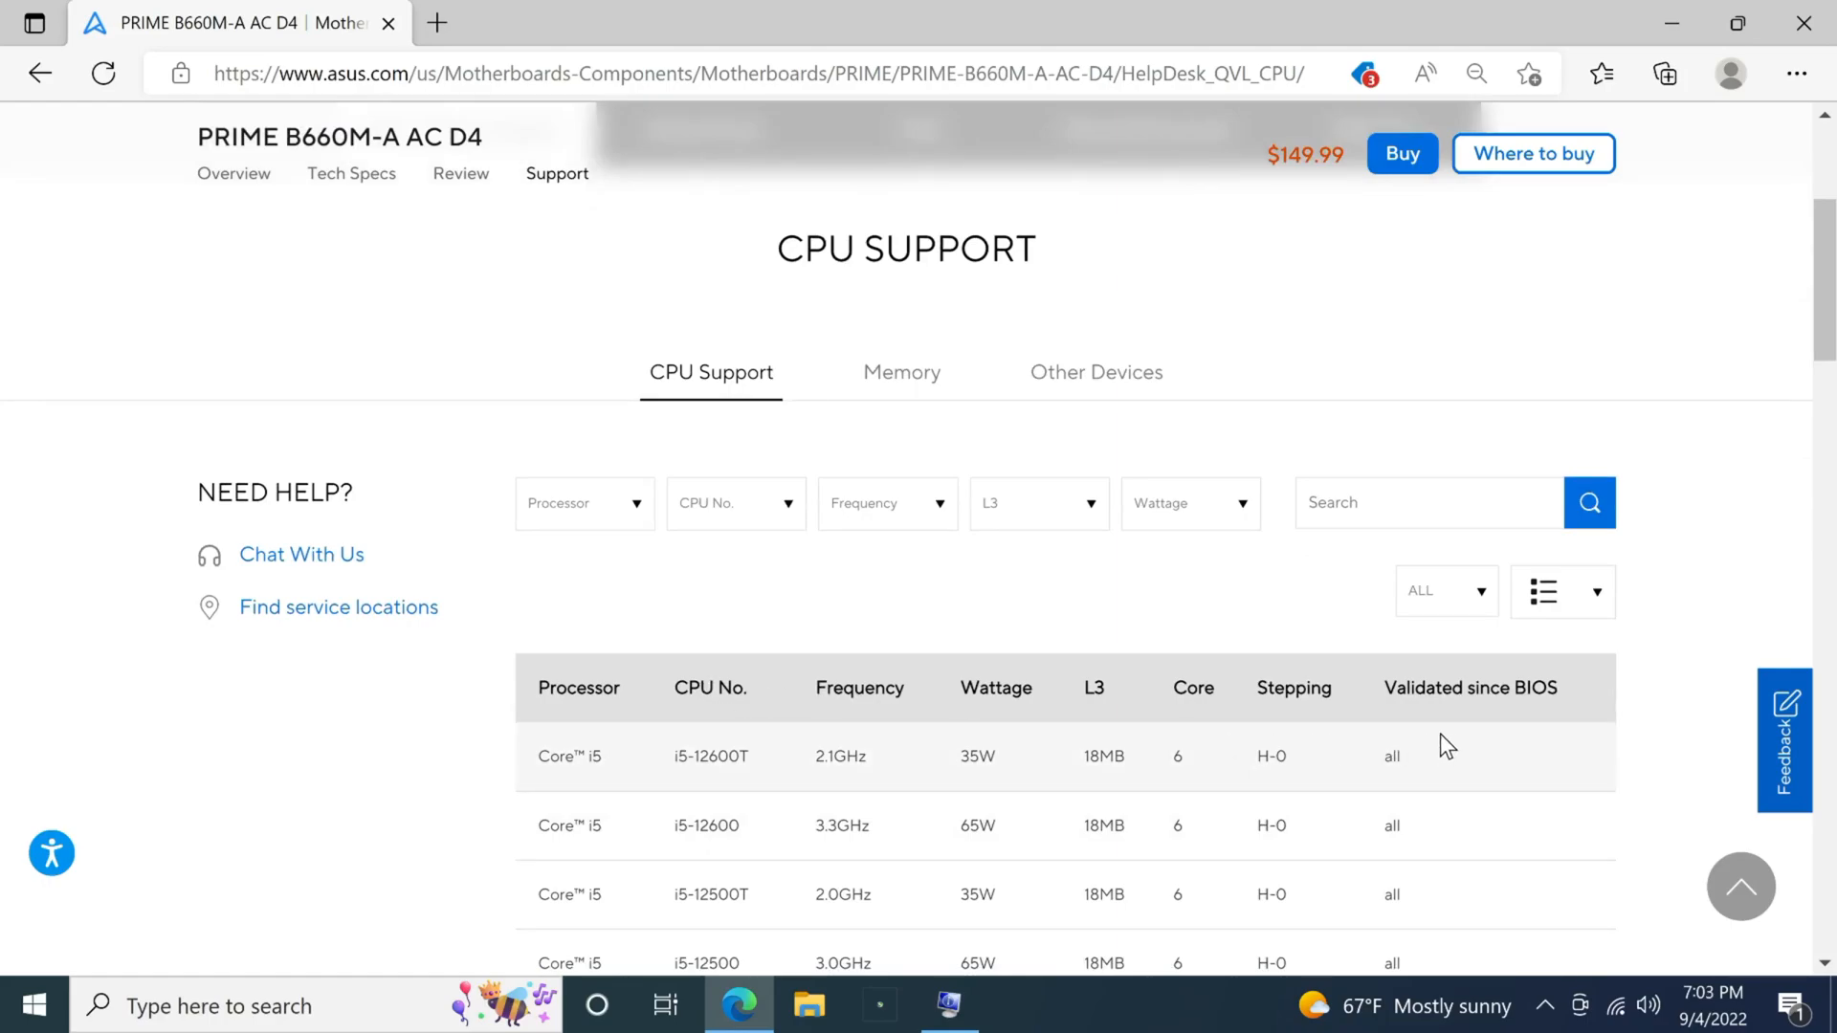
mouse_move(1416, 801)
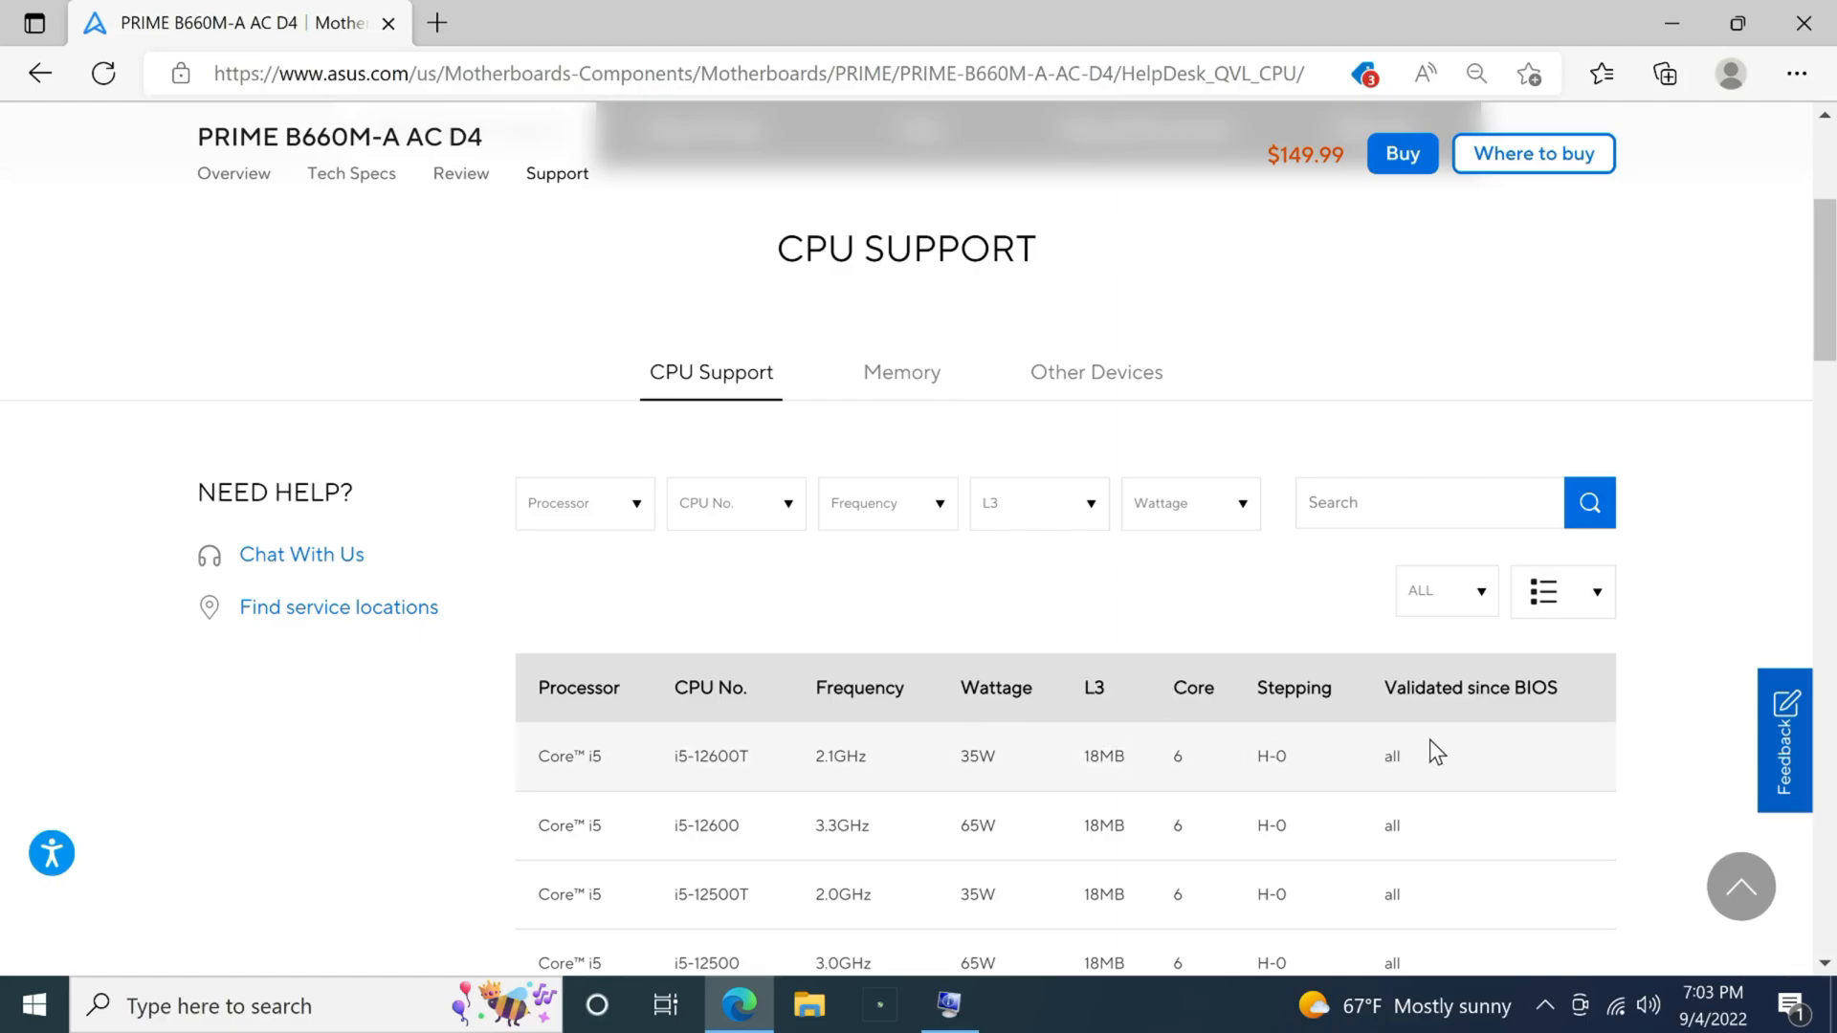
mouse_move(1416, 735)
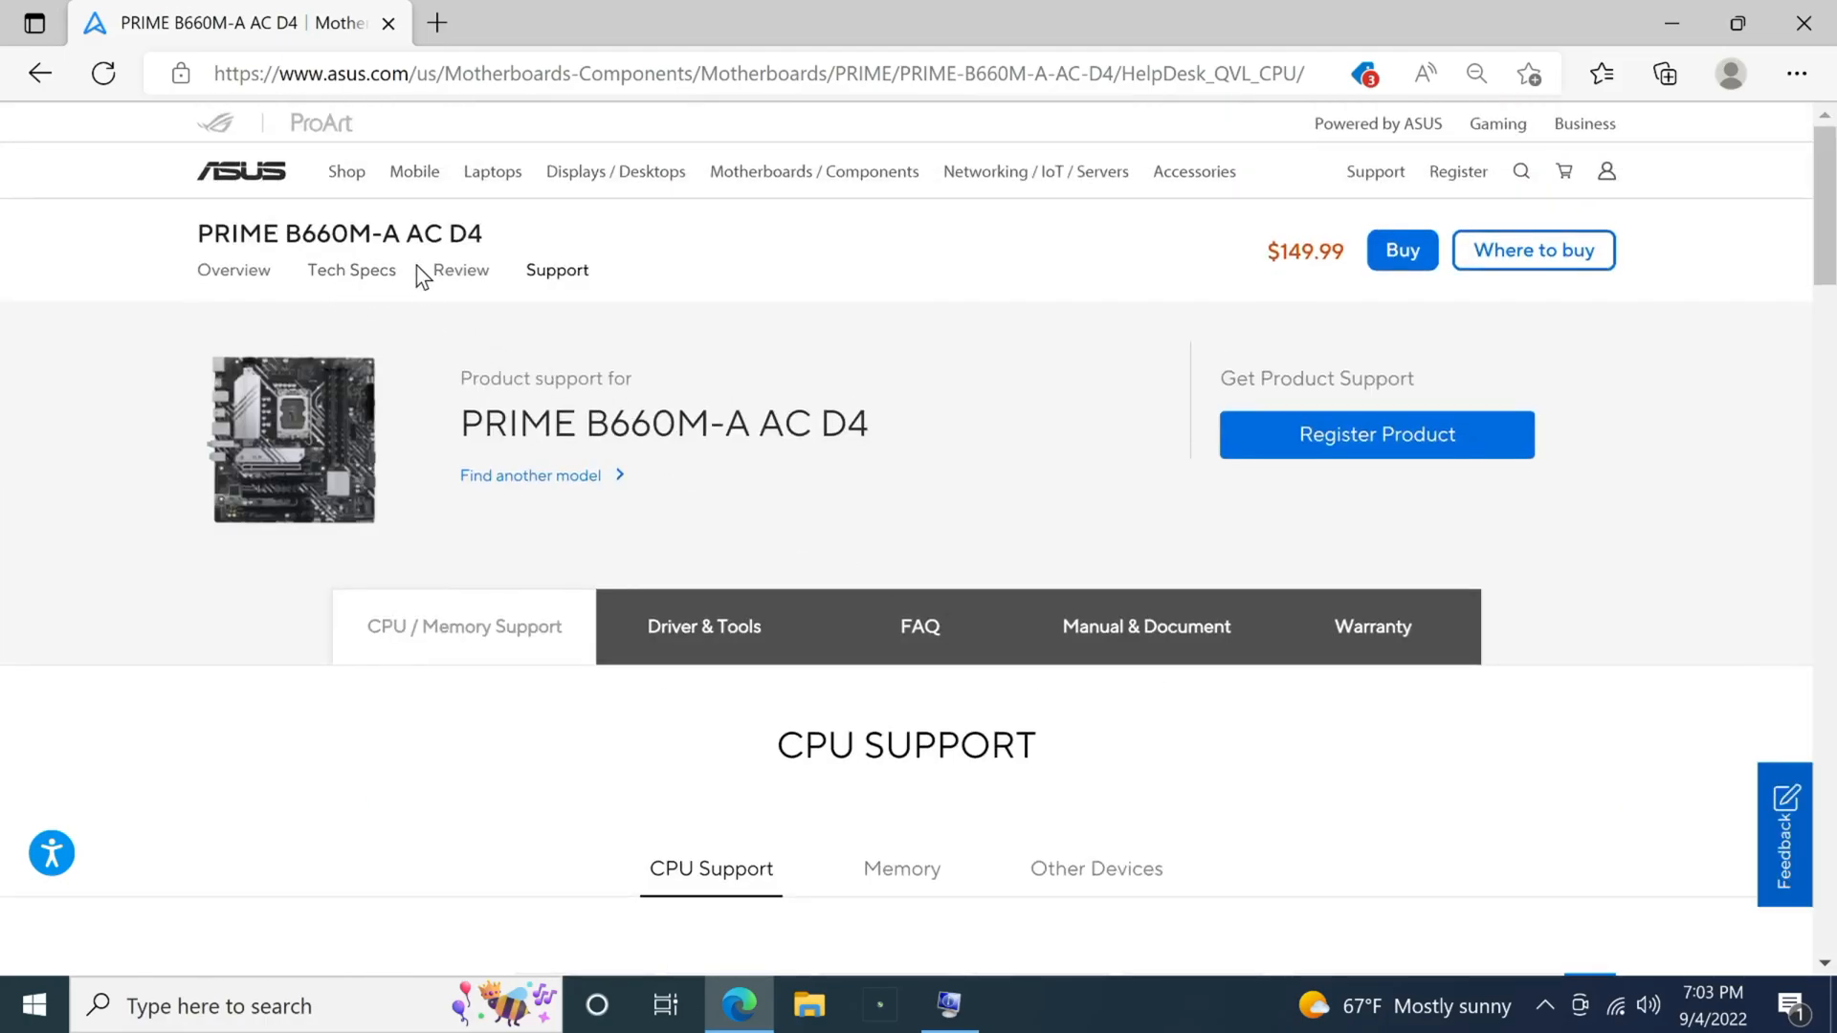
mouse_move(749, 536)
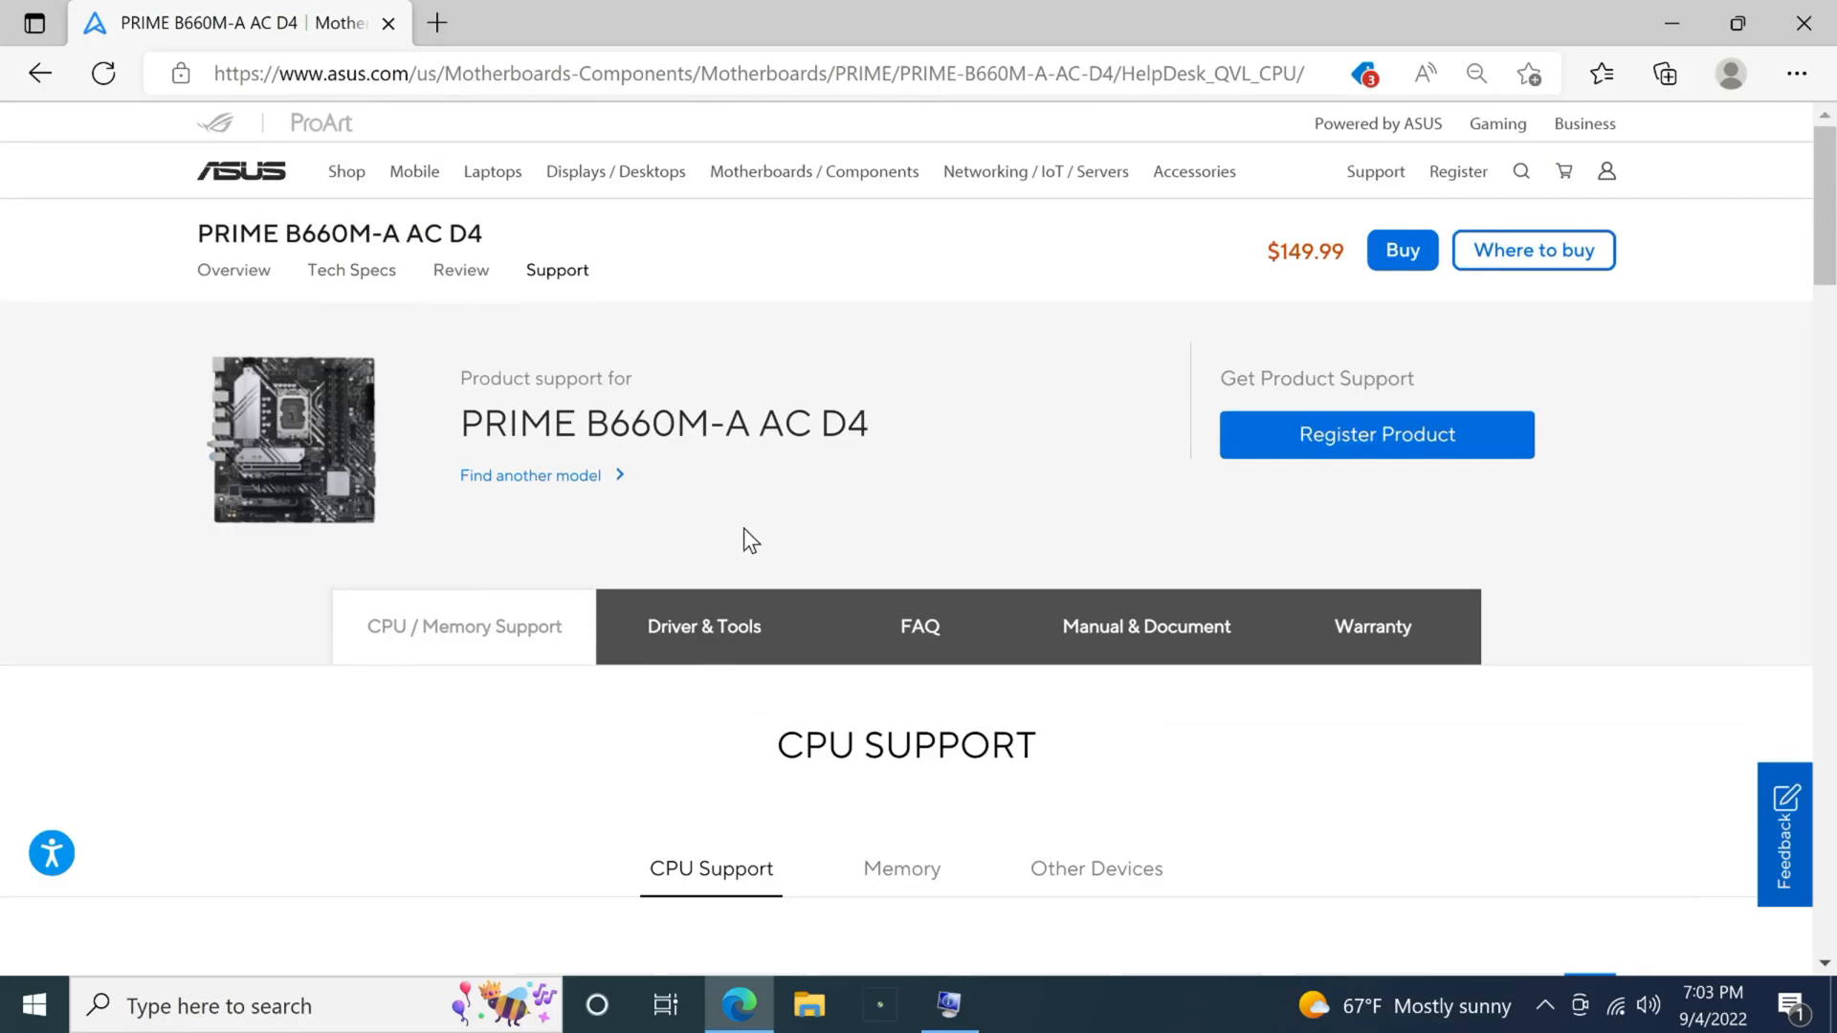
- Show the Driver & Tools downloads and load the BIOS & Firmware list with version 1620 first
left_click(704, 625)
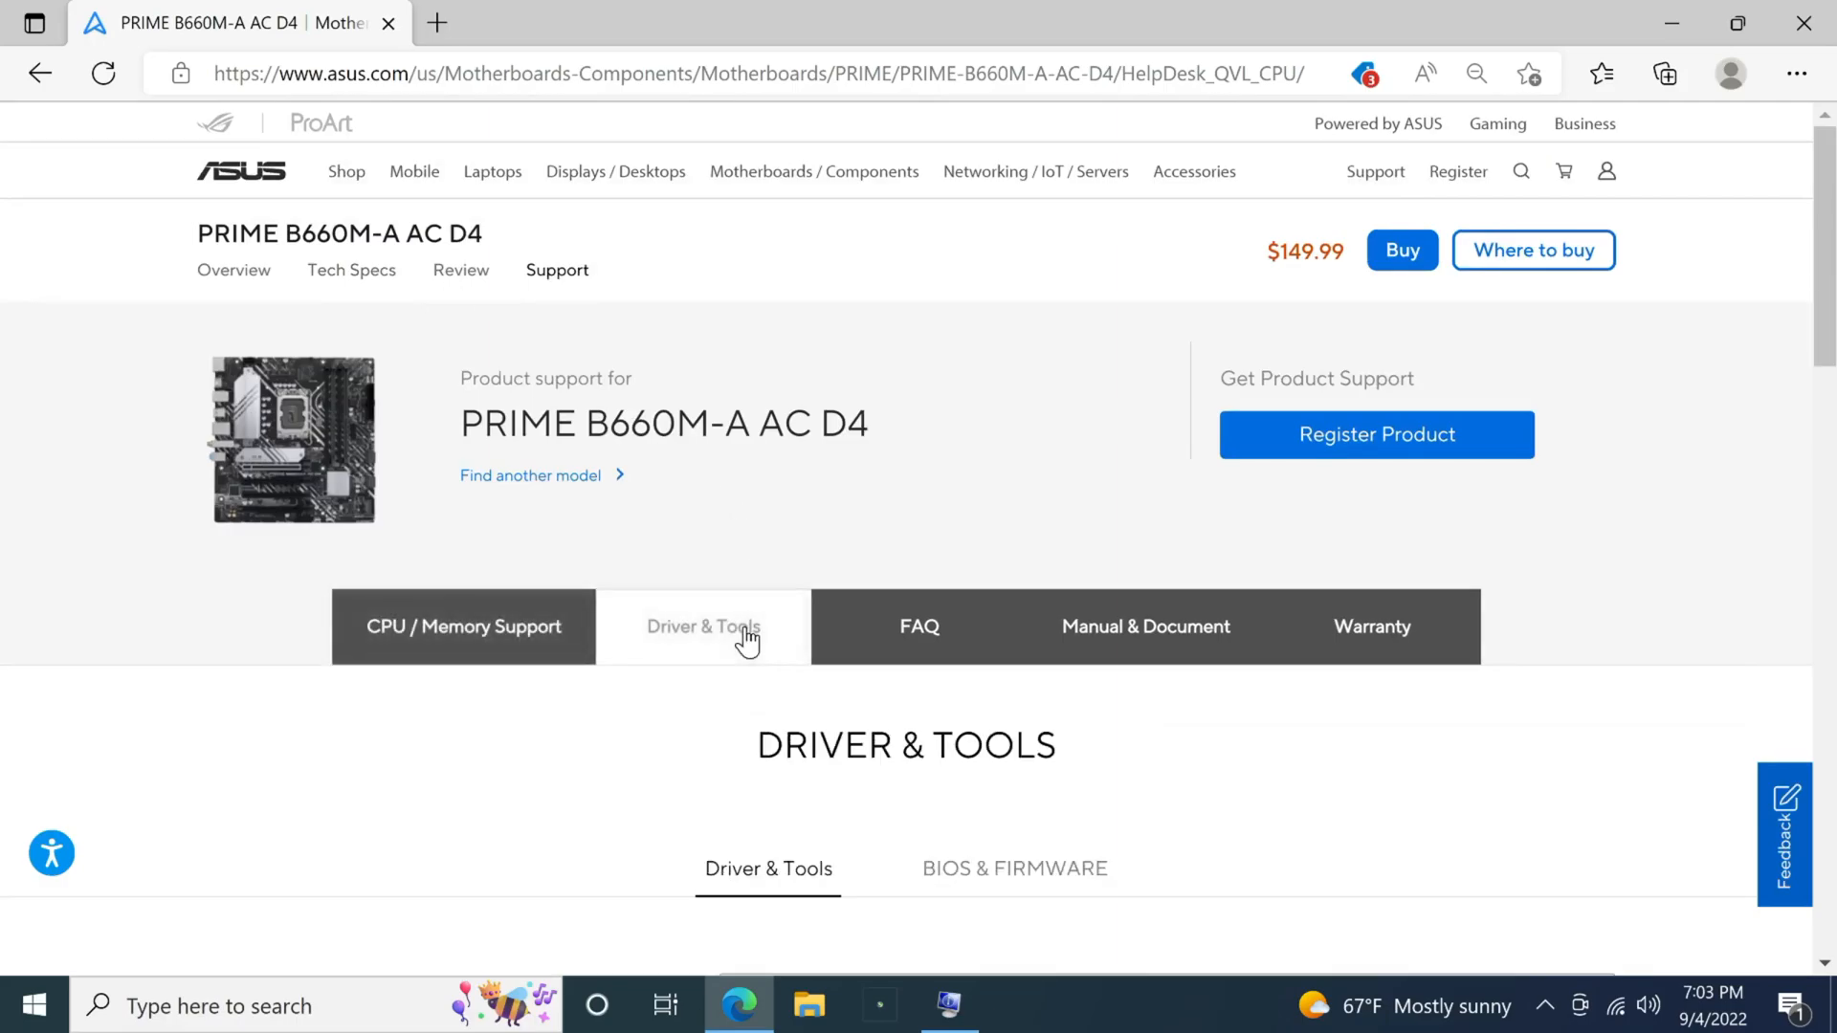
scroll("down", 3)
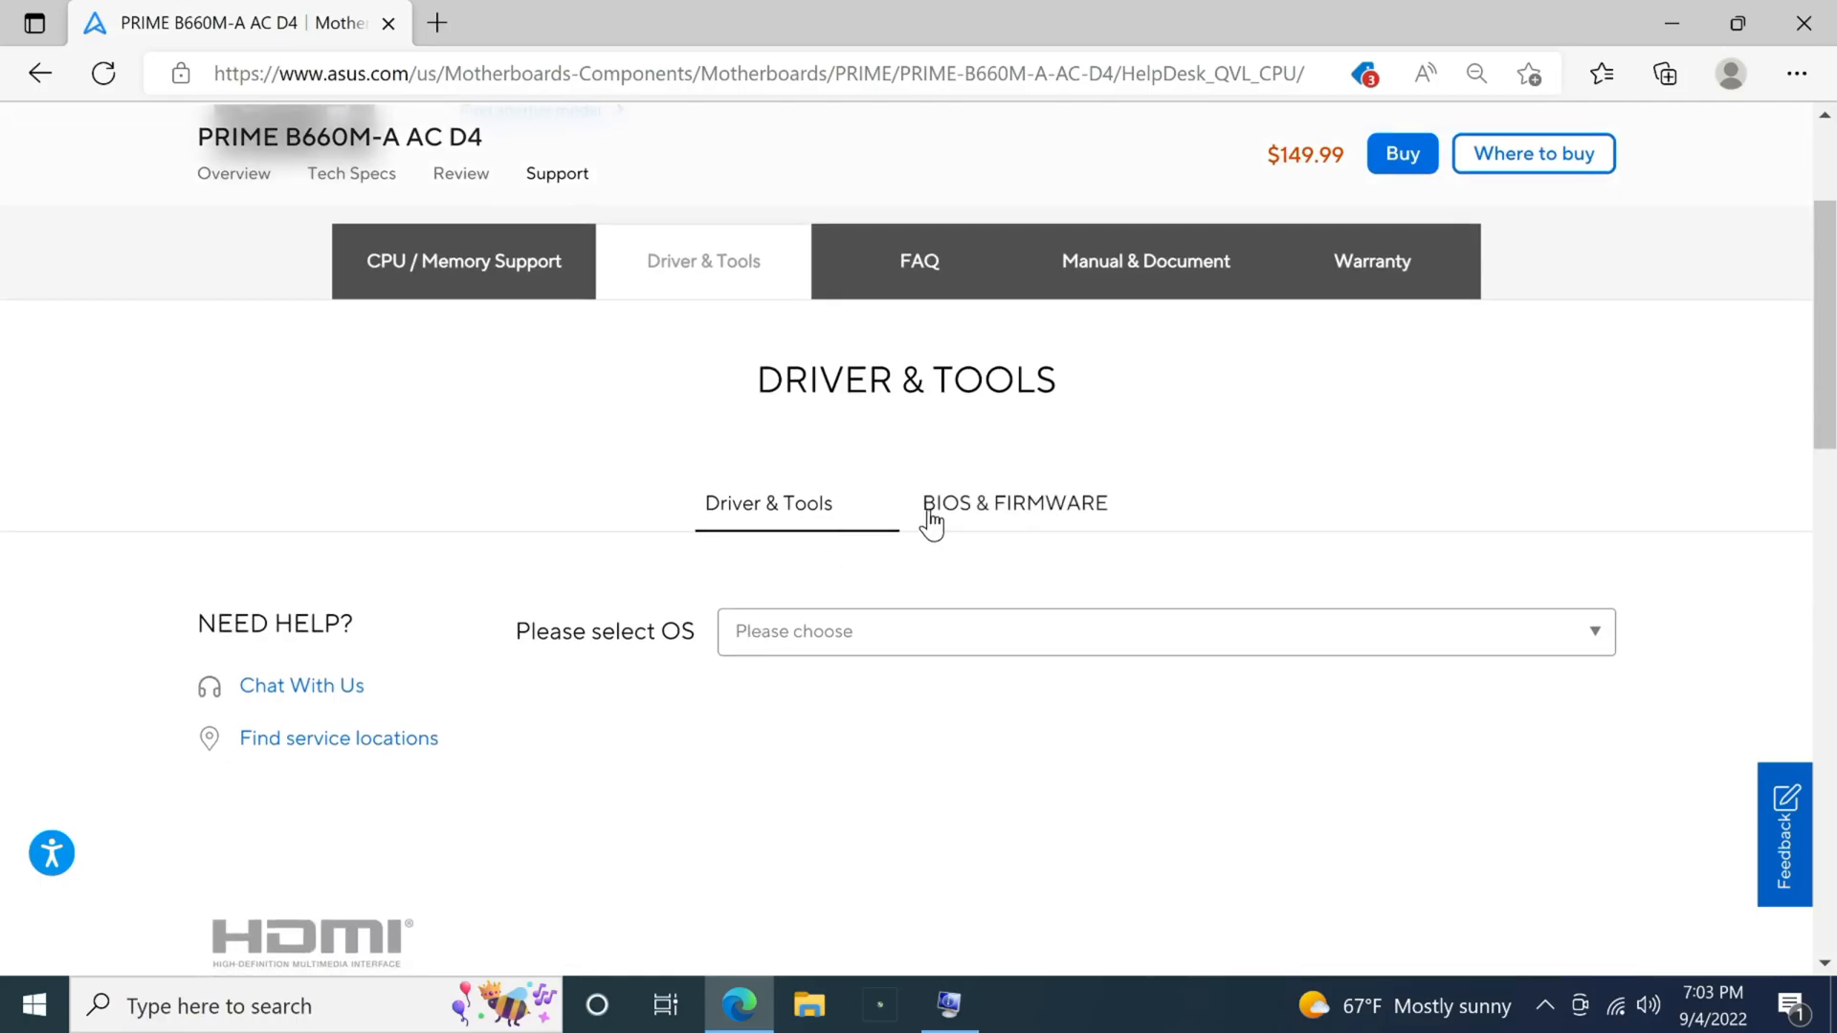
left_click(1014, 503)
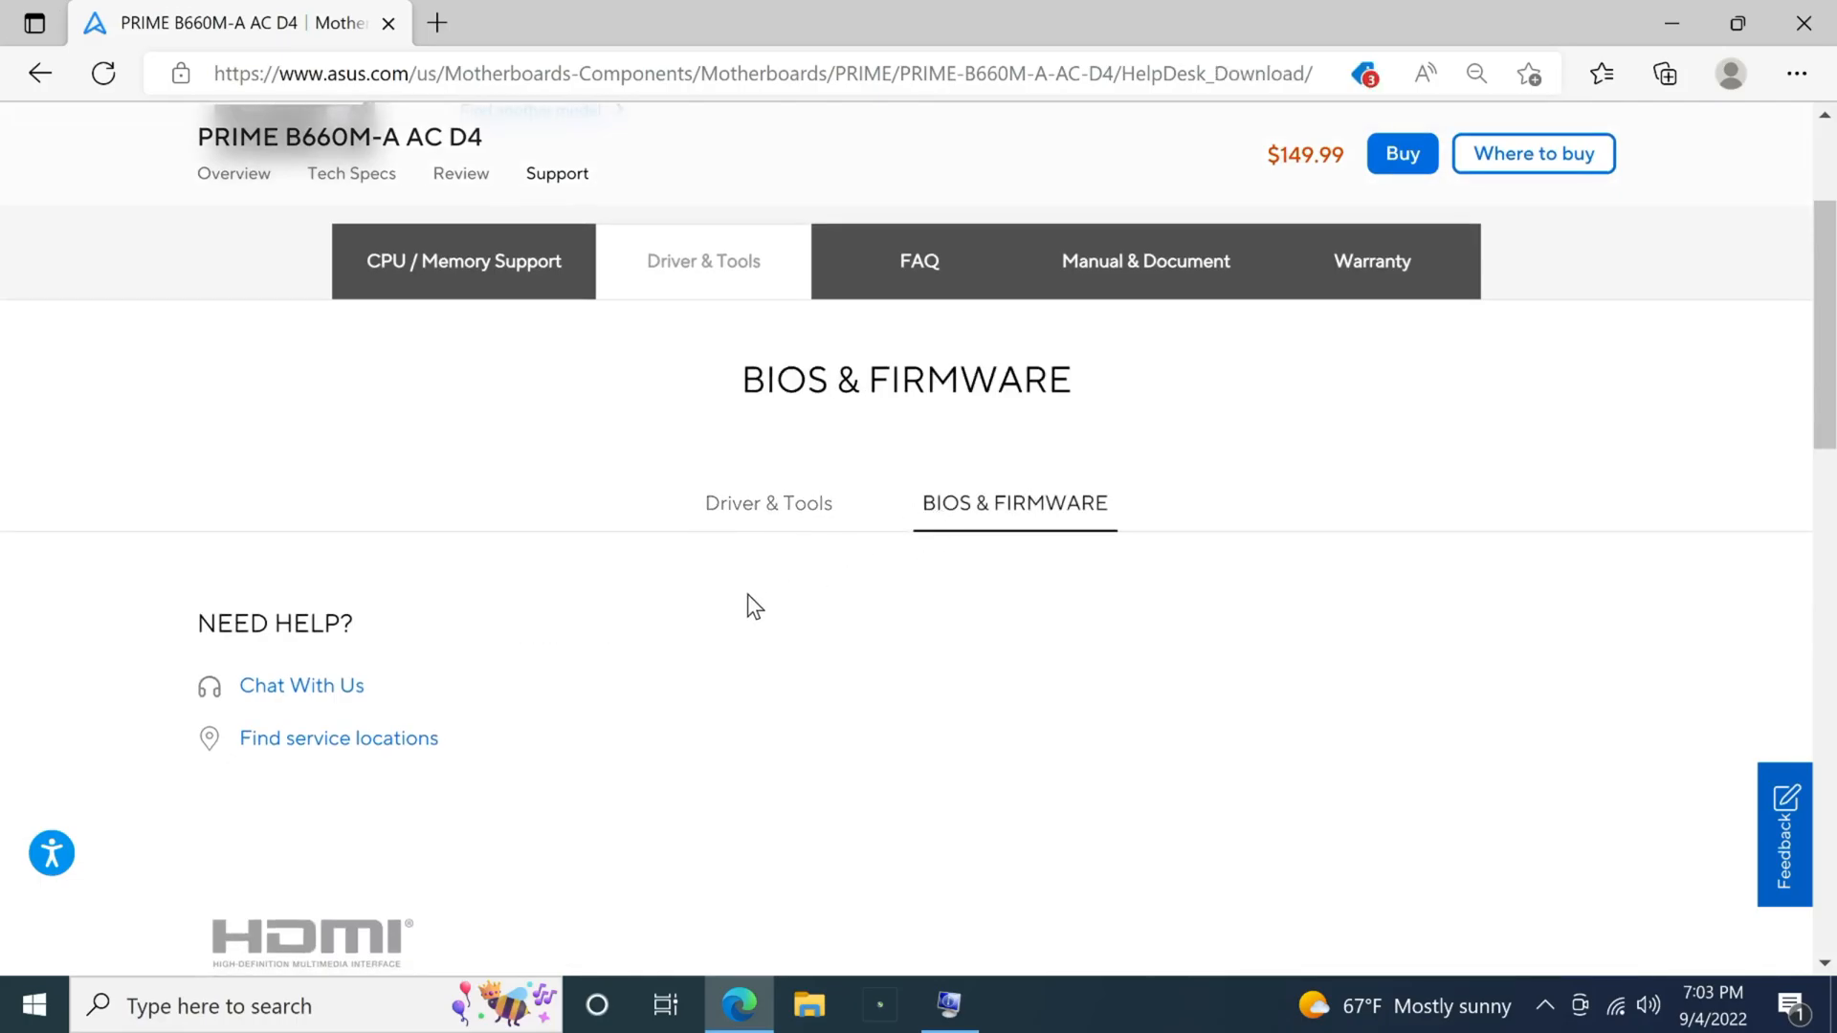
left_click(1014, 503)
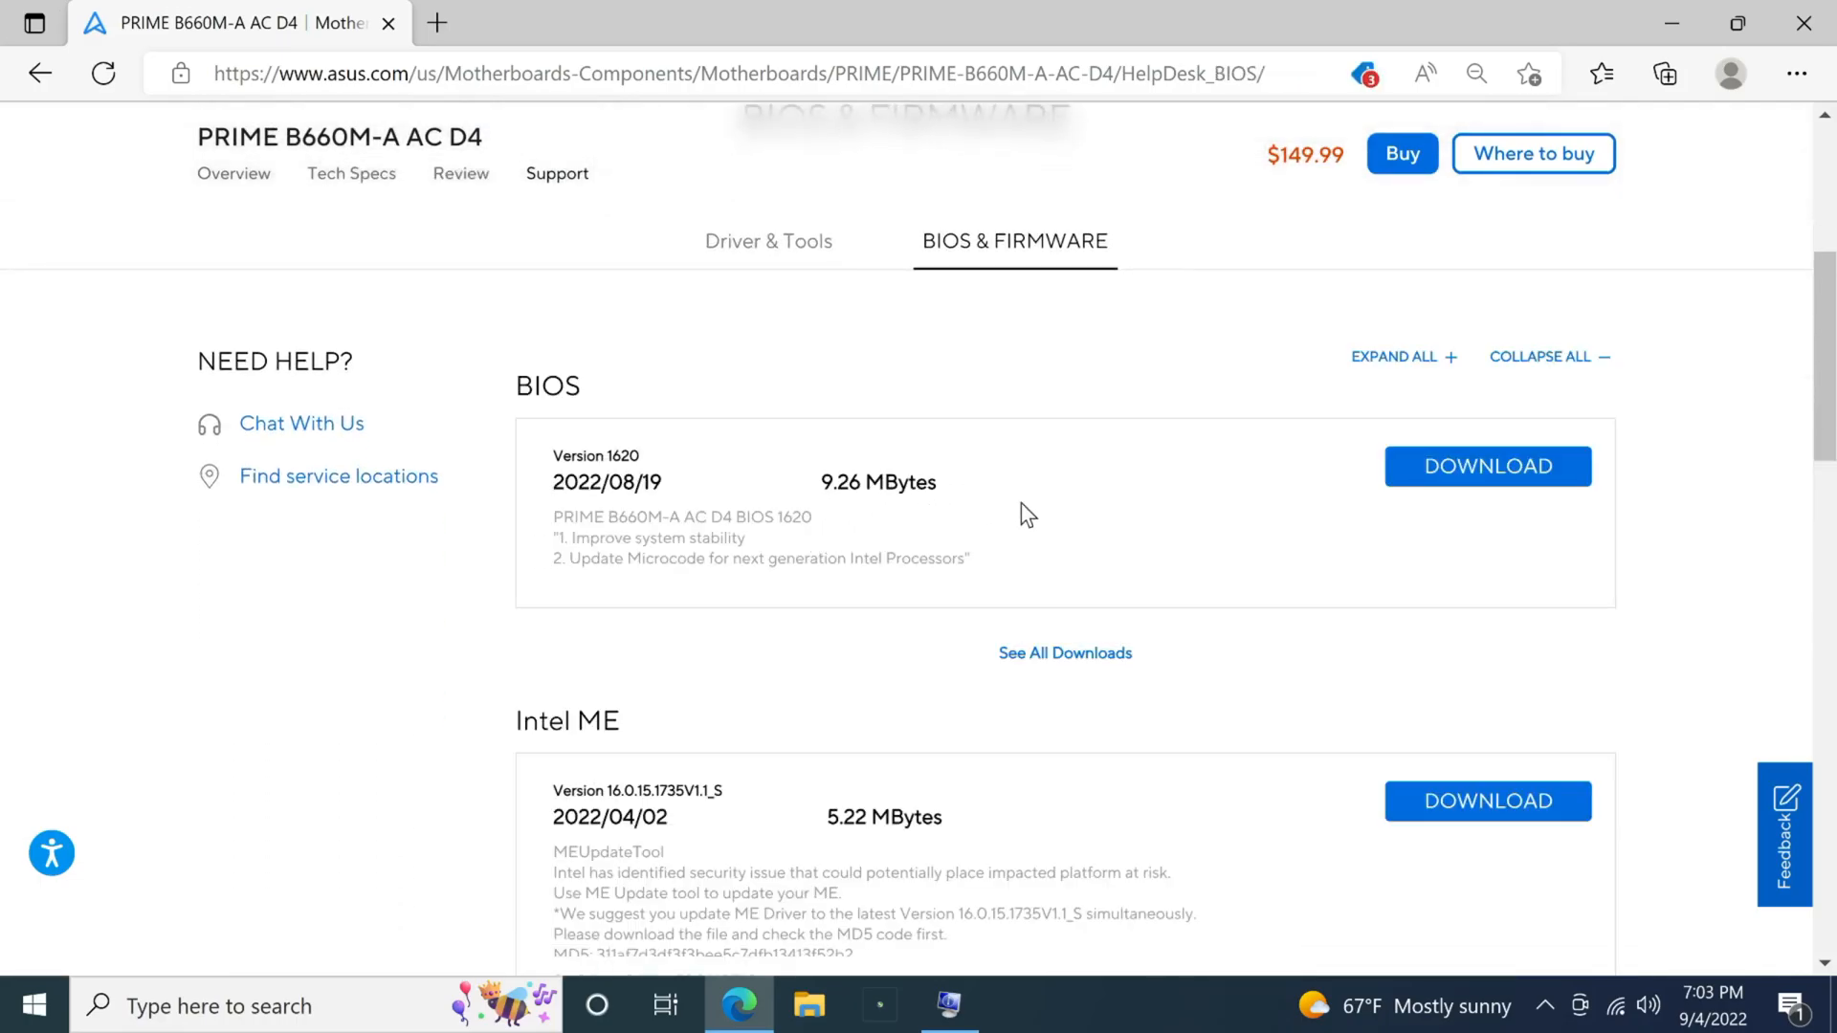
- Expand the full BIOS version list and review older releases down to 1013 beta
left_click(1064, 652)
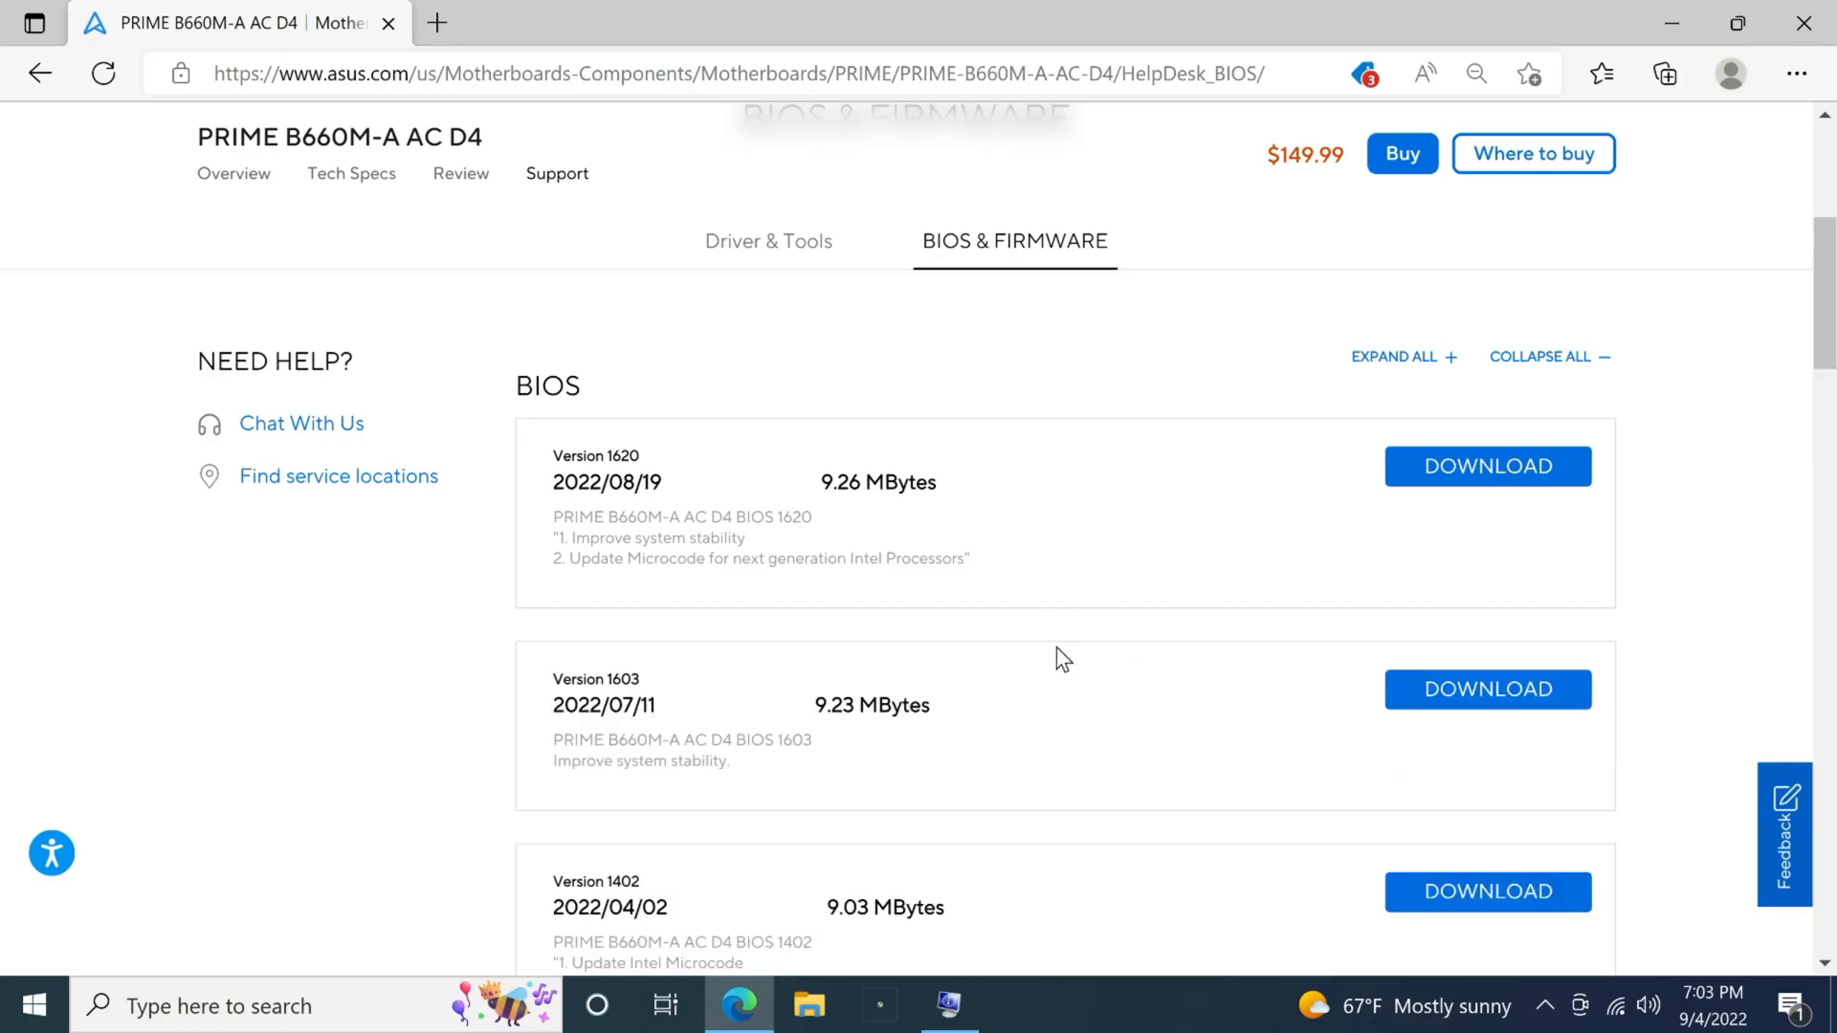
mouse_move(631, 524)
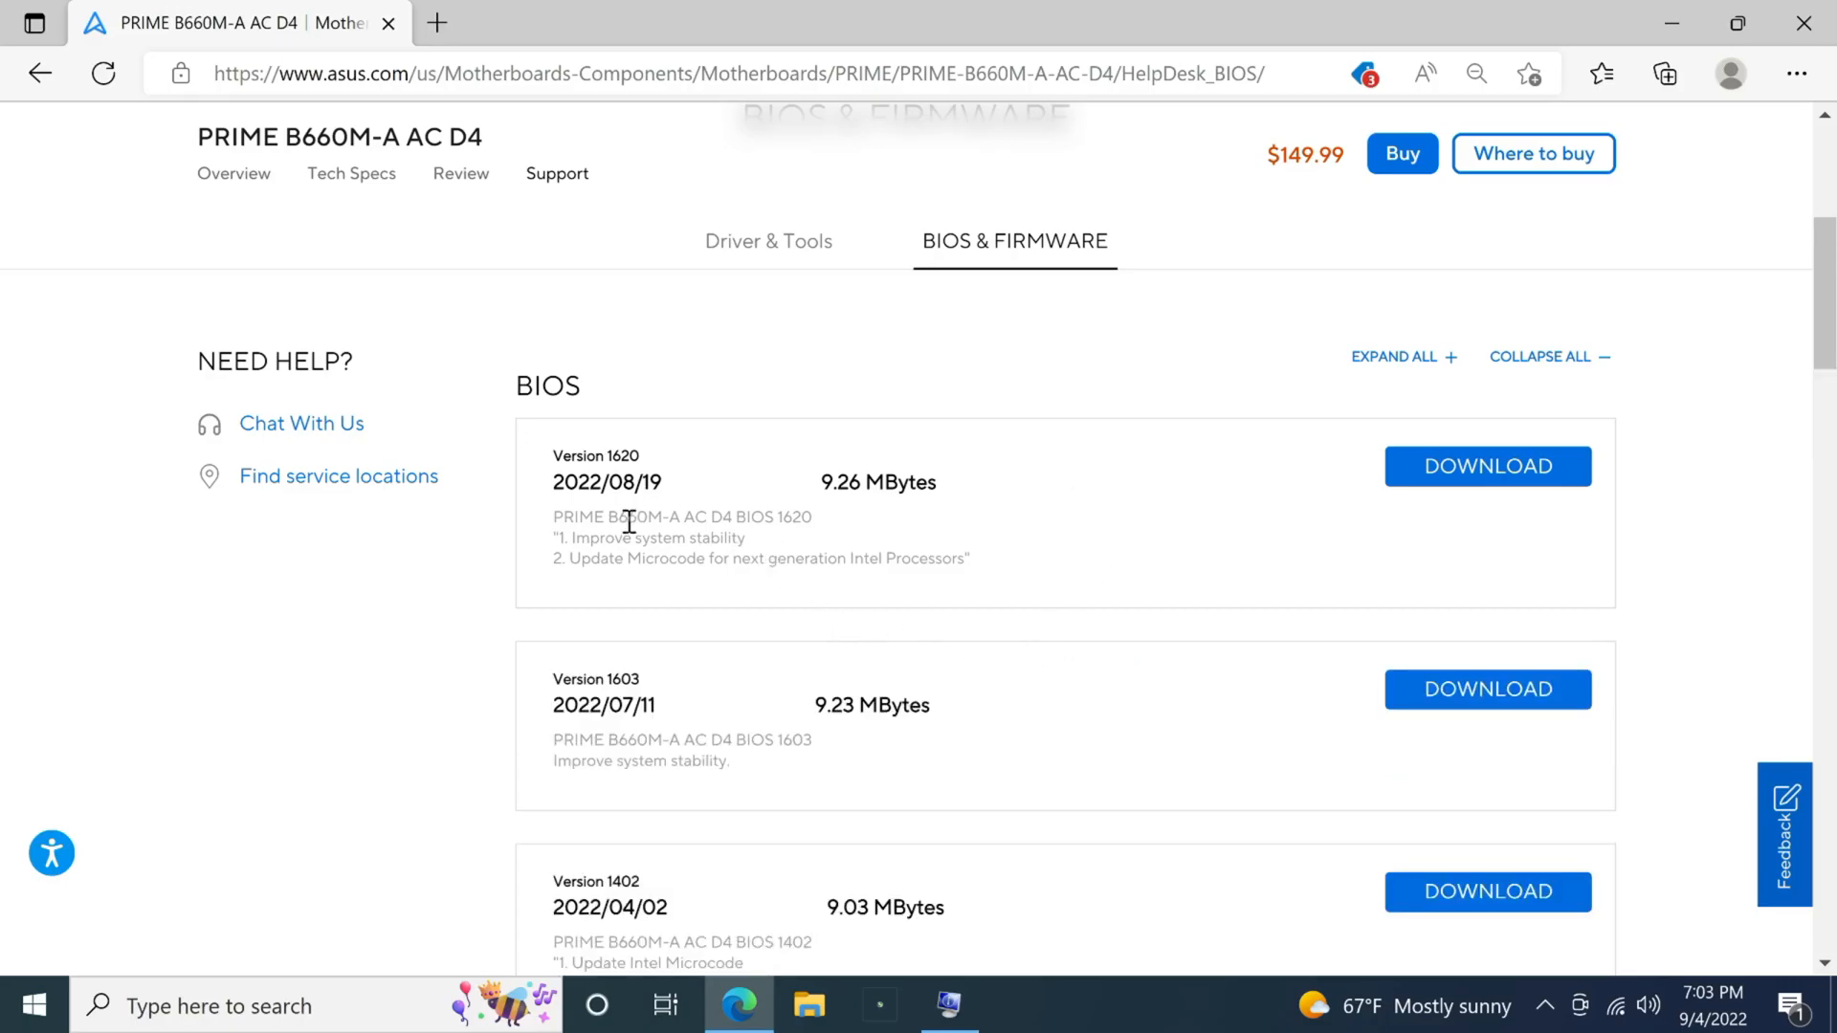
scroll("down", 3)
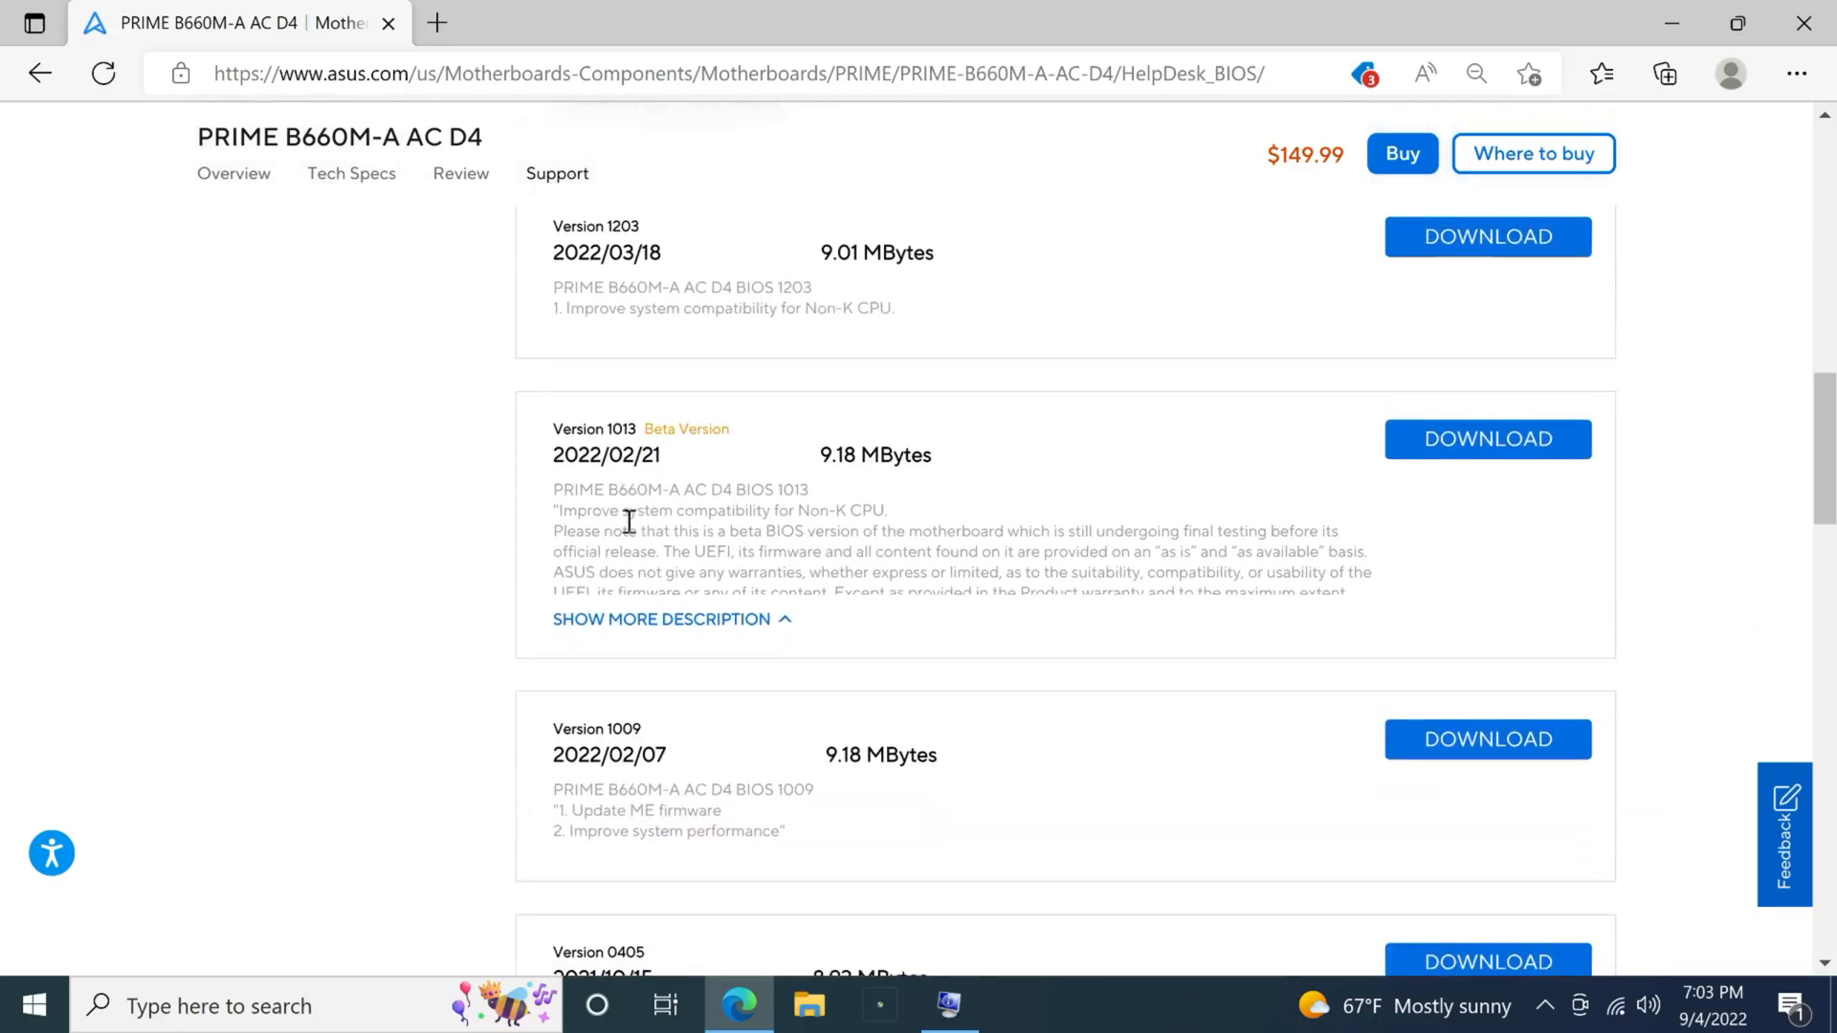
scroll("down", 3)
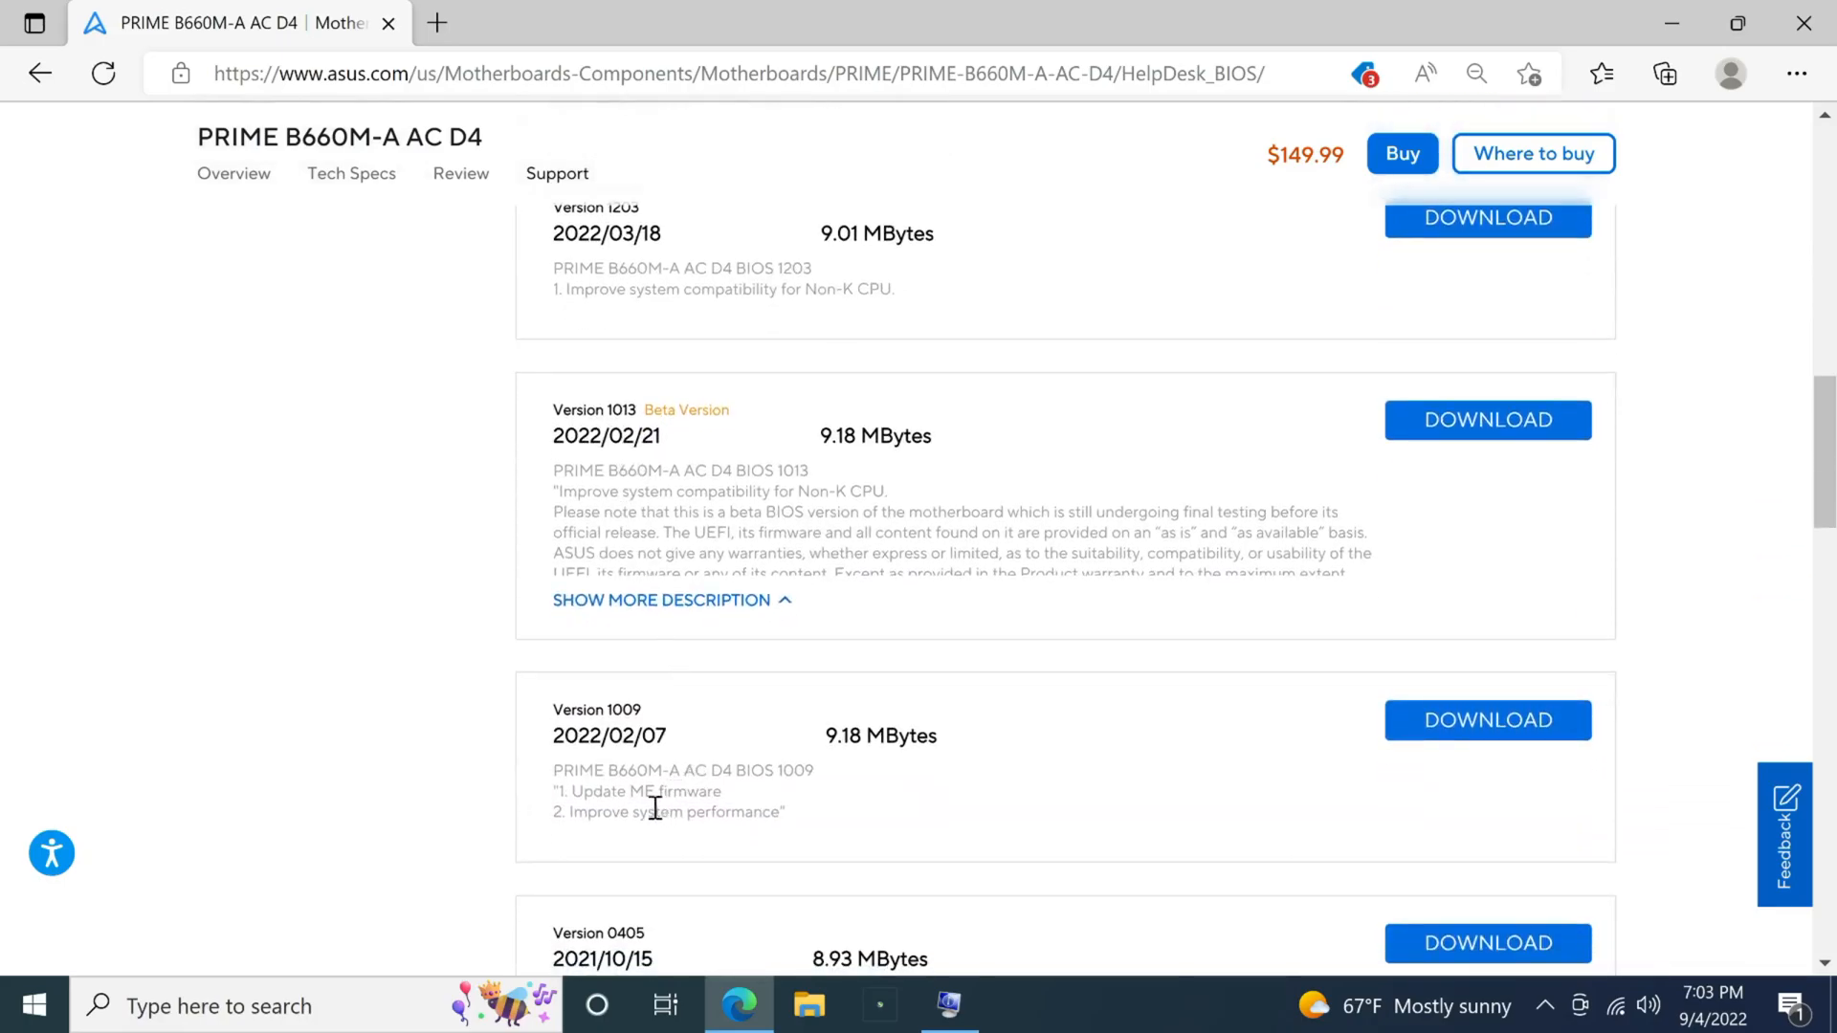
mouse_move(574, 822)
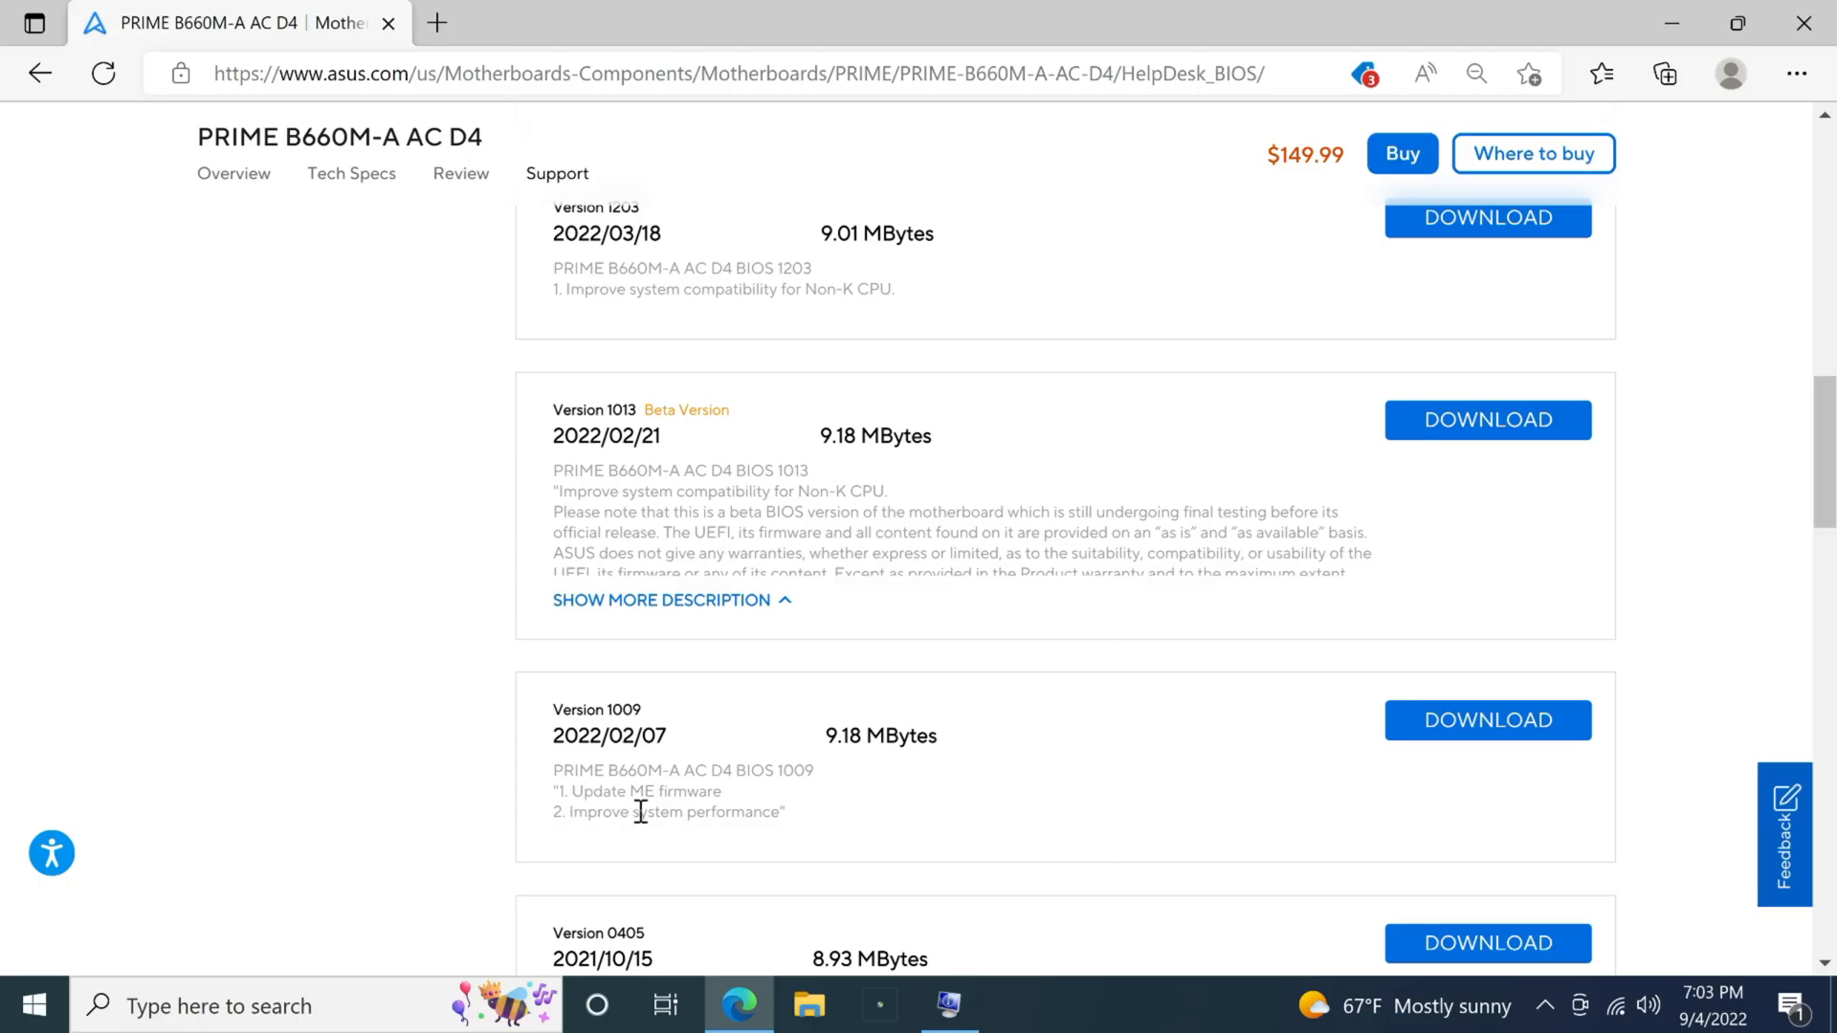
scroll("down", 3)
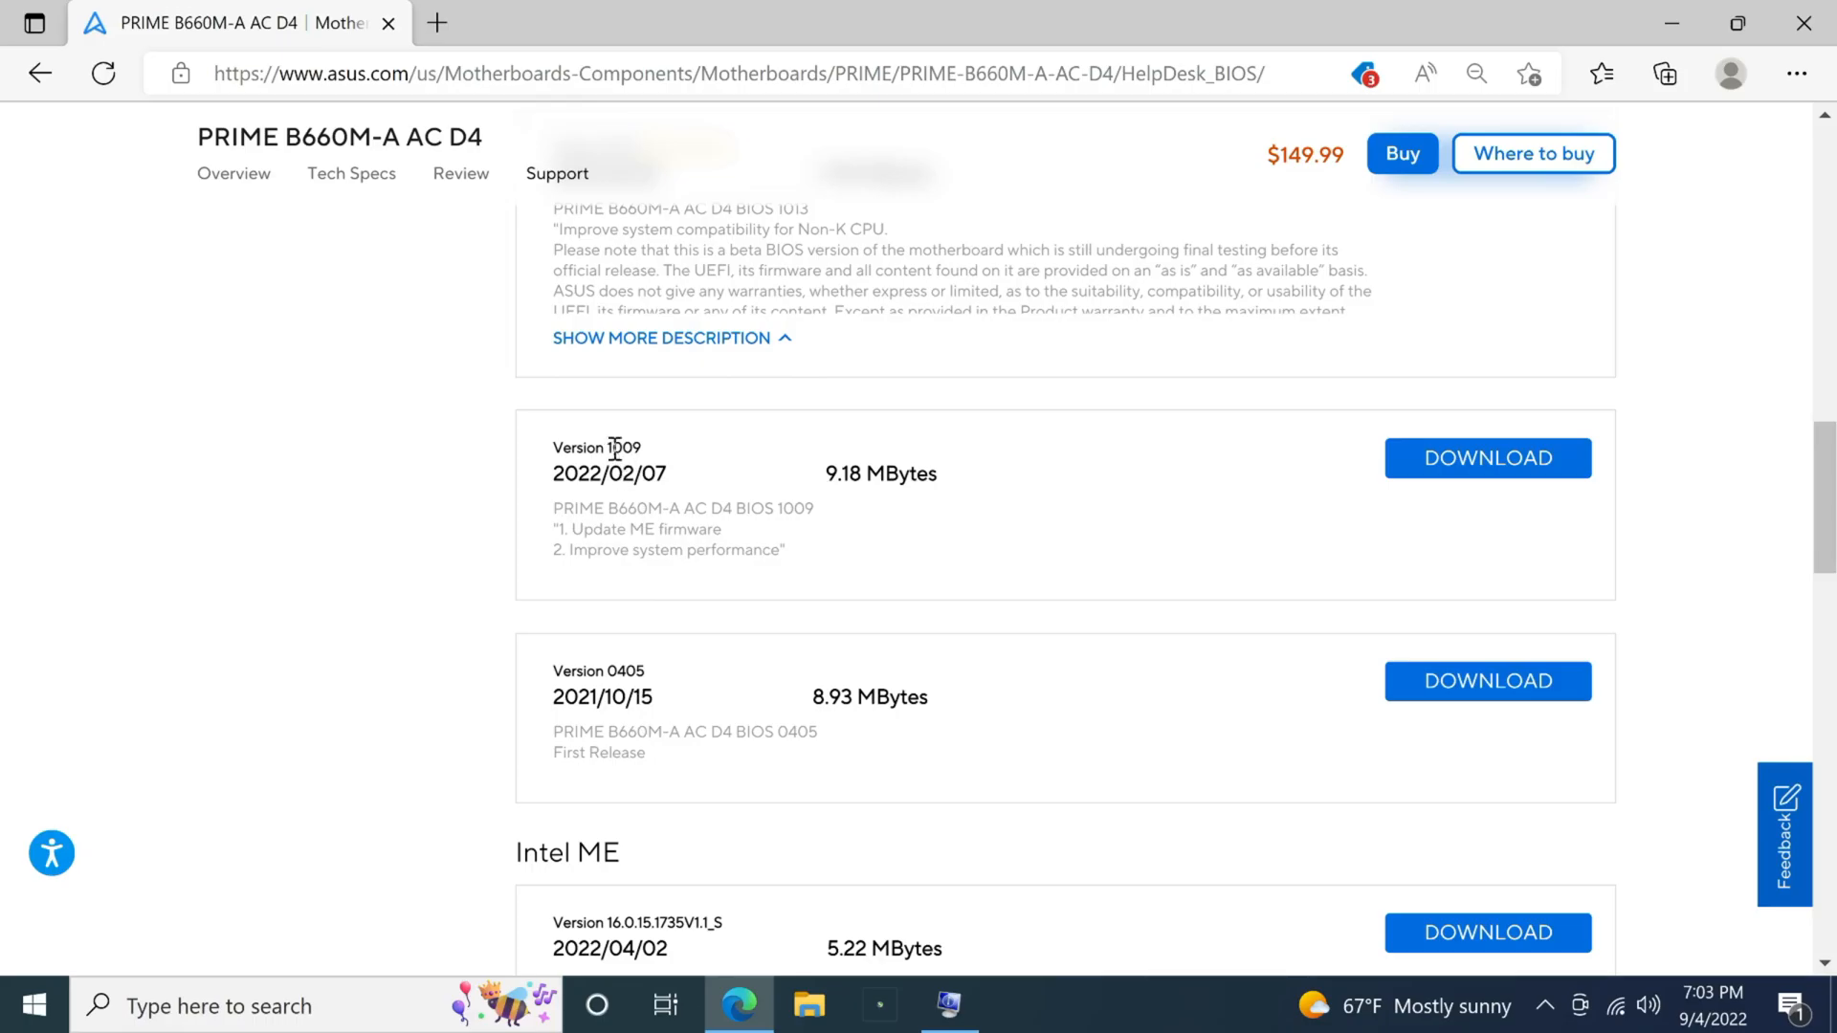
mouse_move(627, 475)
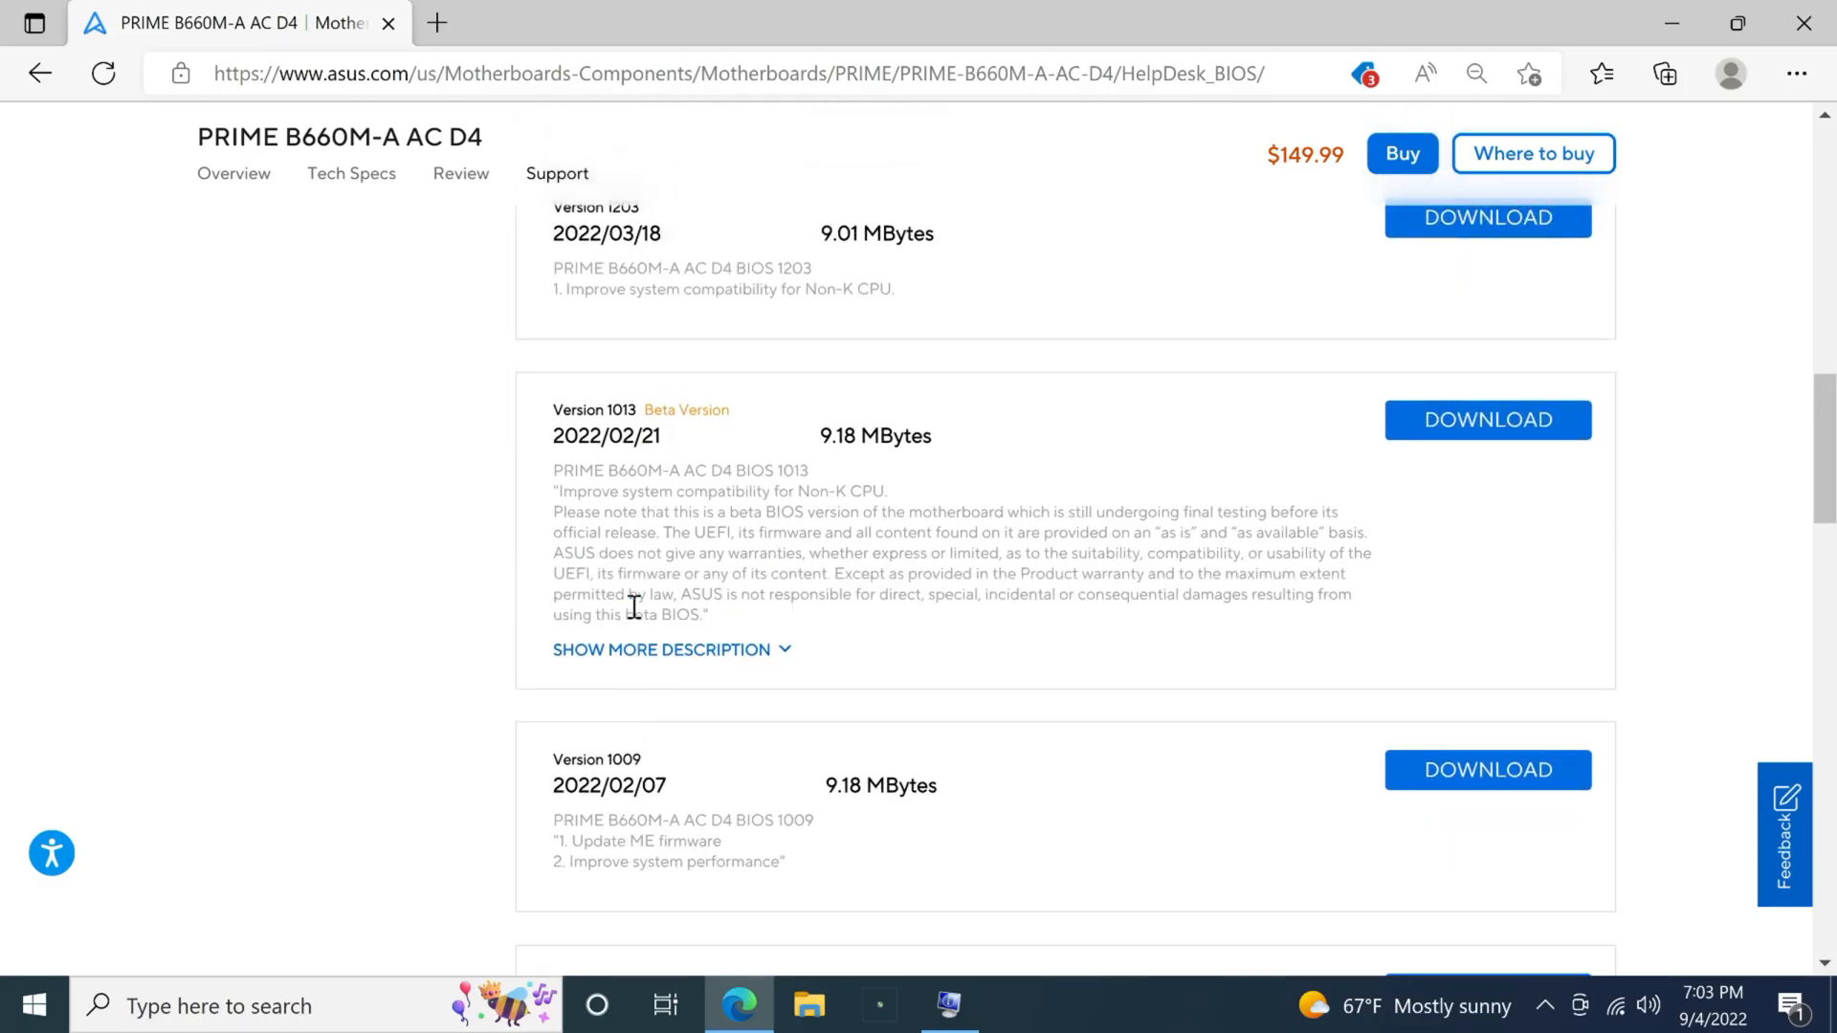
mouse_move(796, 564)
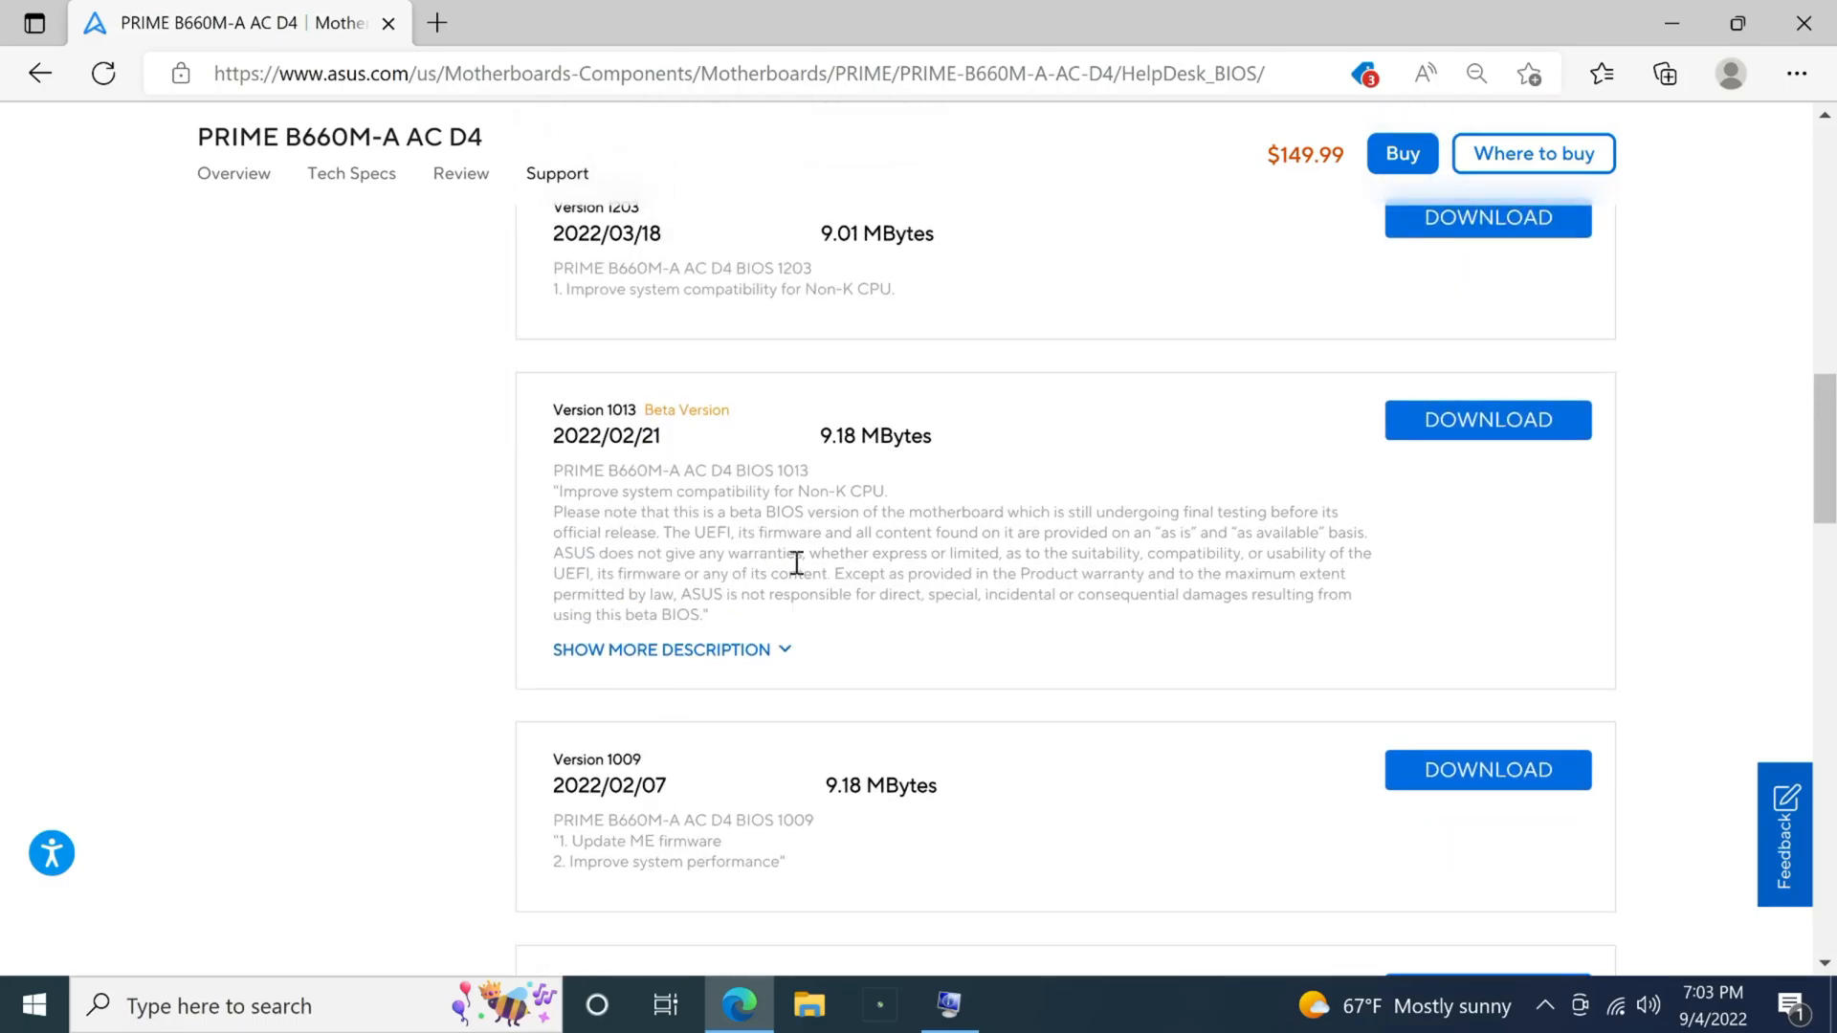
mouse_move(754, 570)
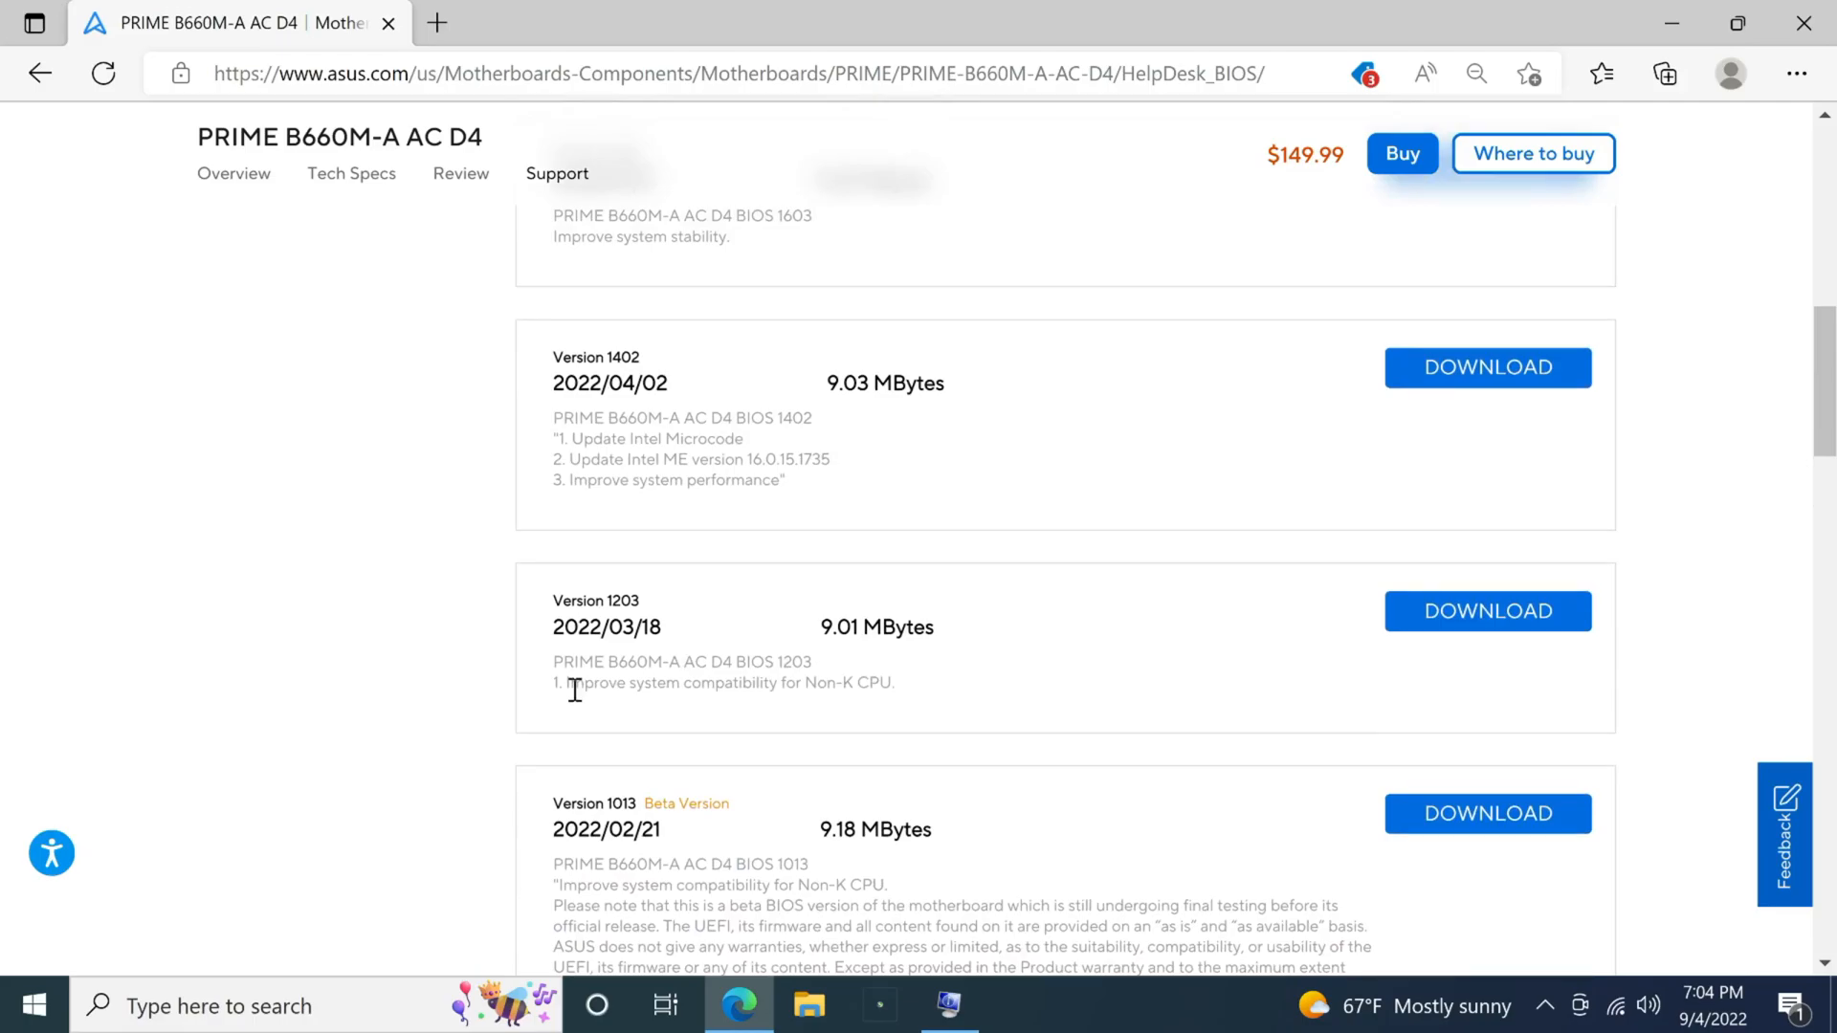
mouse_move(677, 717)
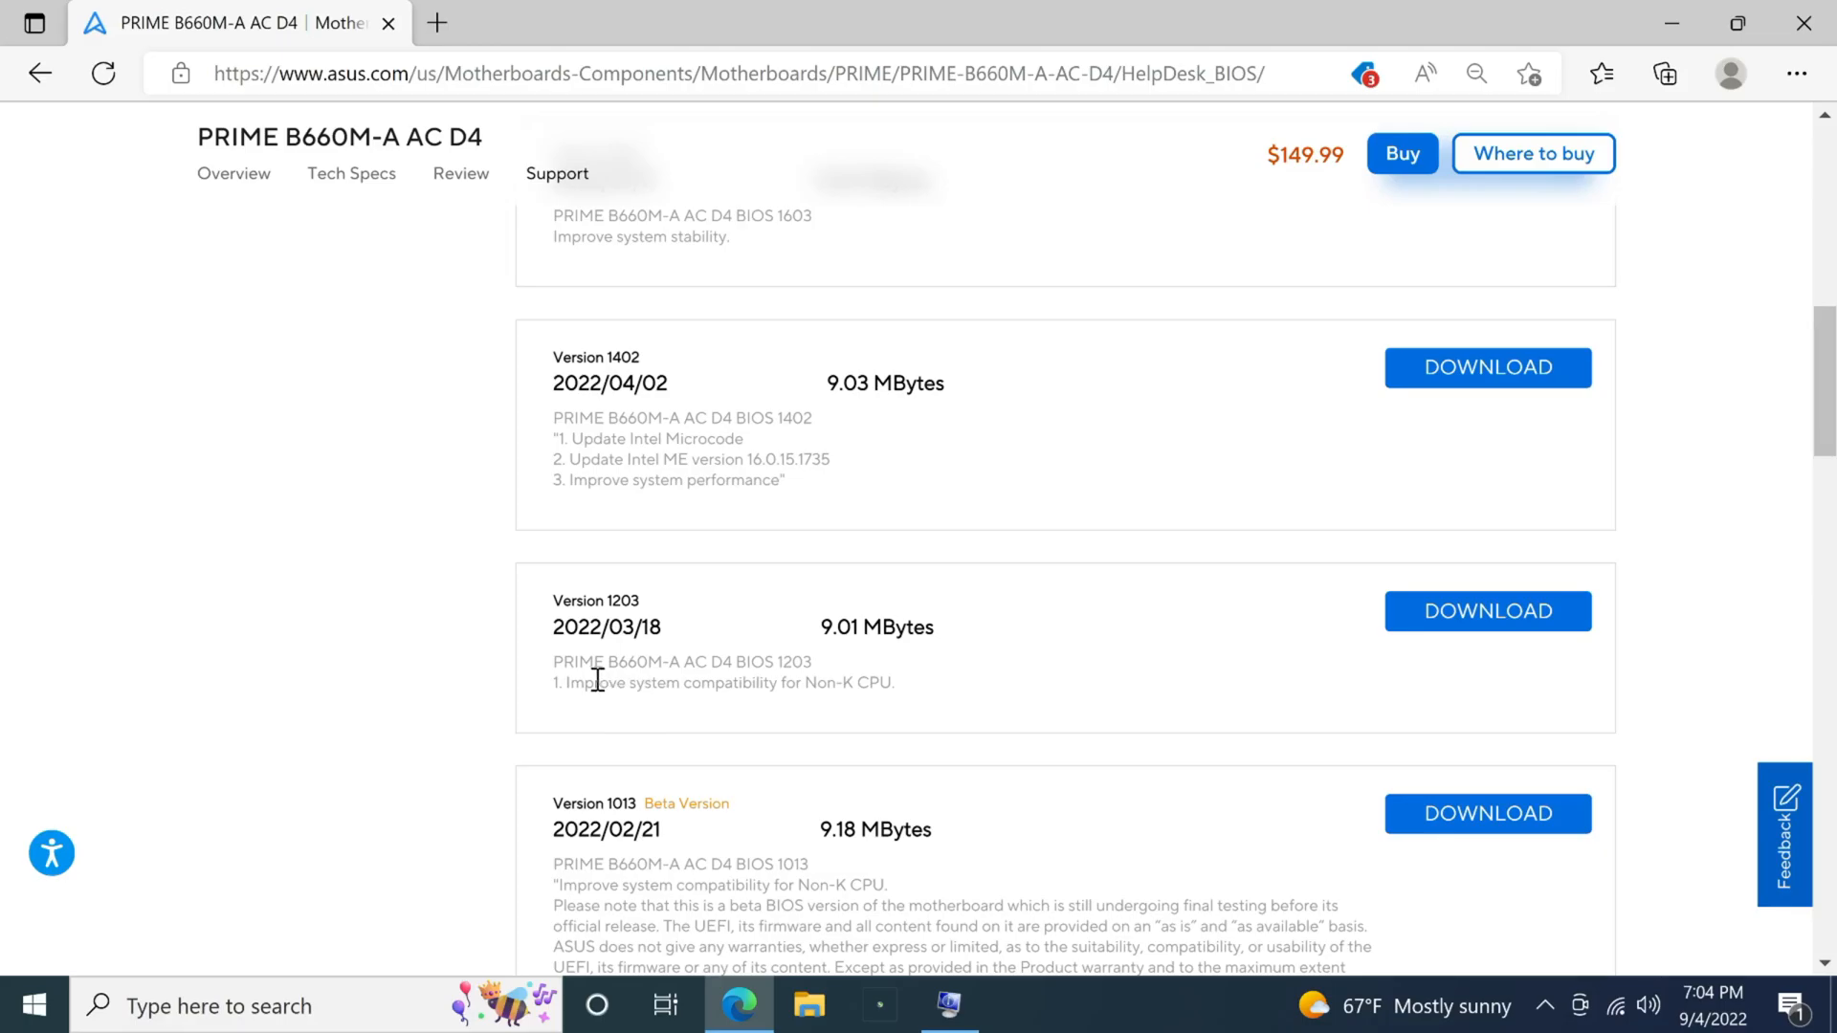
mouse_move(647, 738)
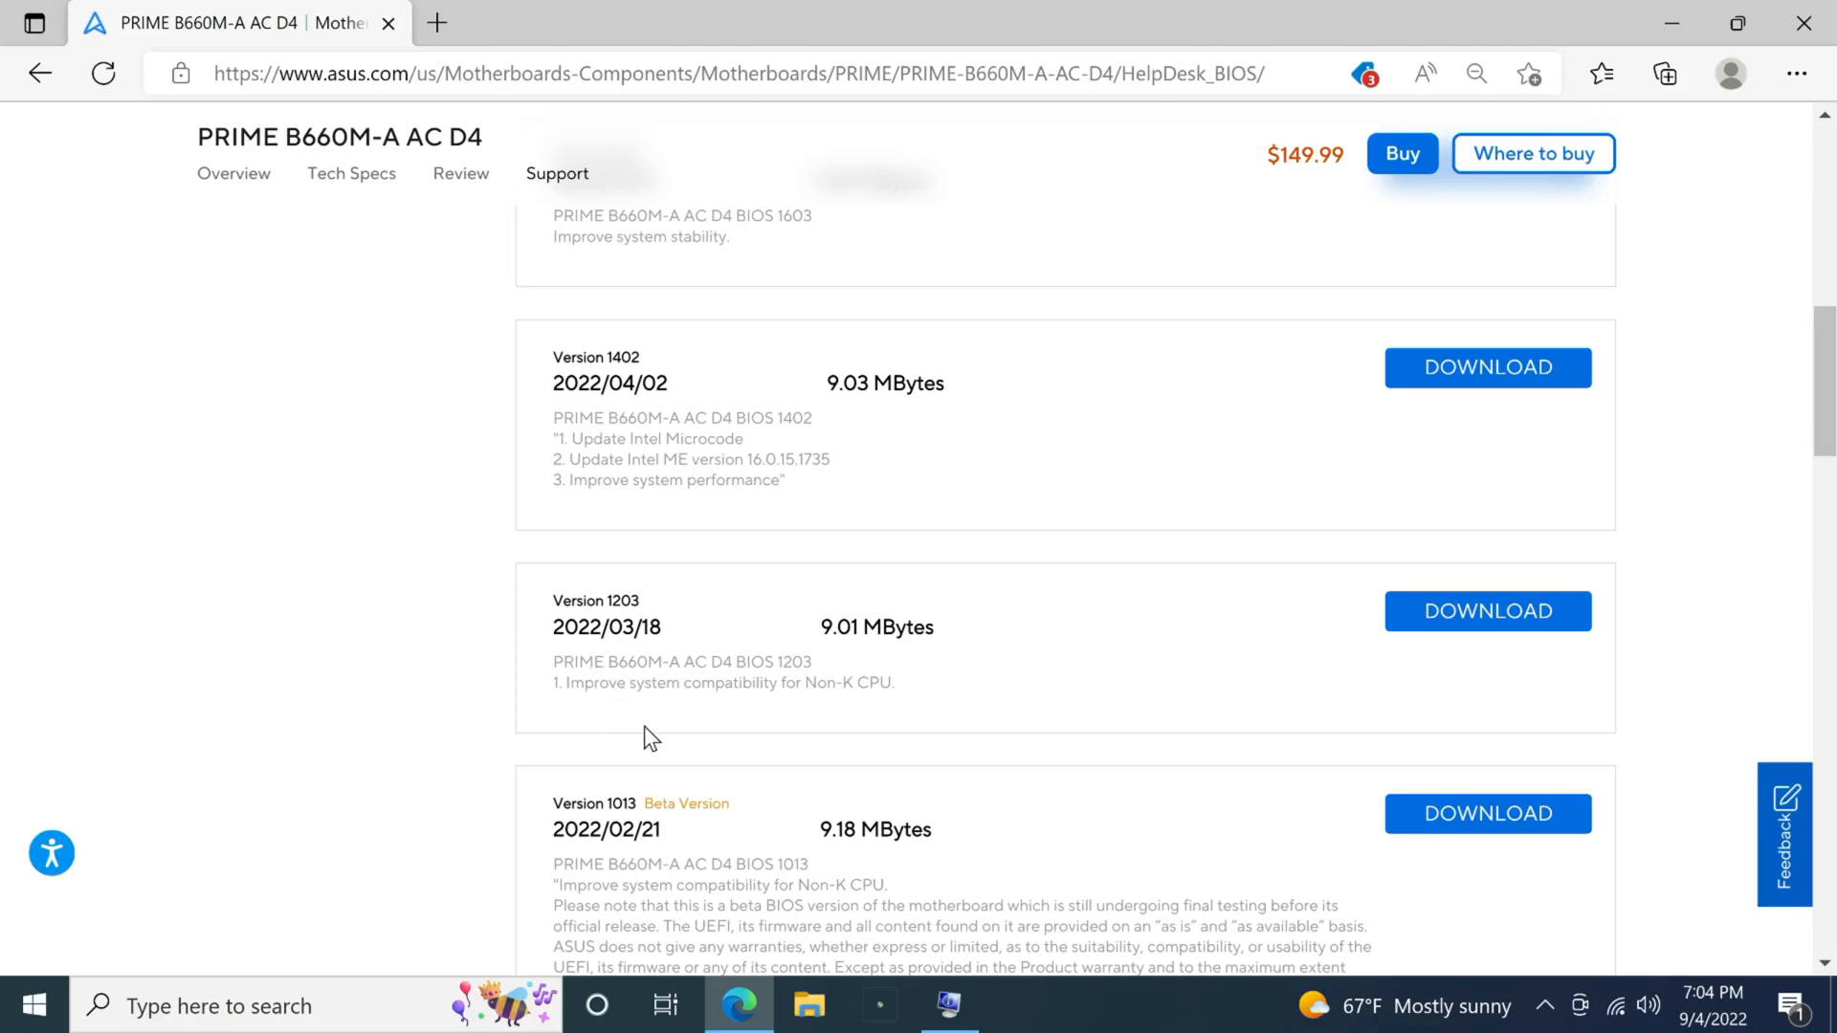
- Scroll back up to version 1620 and highlight its microcode update note for next-gen Intel CPUs
scroll("up", 3)
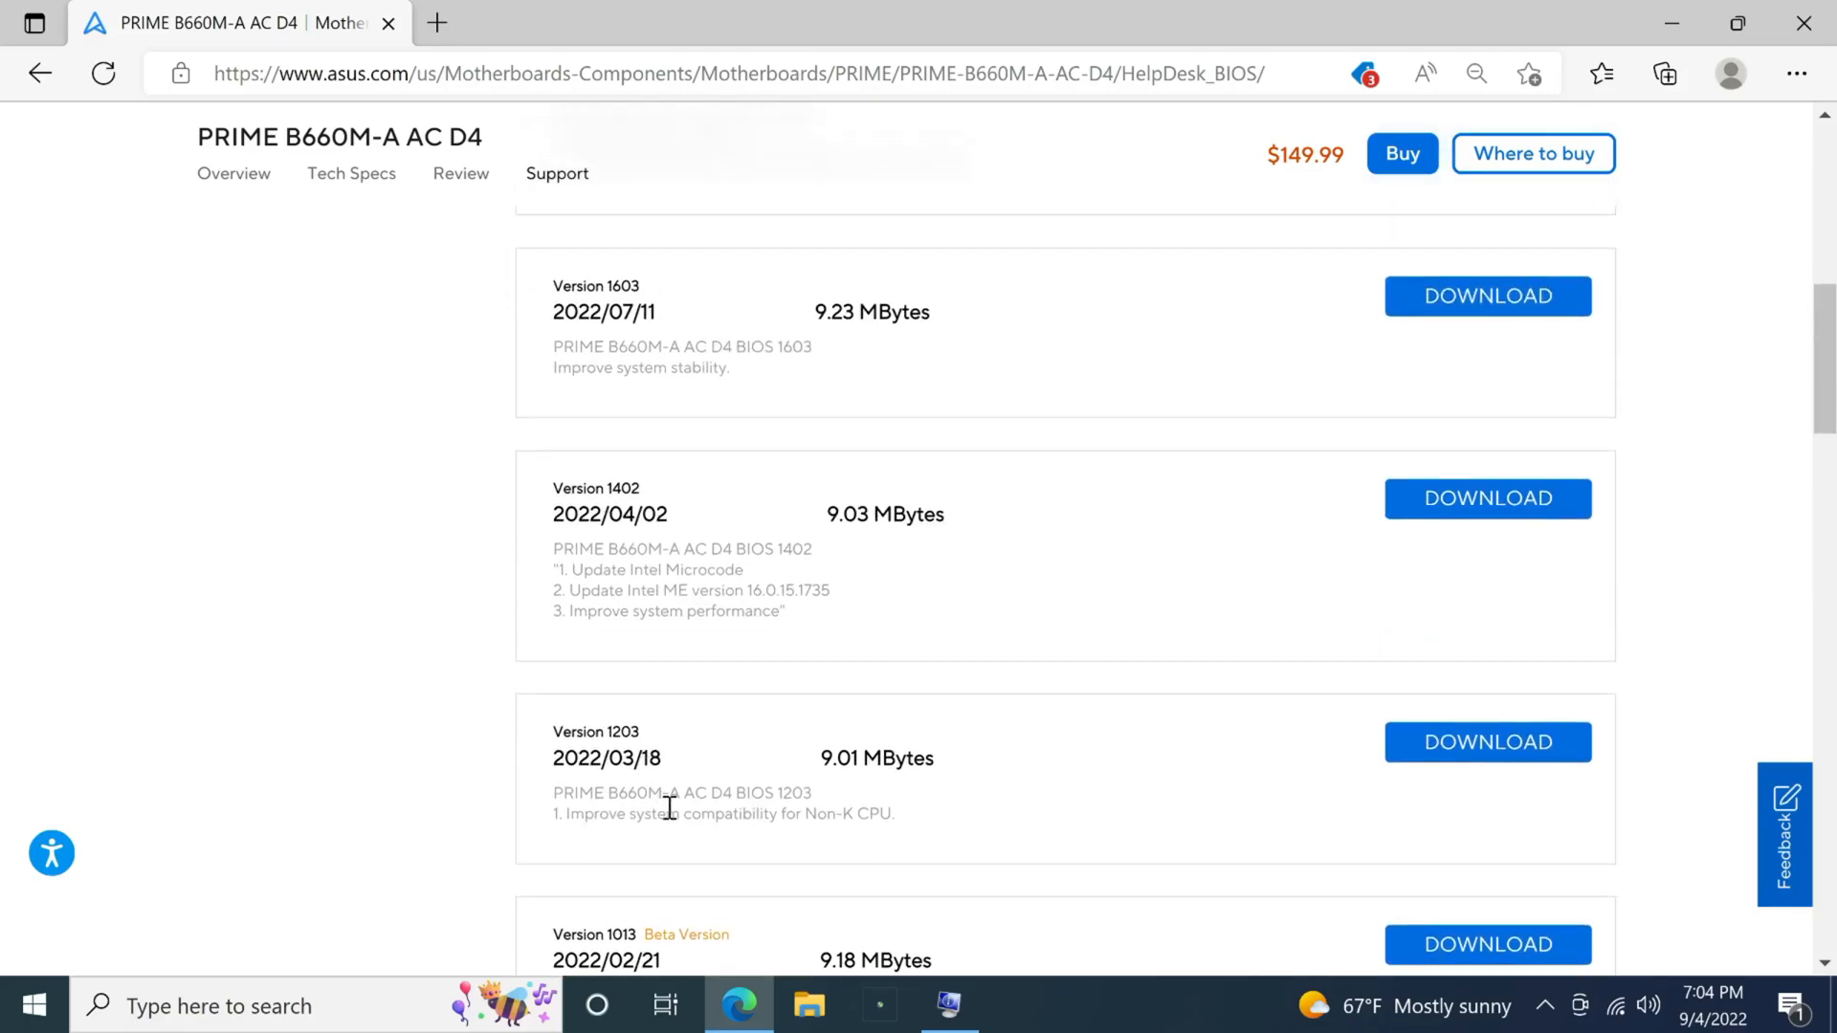
mouse_move(630, 779)
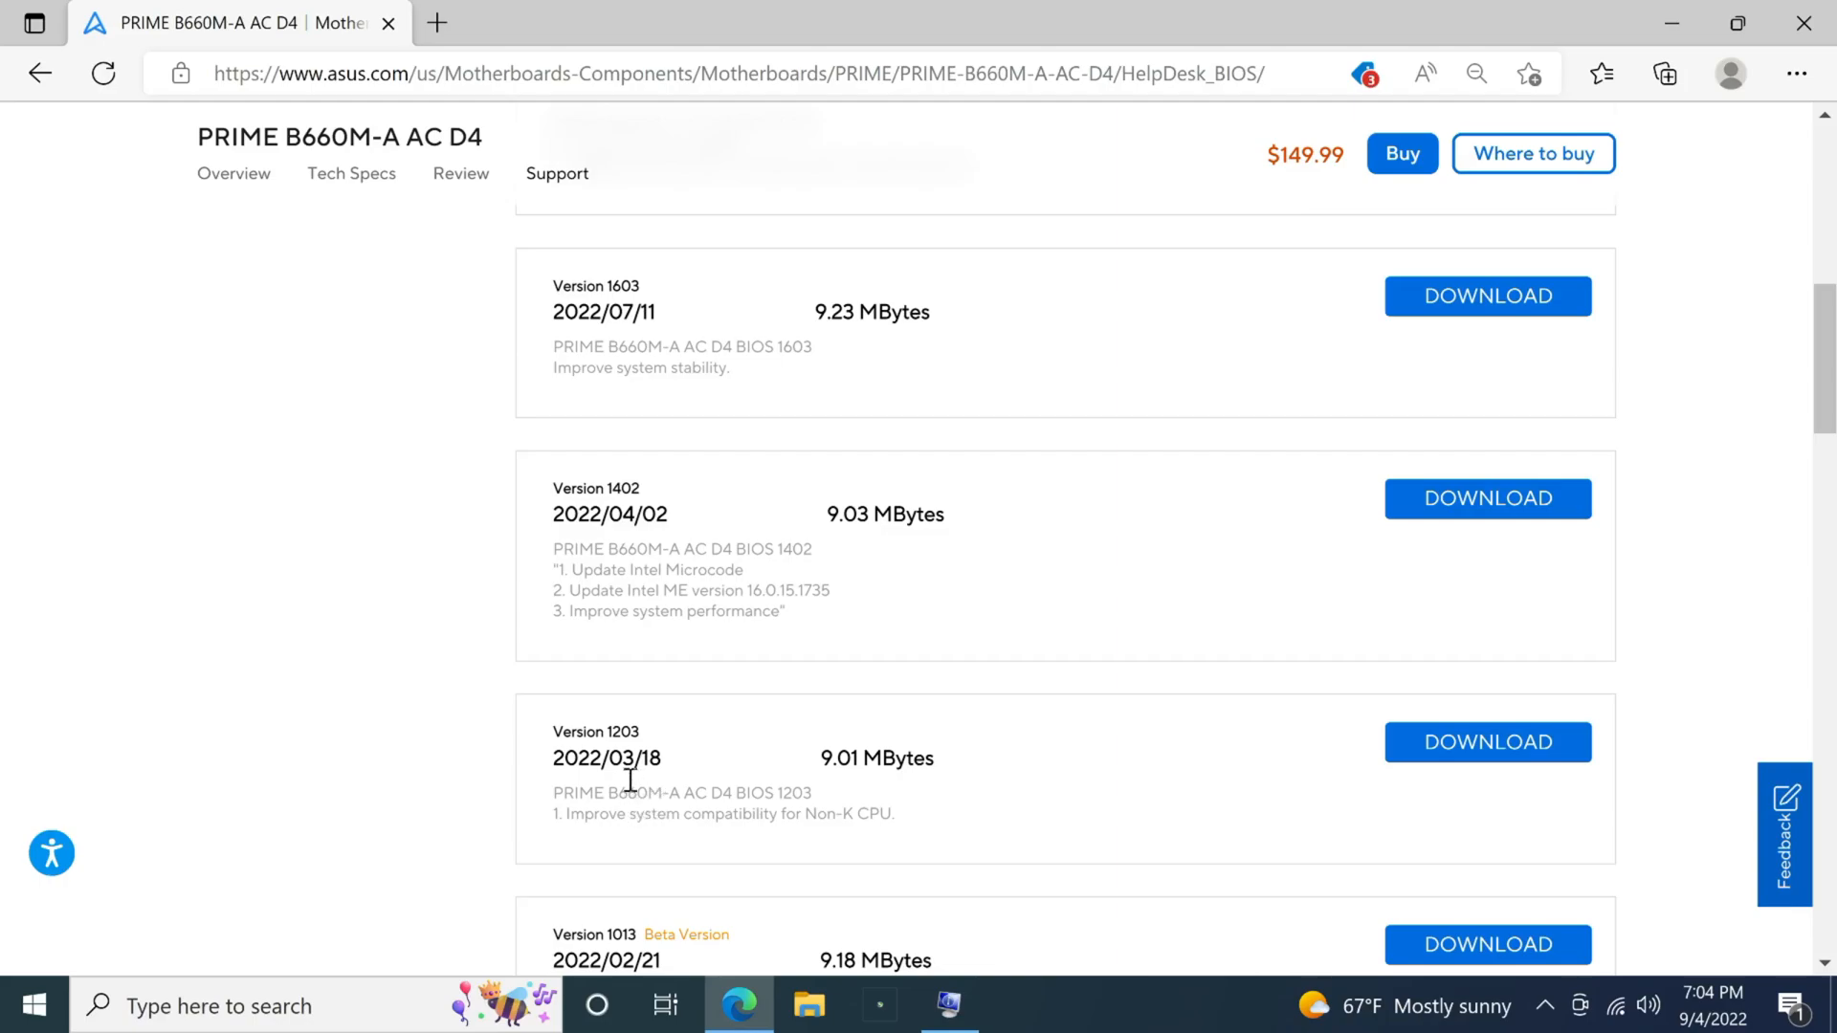
mouse_move(773, 467)
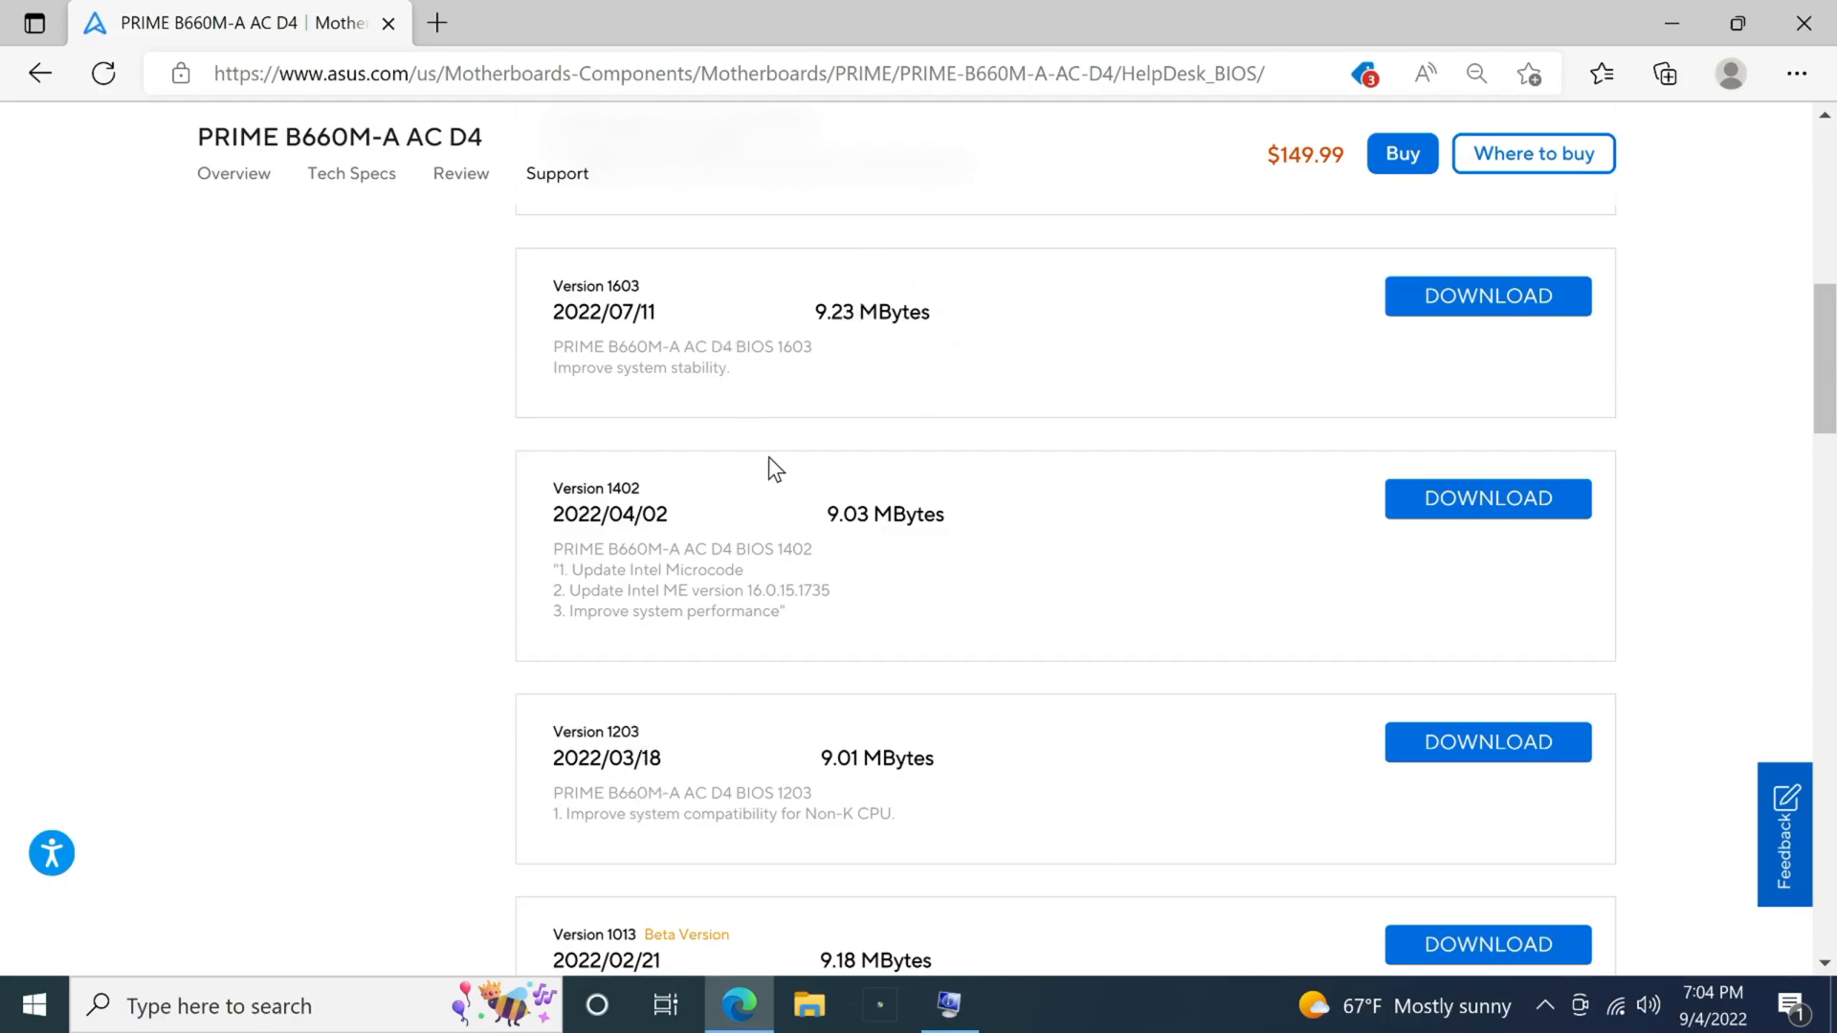
mouse_move(751, 641)
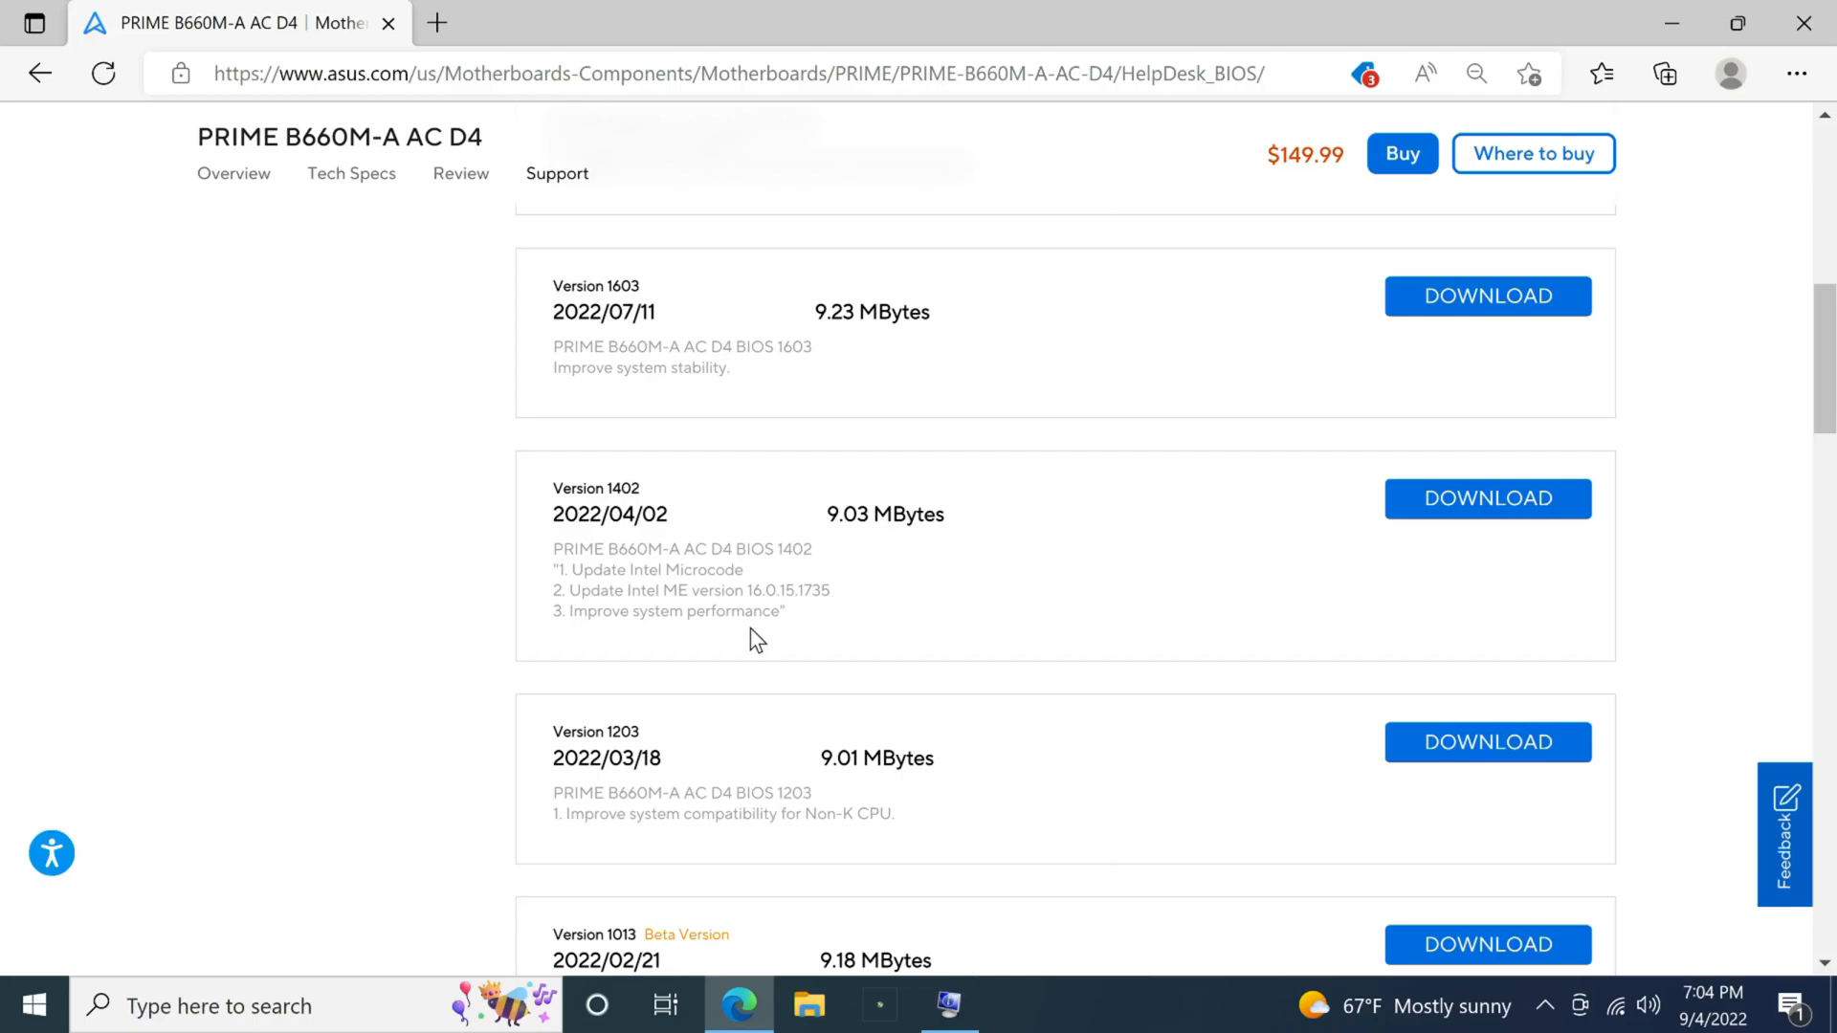
mouse_move(712, 792)
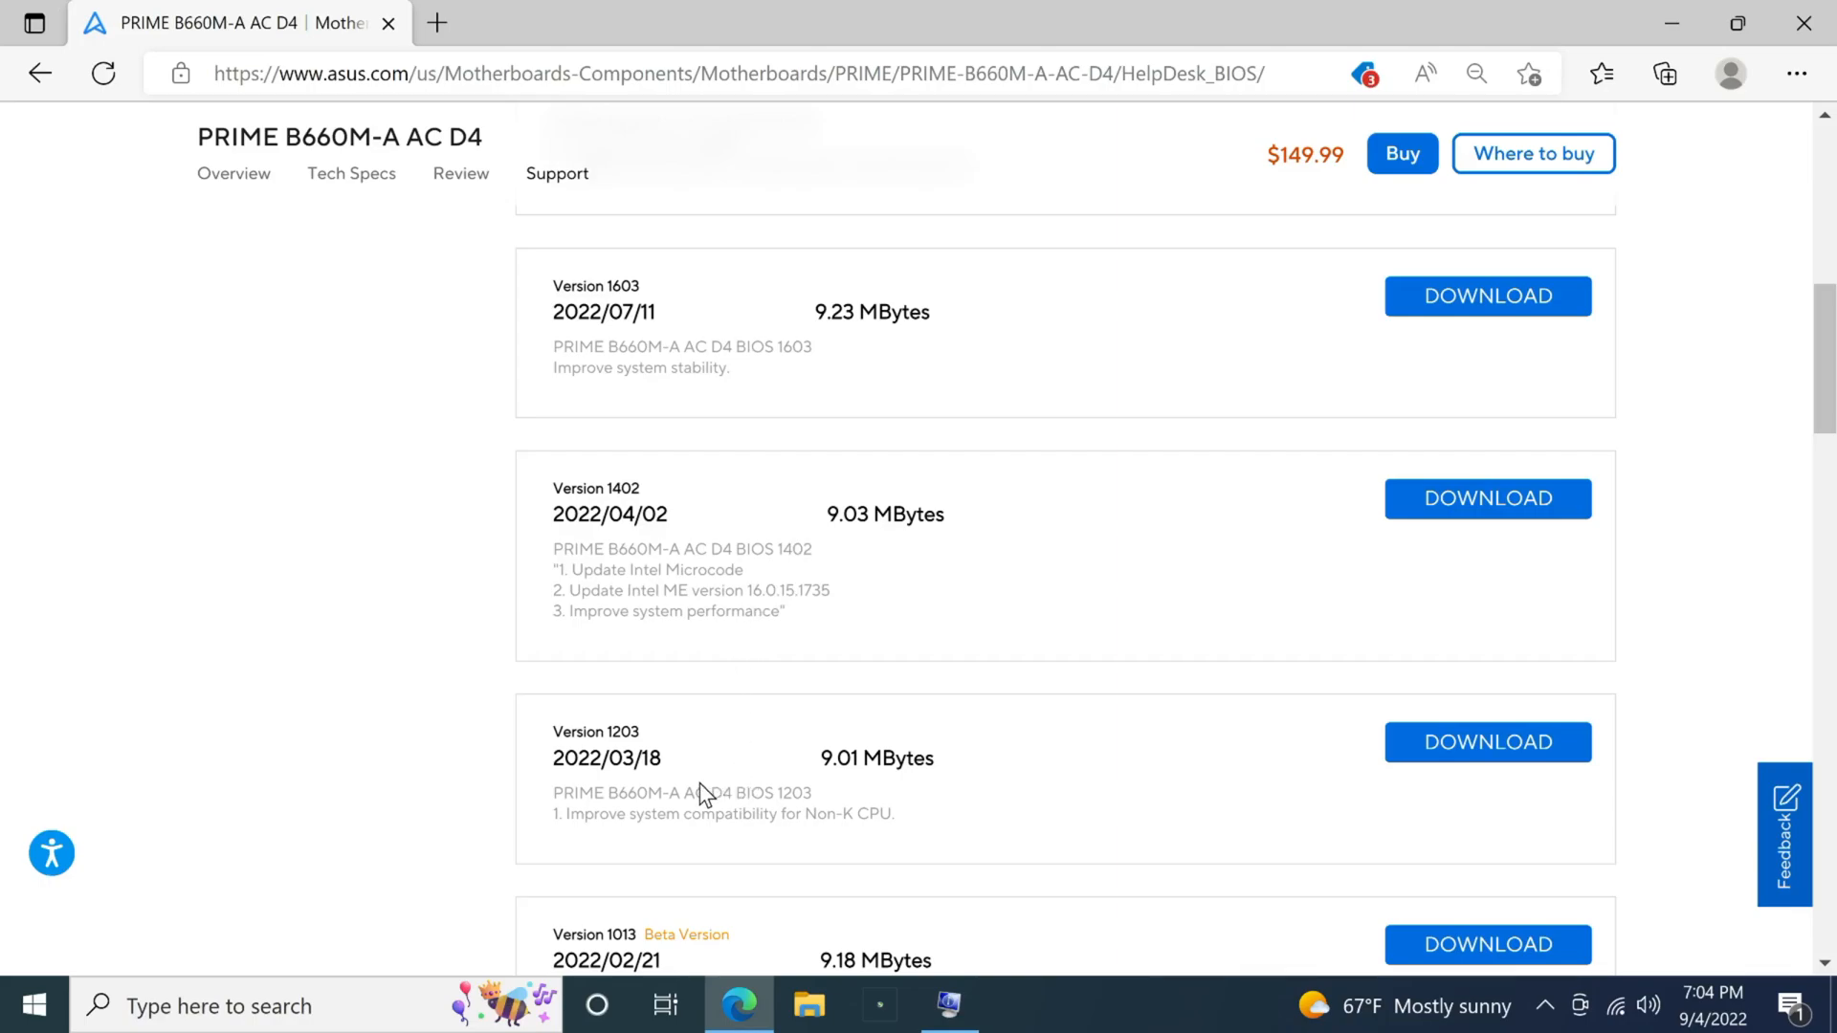
mouse_move(666, 641)
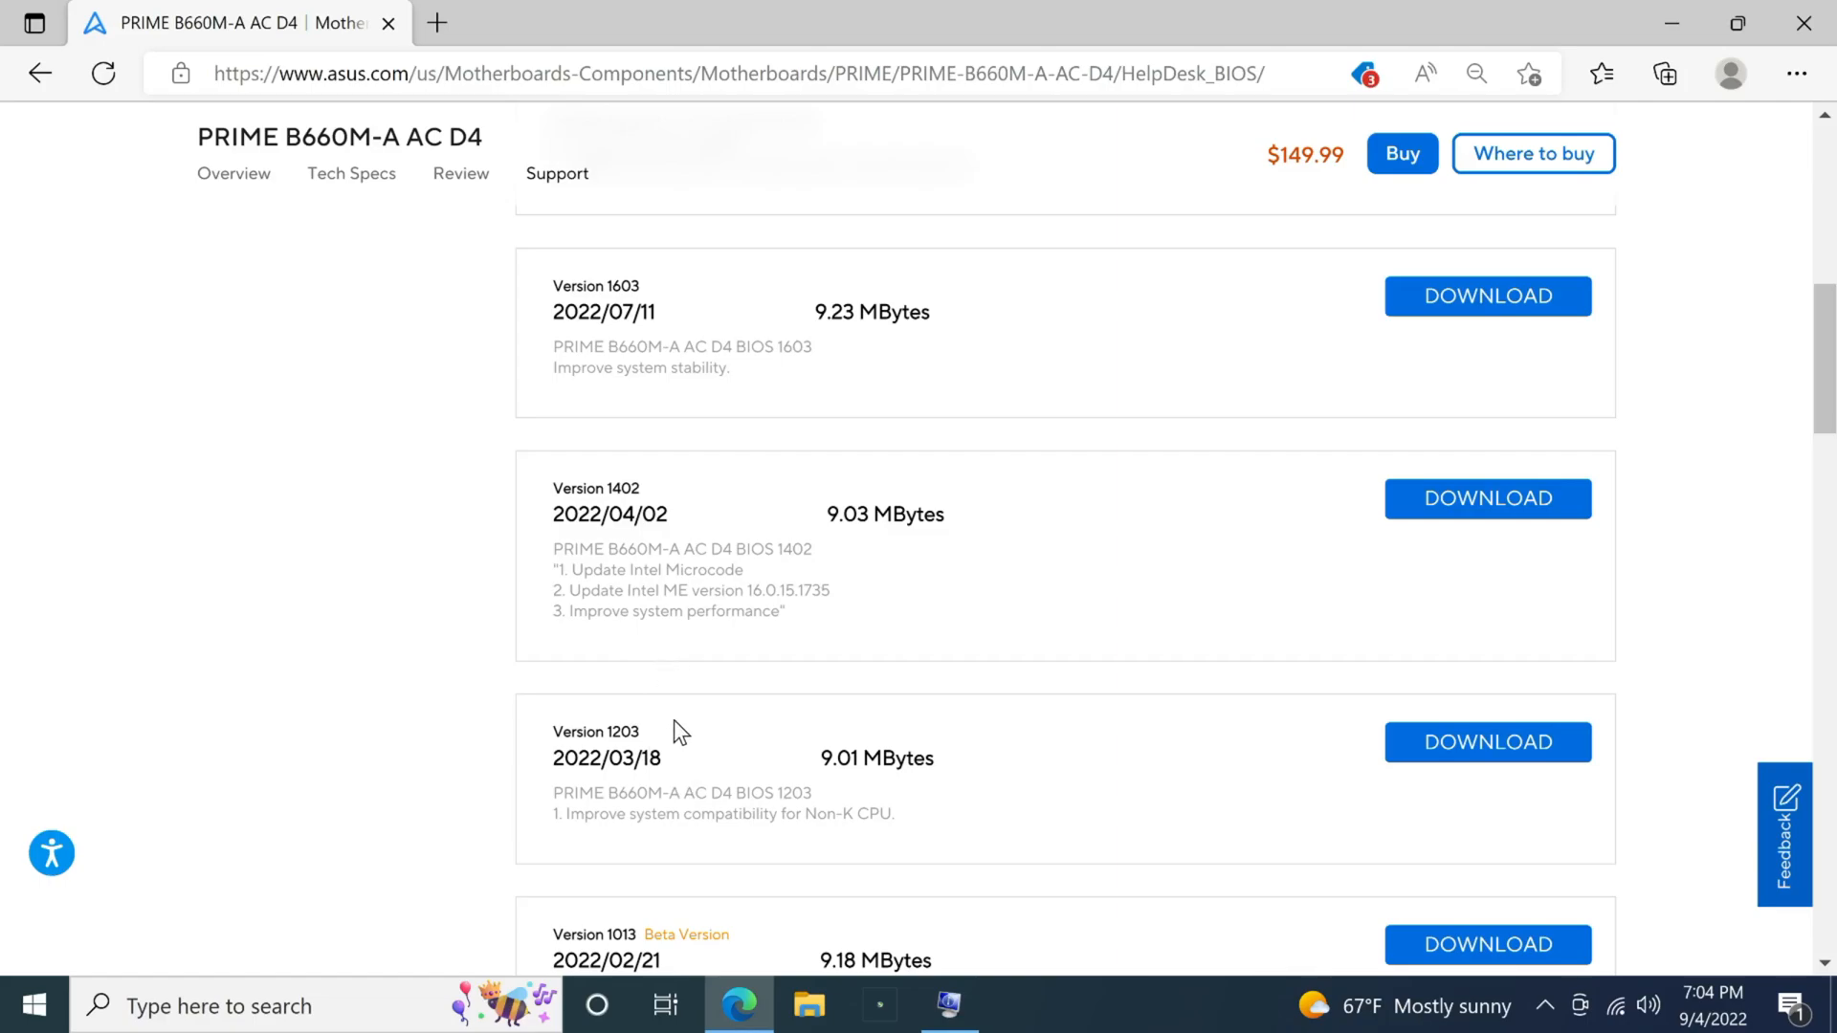
mouse_move(629, 824)
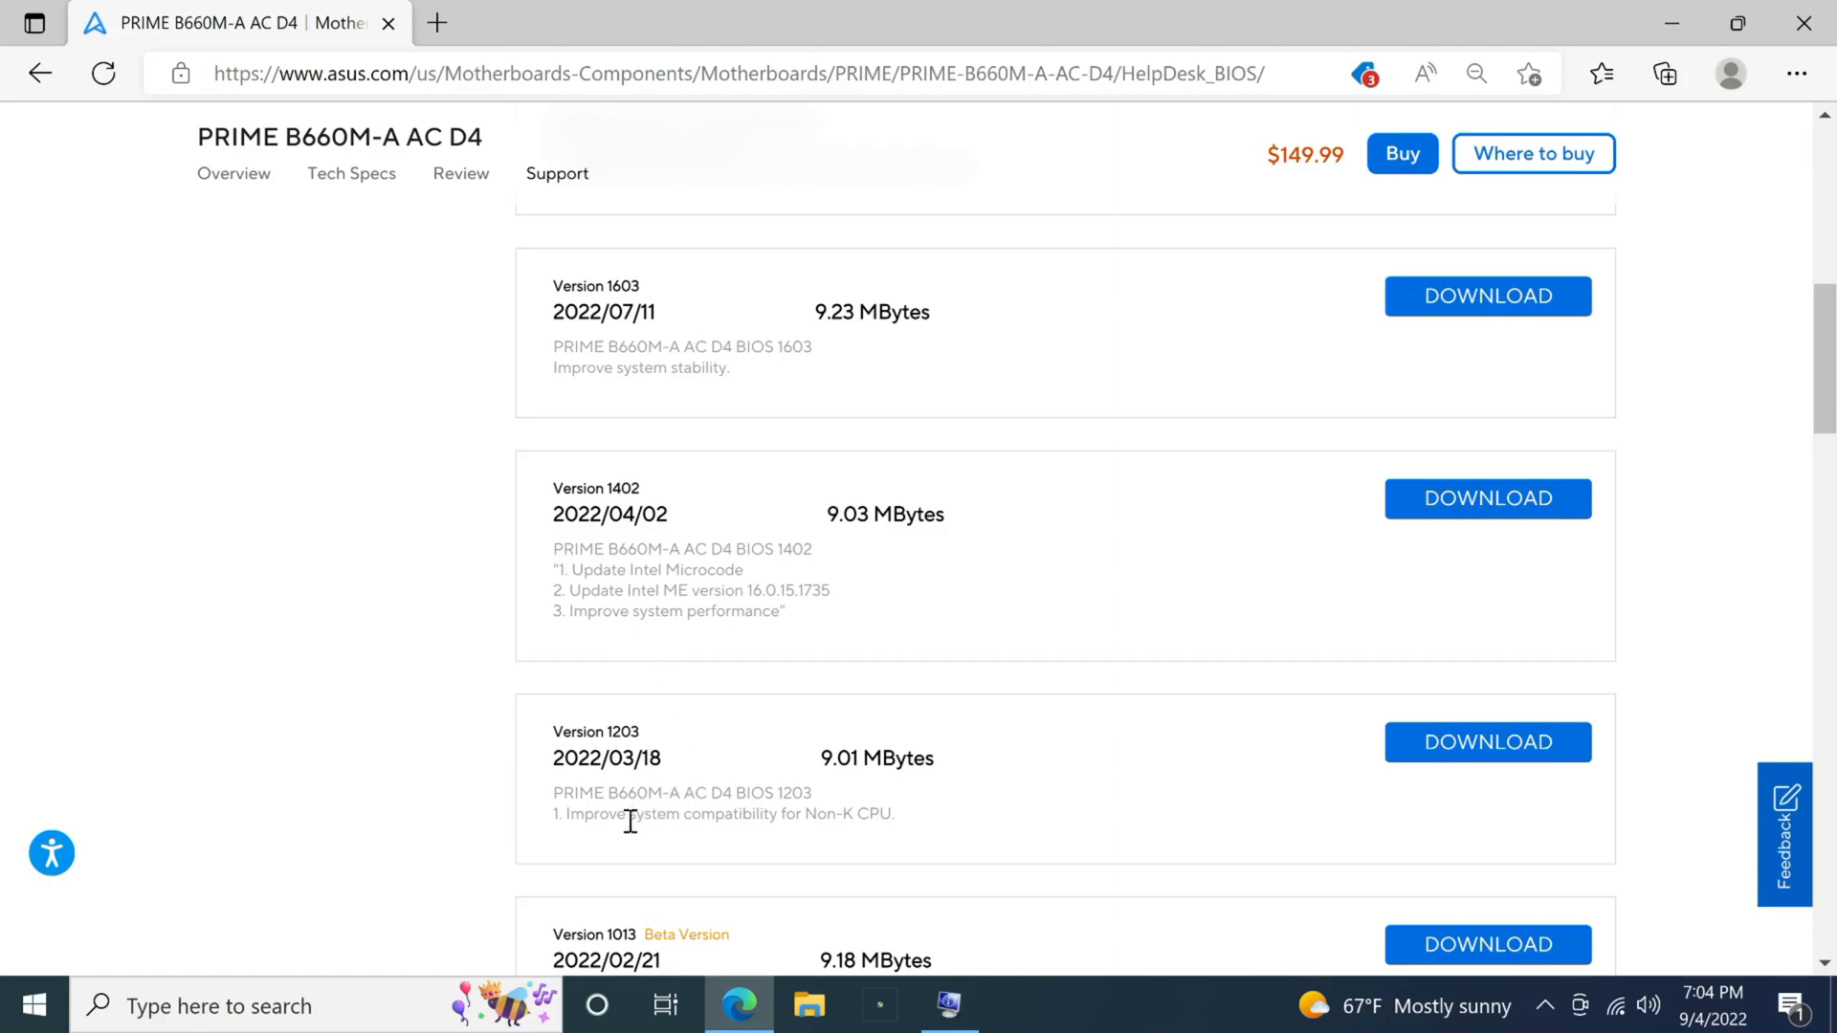
mouse_move(704, 658)
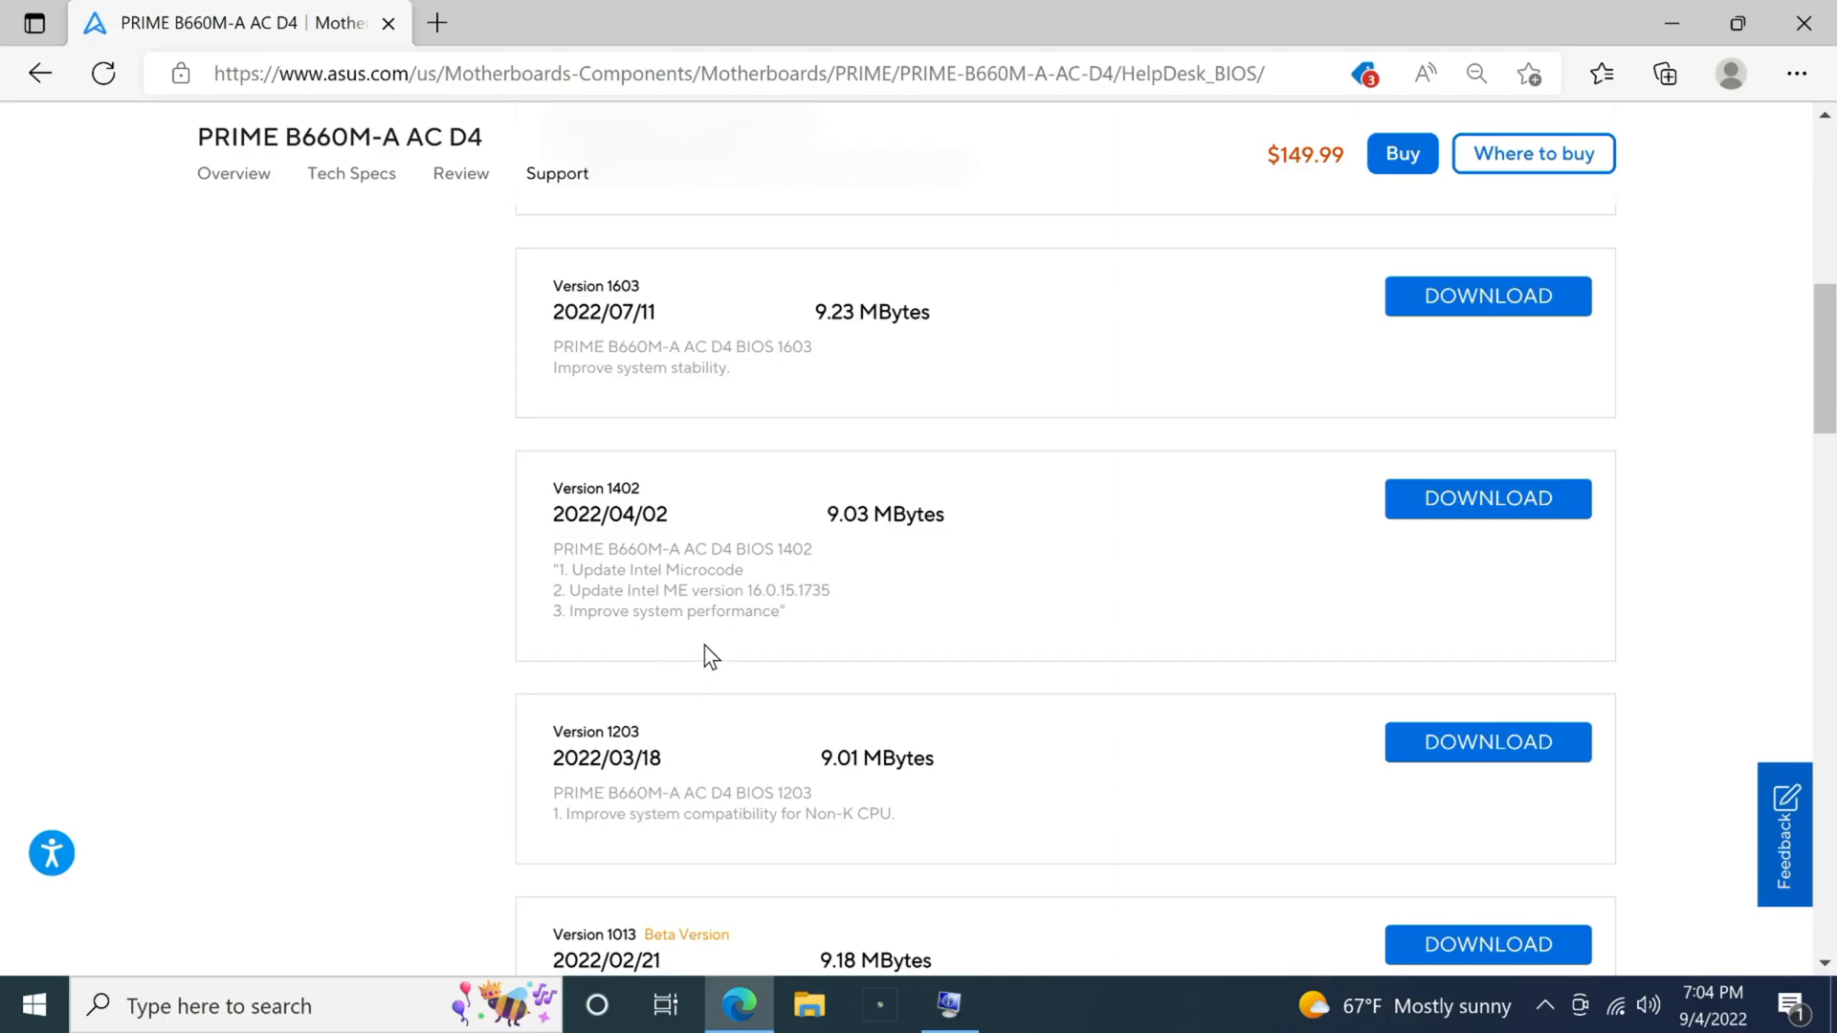
scroll("up", 3)
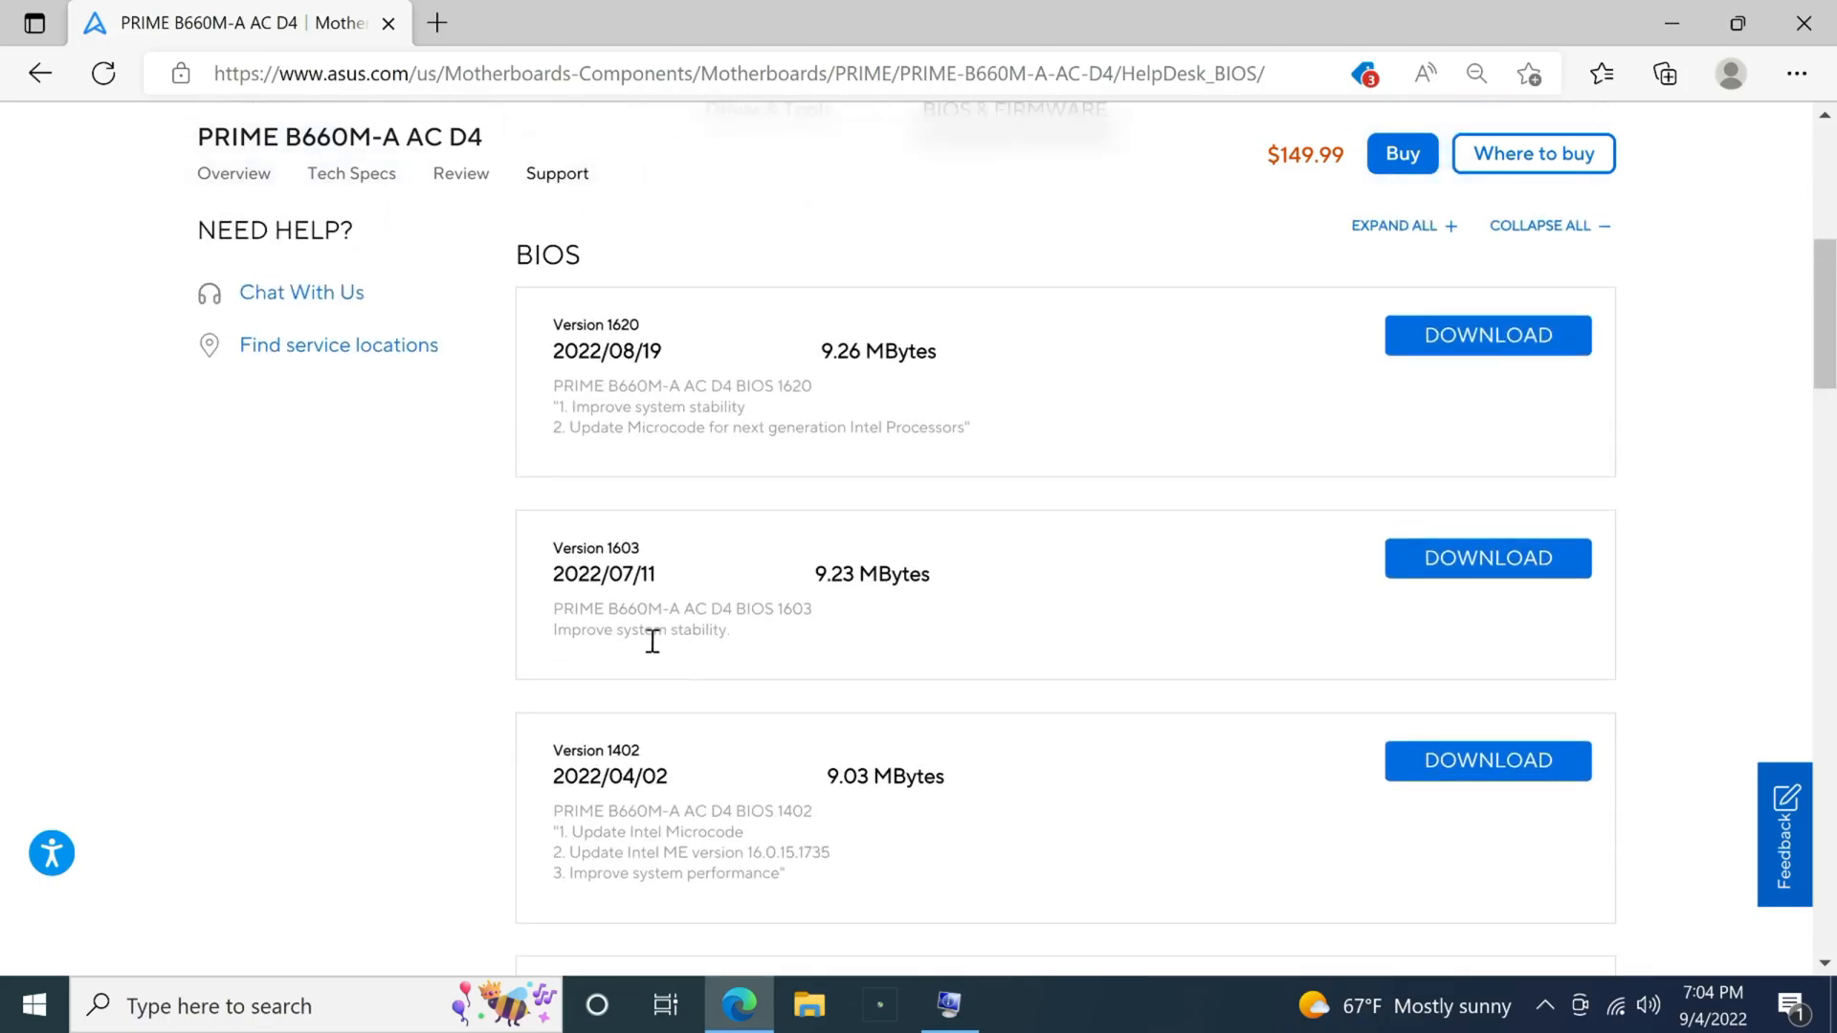
mouse_move(727, 639)
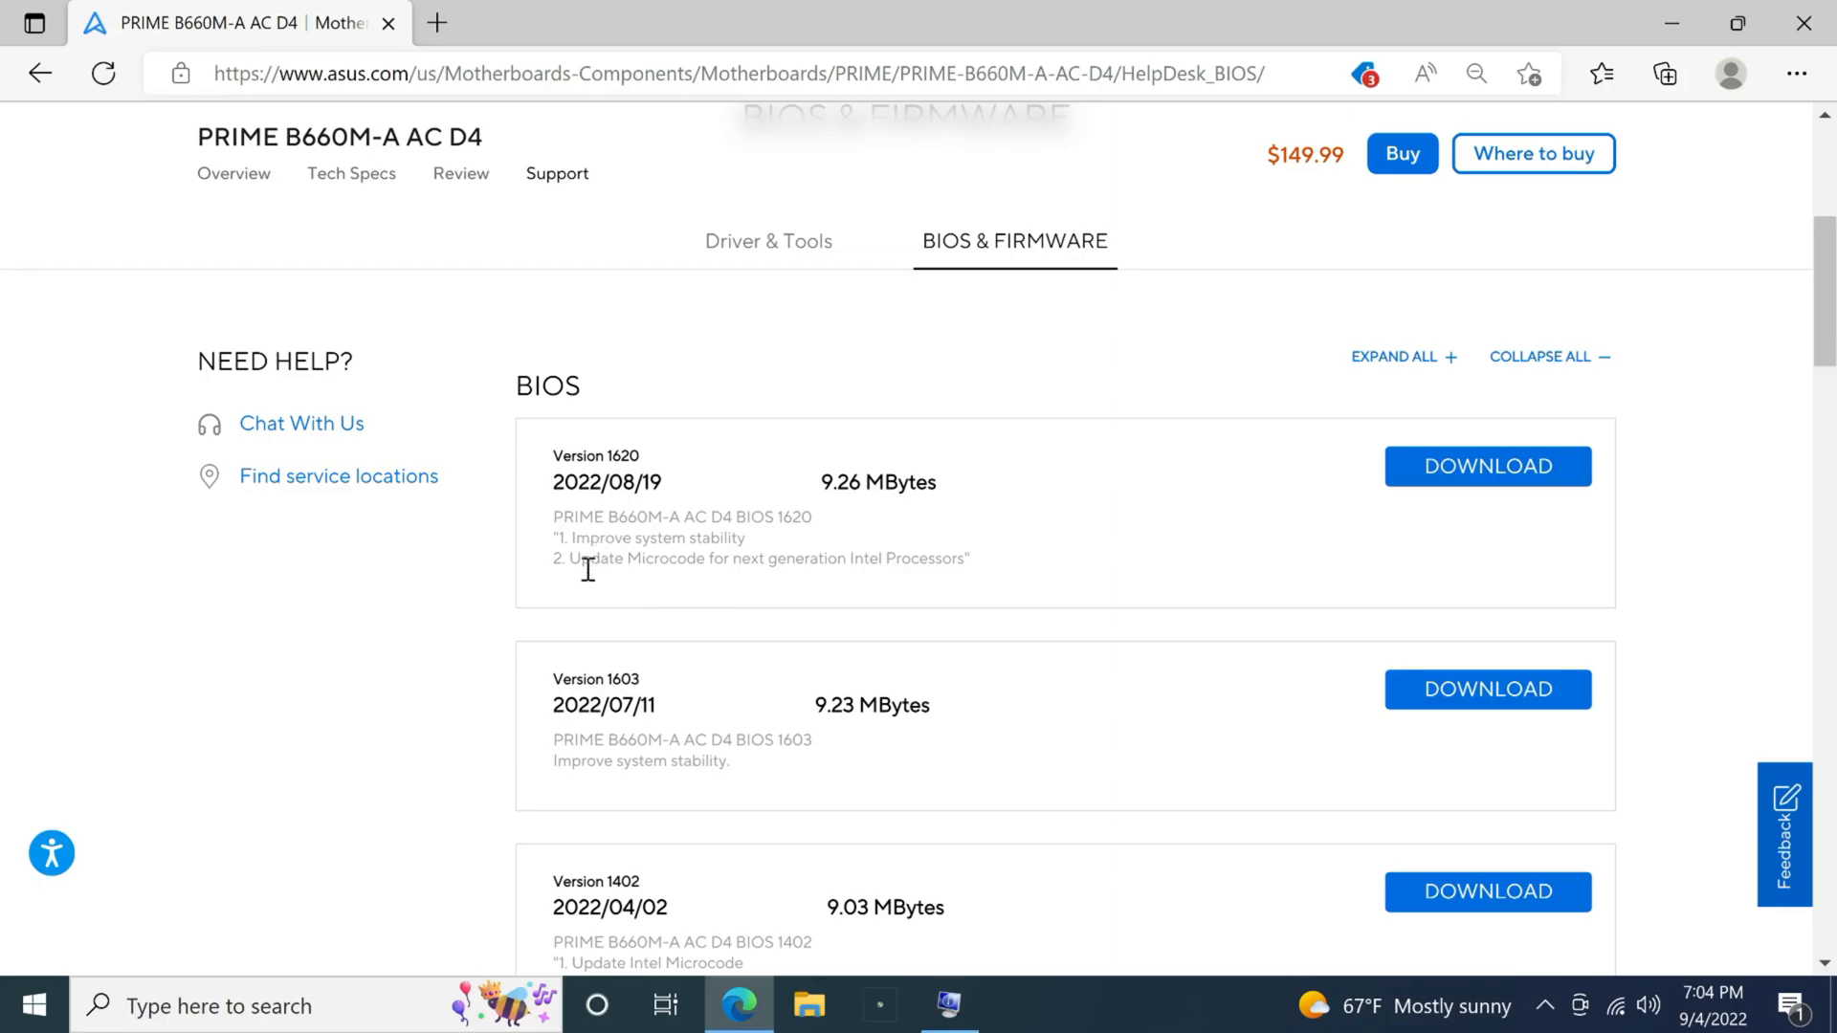
left_click_drag(566, 557, 932, 557)
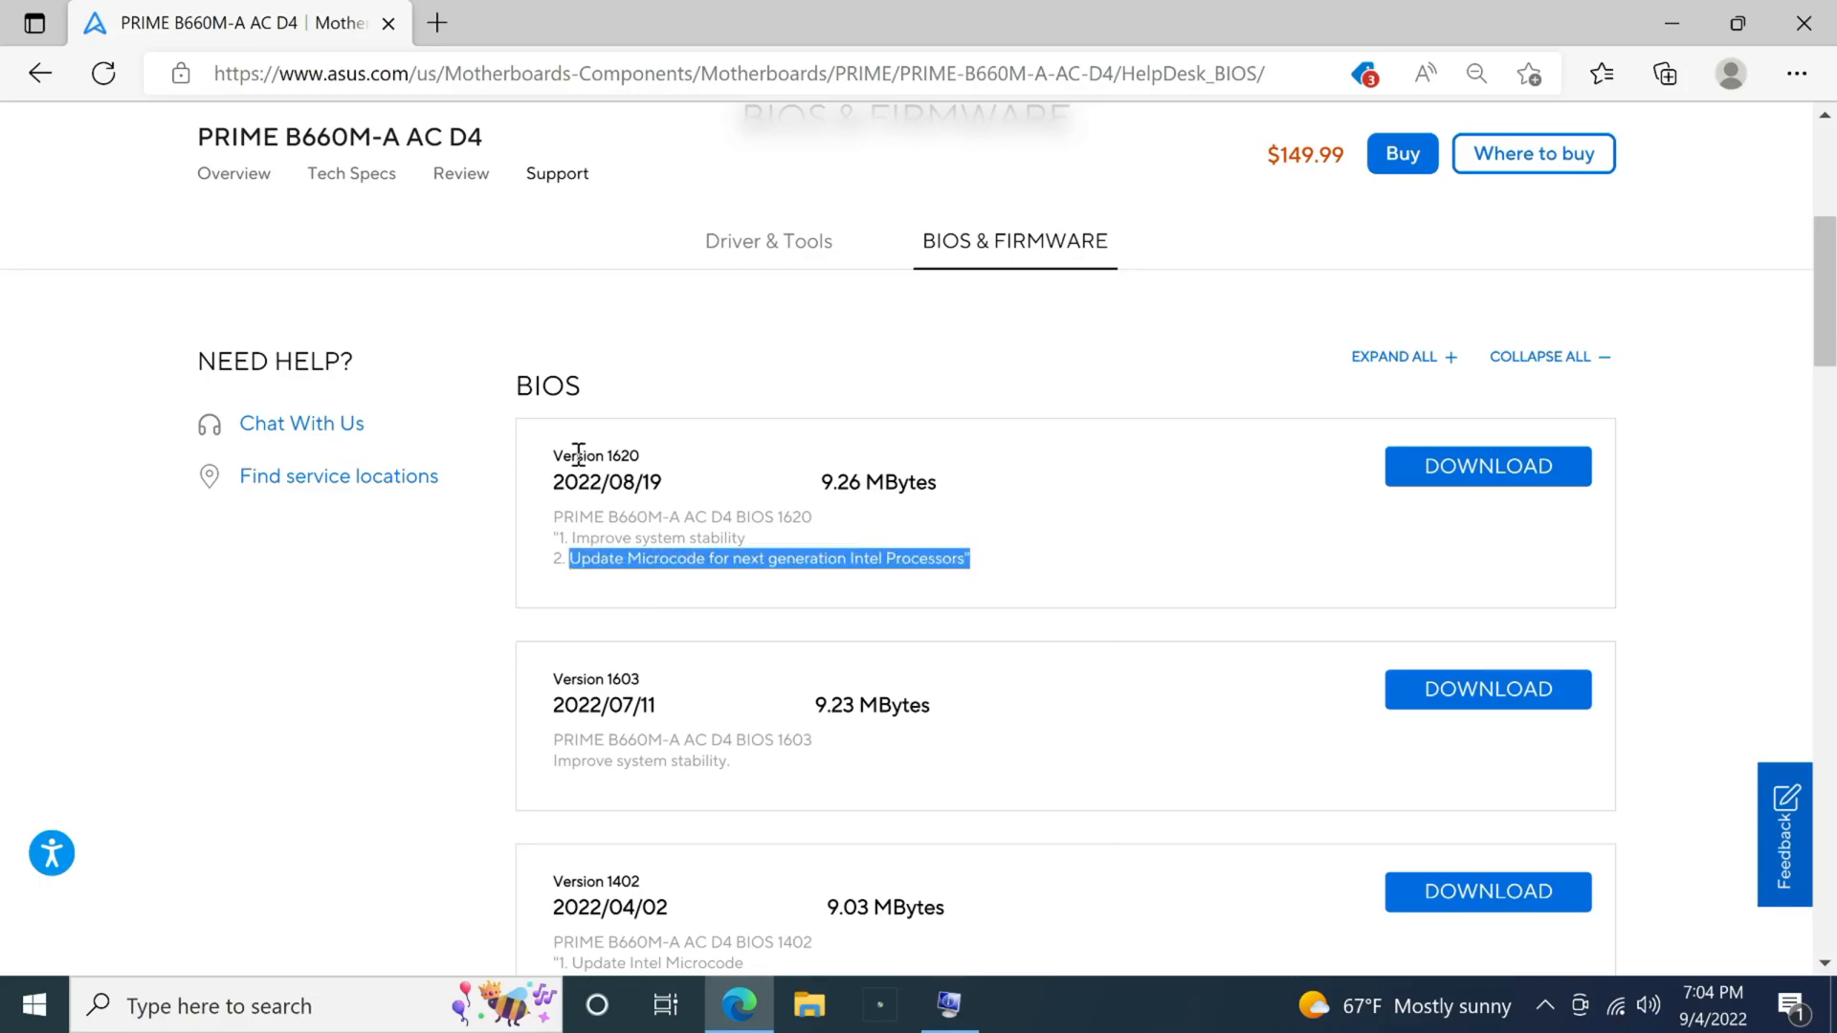
mouse_move(719, 597)
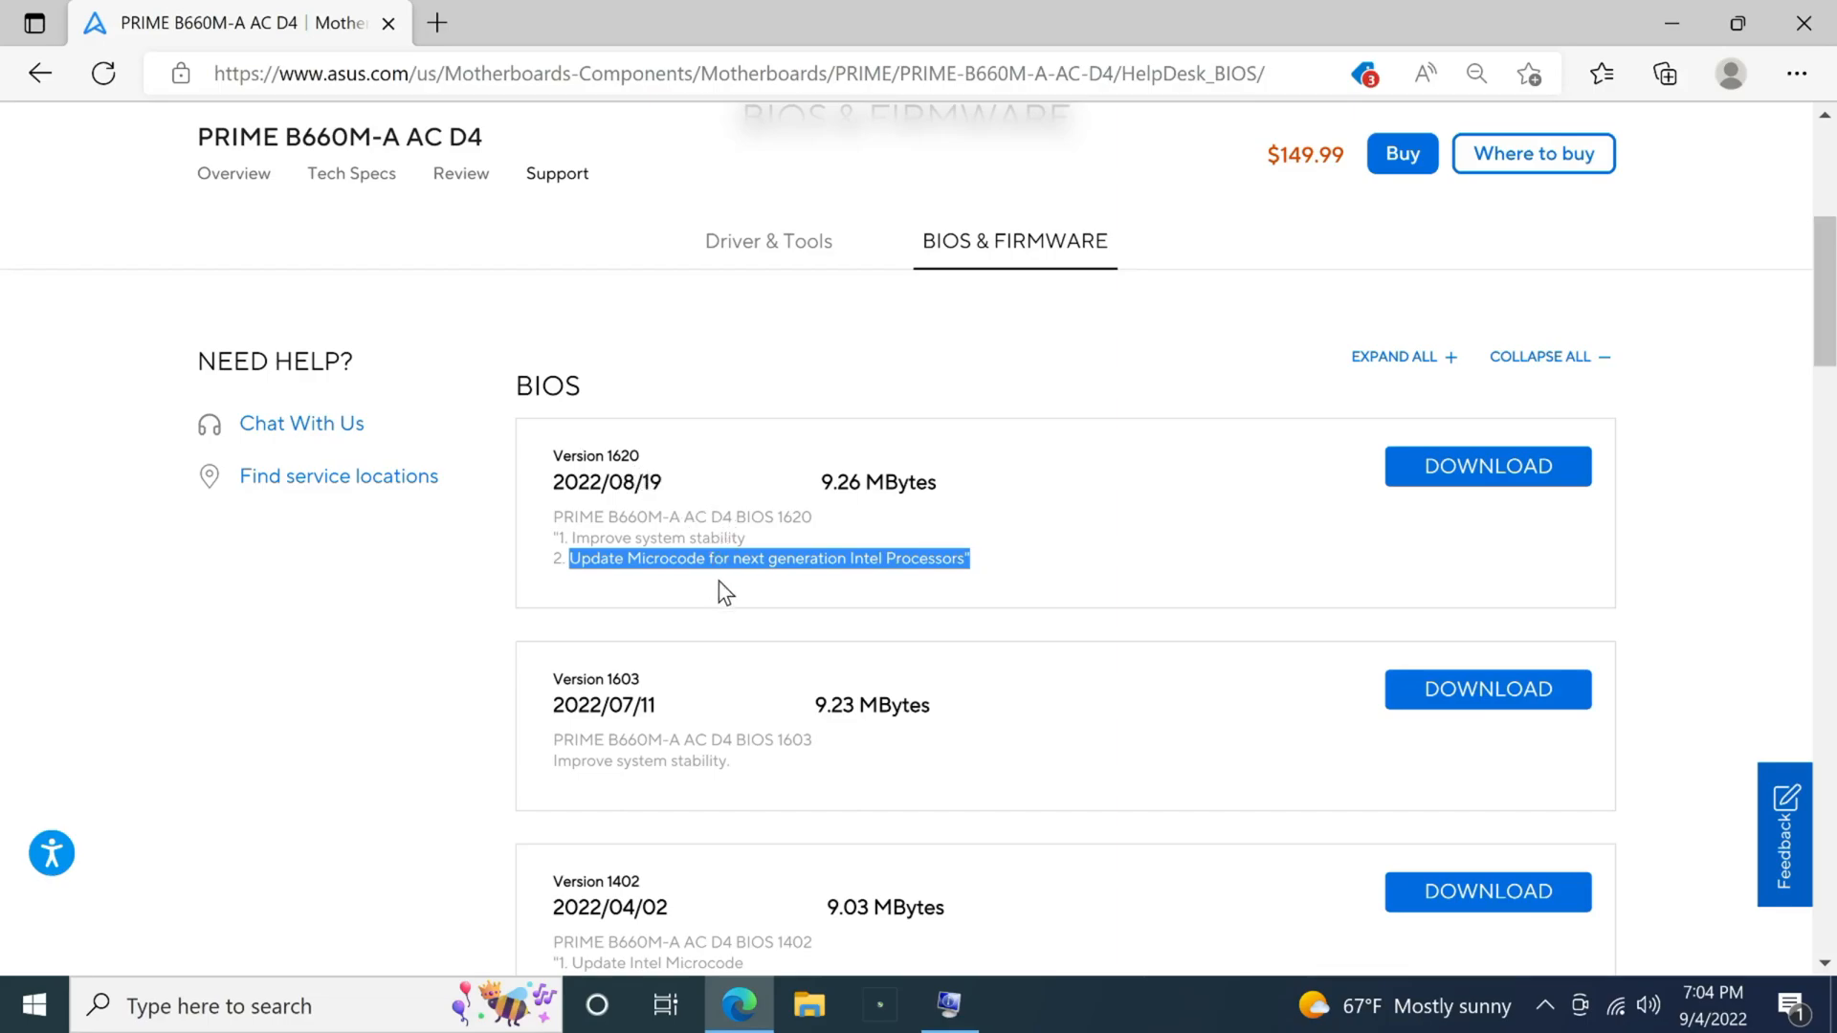
mouse_move(887, 605)
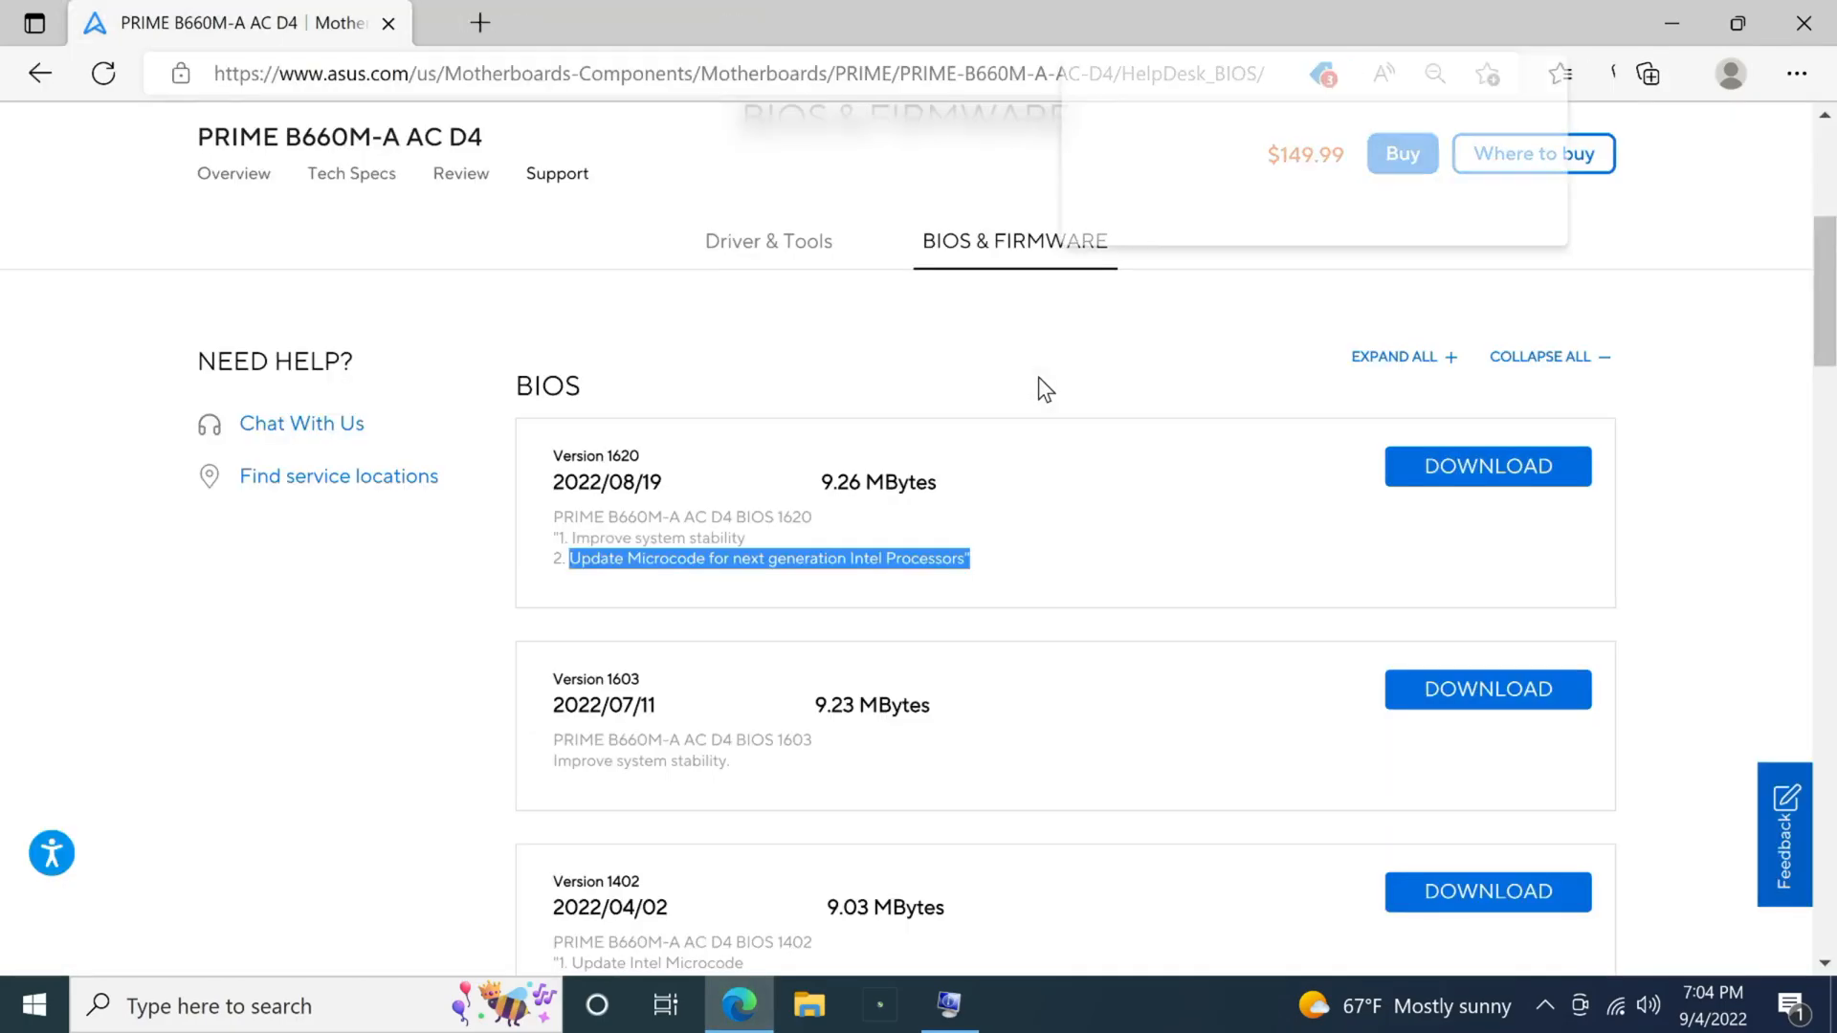
- Locate the downloaded BIOS 1620 zip in its folder and extract it
left_click(1658, 73)
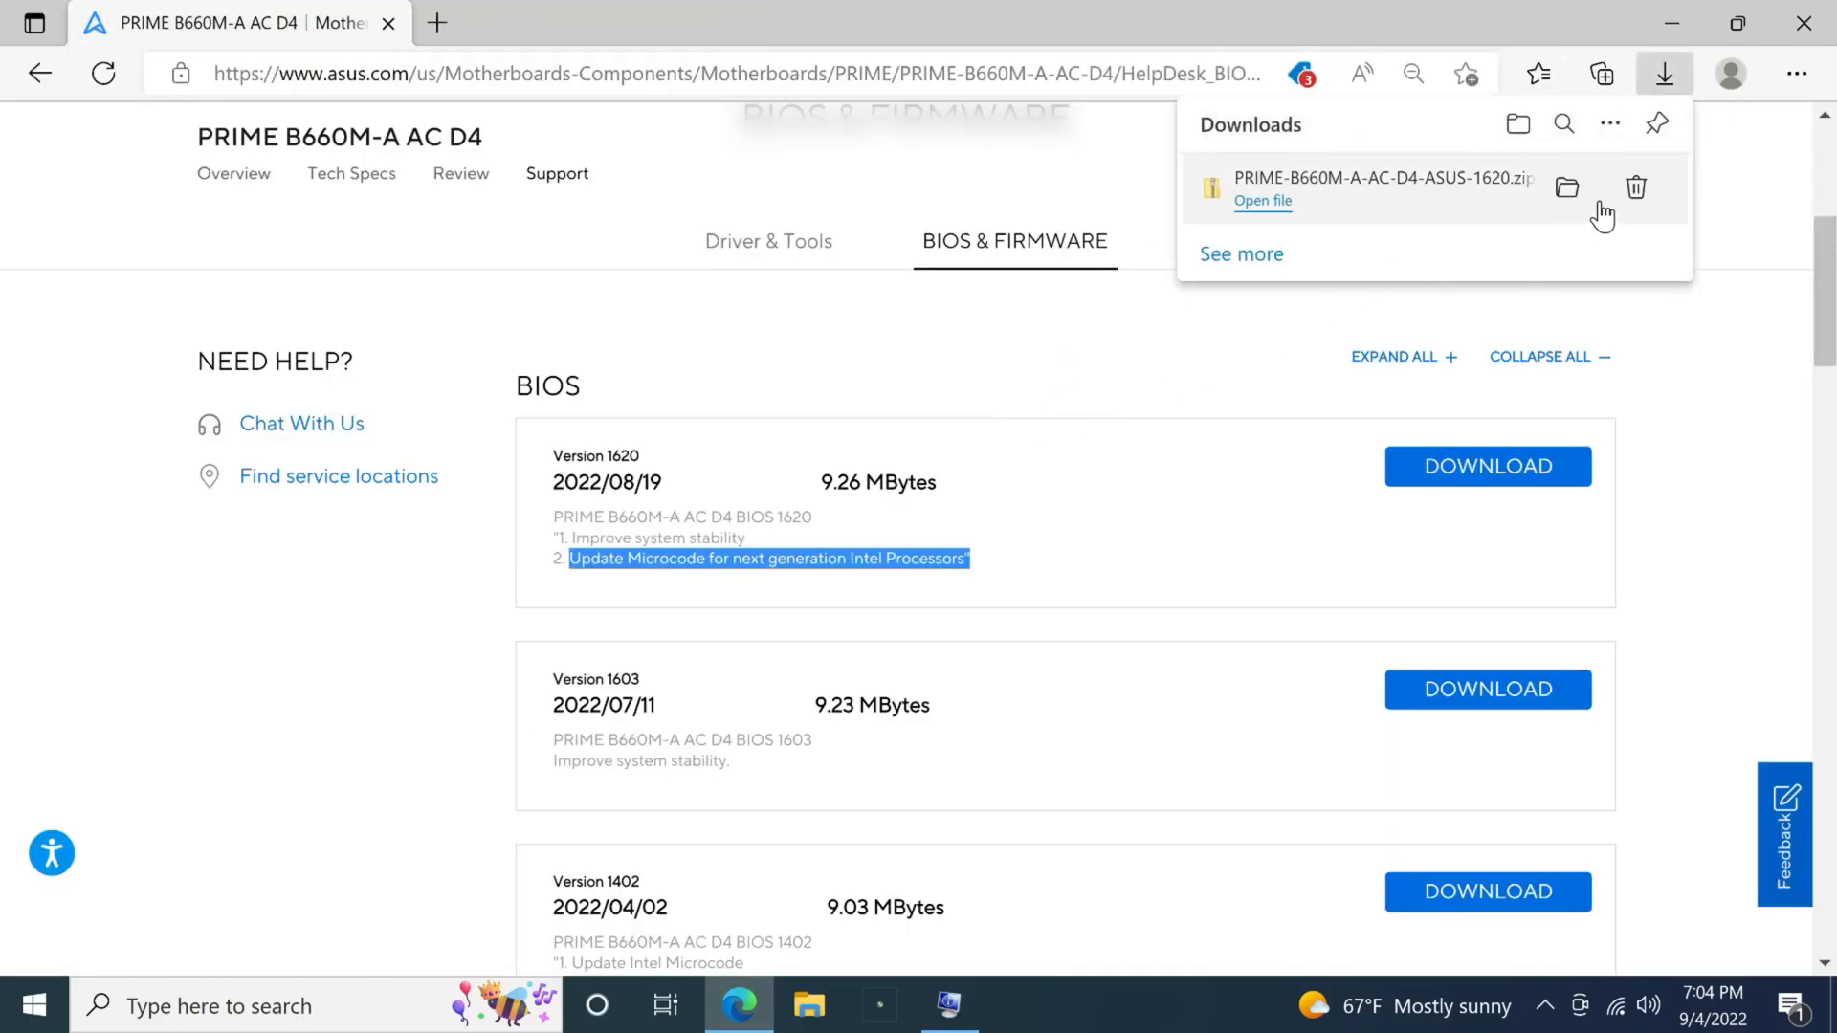
left_click(1592, 187)
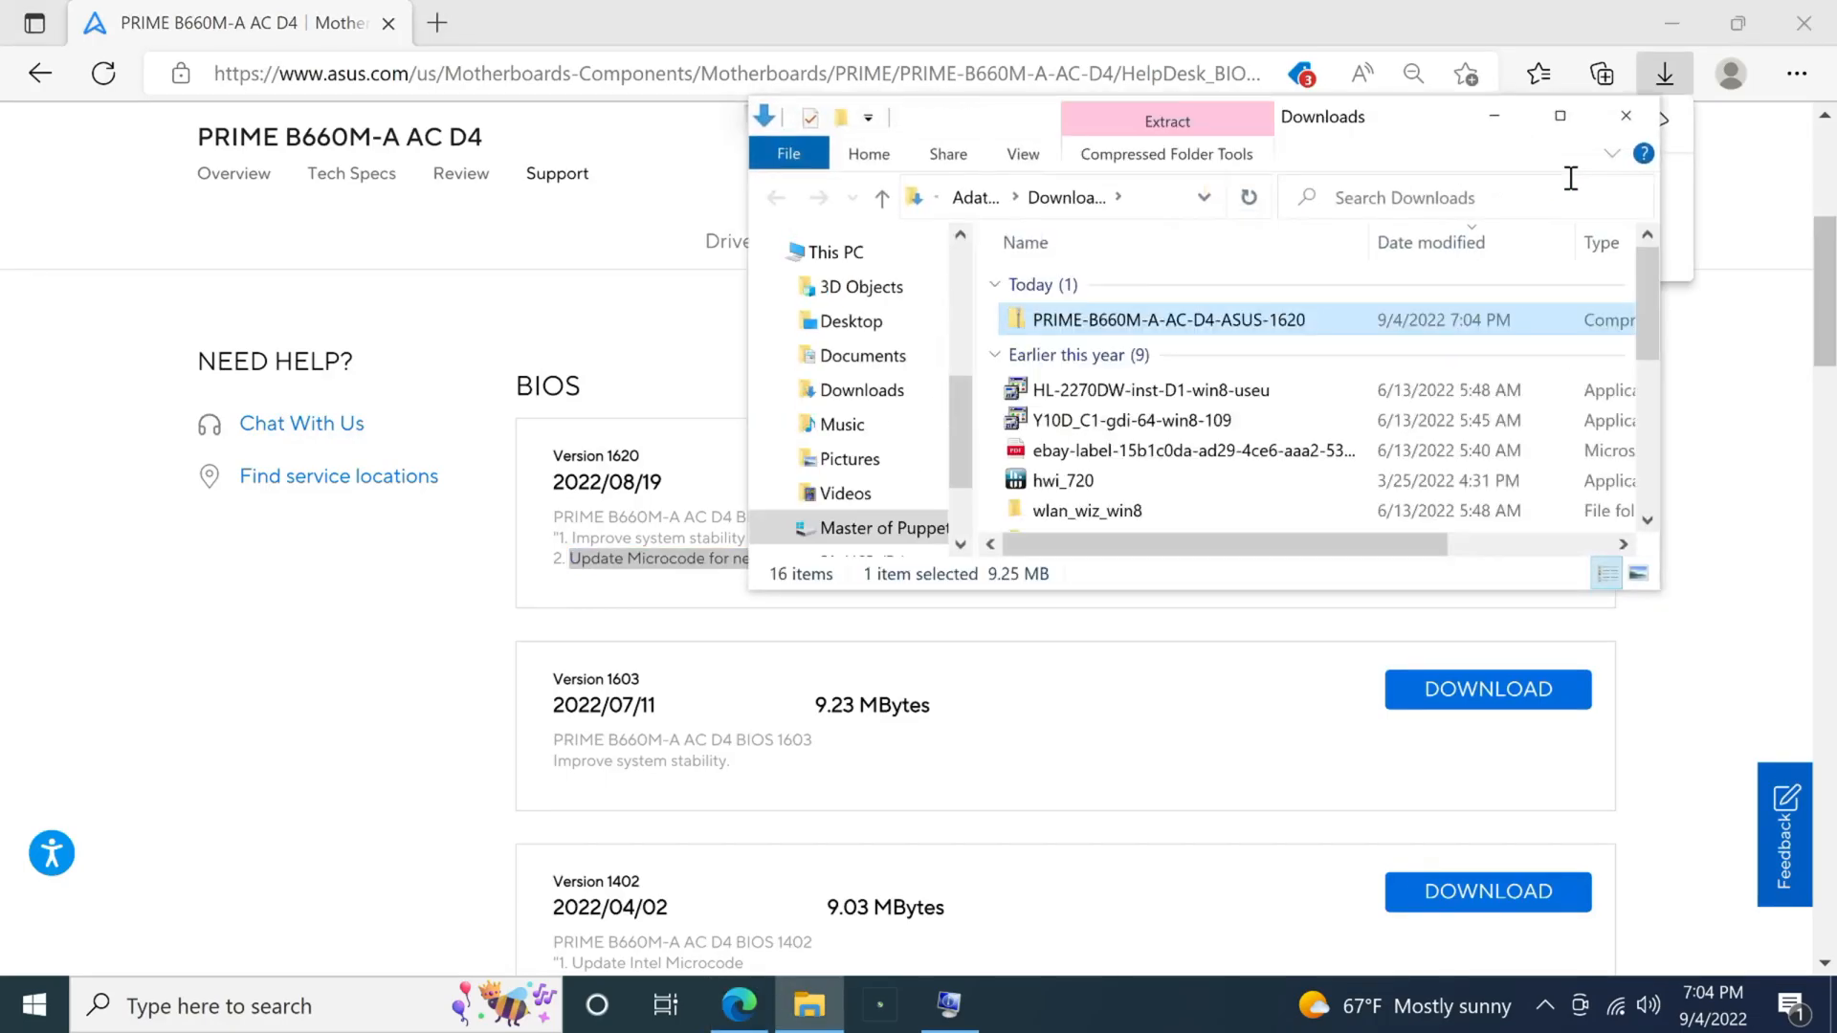
mouse_move(1125, 333)
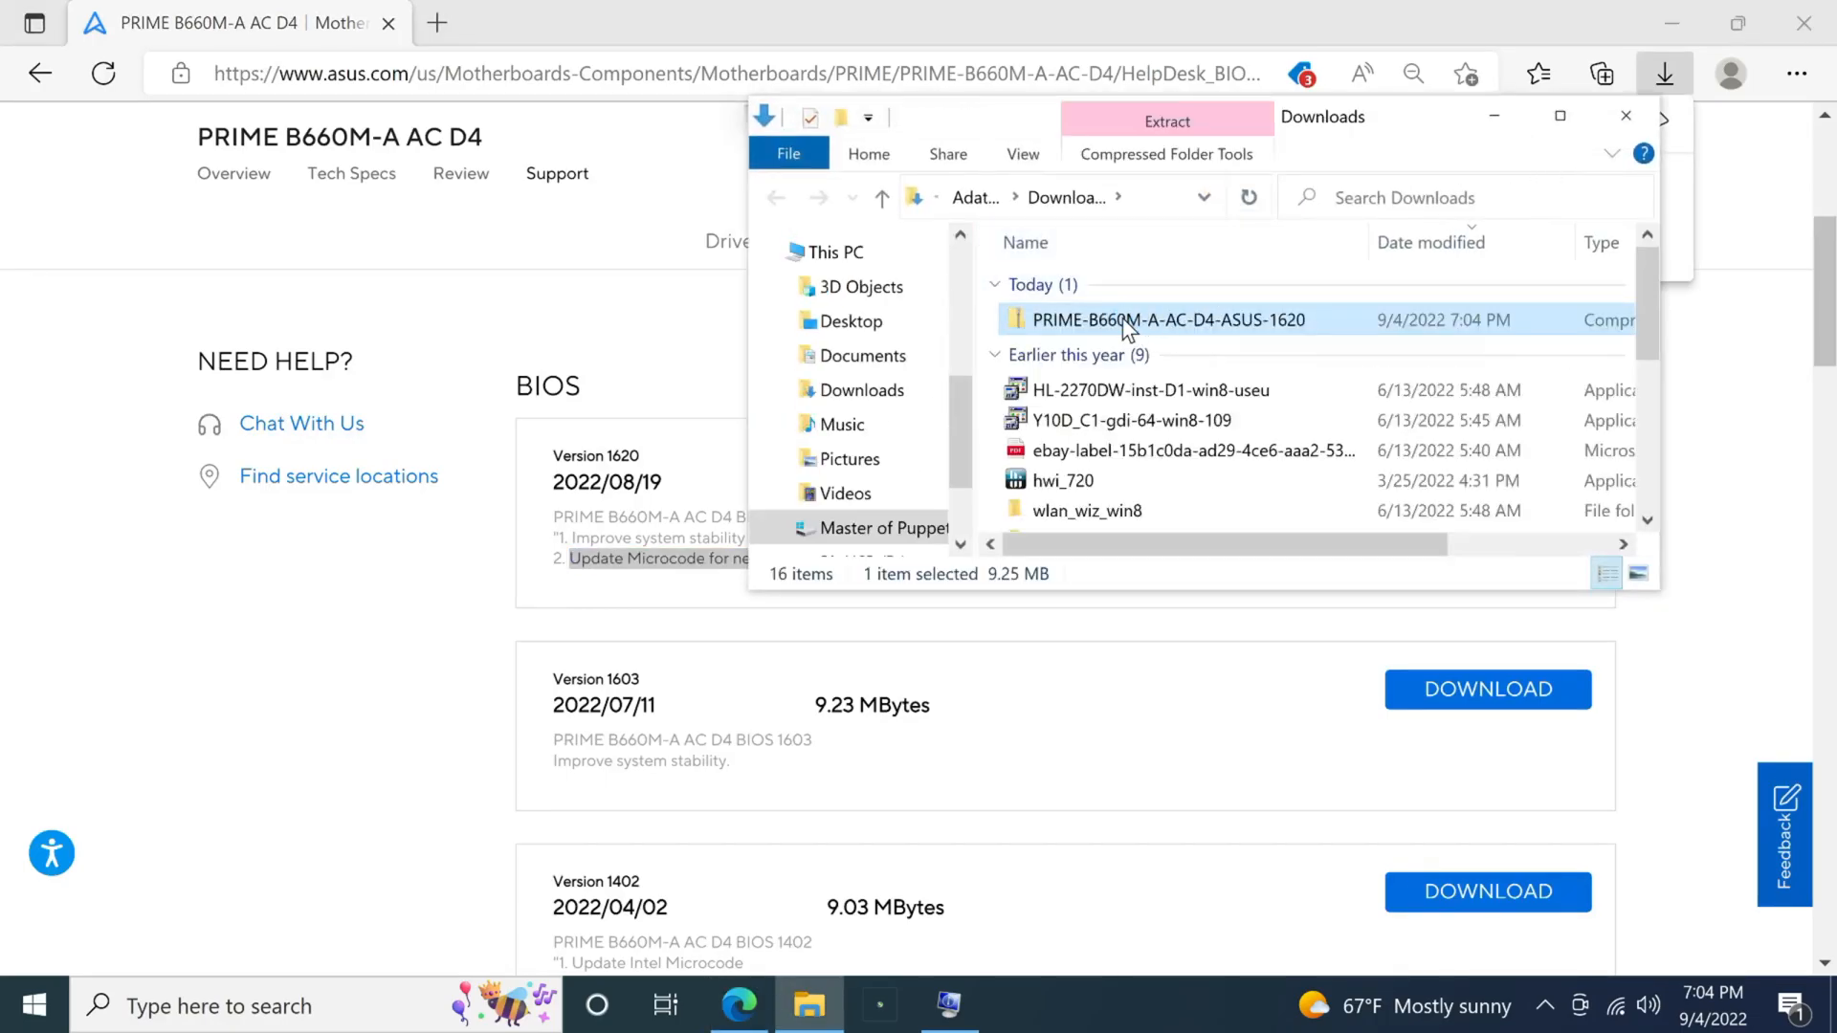
left_click(1167, 119)
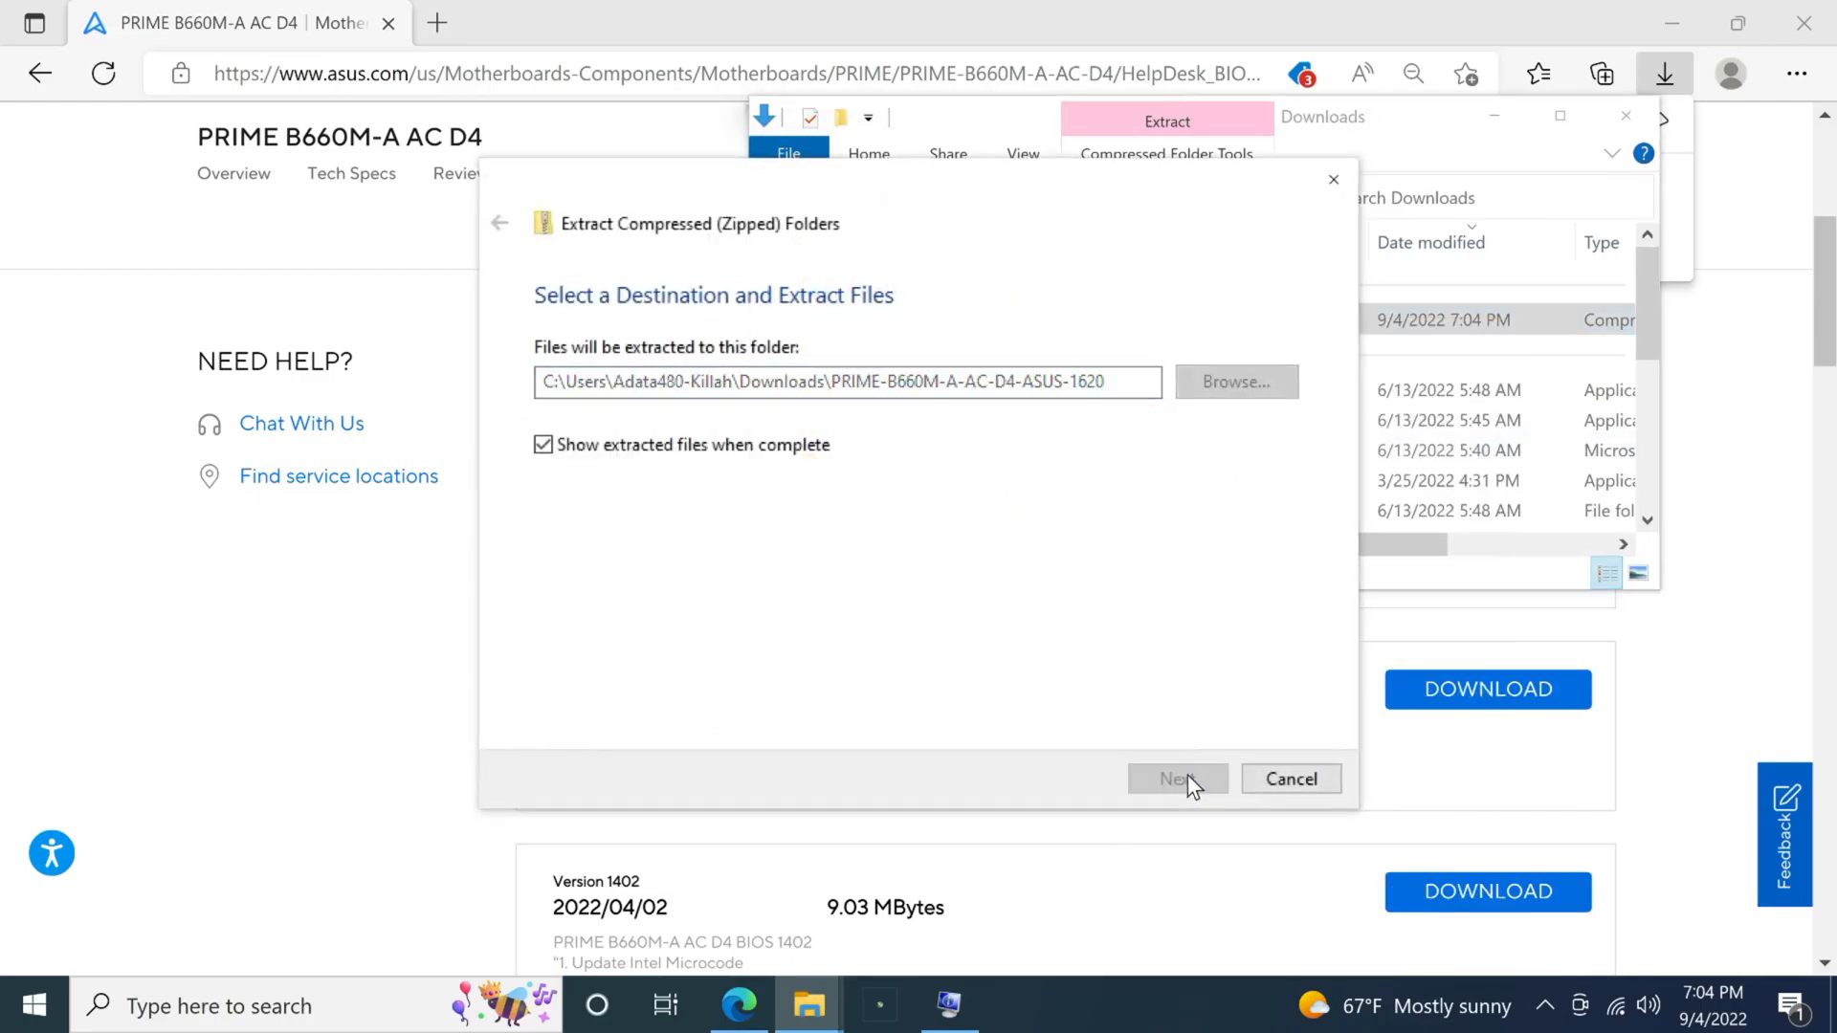
left_click(1178, 779)
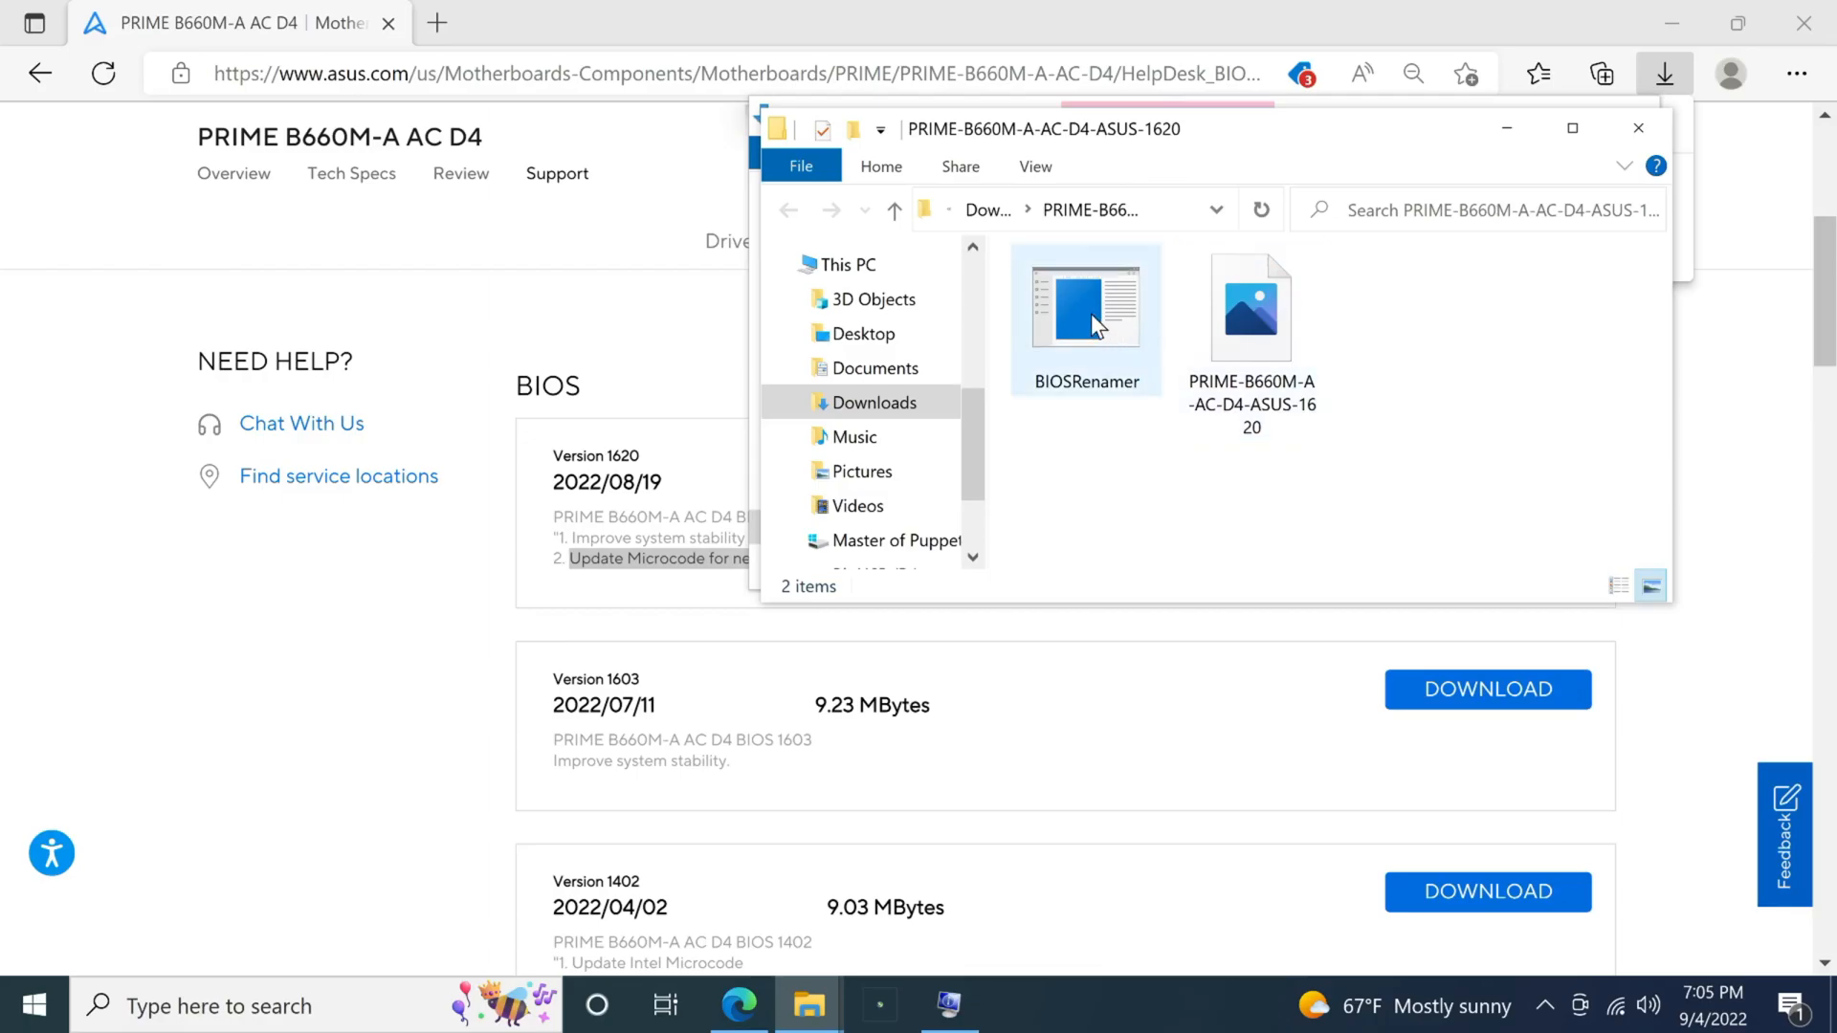
mouse_move(1079, 321)
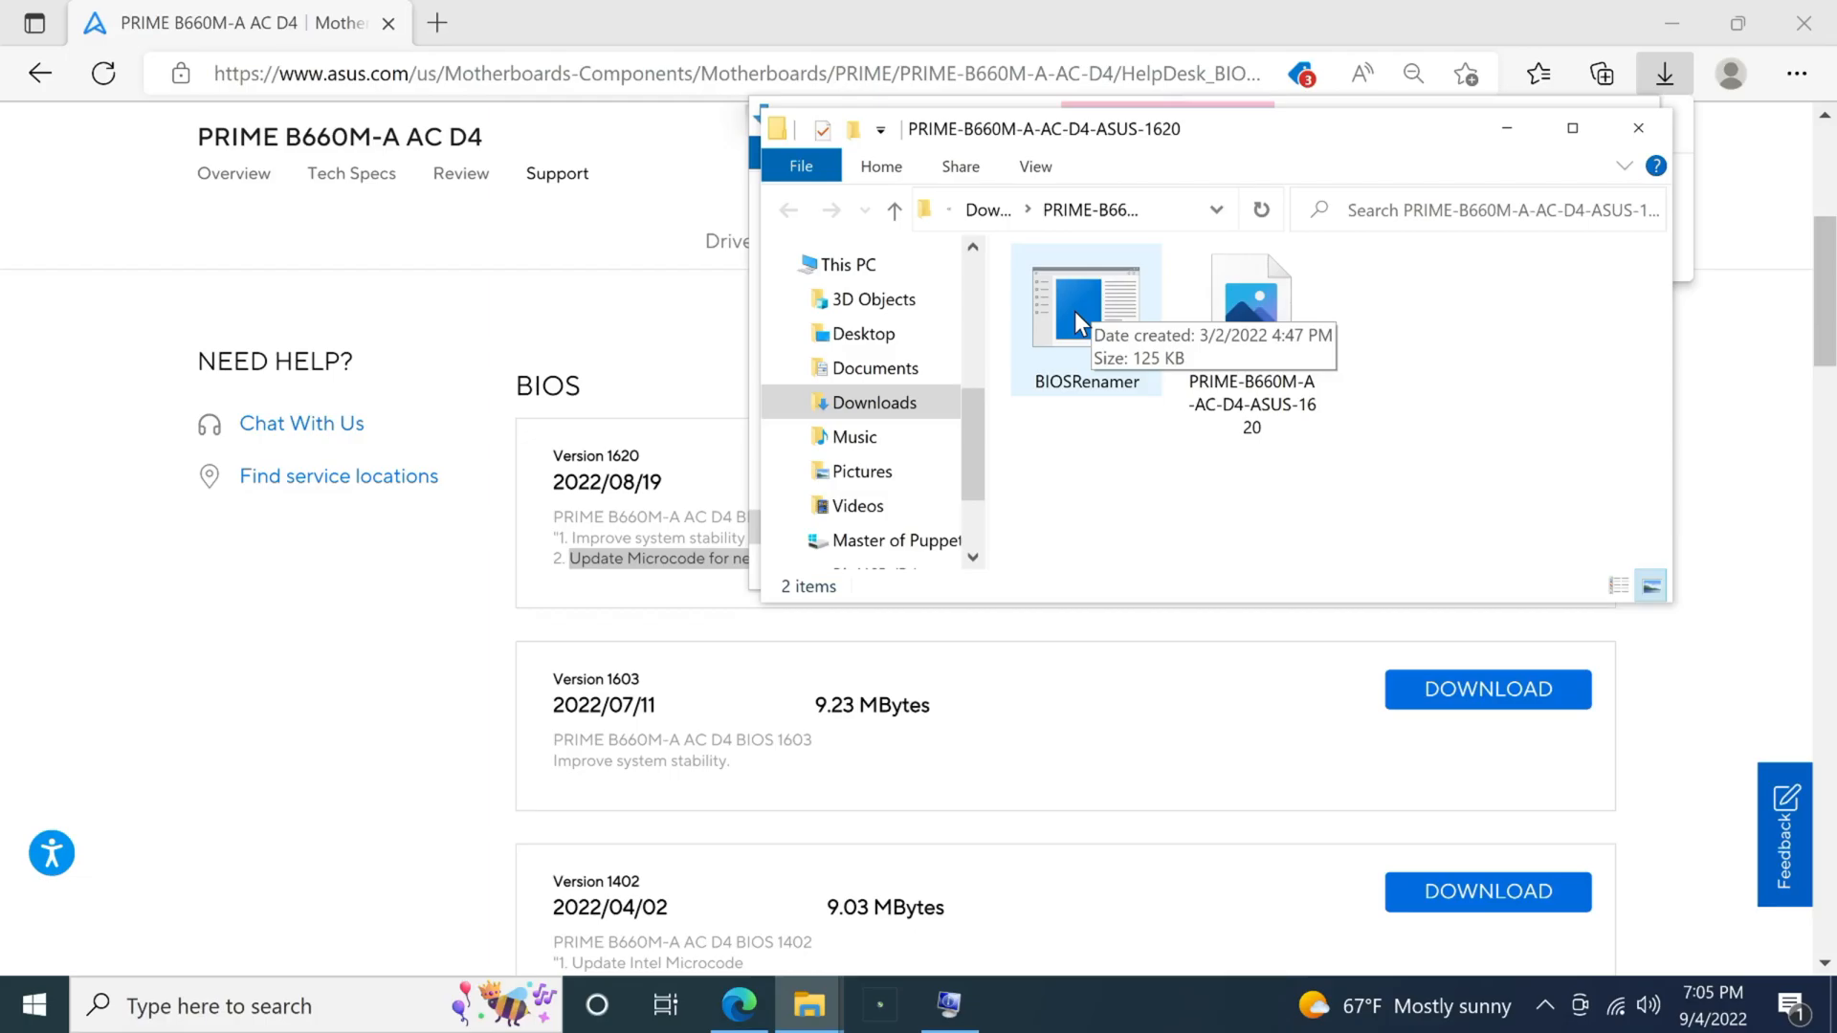
- Run BIOSRenamer so the BIOS image becomes PB660AAD, and select the renamed file
double_click(1083, 306)
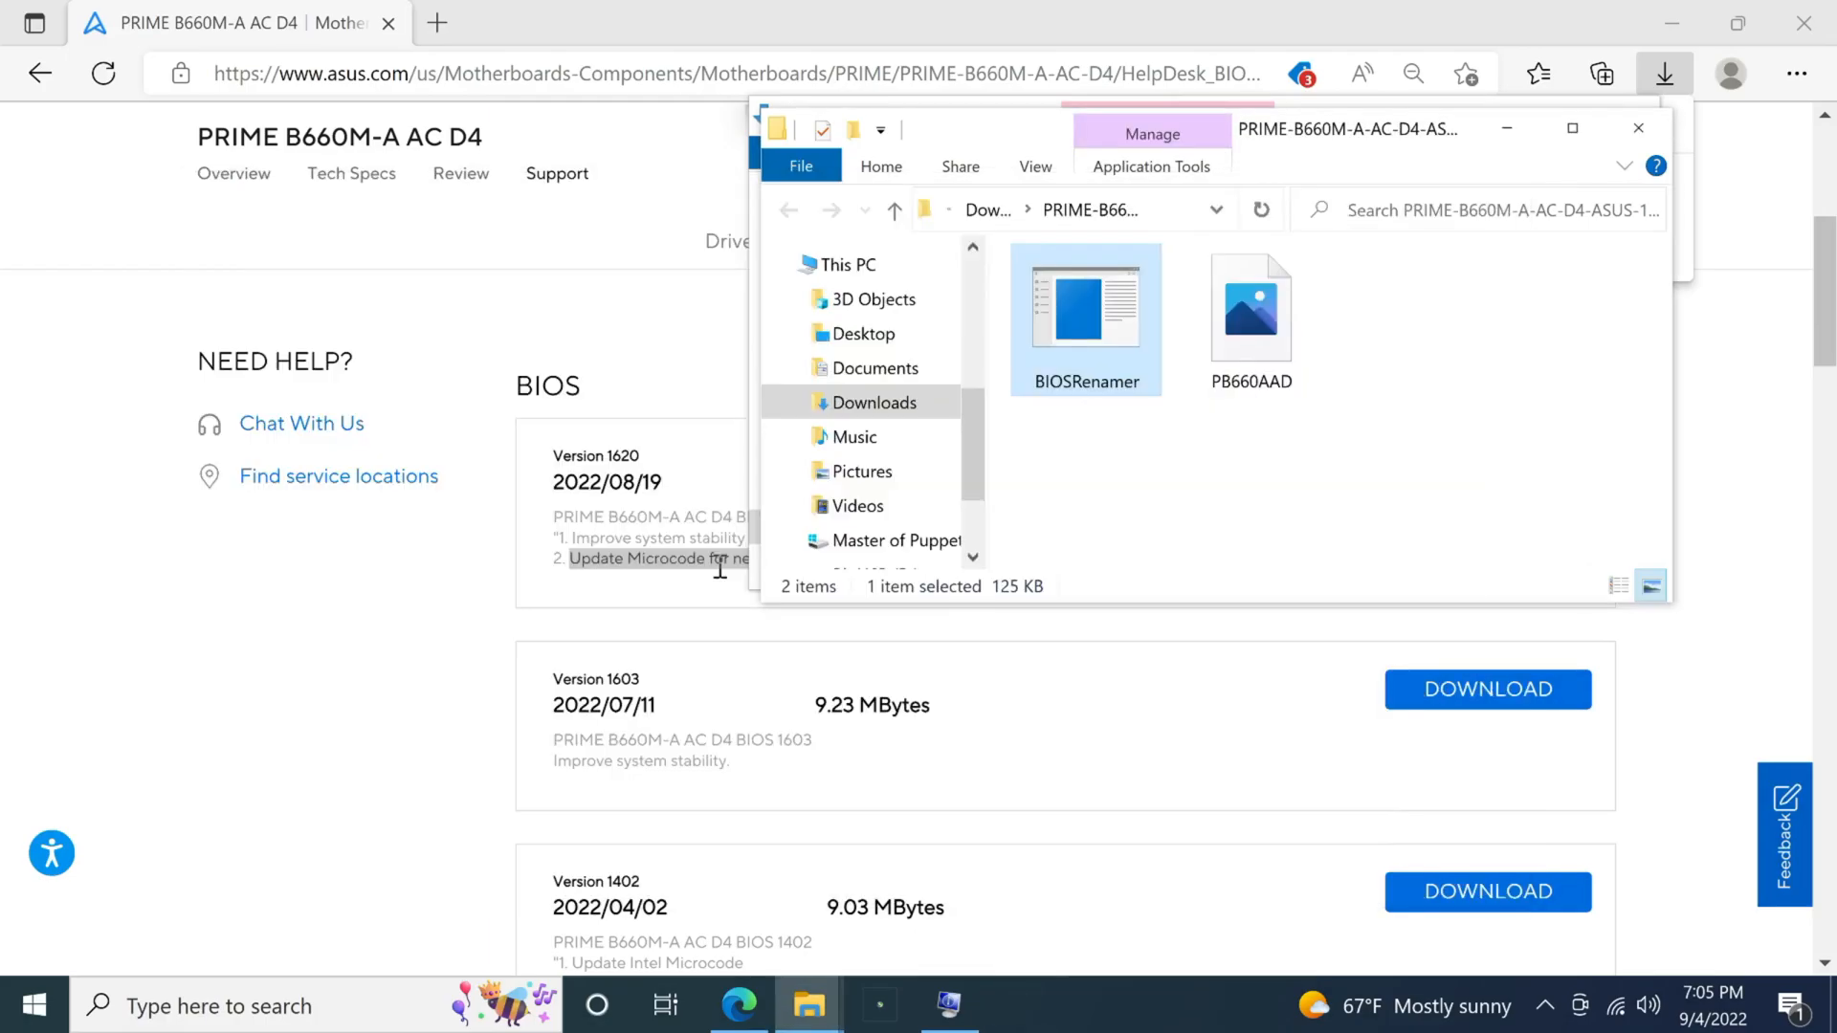
mouse_move(1282, 411)
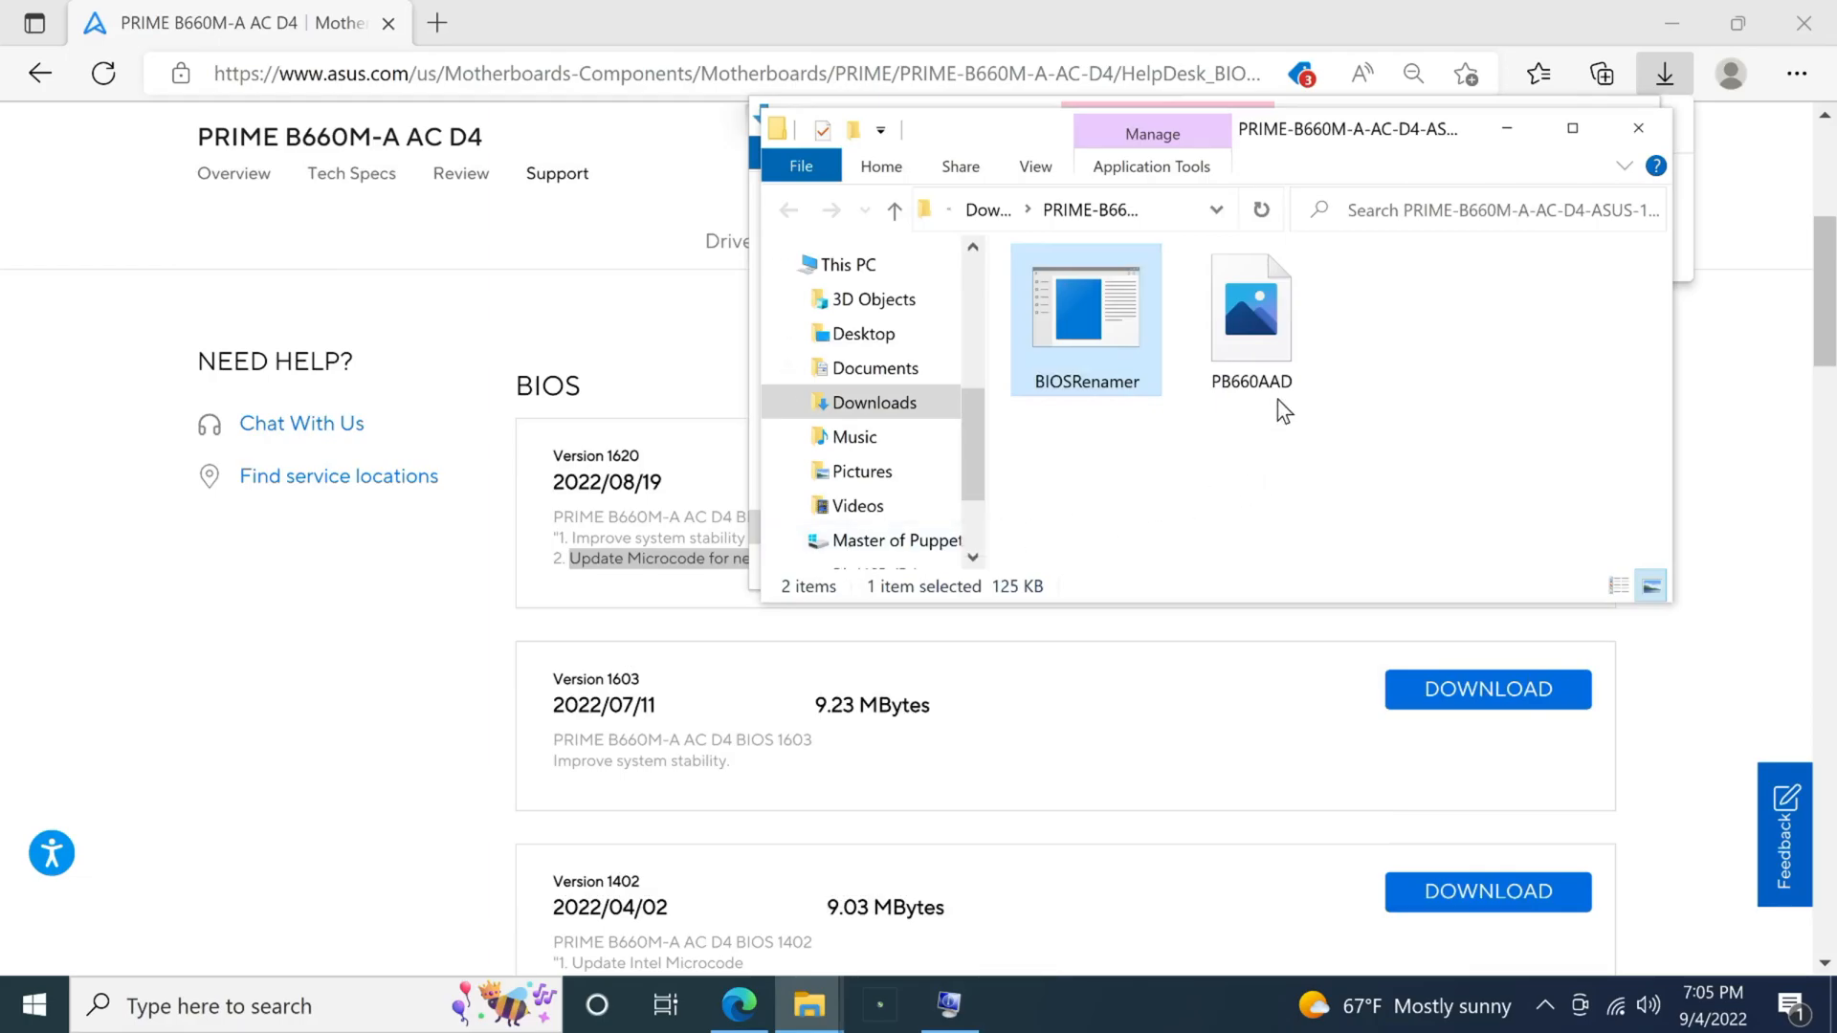
left_click(1249, 306)
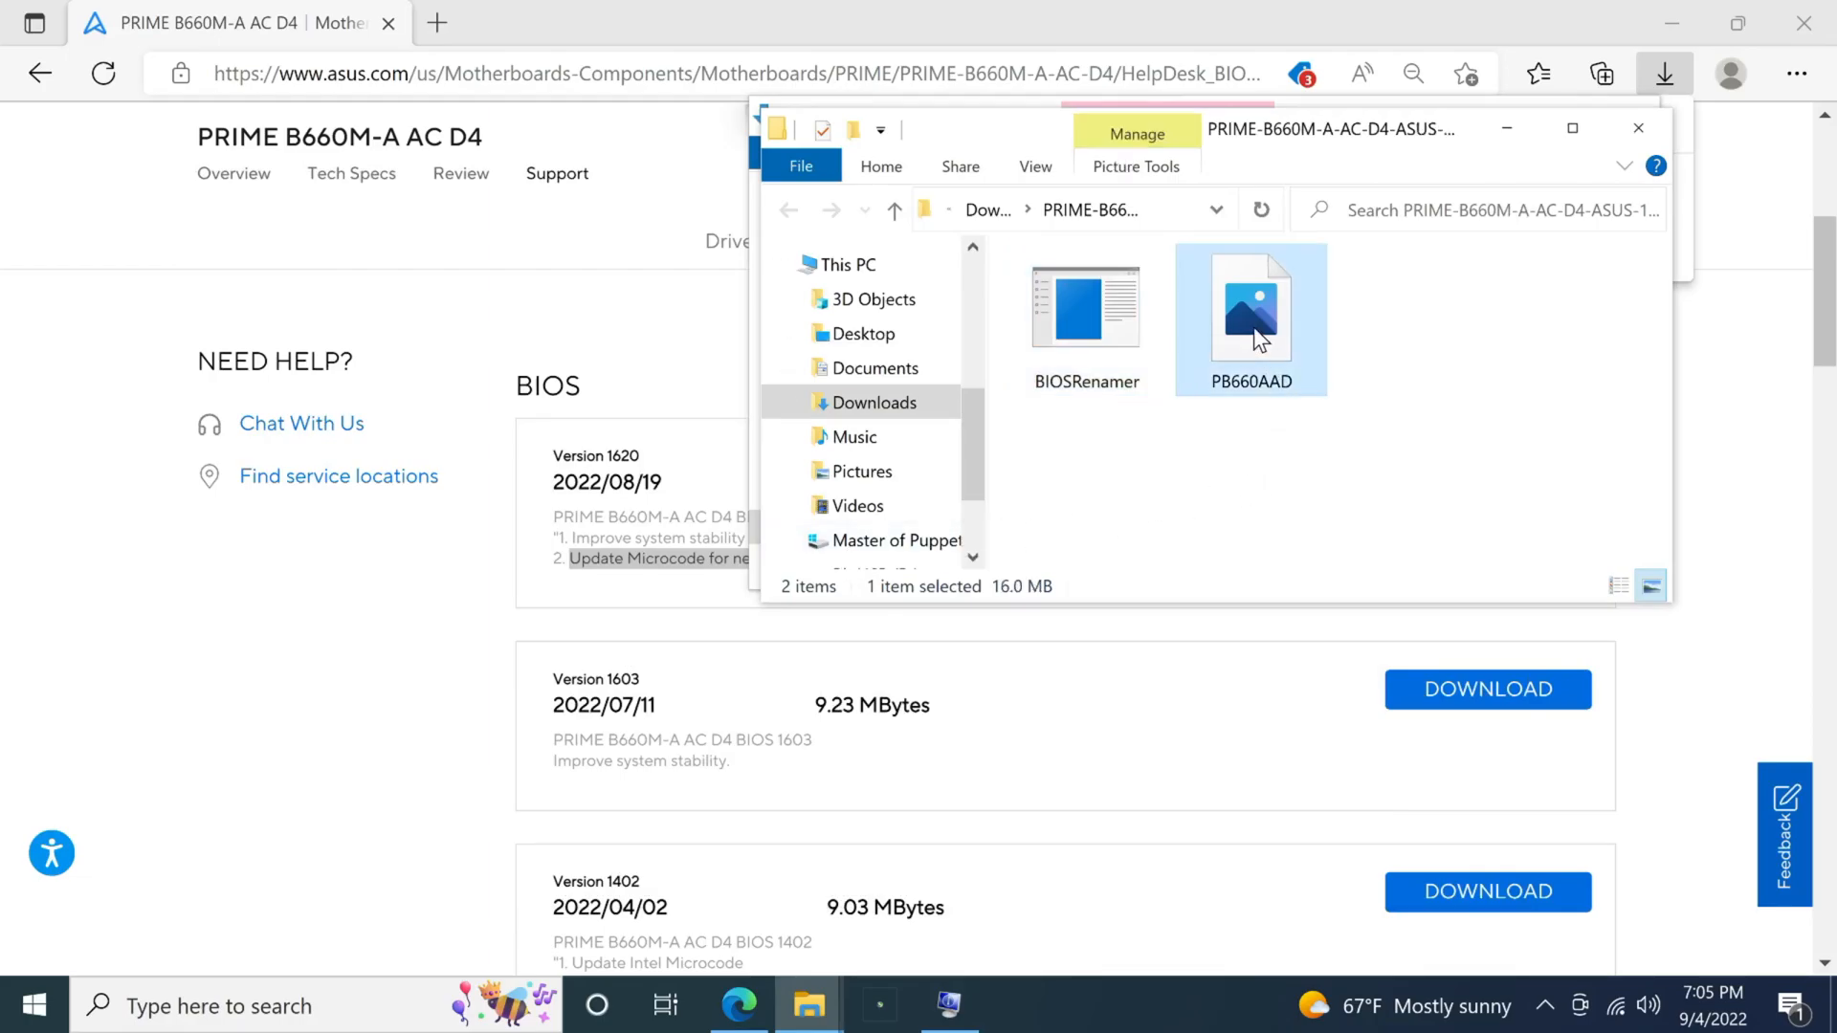
mouse_move(978, 425)
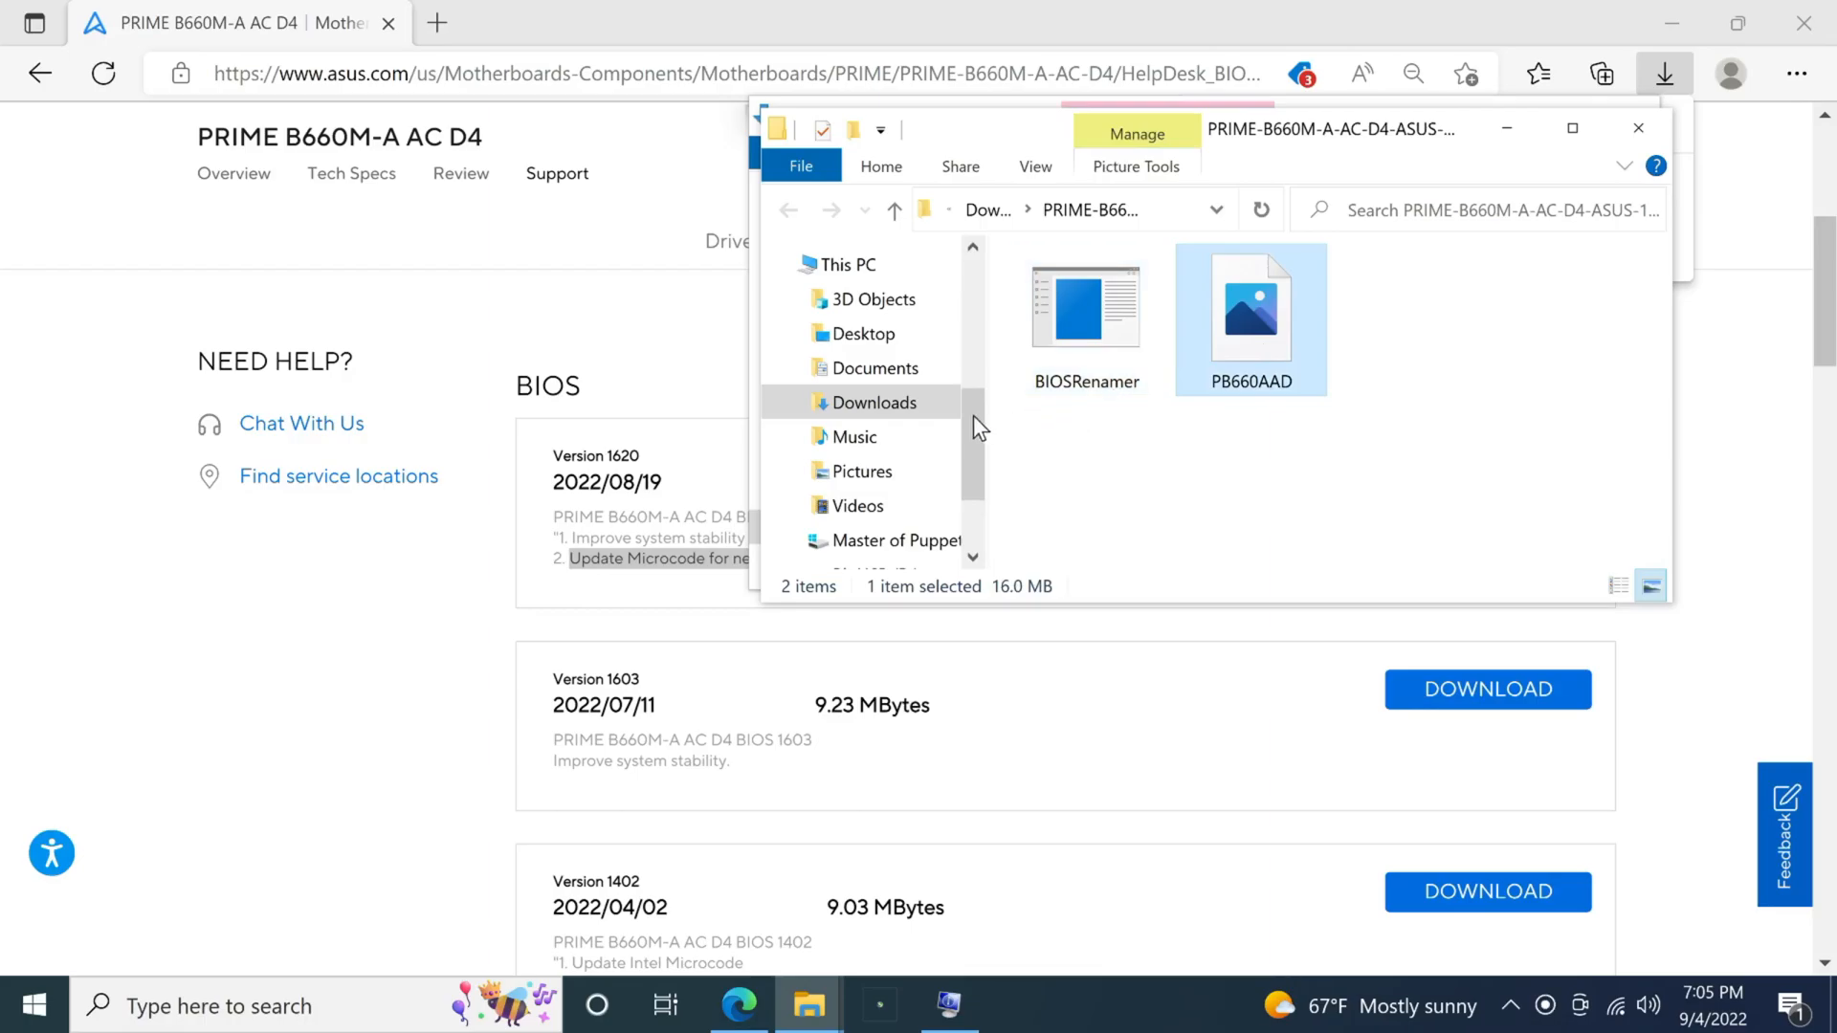
- Go to the BigUSB (D:) drive, confirm via Properties that it is NTFS, then cancel out
scroll("down", 3)
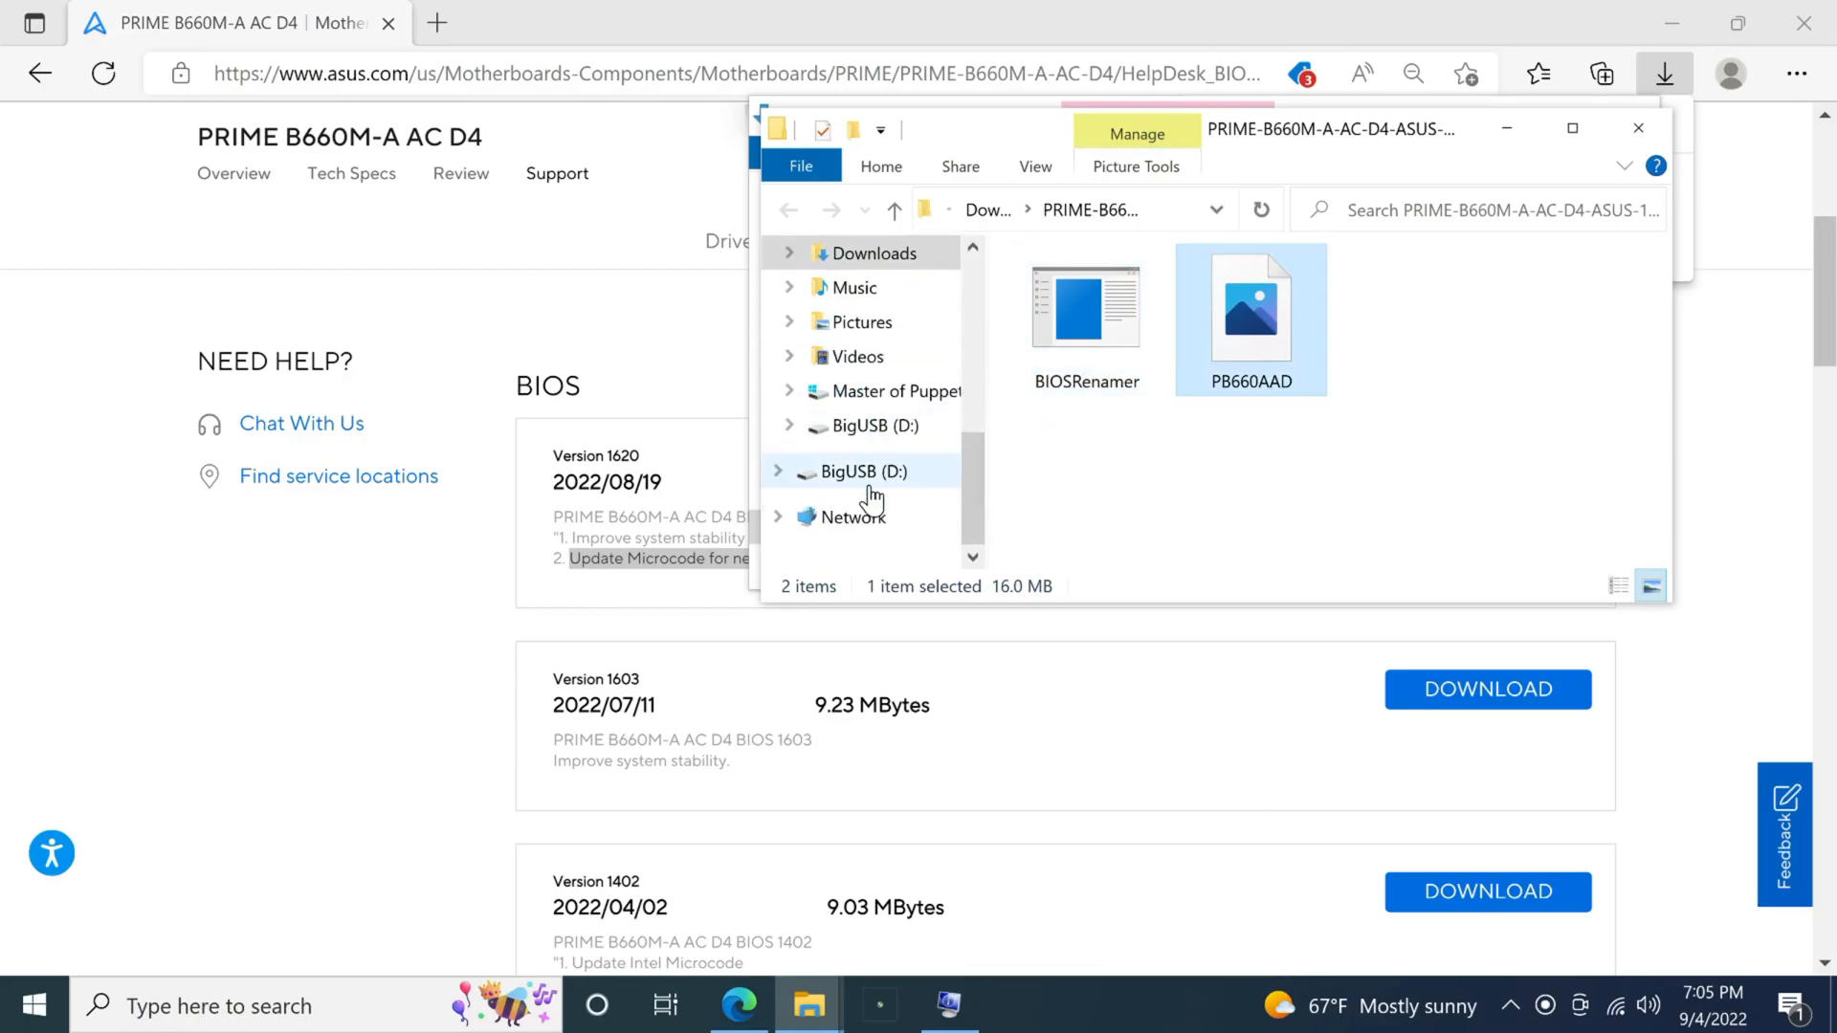
left_click(863, 470)
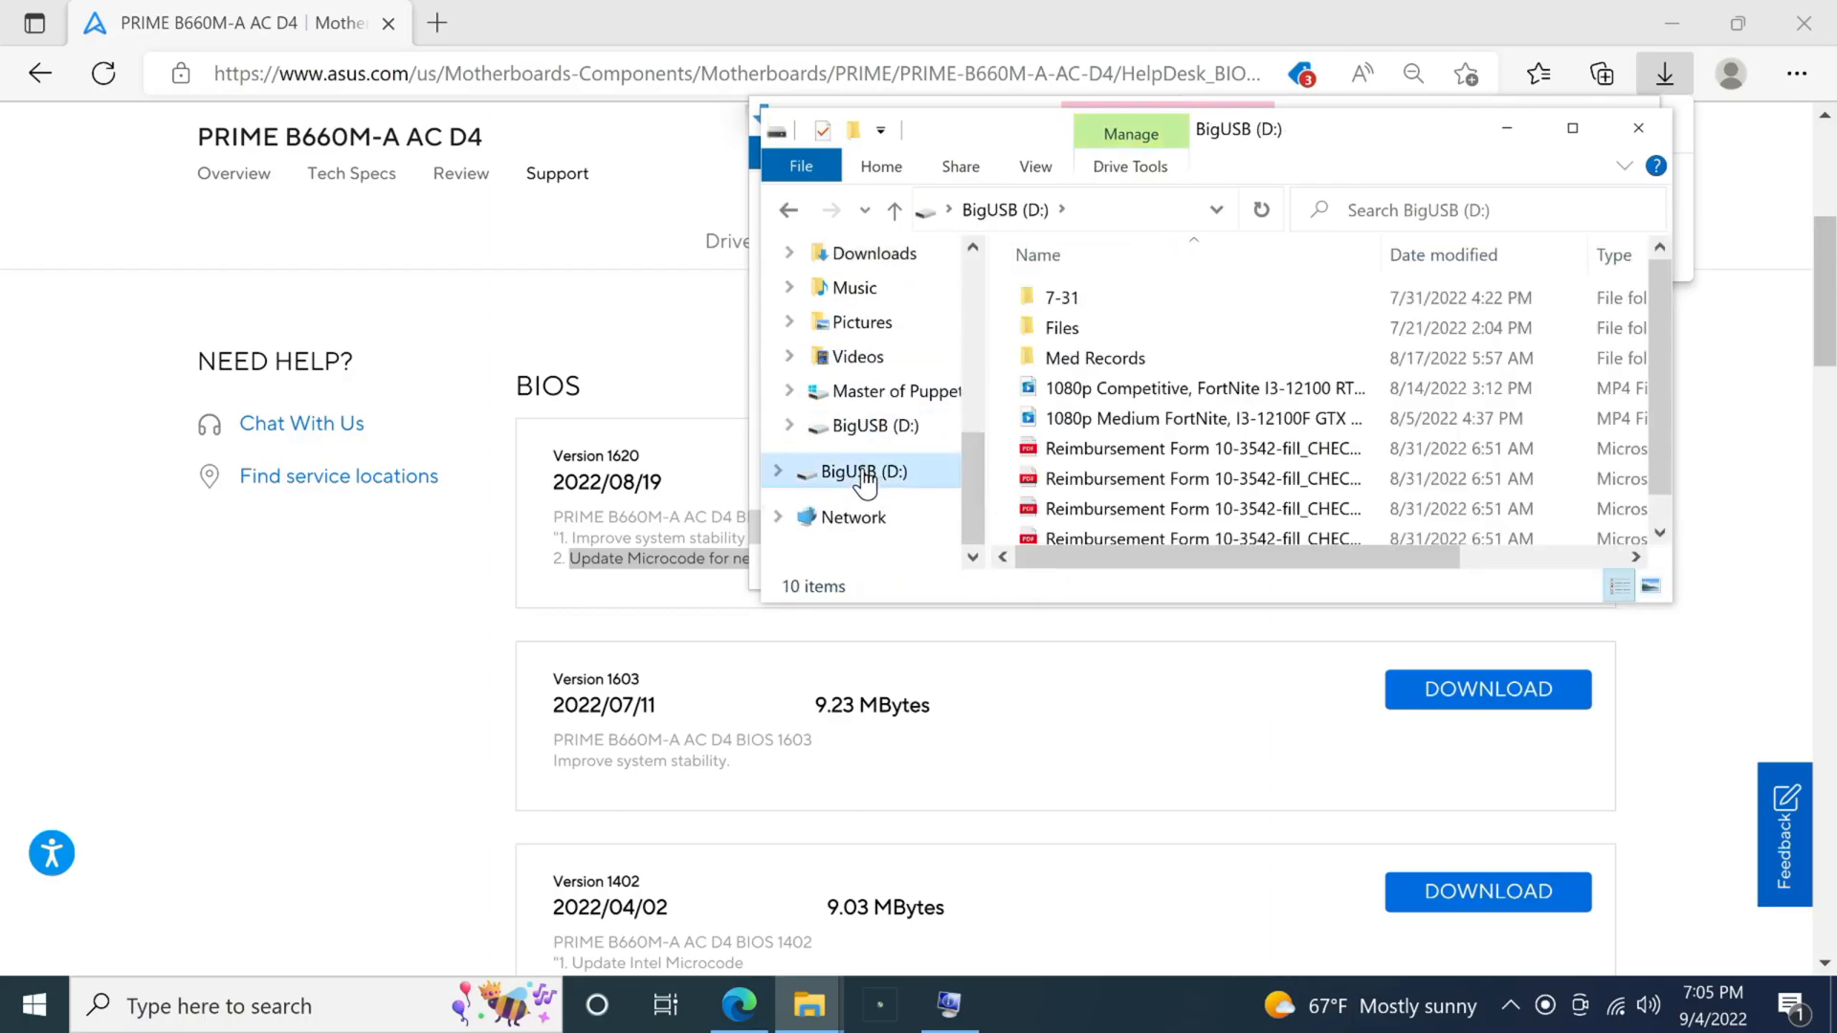
right_click(861, 471)
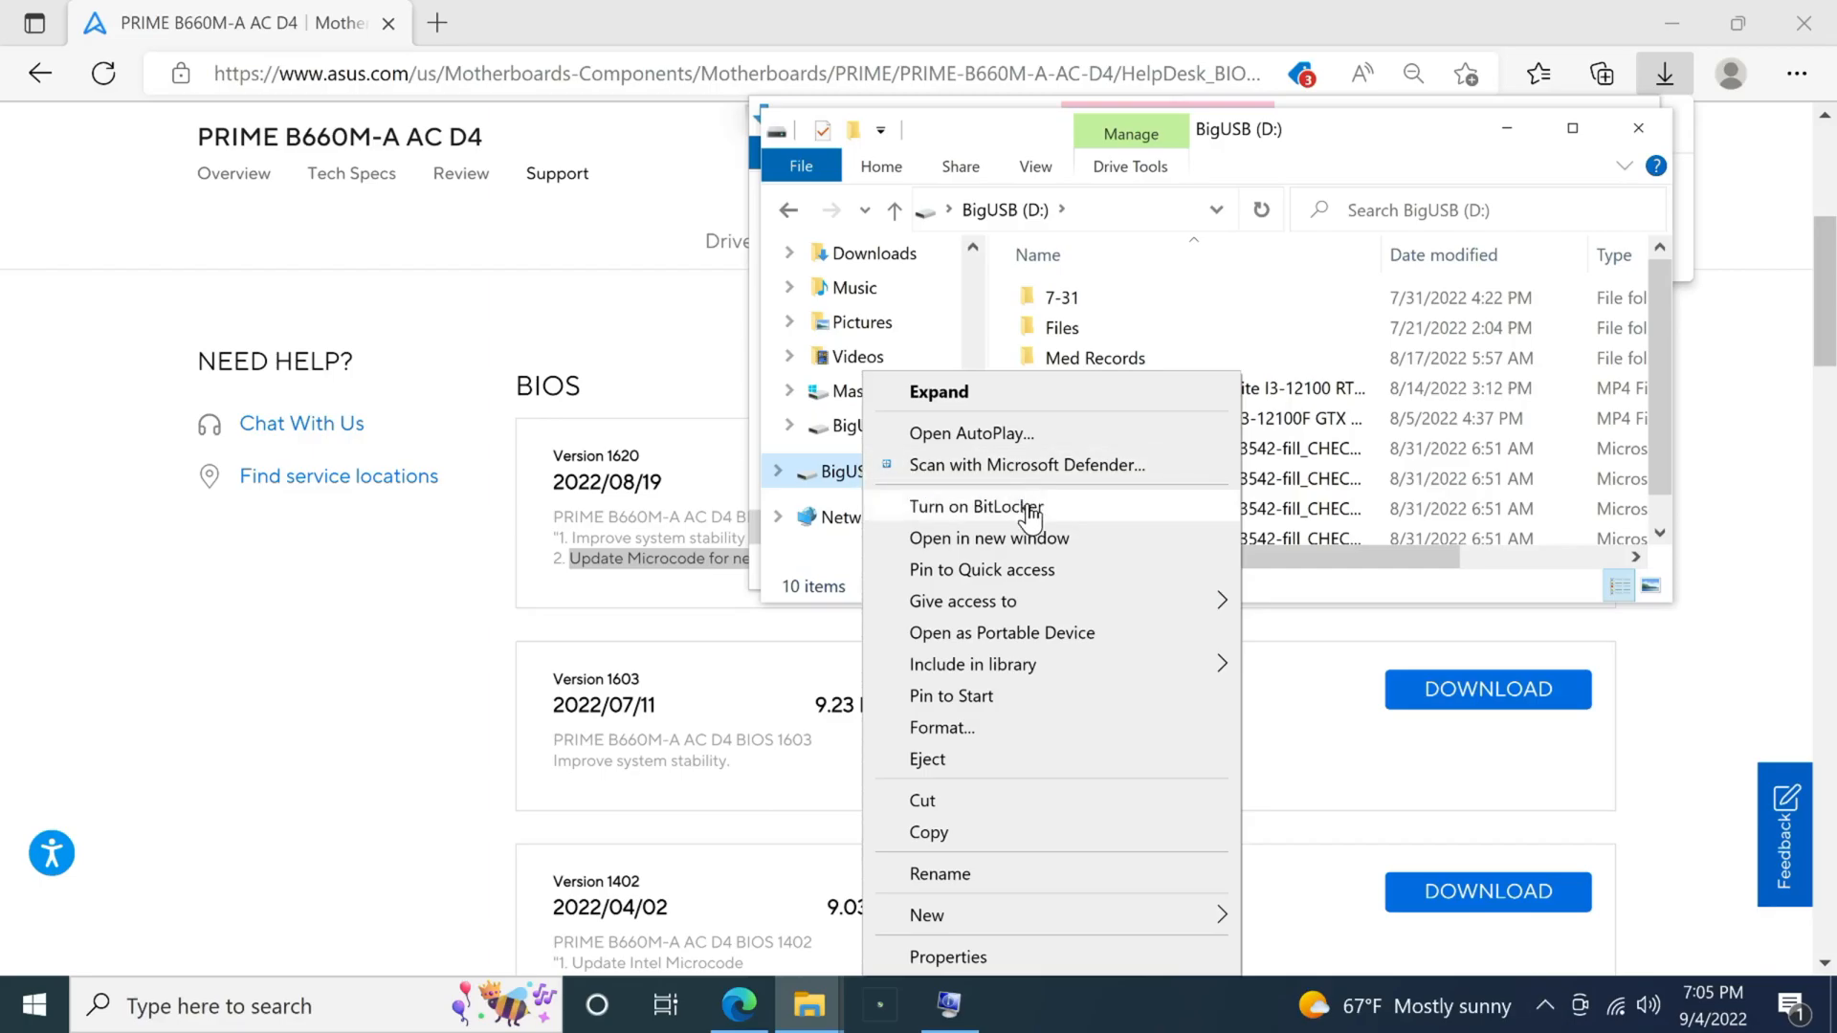
mouse_move(1019, 733)
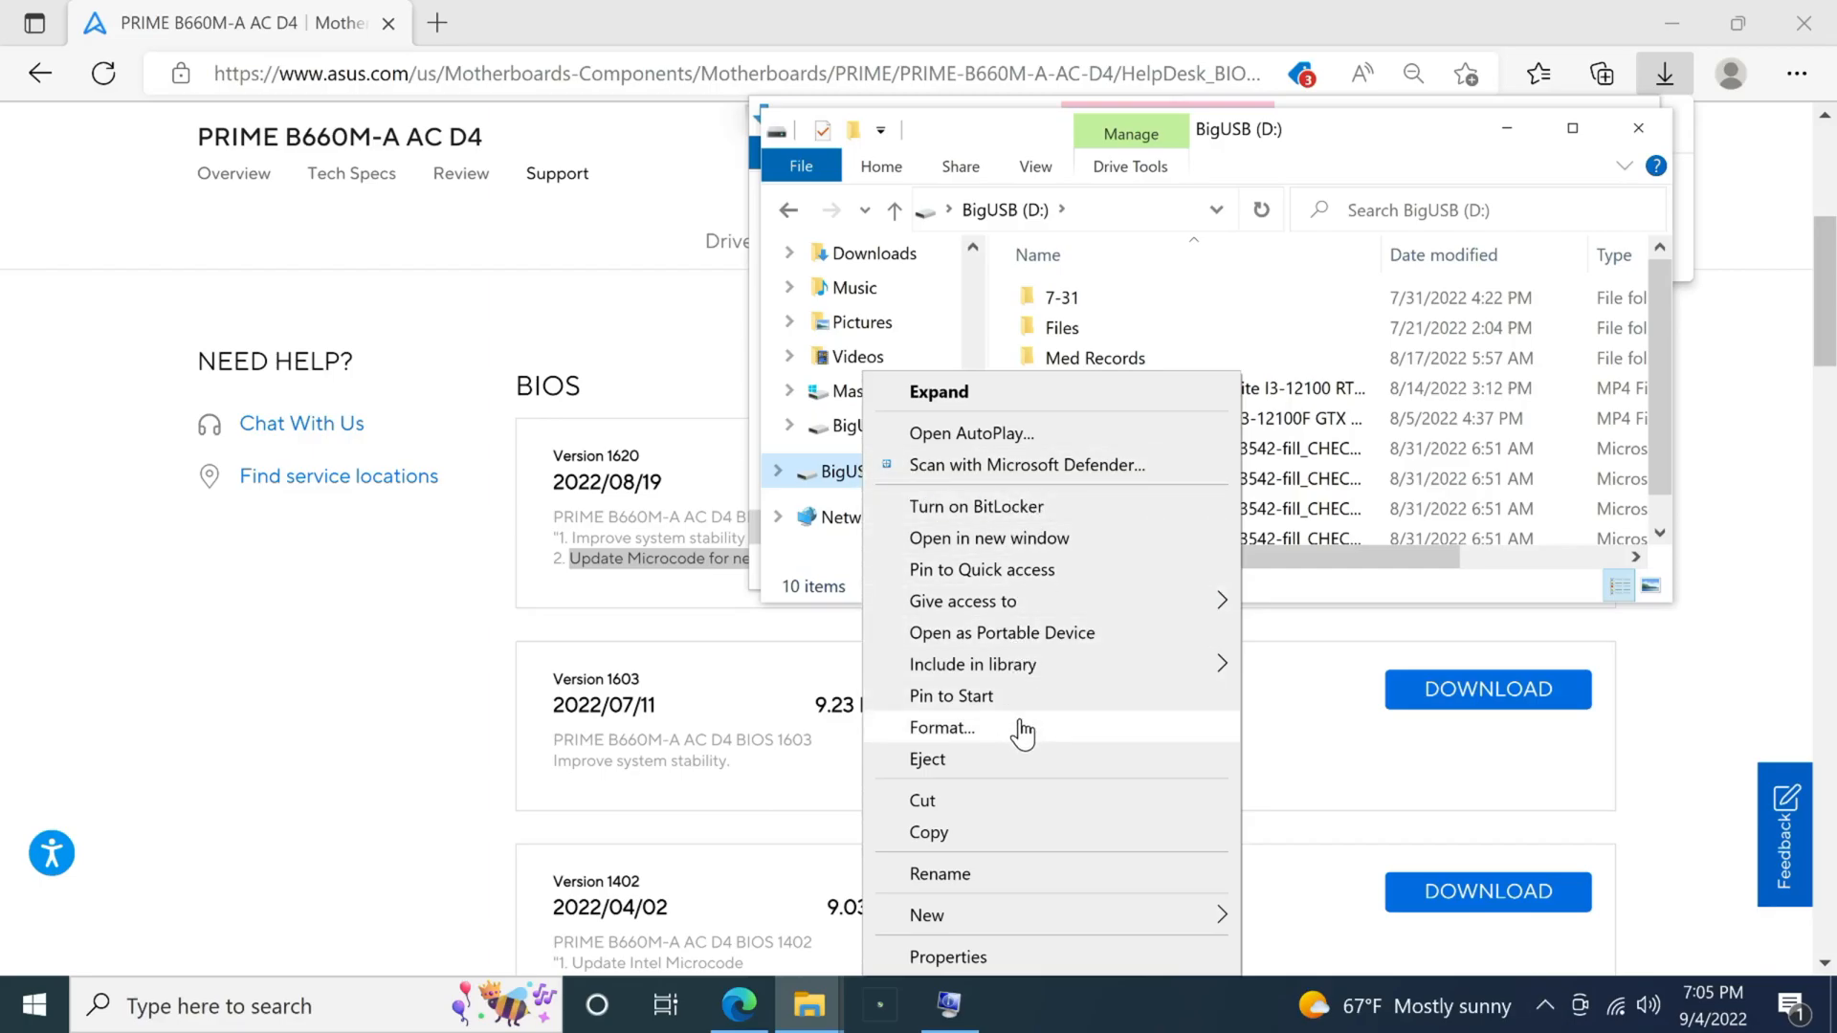
left_click(949, 957)
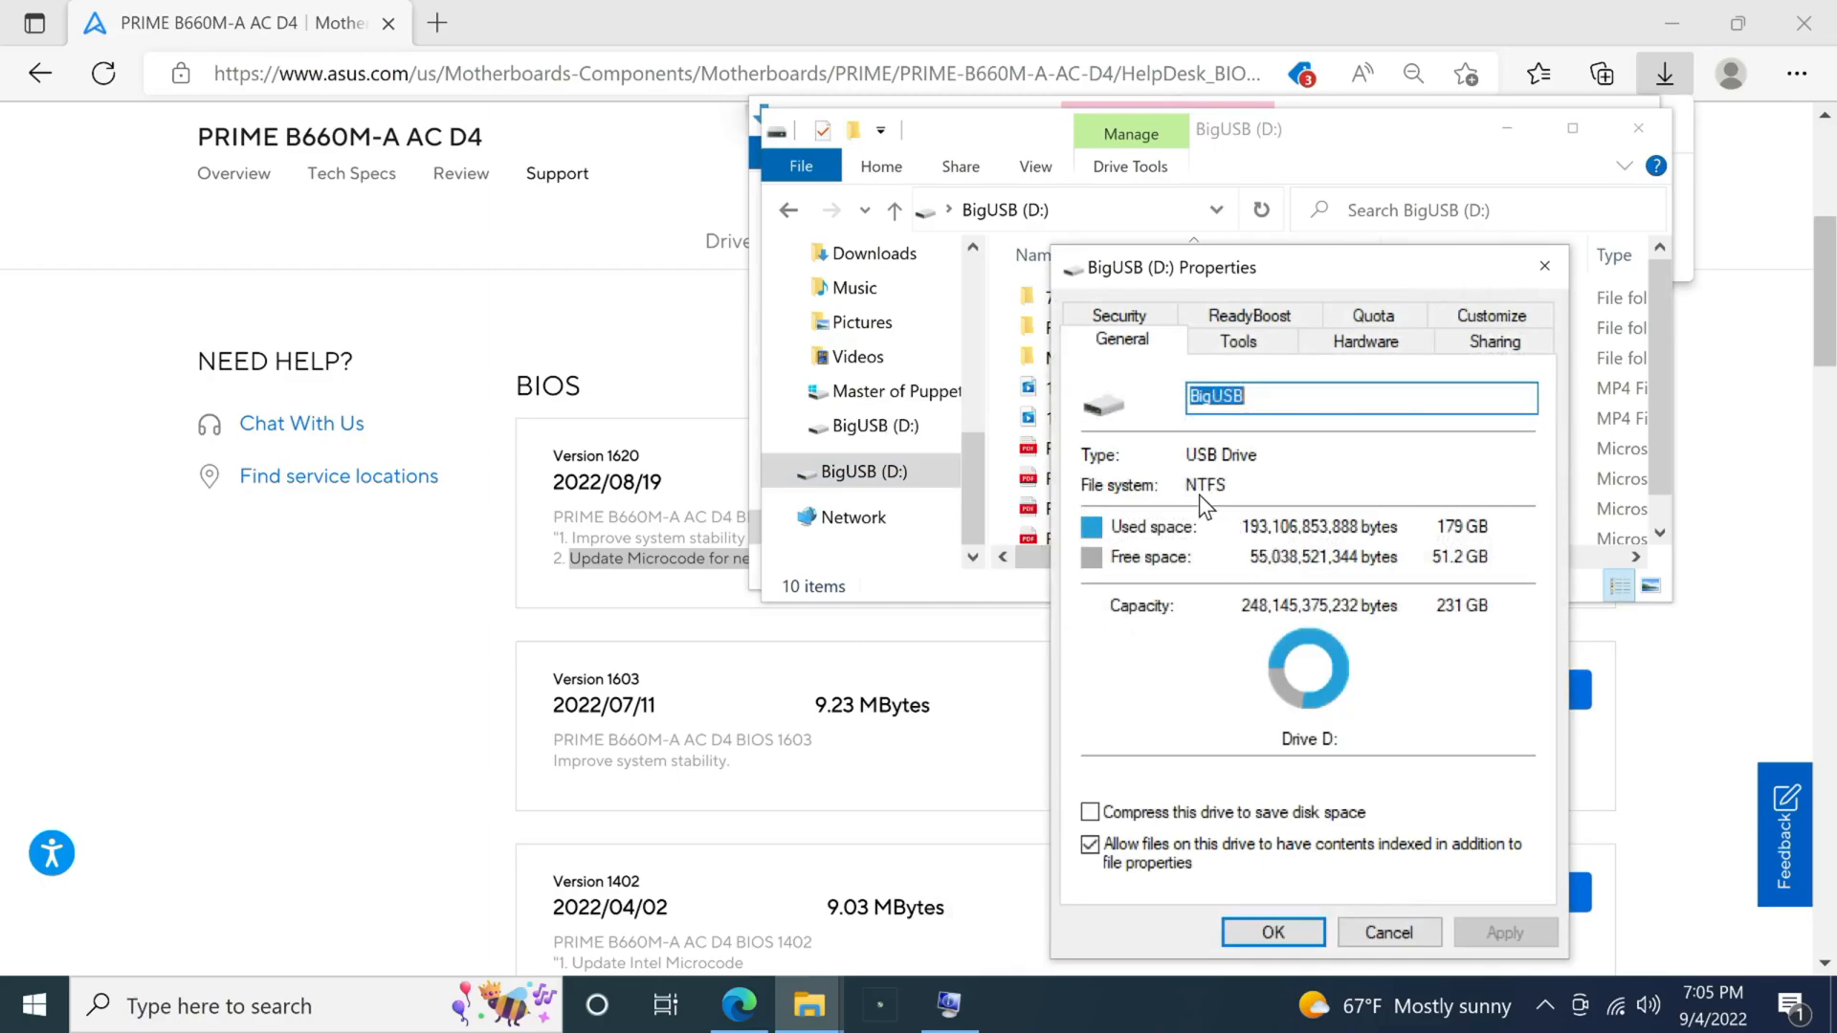
mouse_move(1416, 934)
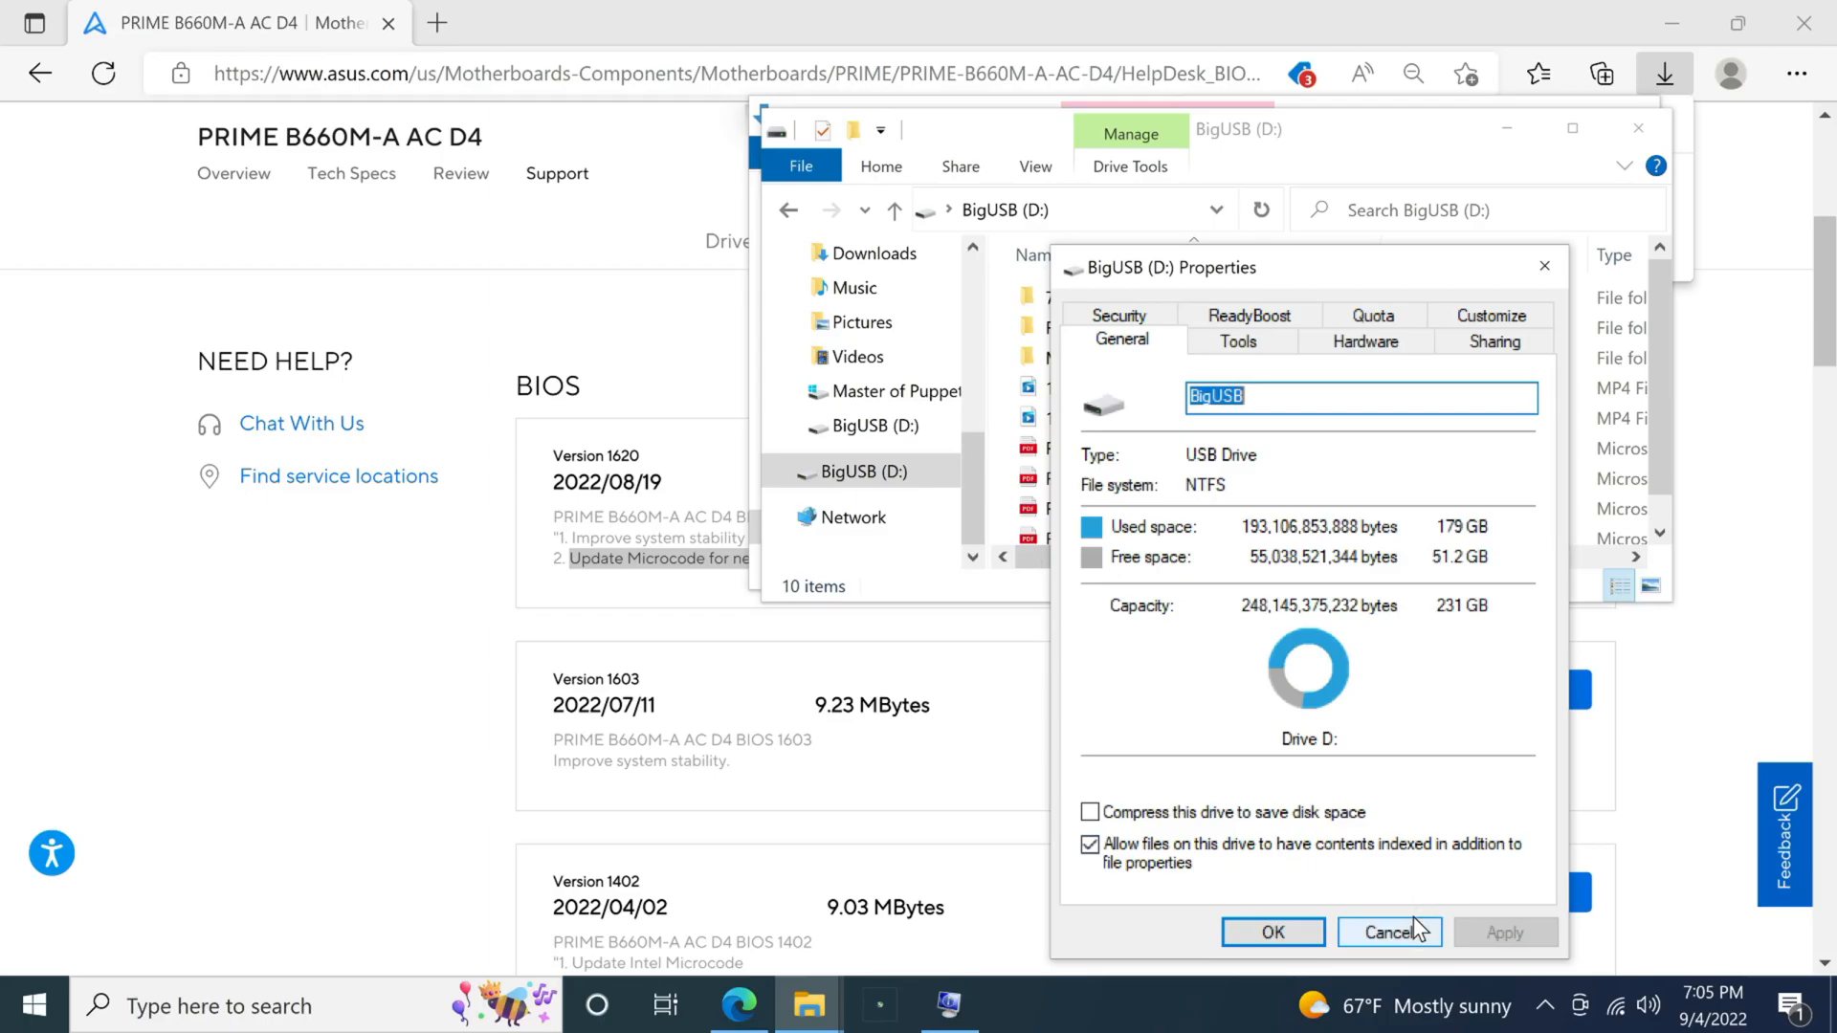
left_click(1389, 932)
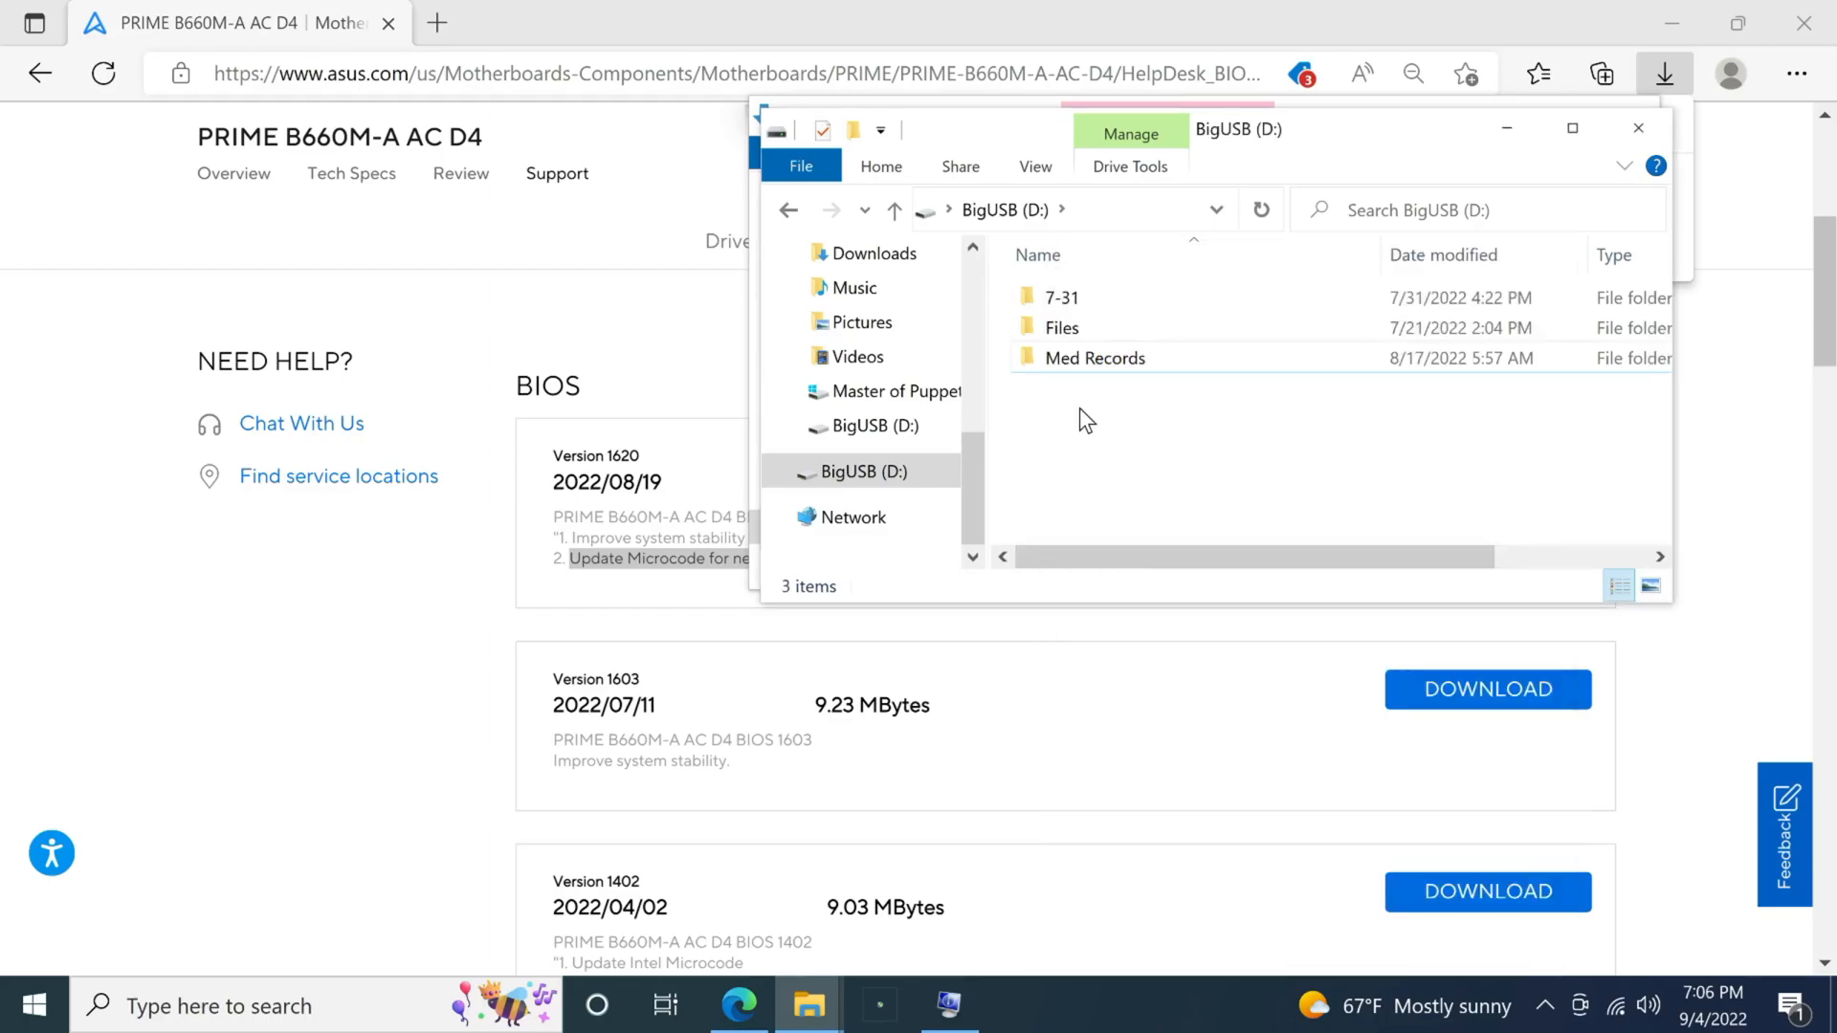
mouse_move(1063, 435)
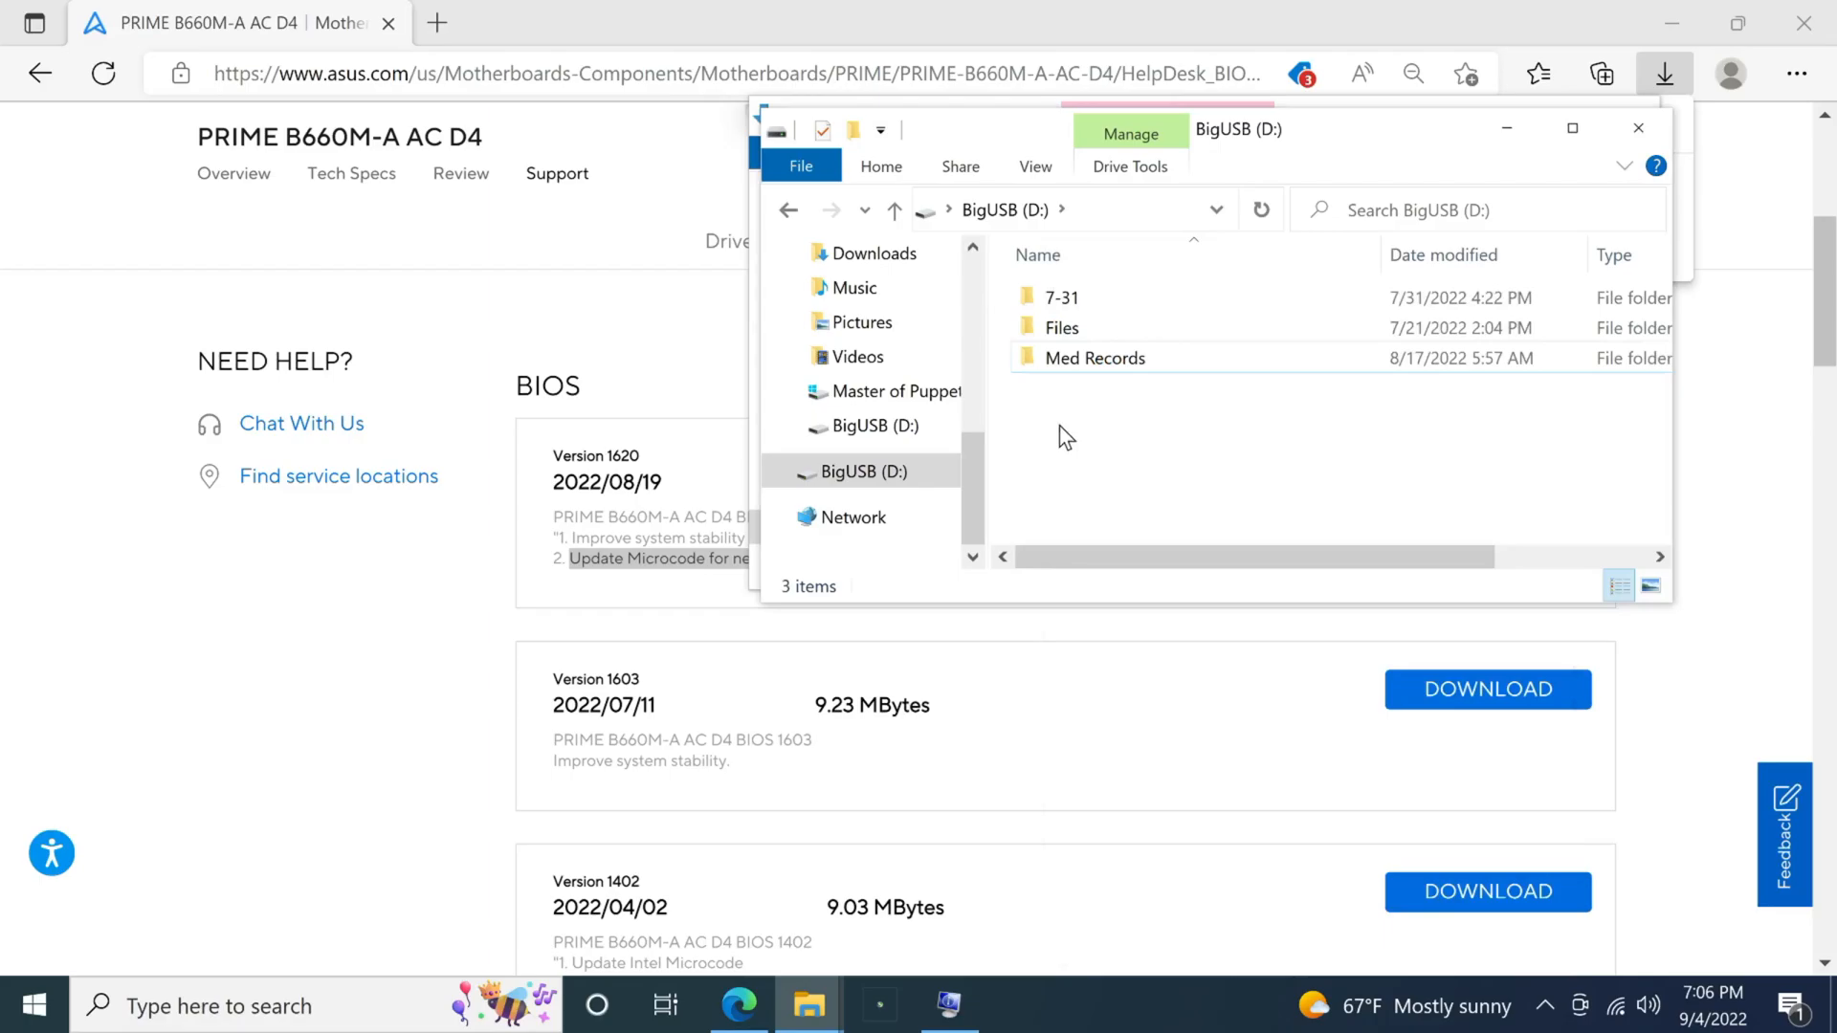
left_click(1062, 297)
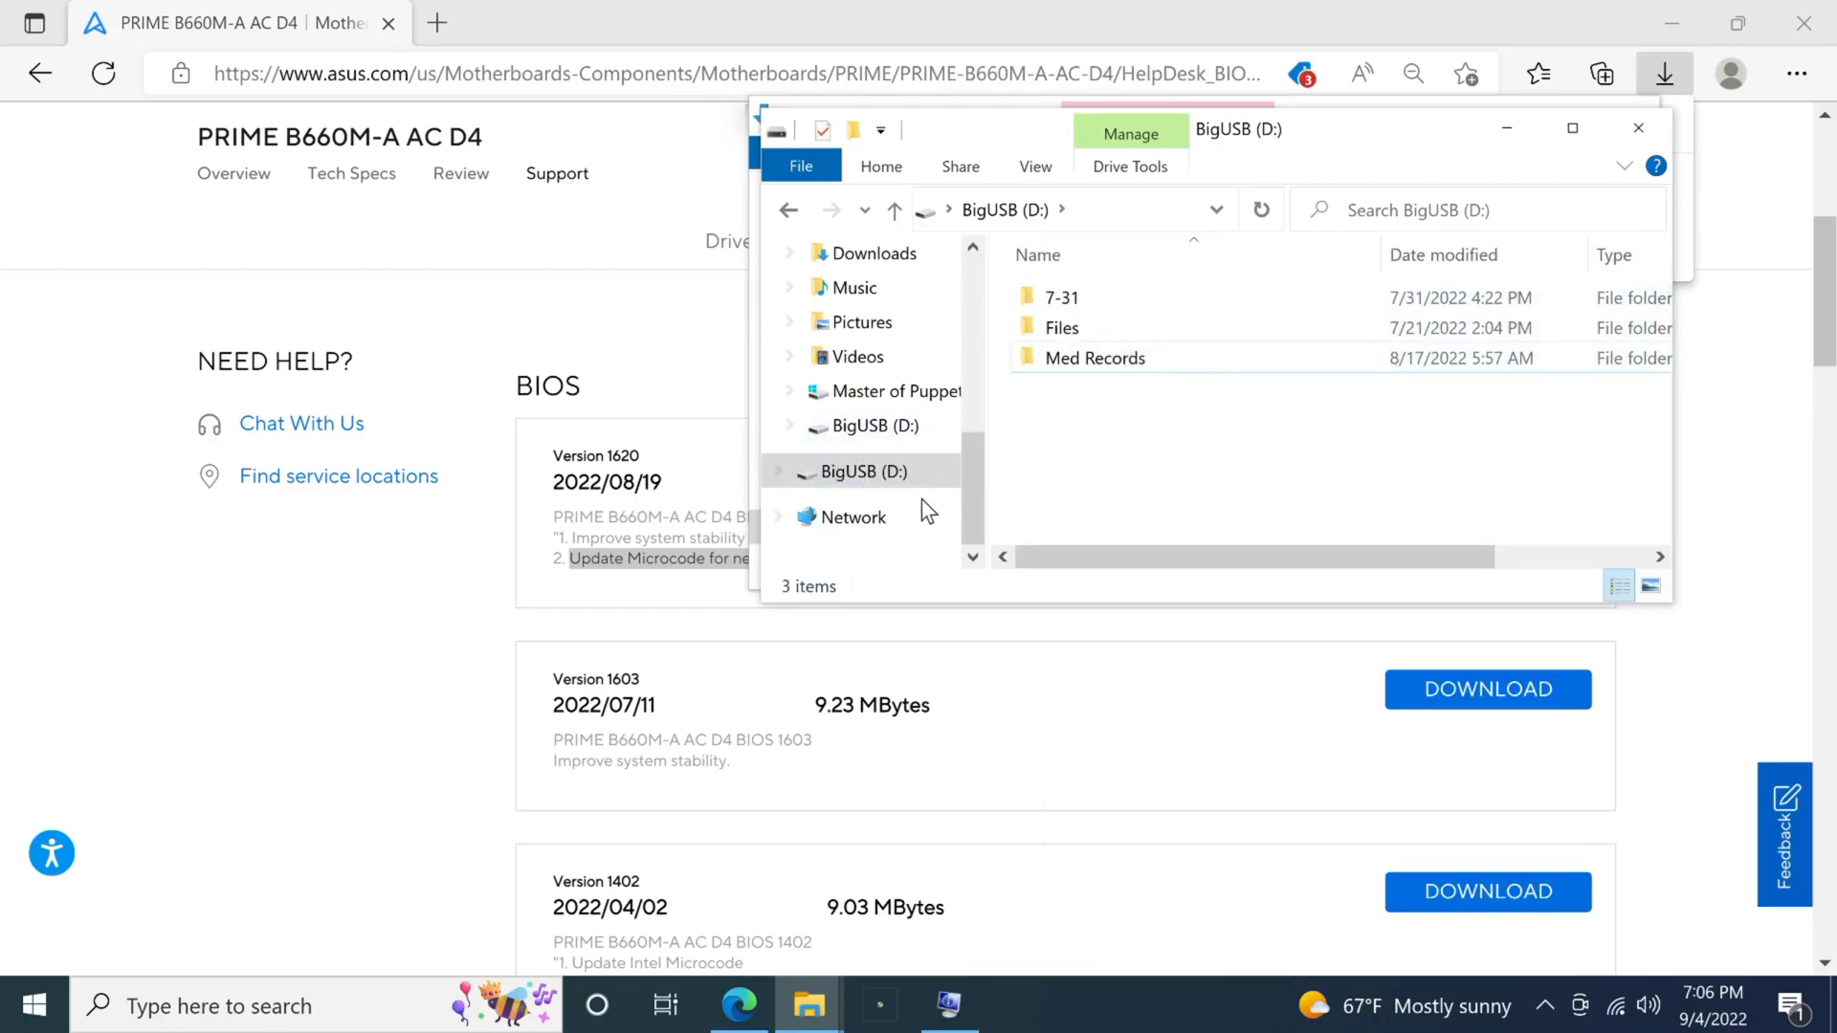
left_click(1062, 327)
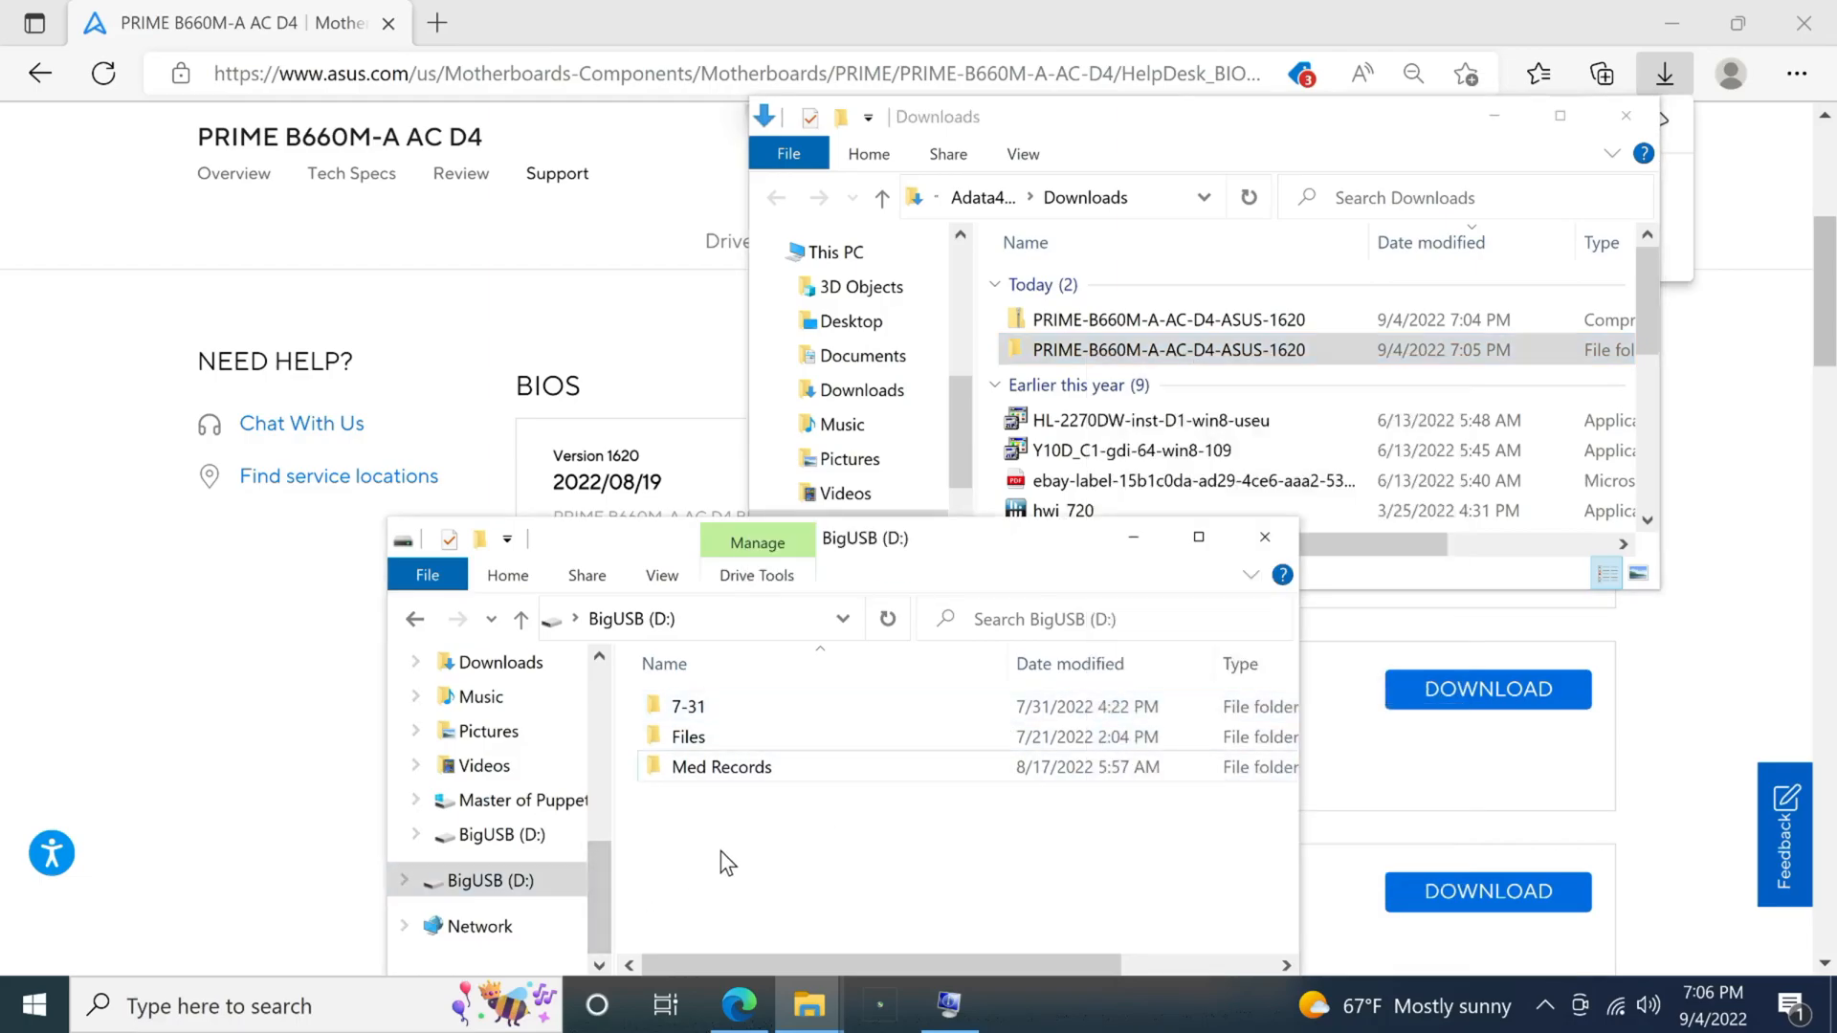
- Copy the extracted PRIME-B660M-A-AC-D4-ASUS-1620 folder and paste it onto BigUSB (D:)
right_click(727, 861)
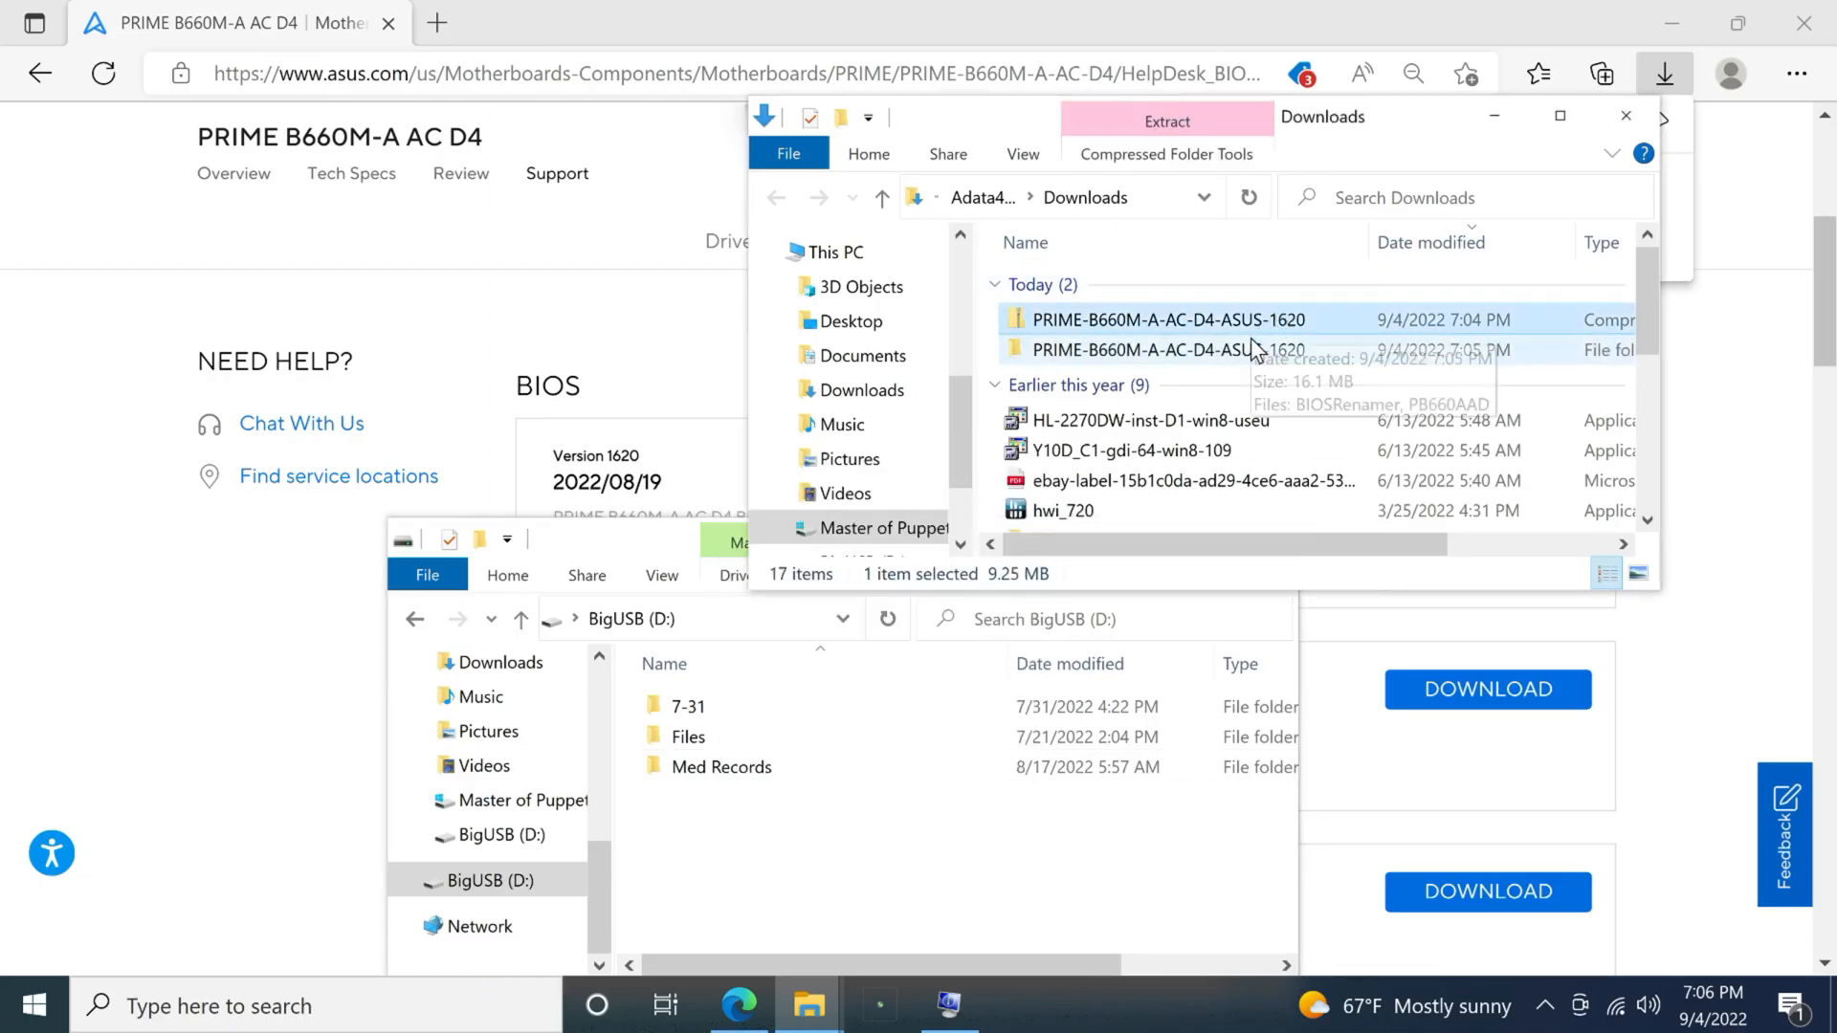
right_click(1146, 348)
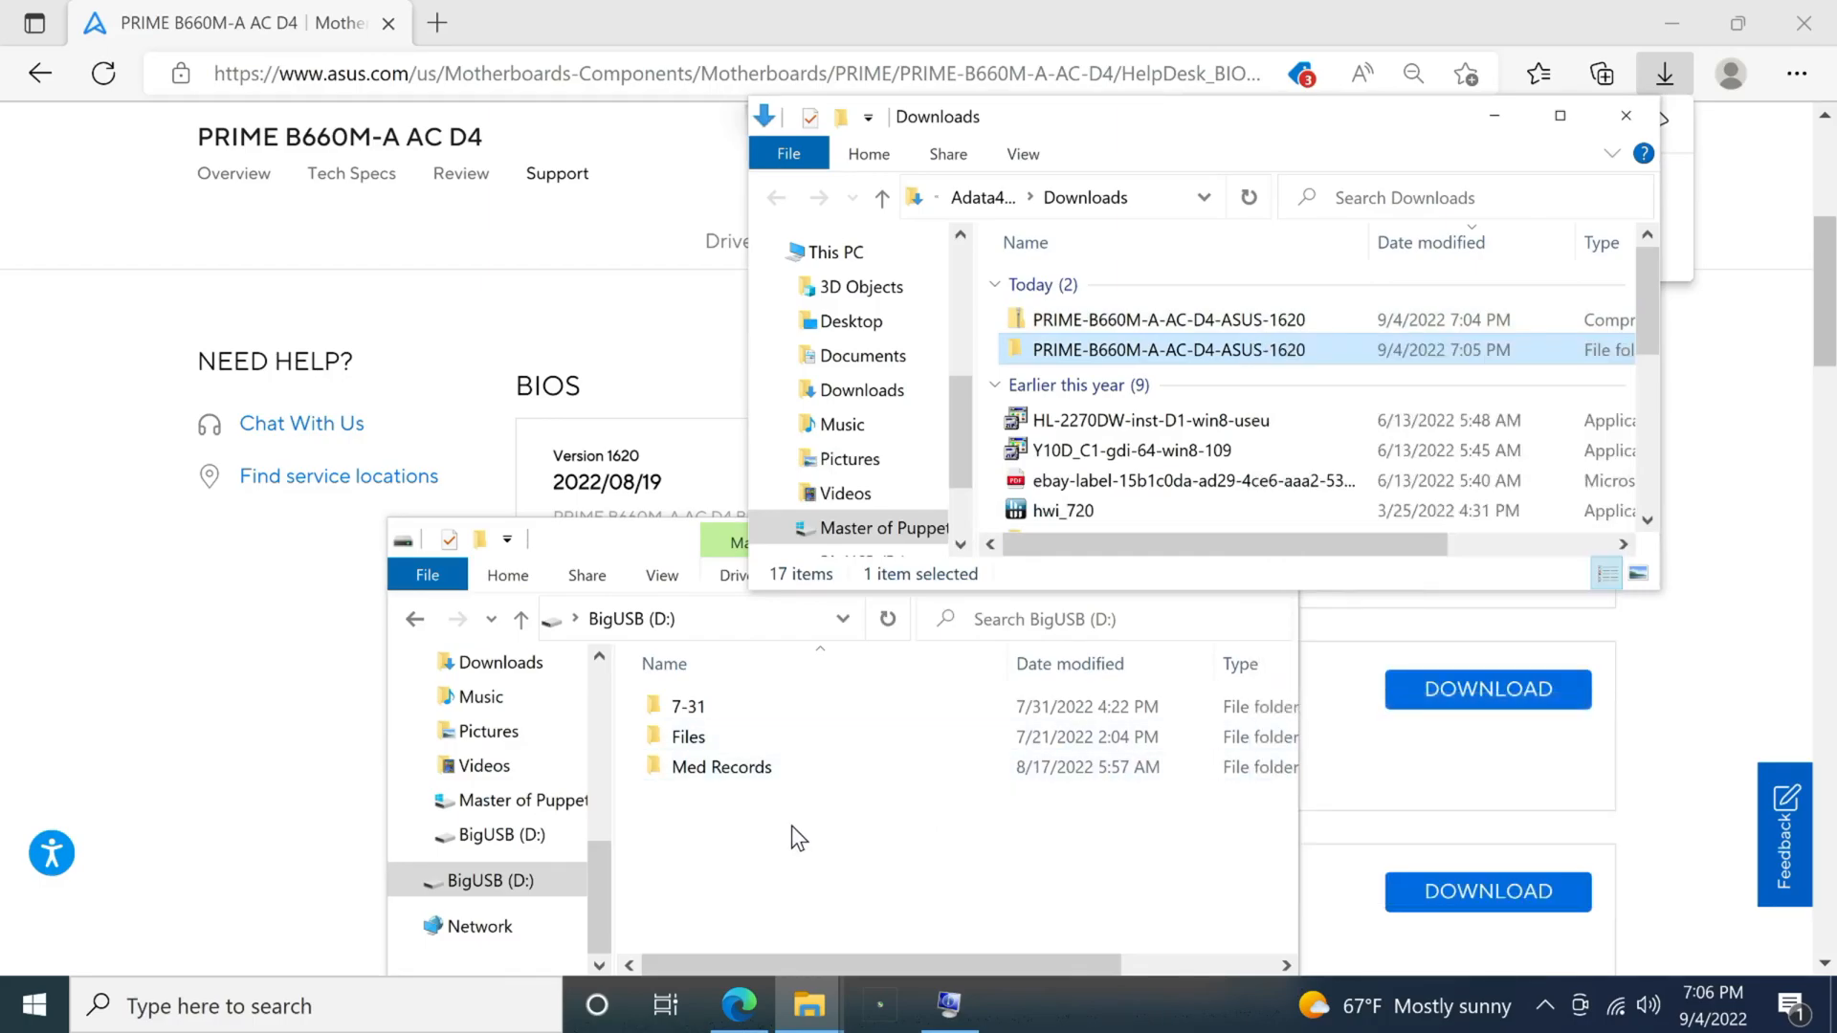
right_click(800, 838)
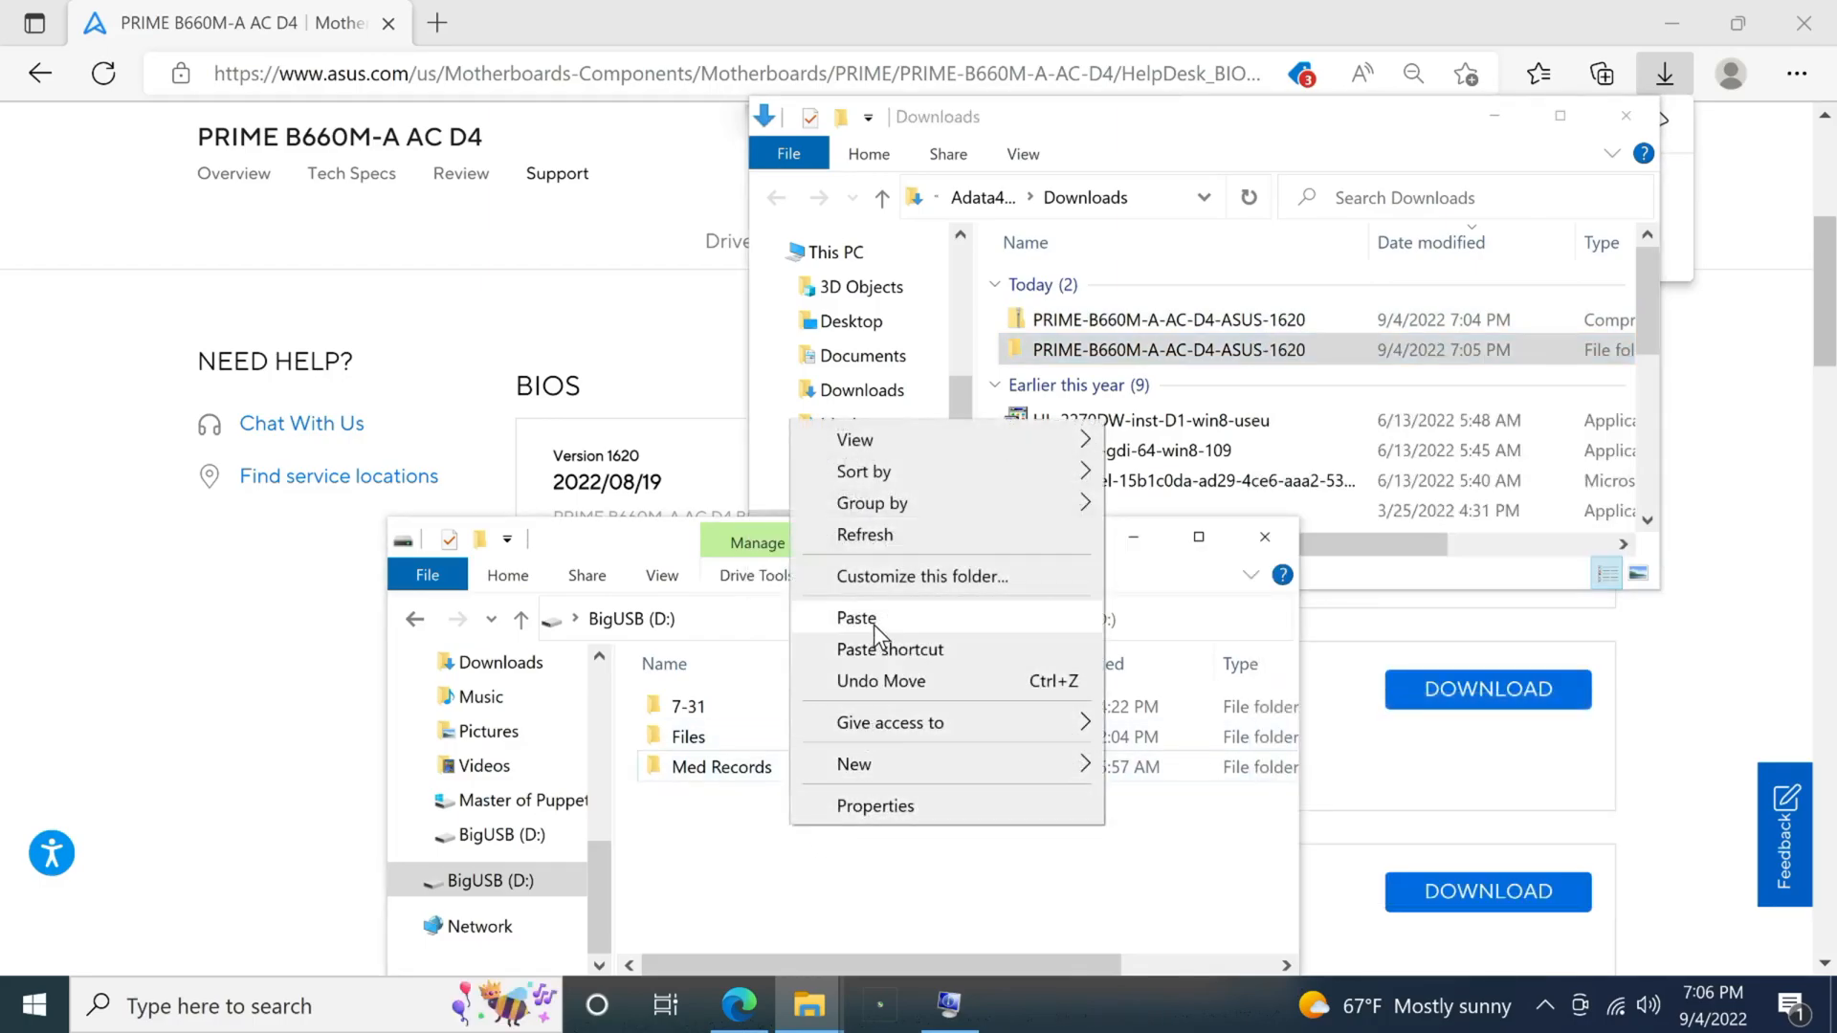
left_click(857, 618)
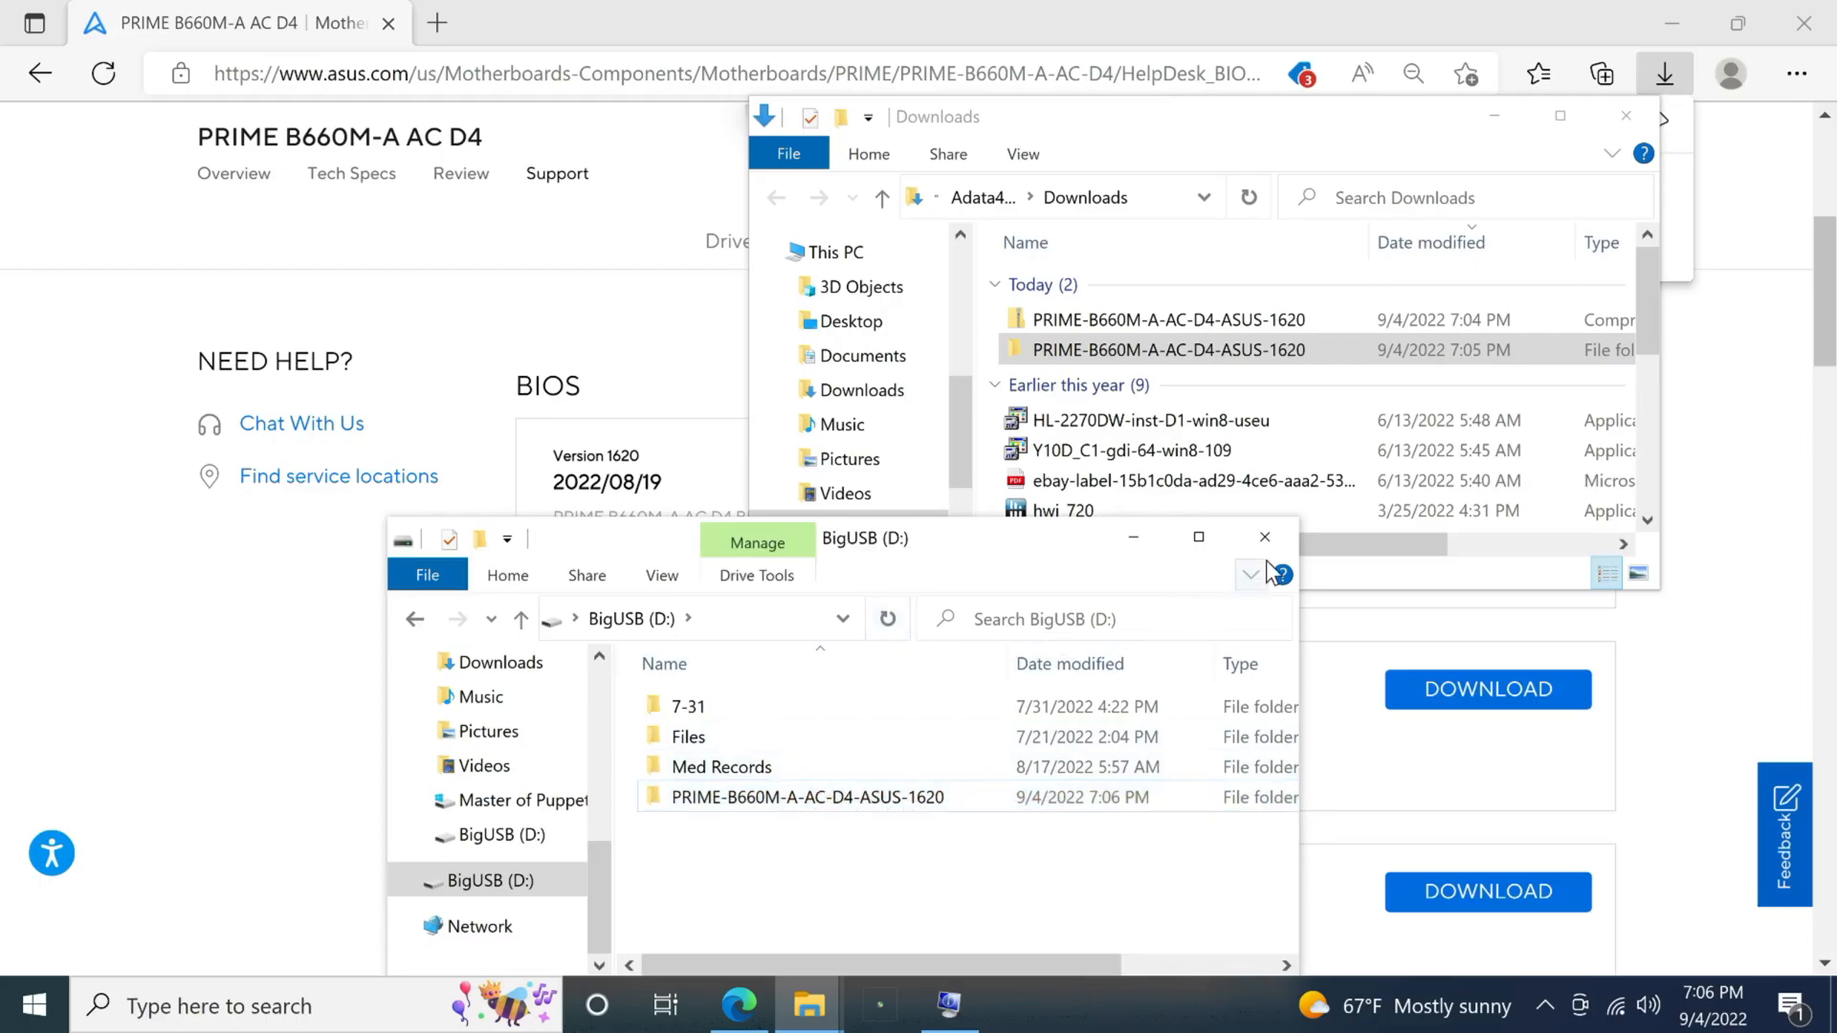
mouse_move(1148, 545)
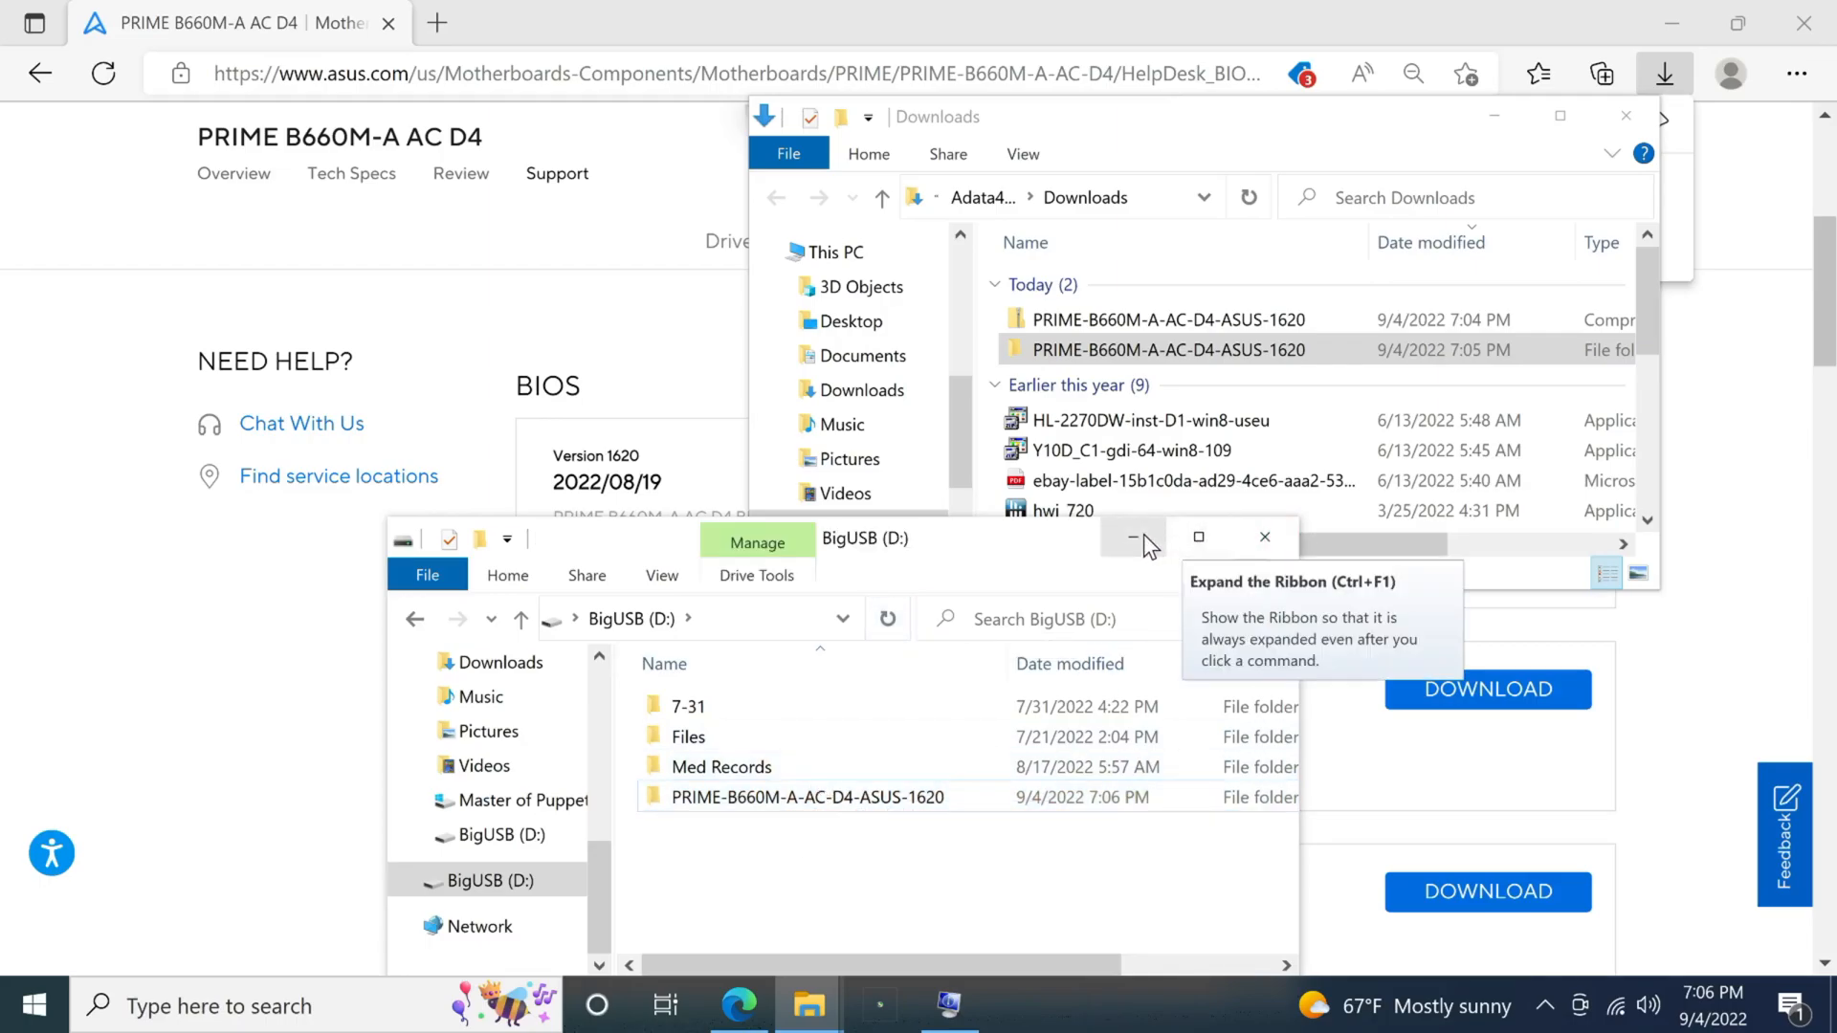
mouse_move(1132, 536)
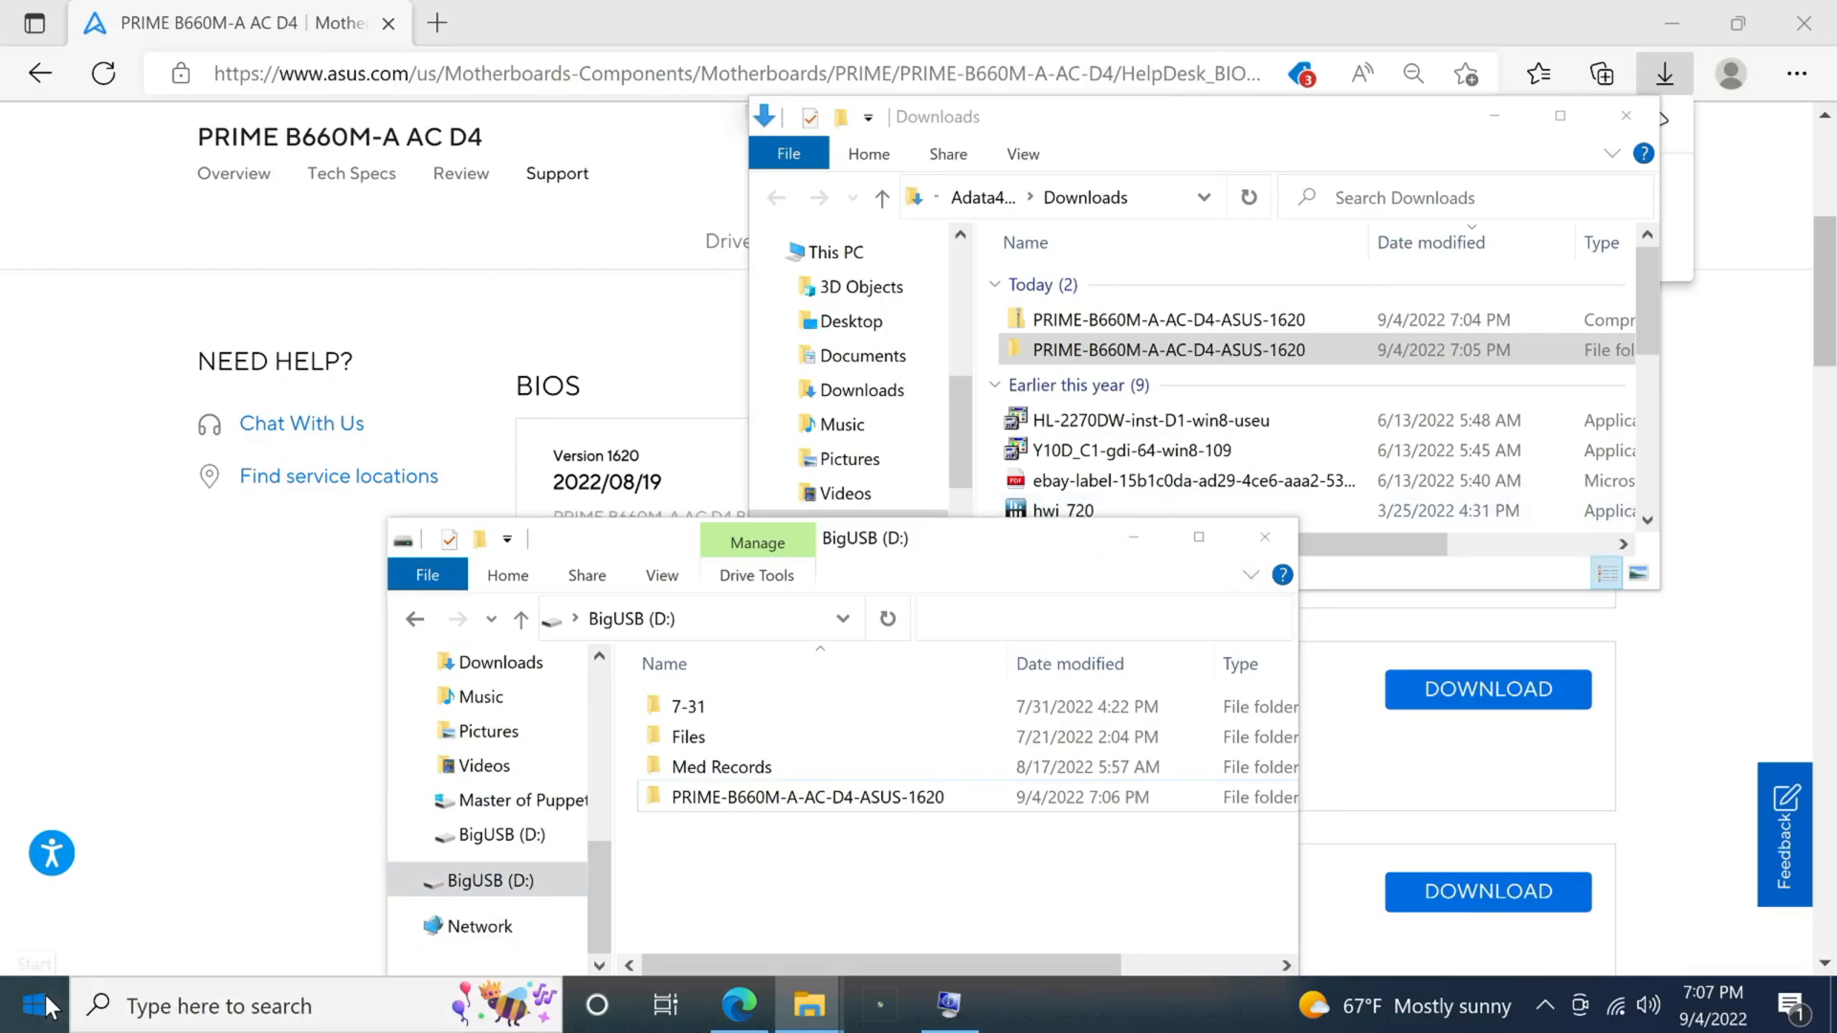
- Restart the PC from the Start menu to boot into the UEFI BIOS setup
left_click(35, 1004)
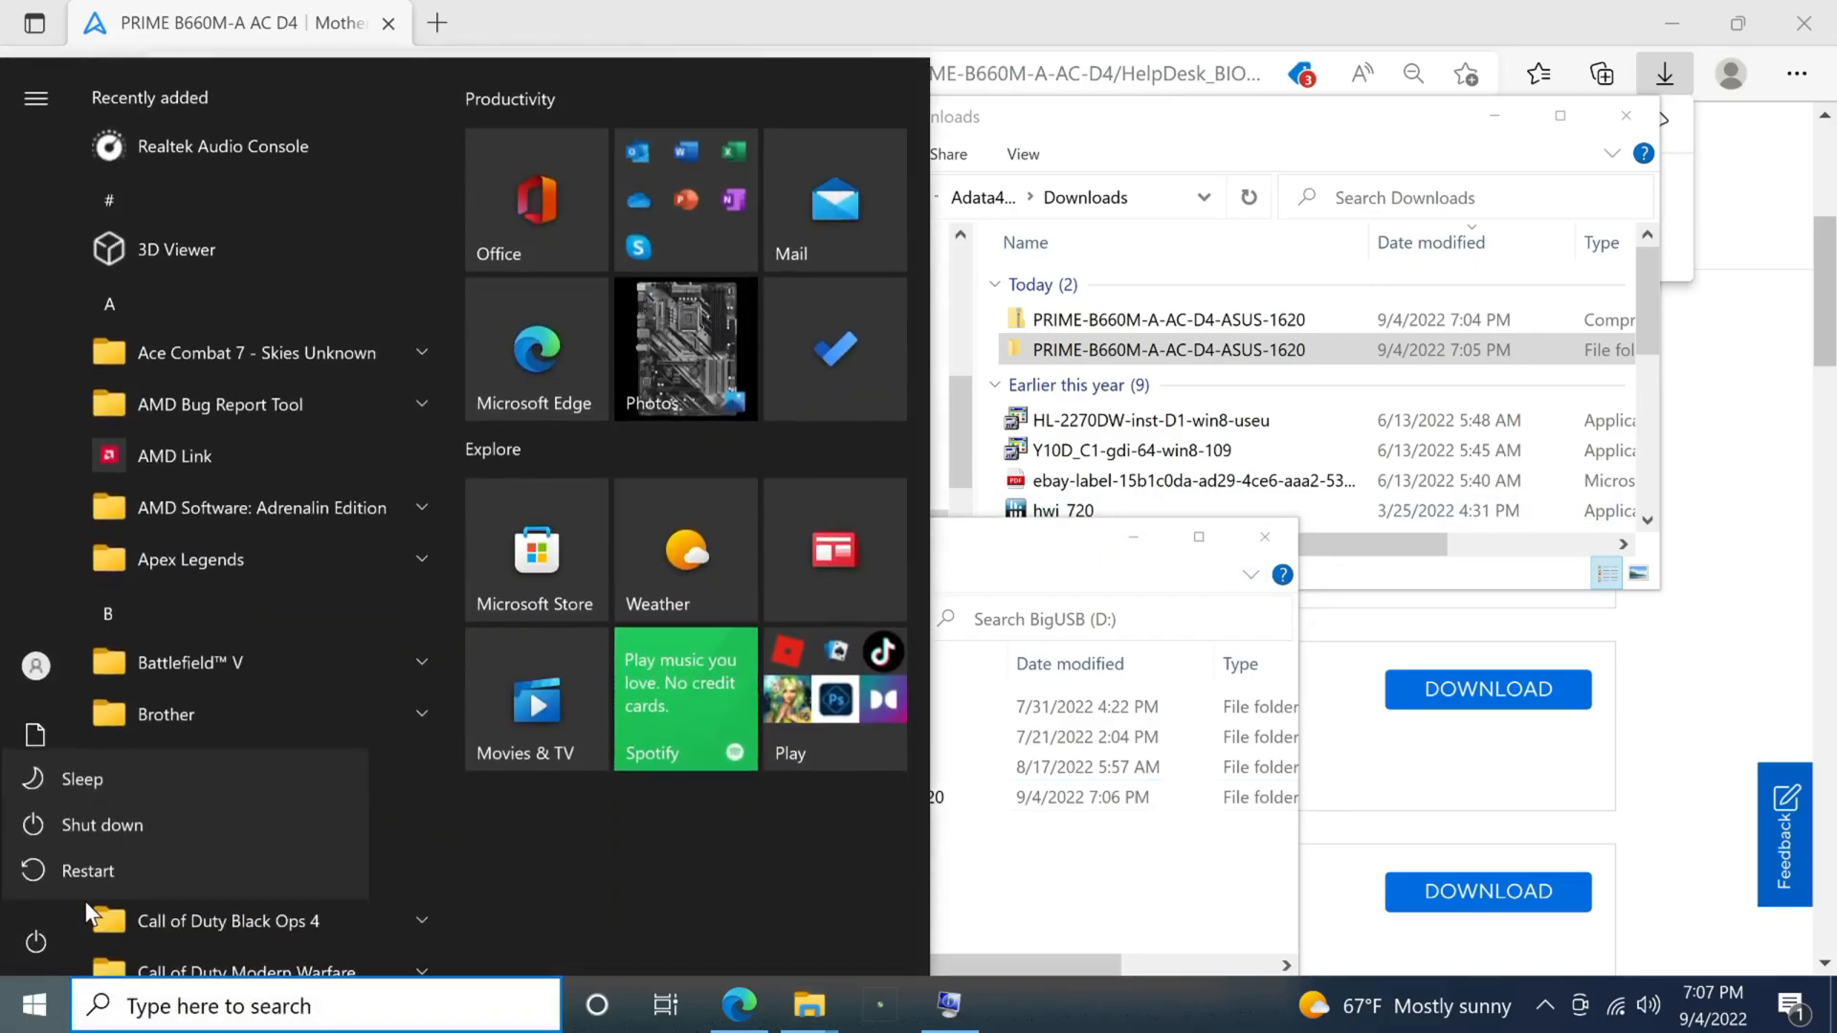
left_click(86, 870)
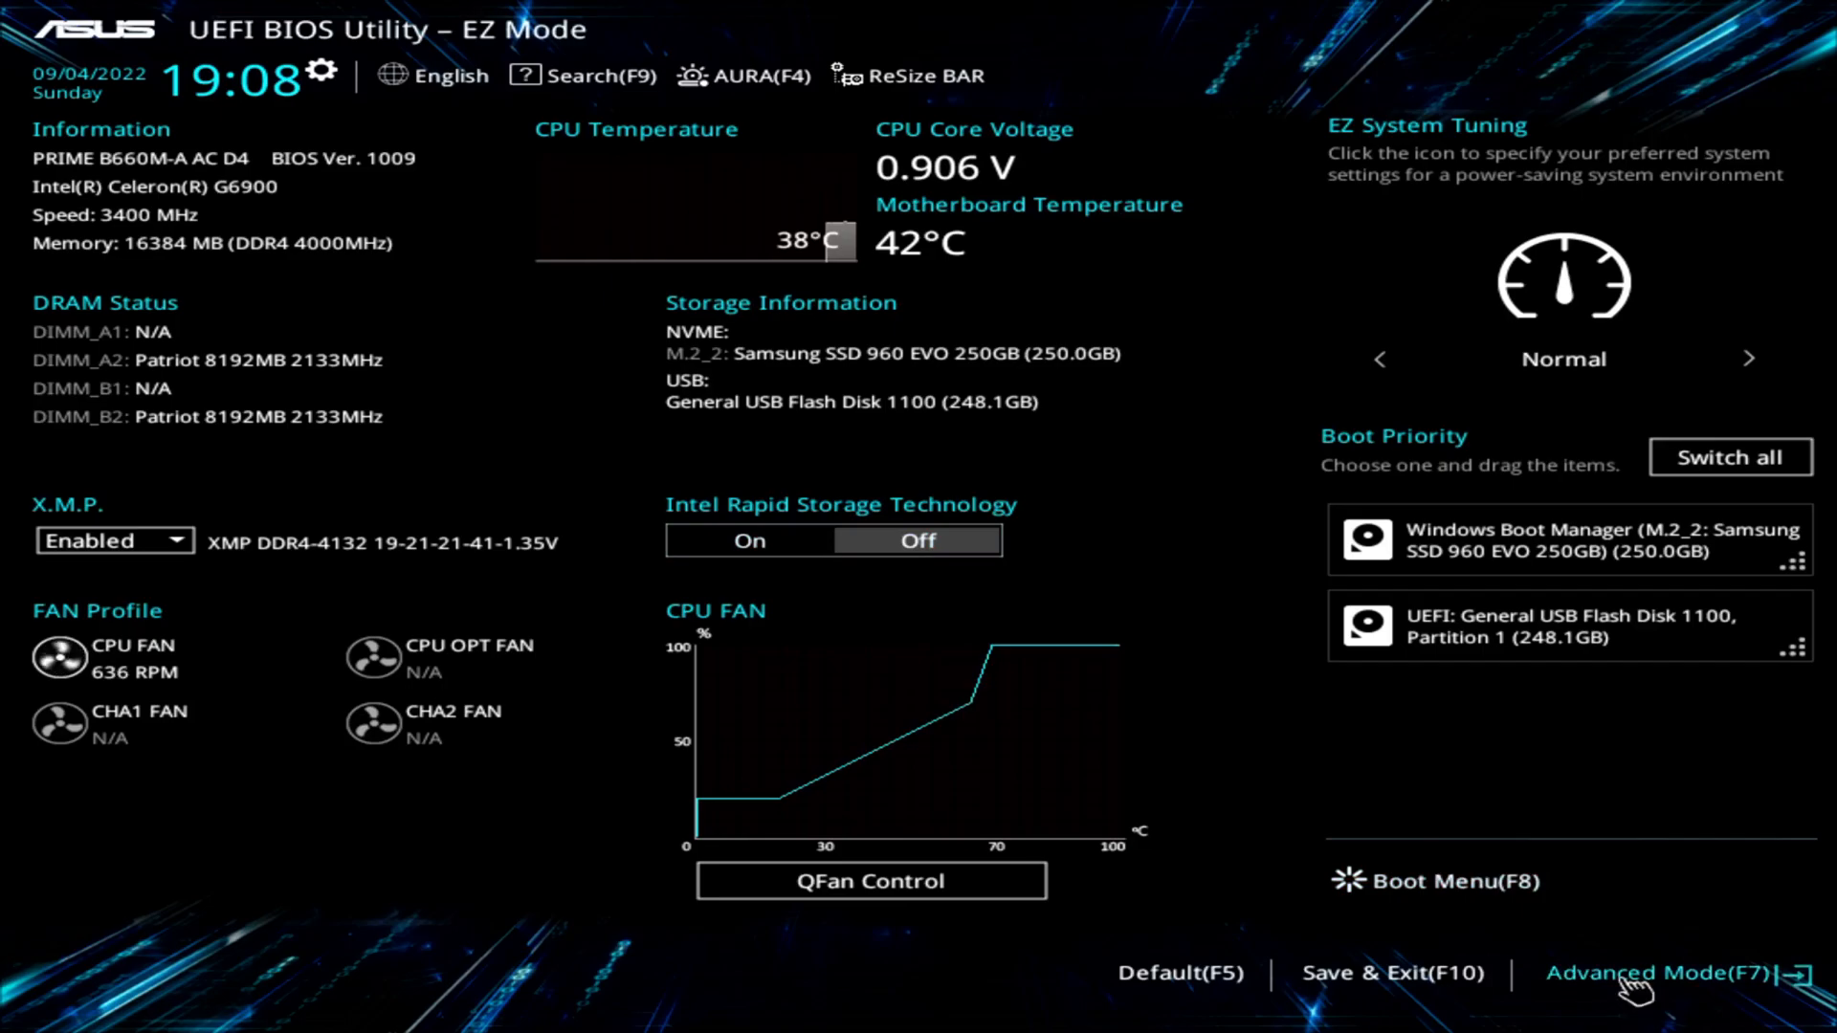
- Switch to Advanced Mode (F7), go to the Tool menu and launch ASUS EZ Flash 3
left_click(1676, 972)
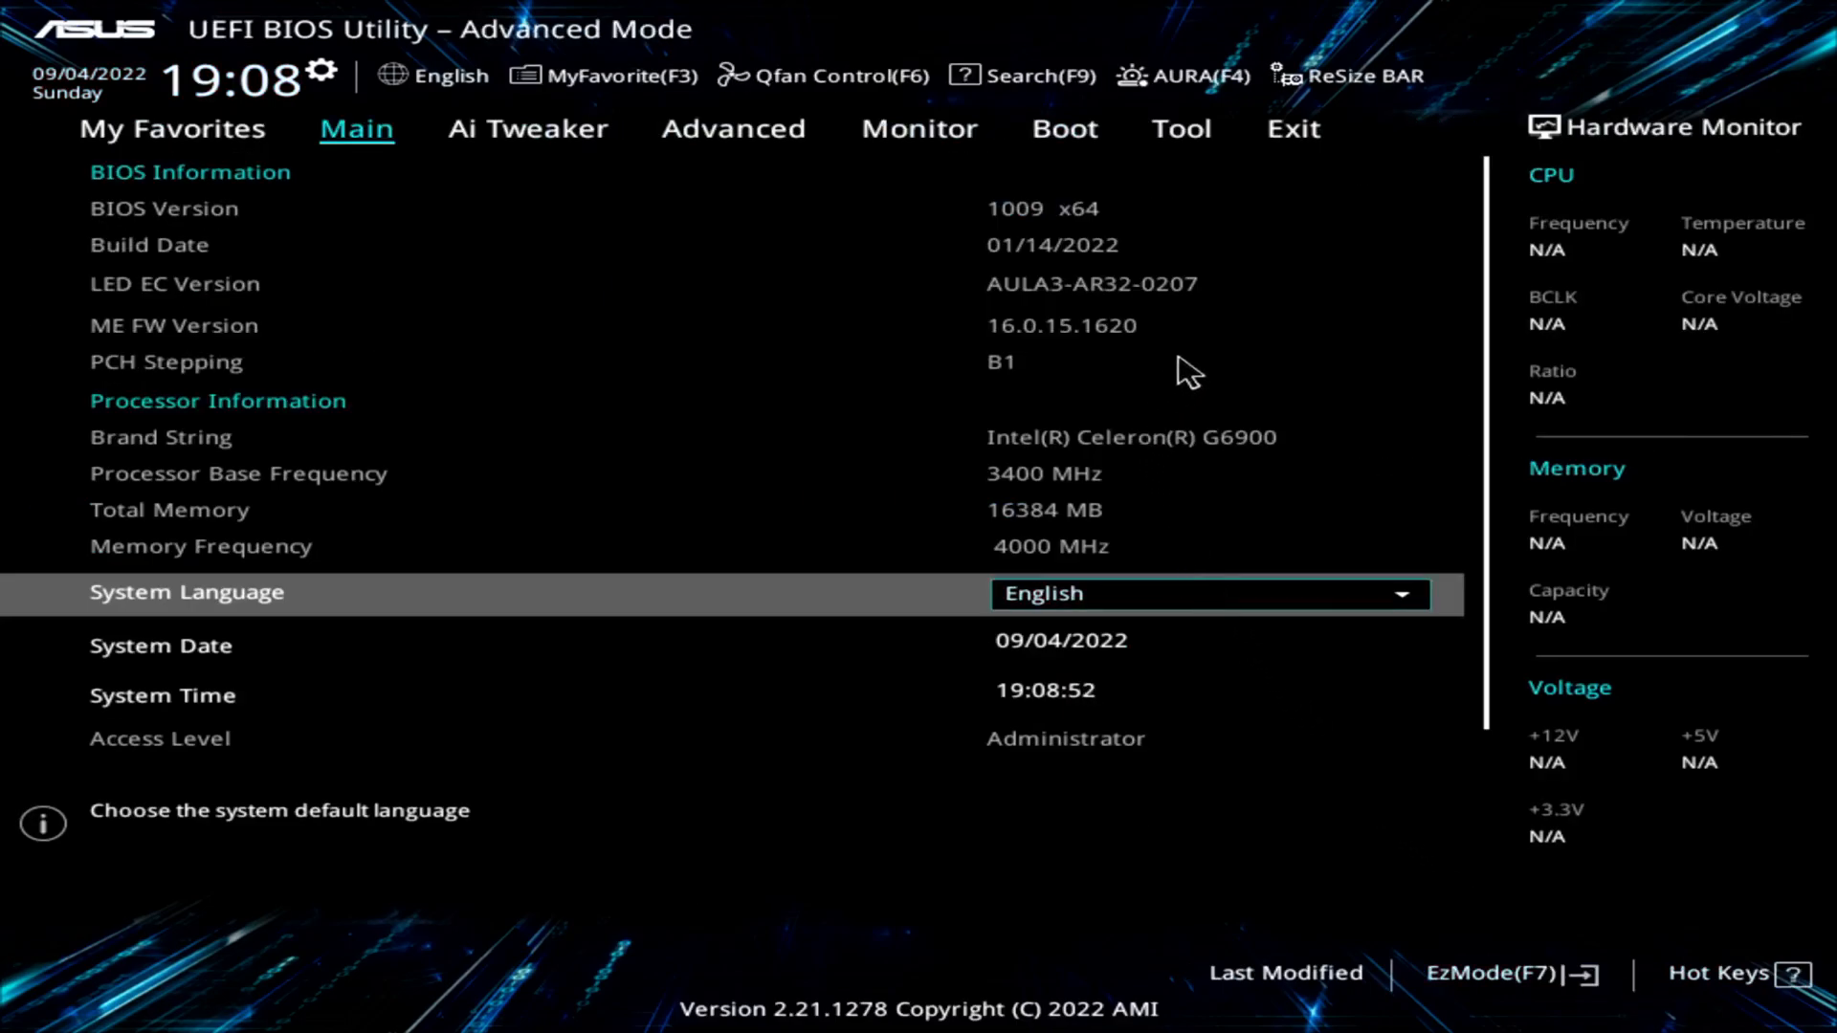
left_click(1182, 130)
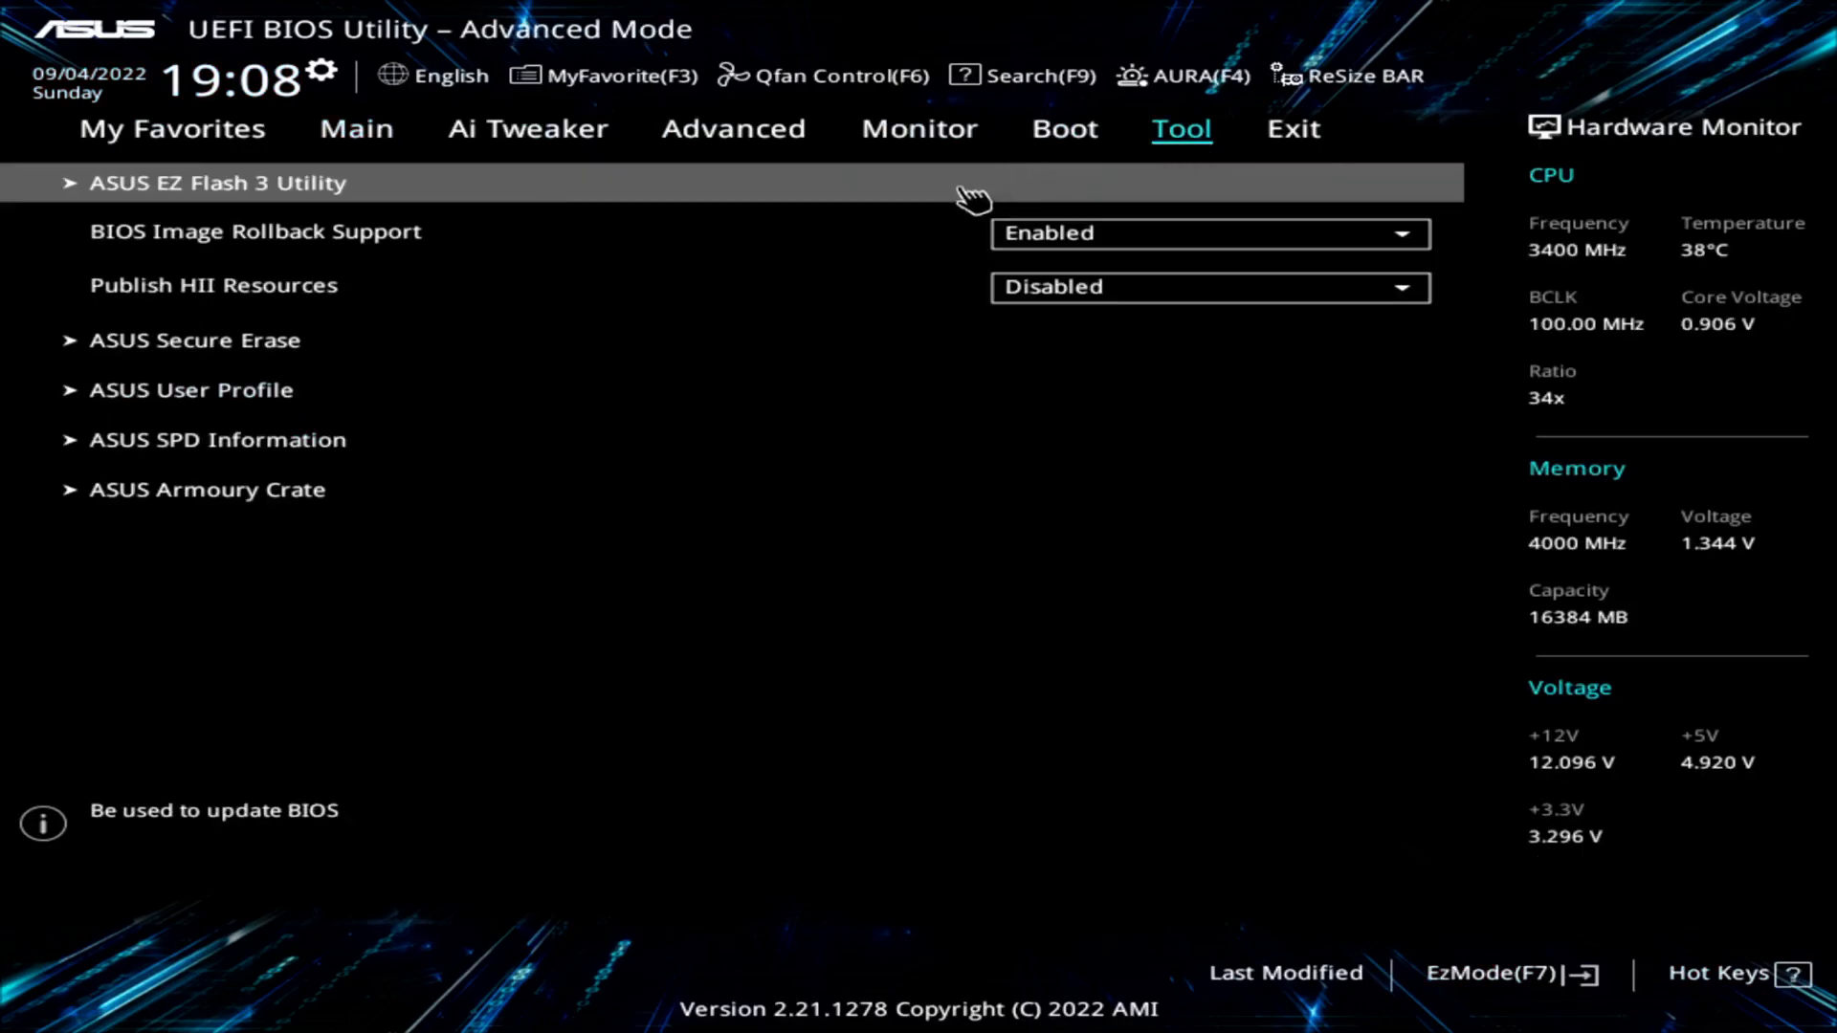
mouse_move(505, 195)
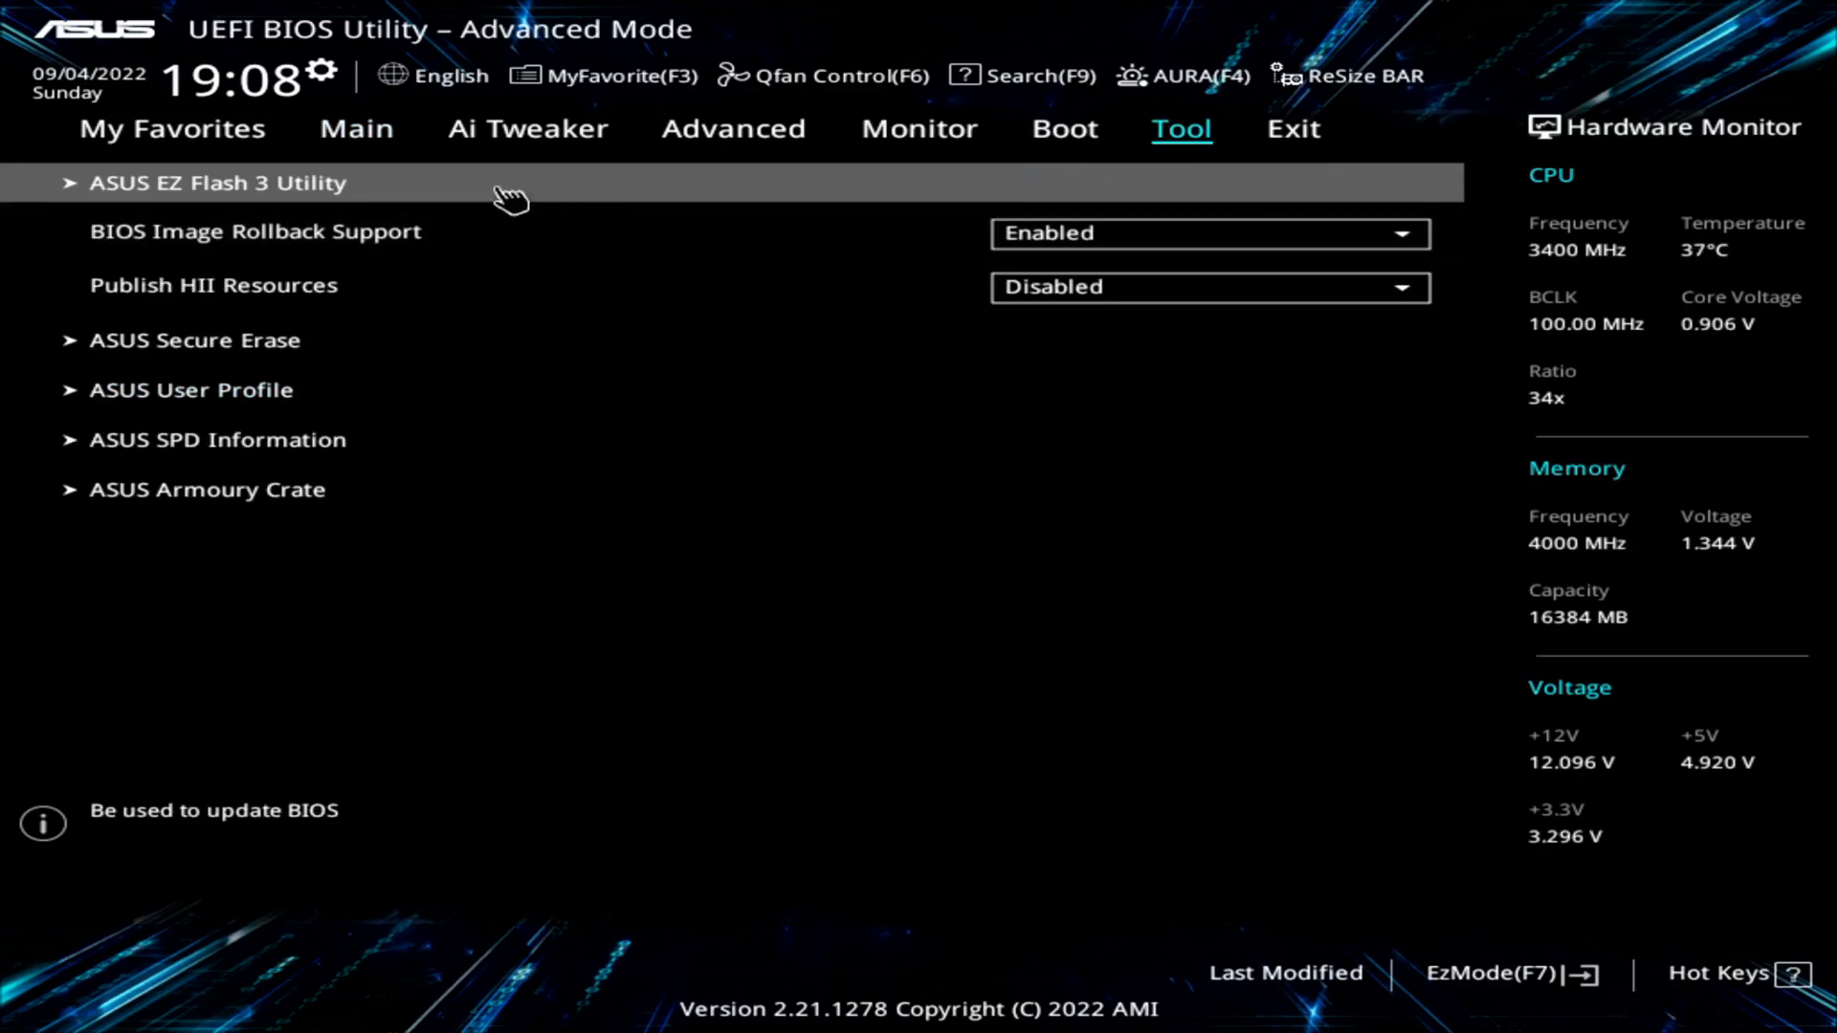
left_click(220, 183)
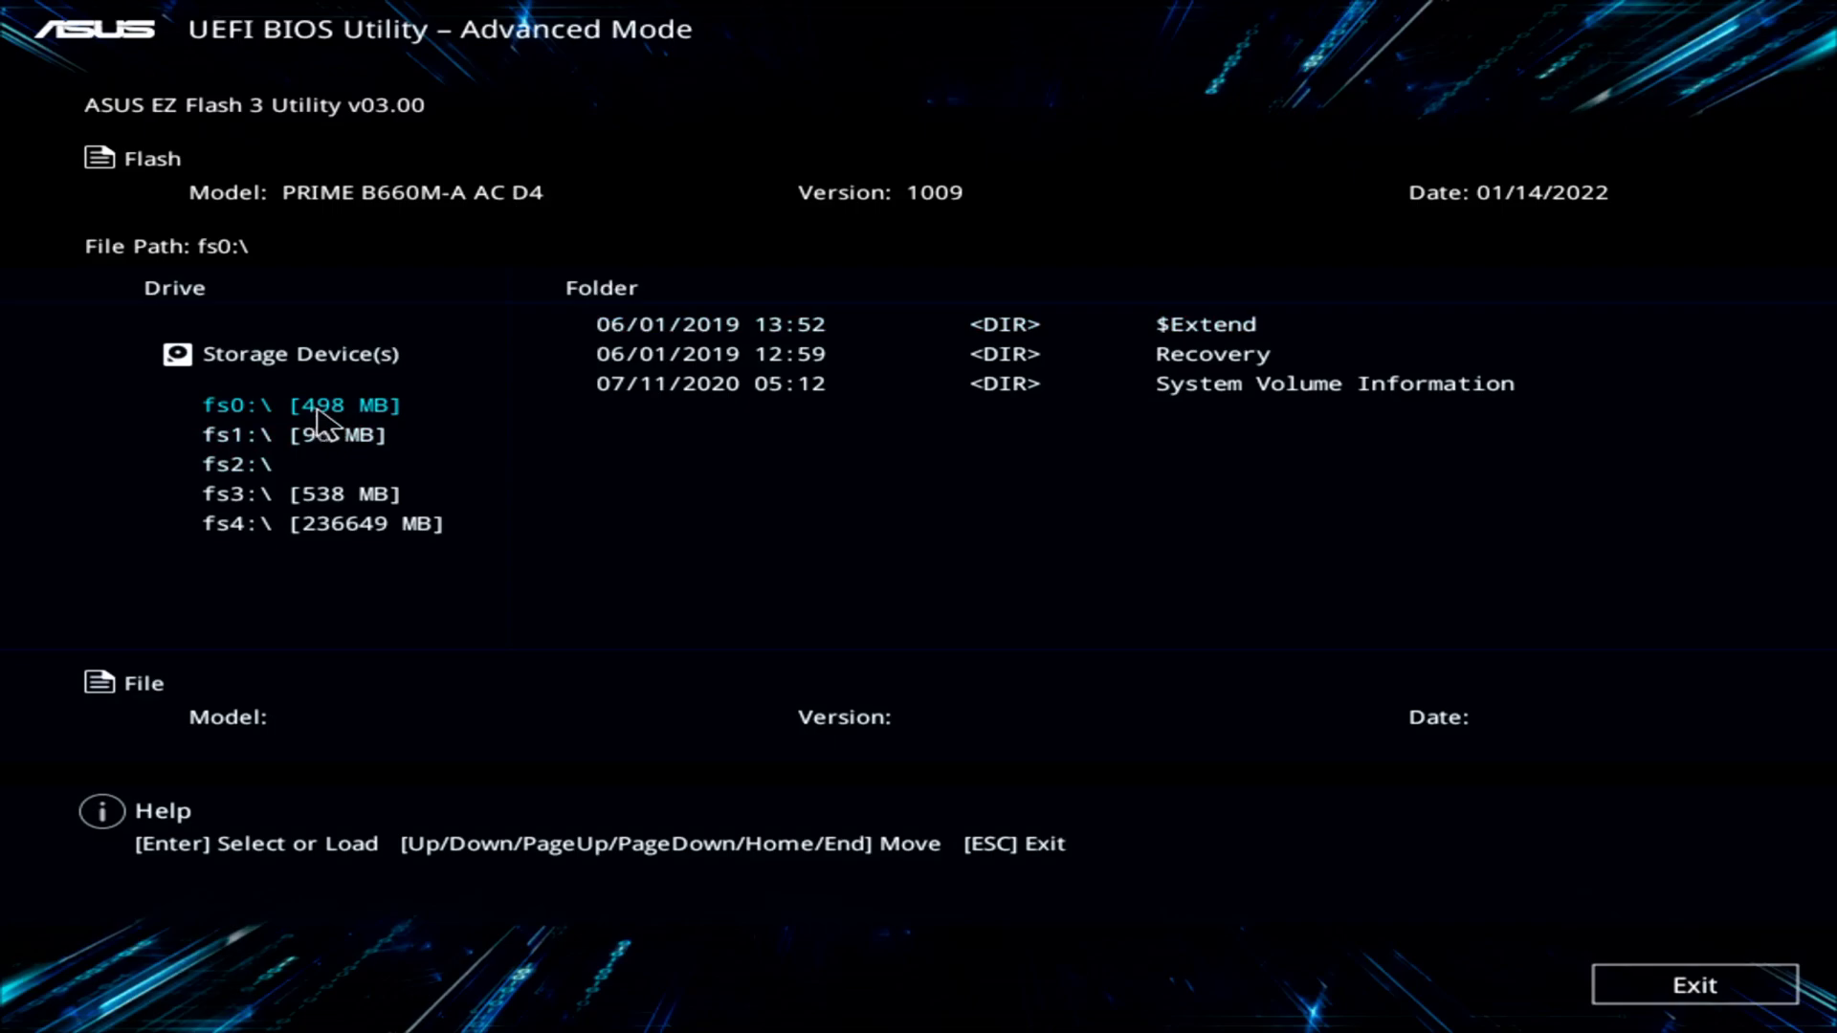
mouse_move(352, 428)
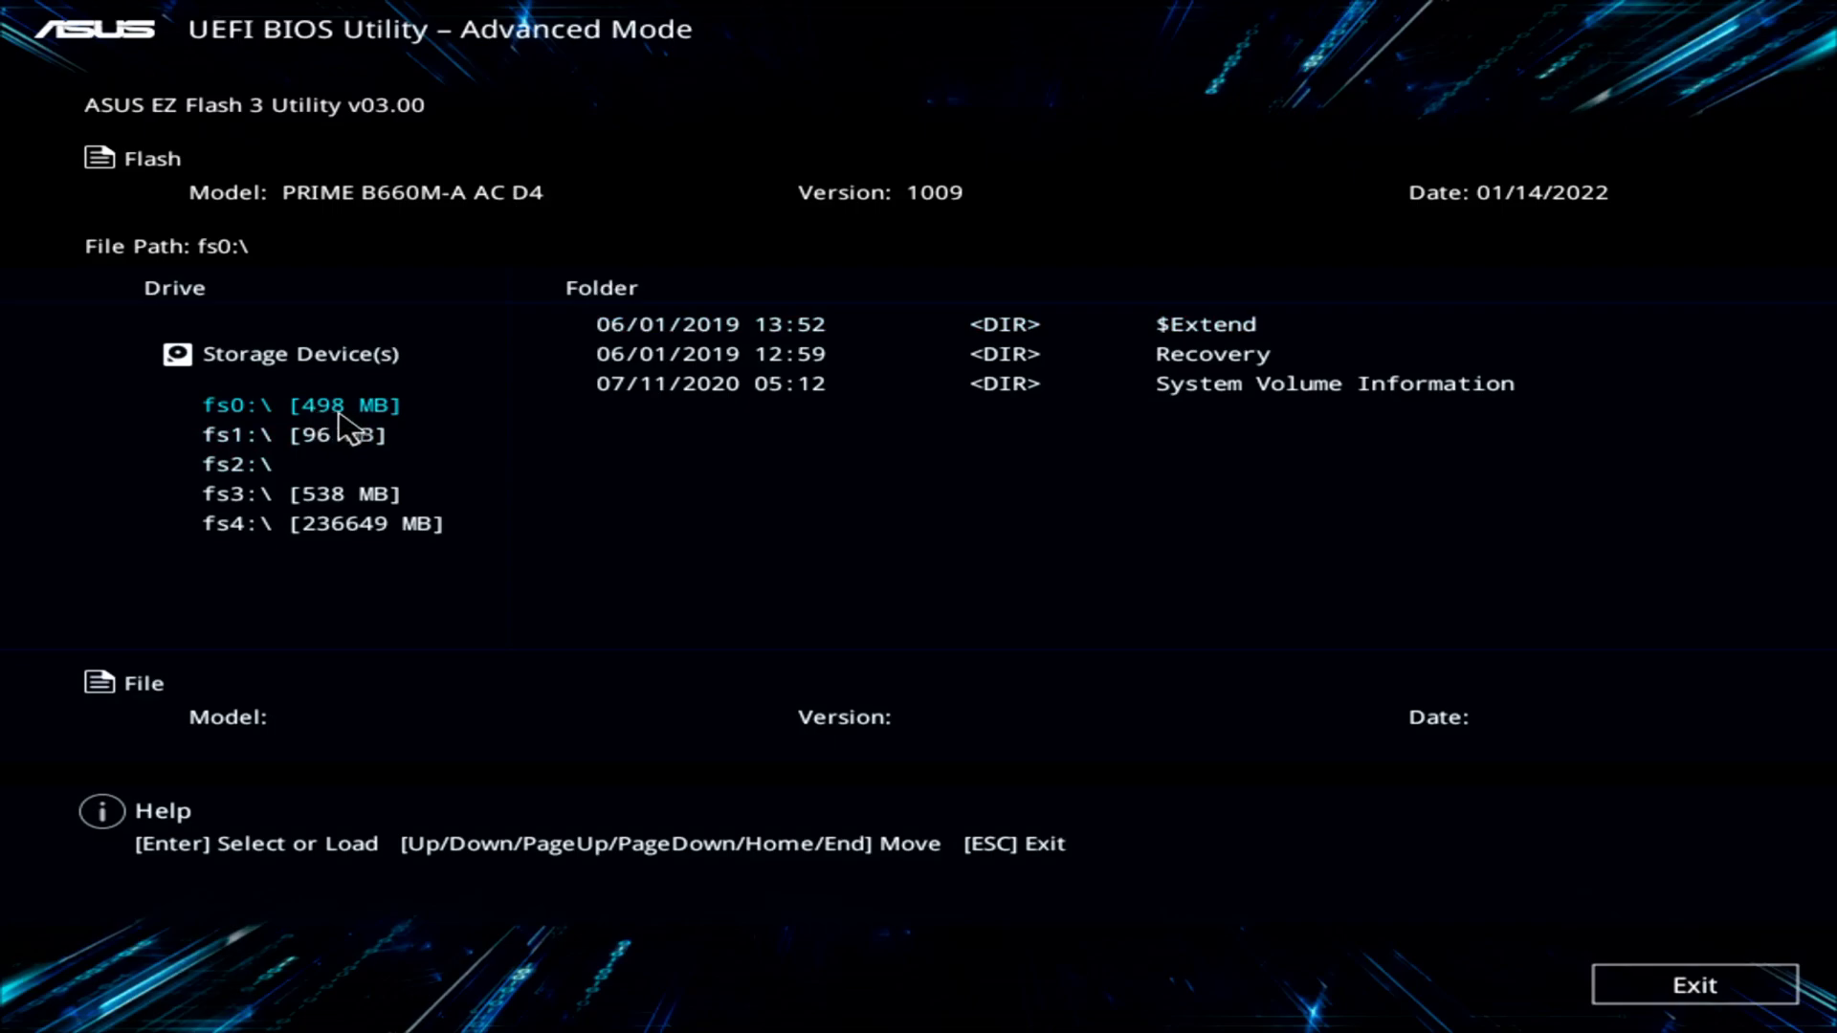
- Browse the EZ Flash 3 drive list to locate the PRIME-B660M-A-AC-D4-ASUS-1620 folder
left_click(287, 434)
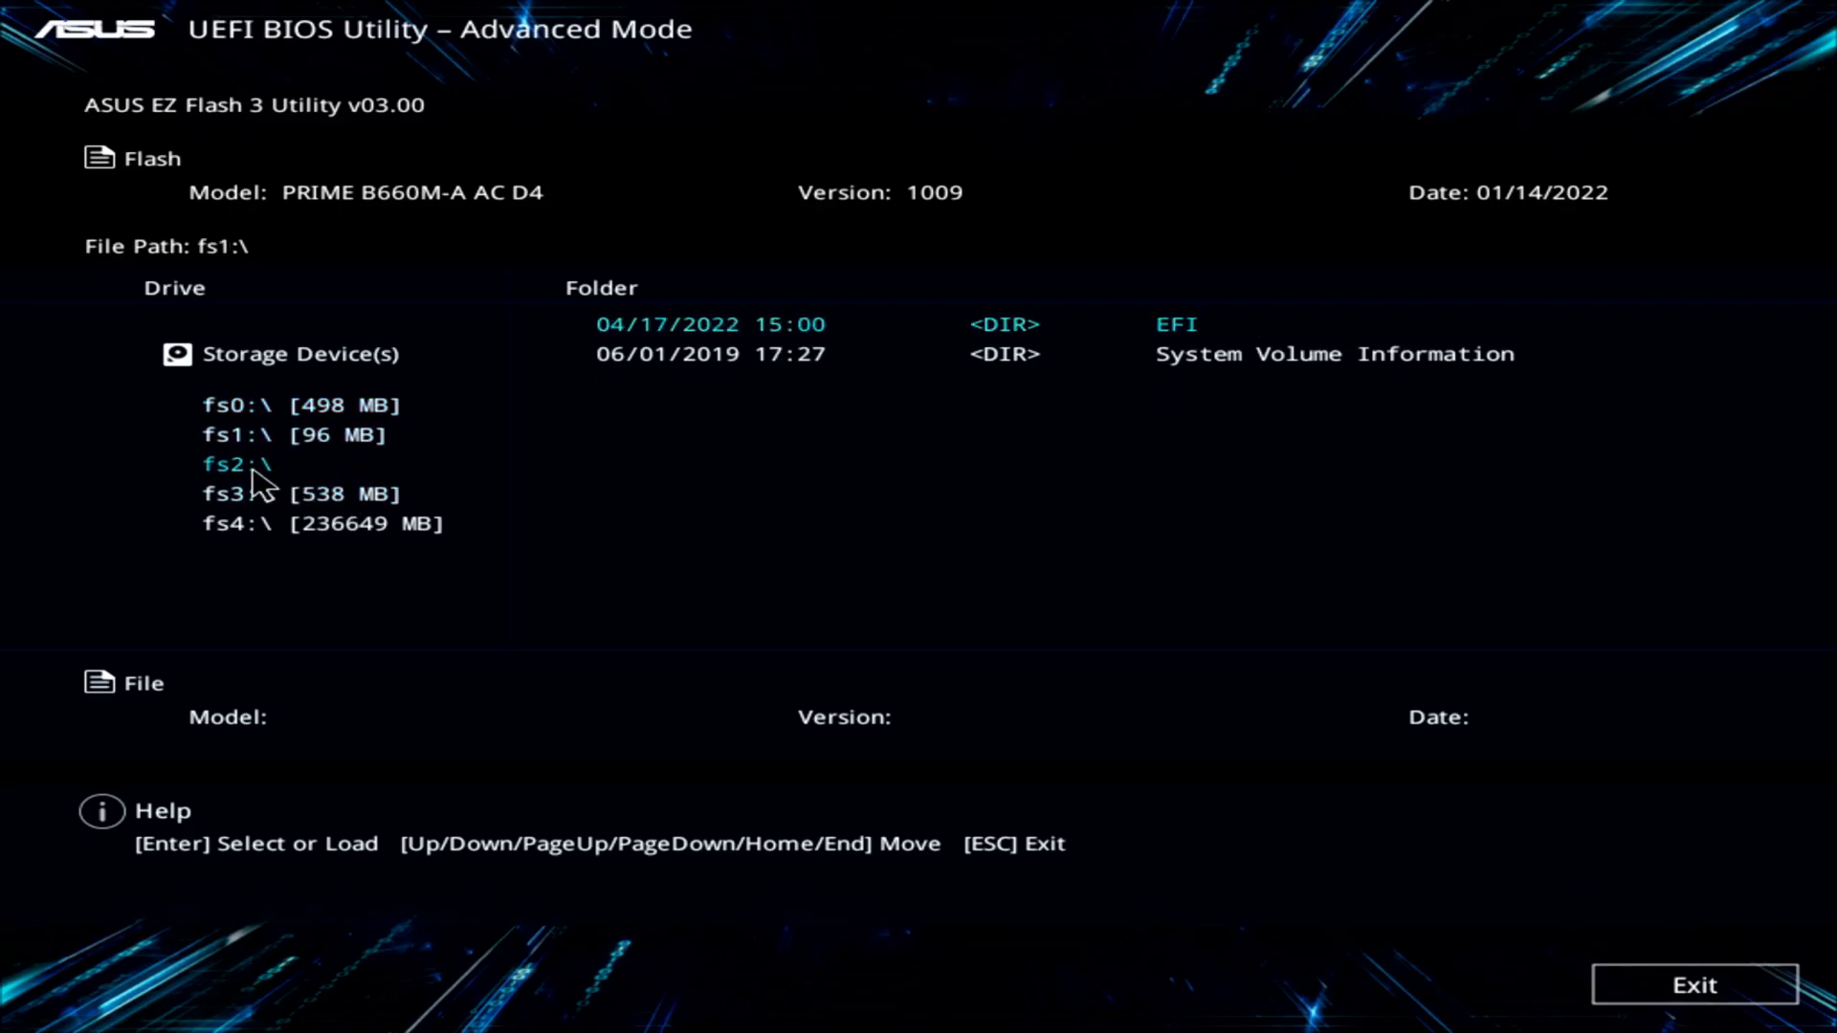
left_click(236, 463)
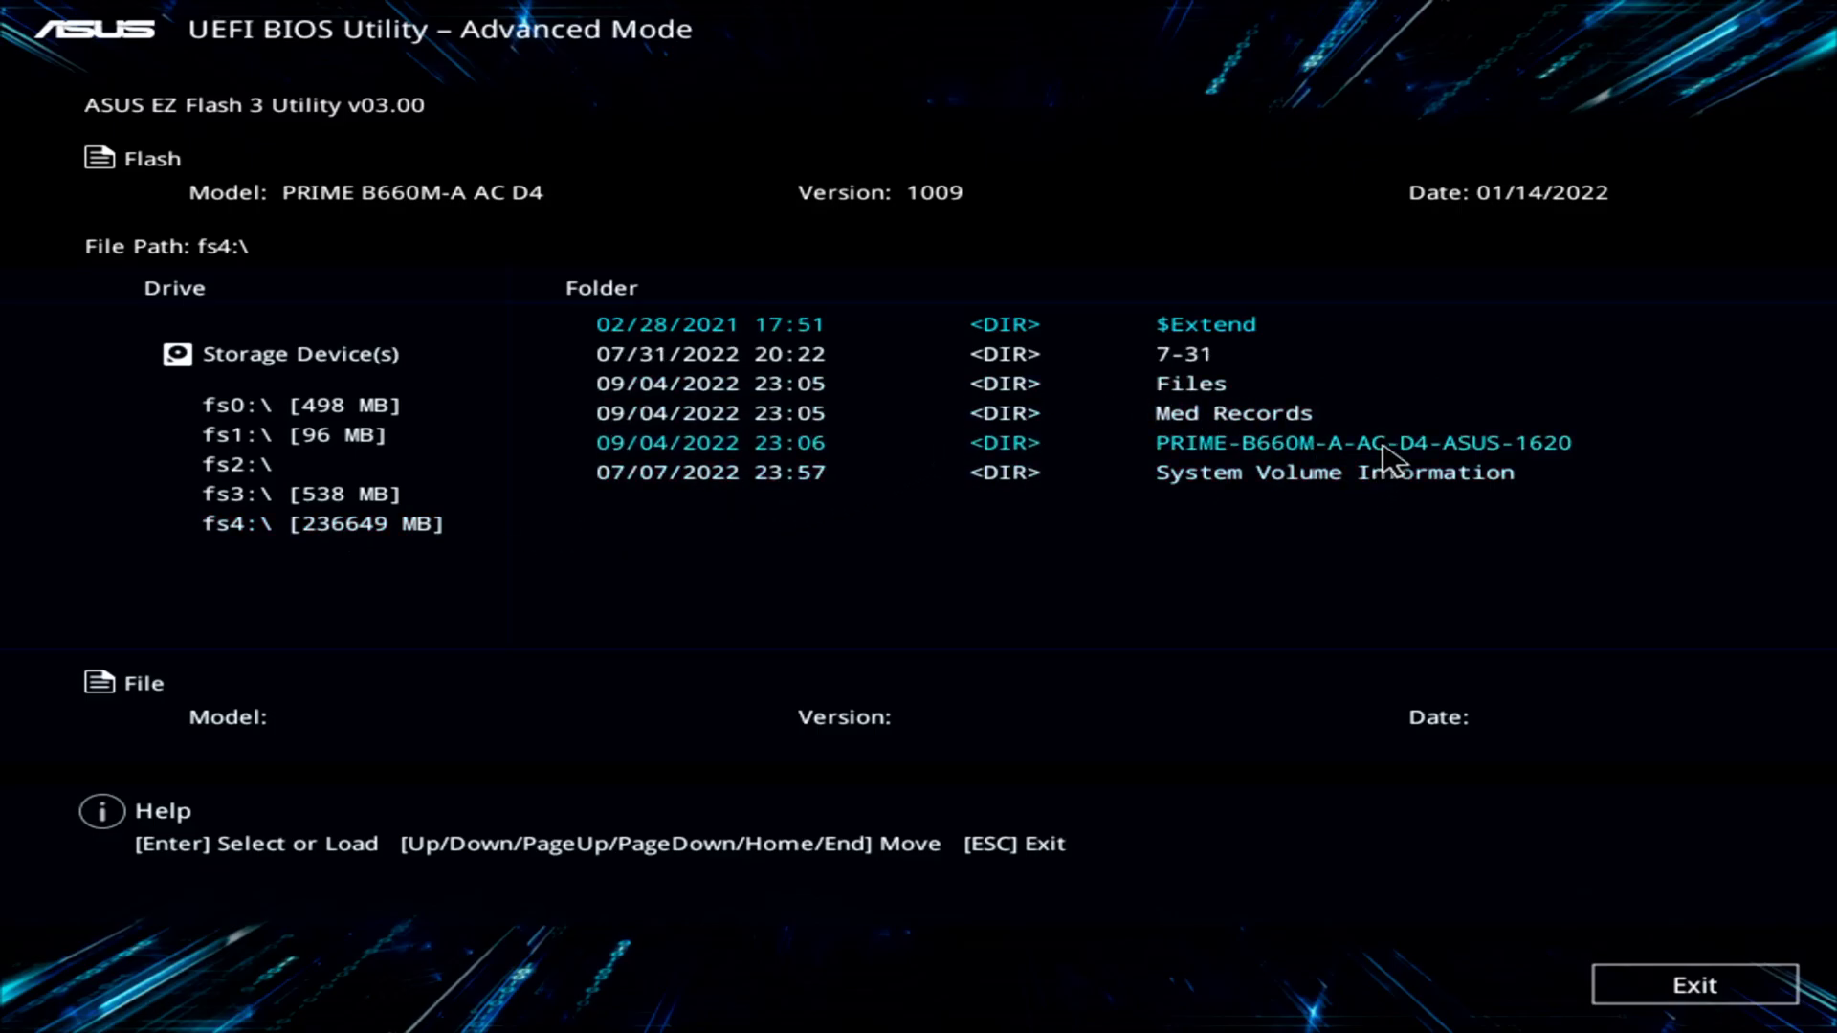
mouse_move(1255, 486)
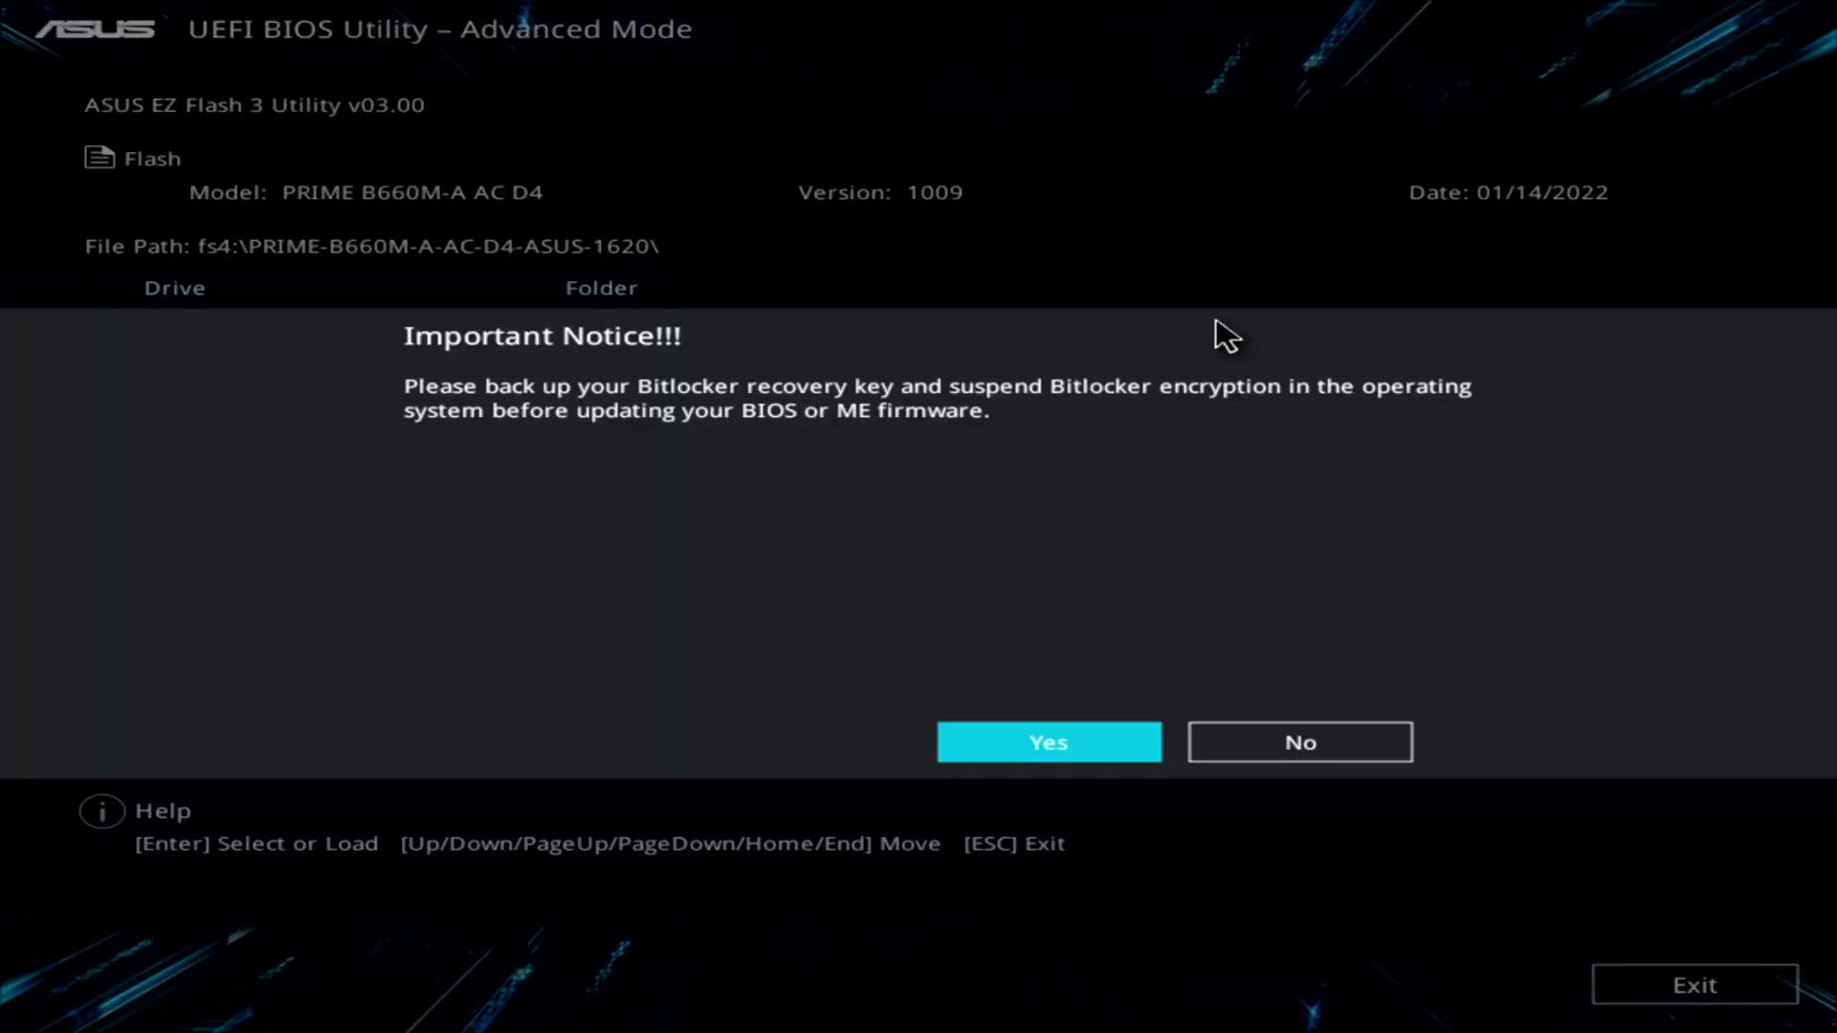
mouse_move(805, 461)
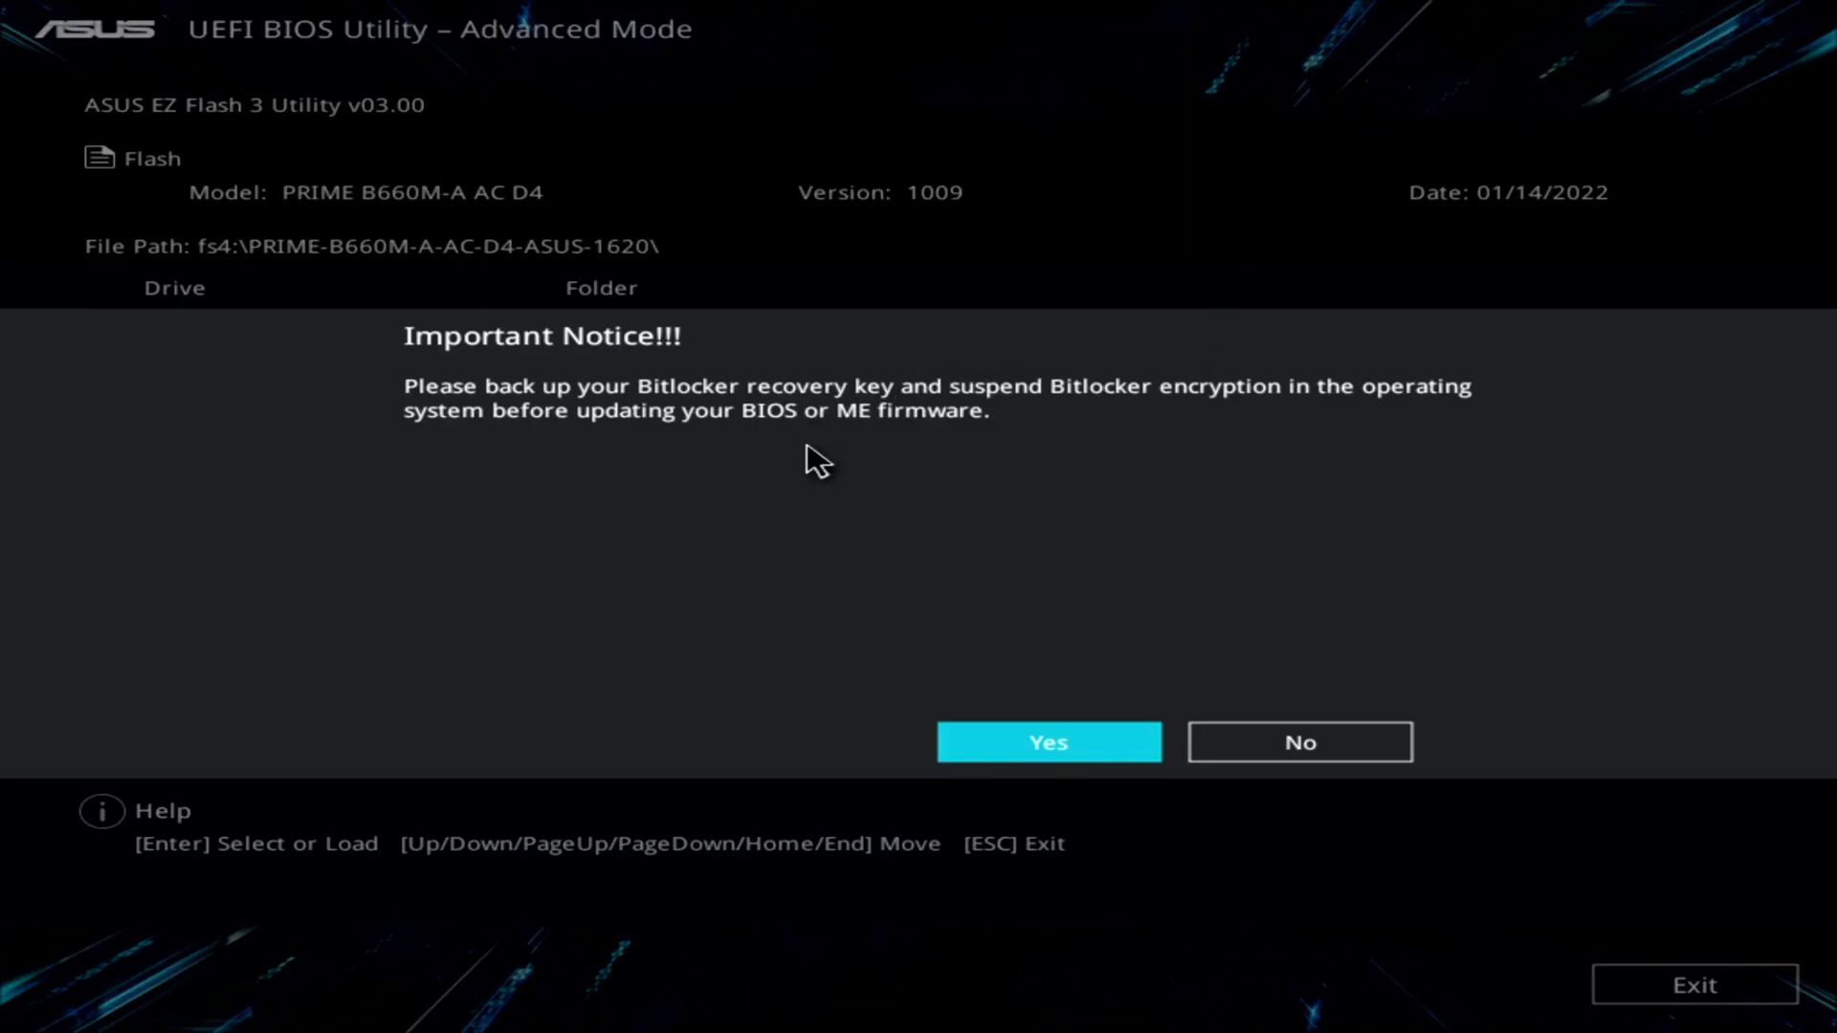
mouse_move(957, 466)
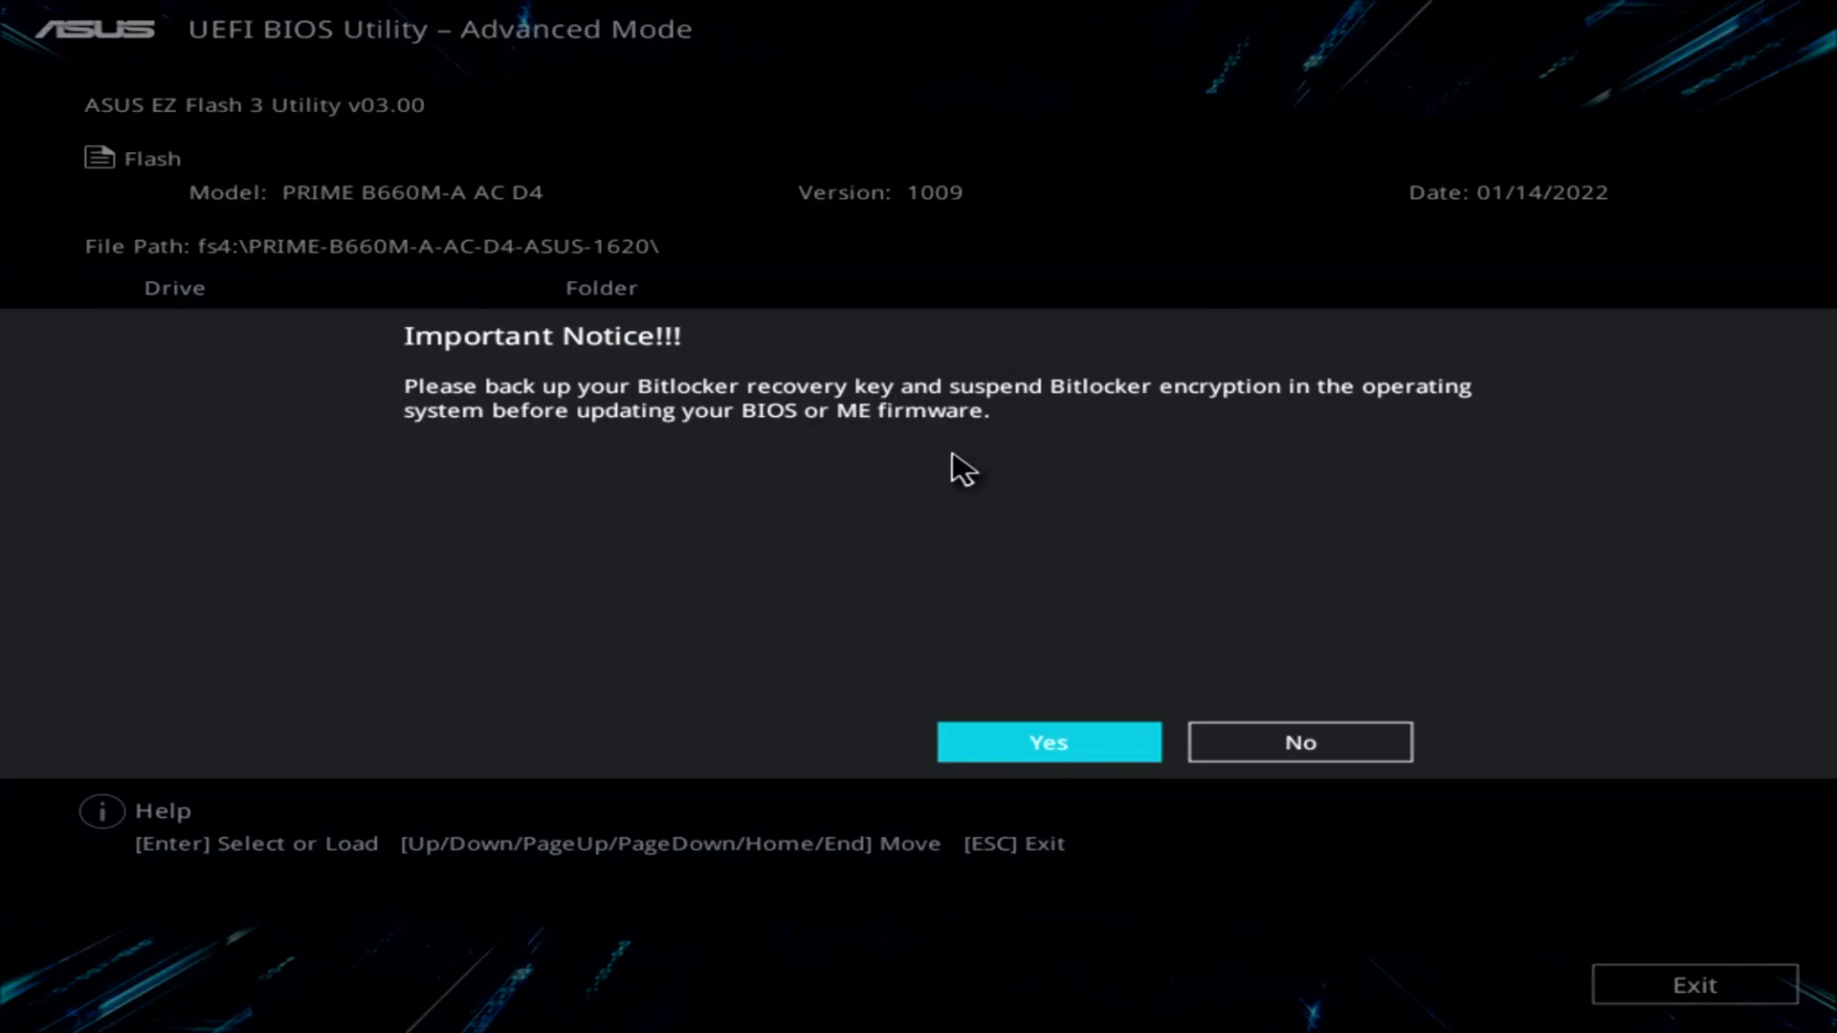
mouse_move(1028, 540)
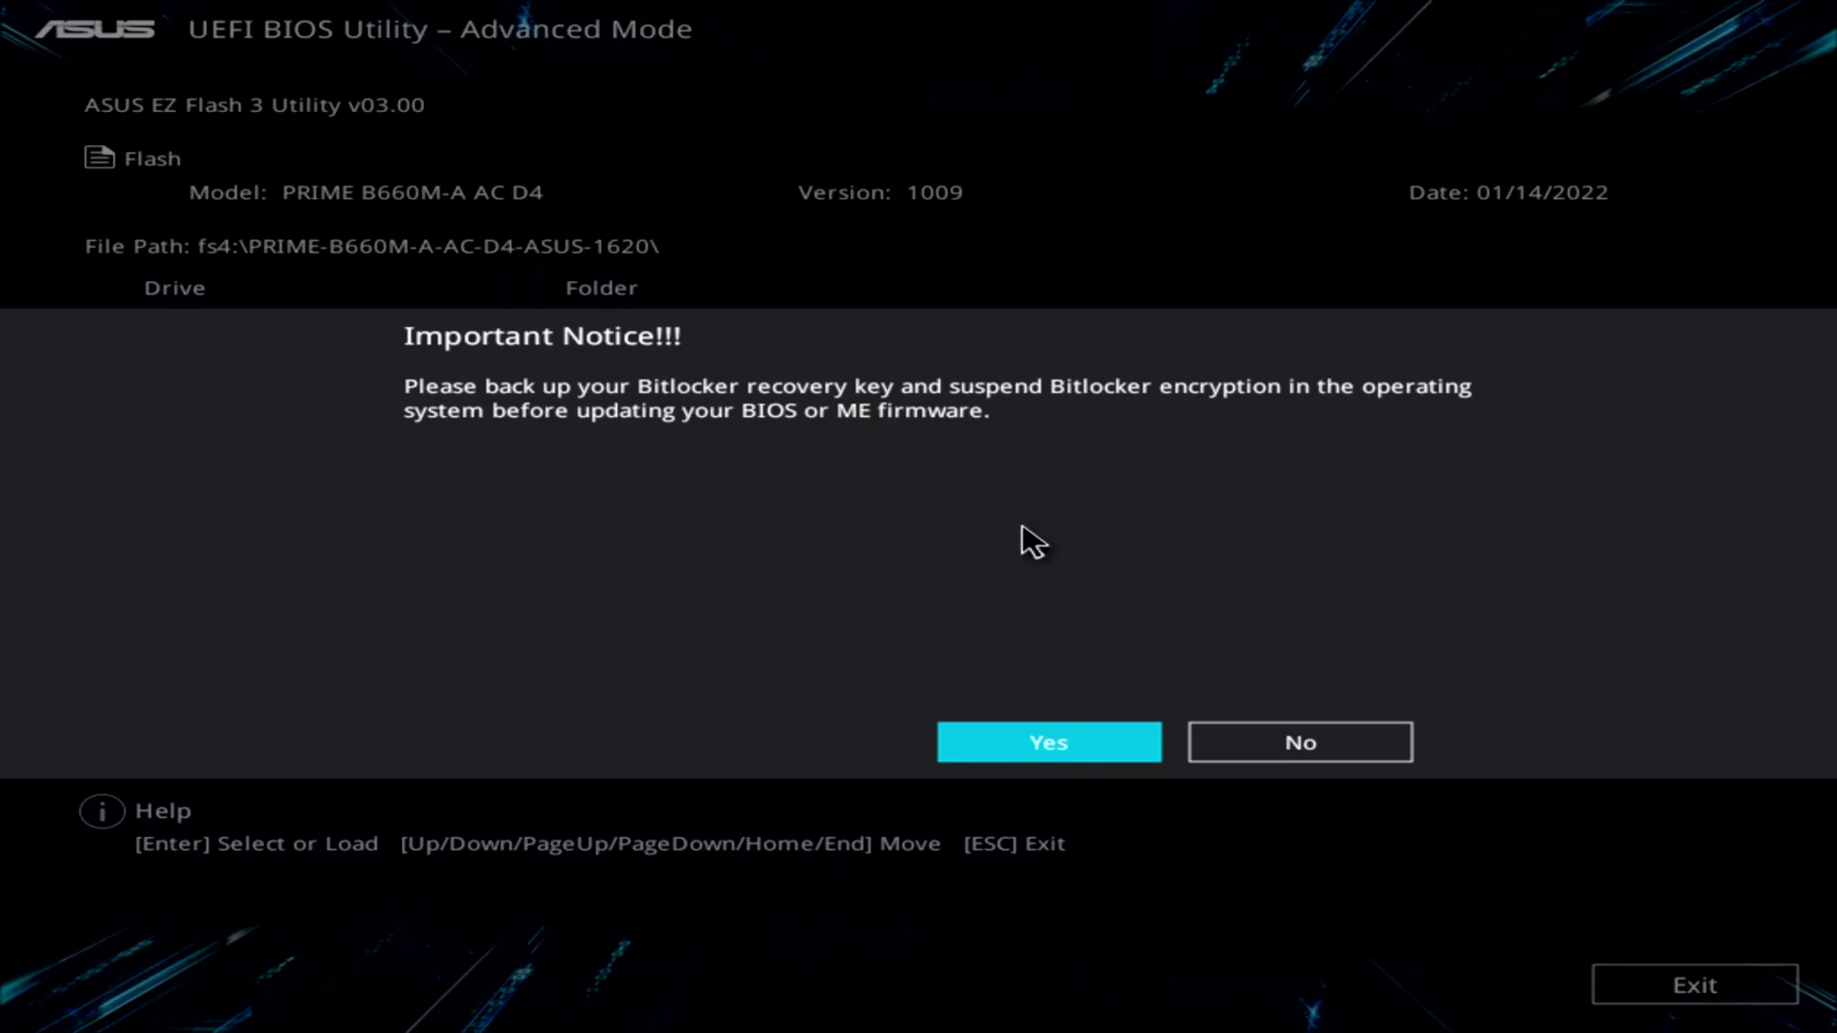
- Accept the BitLocker notice, read the .CAP file and confirm updating to BIOS Ver. 1620 (08/12/2022)
left_click(1048, 742)
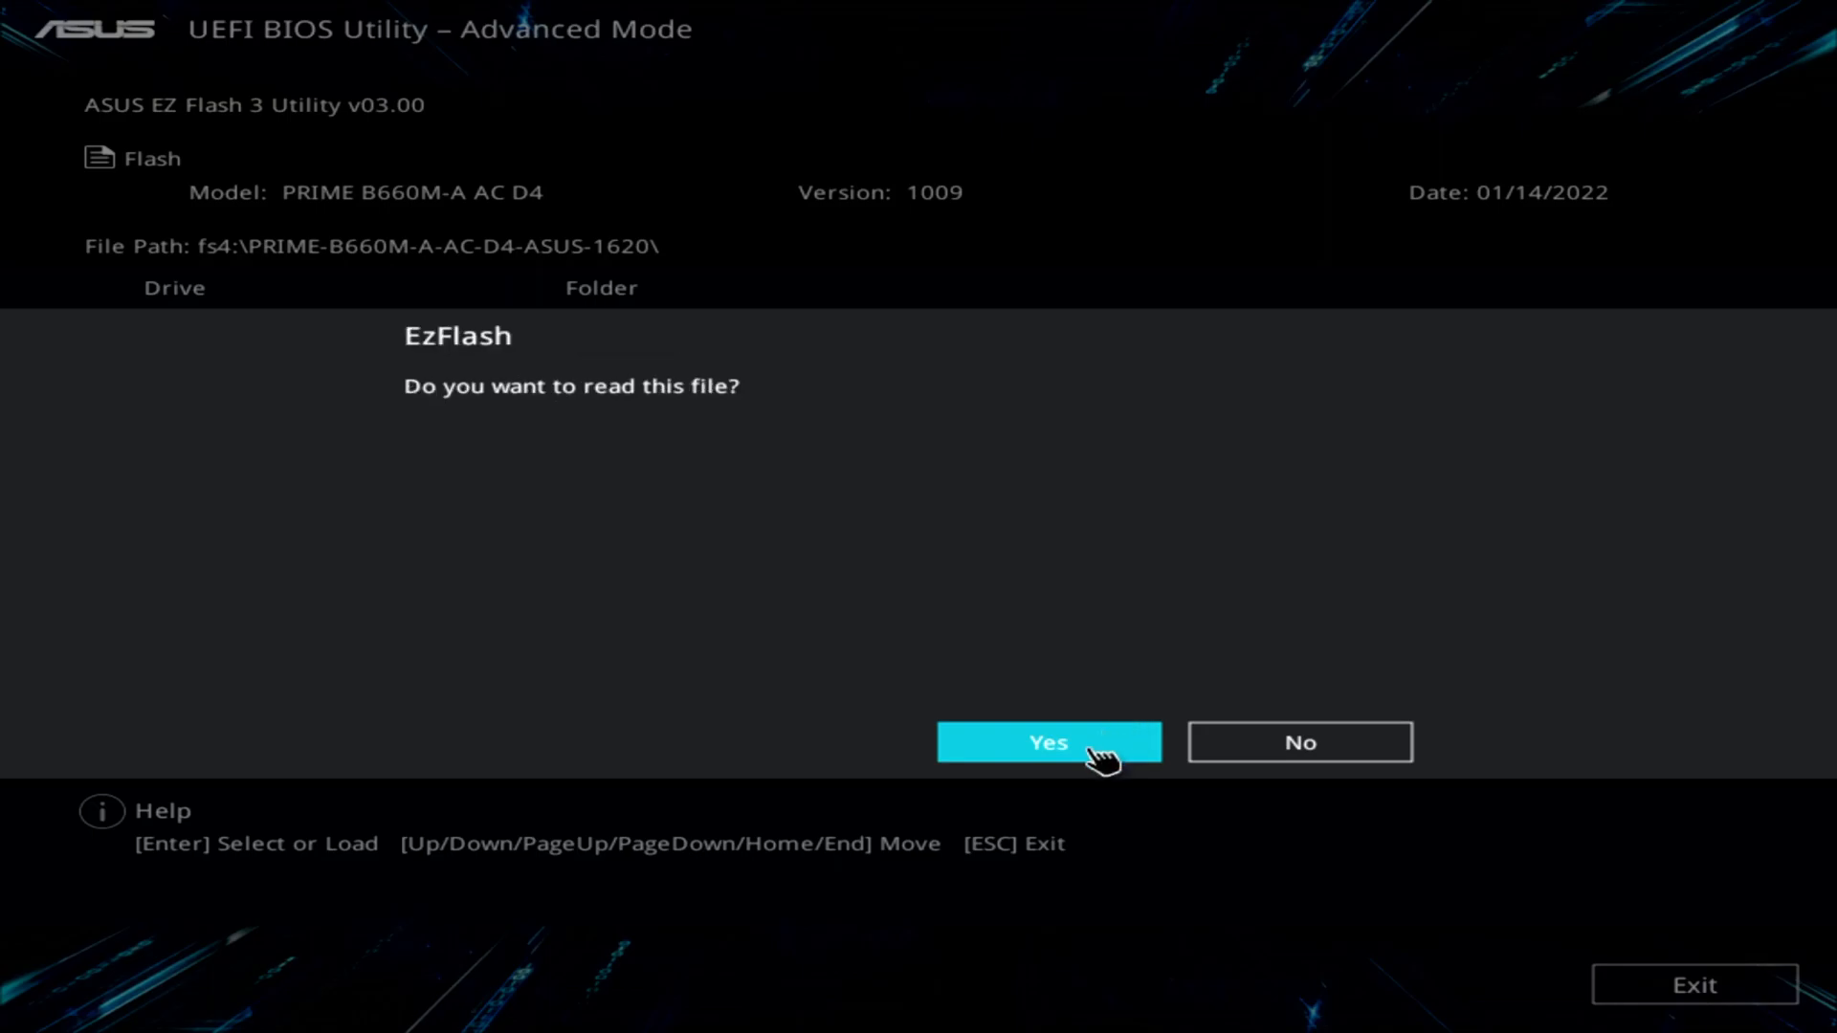
left_click(1048, 743)
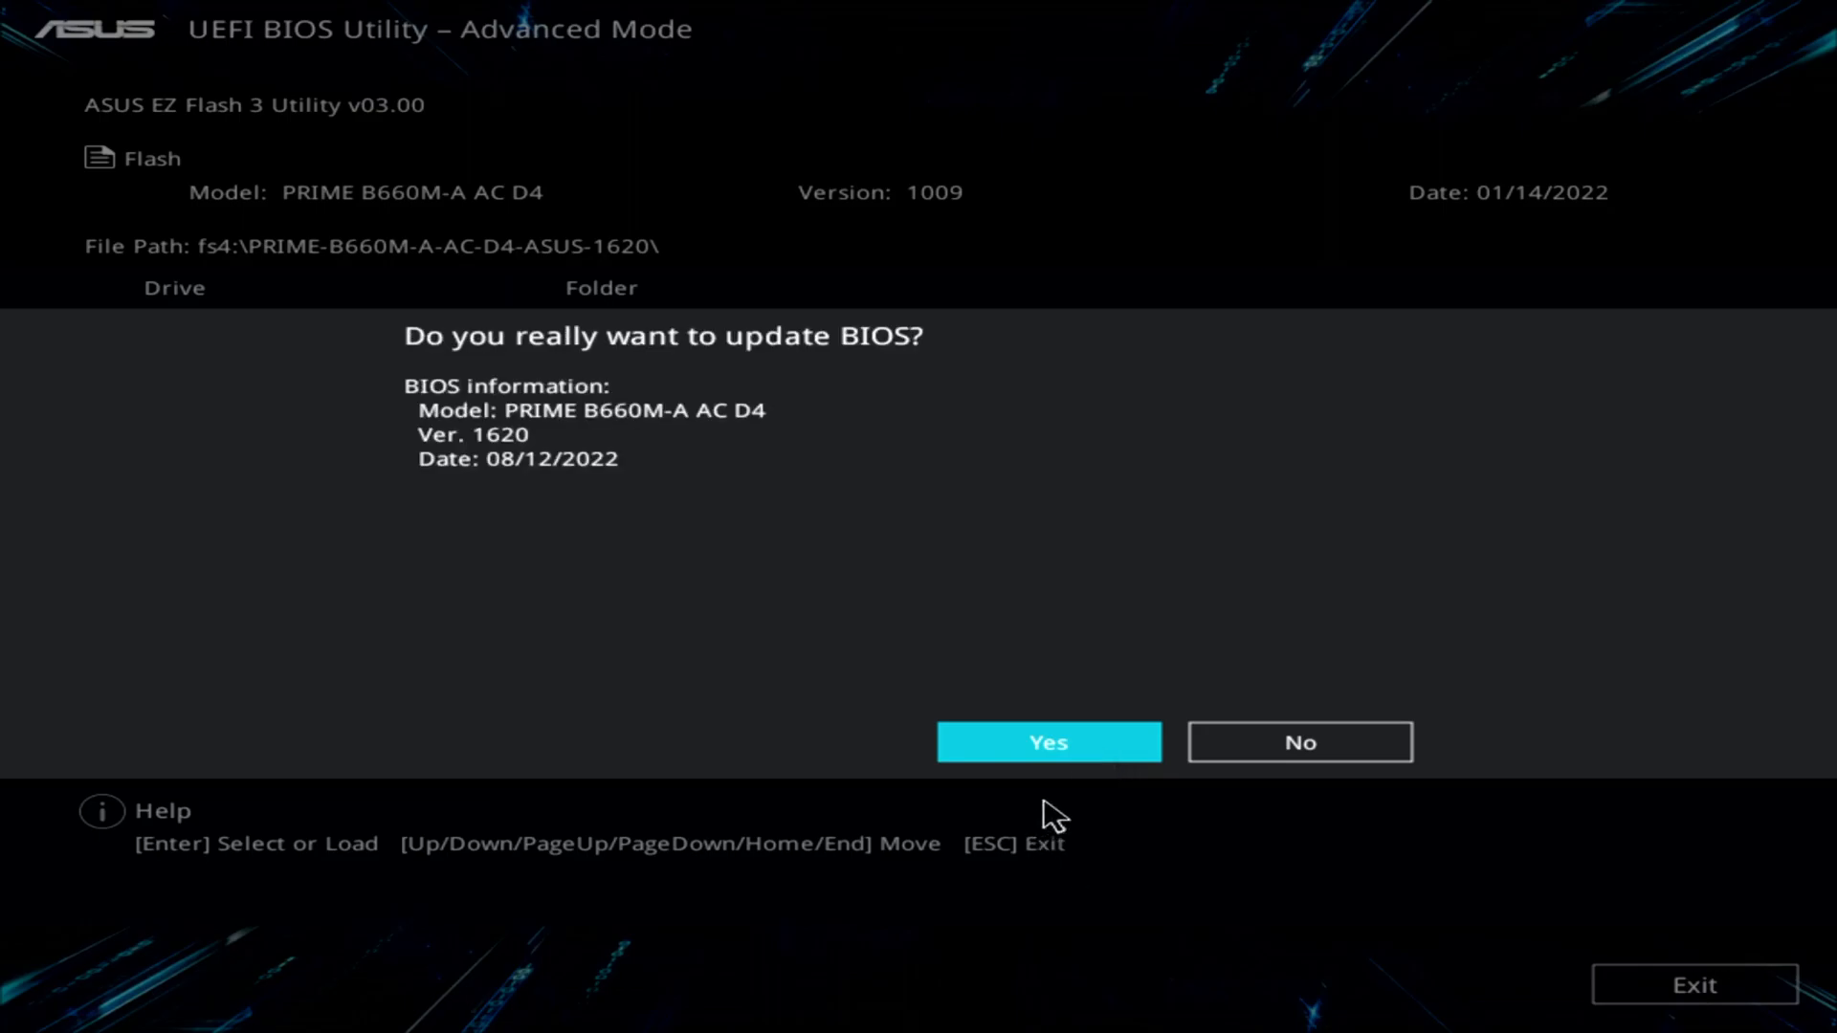
left_click(1048, 742)
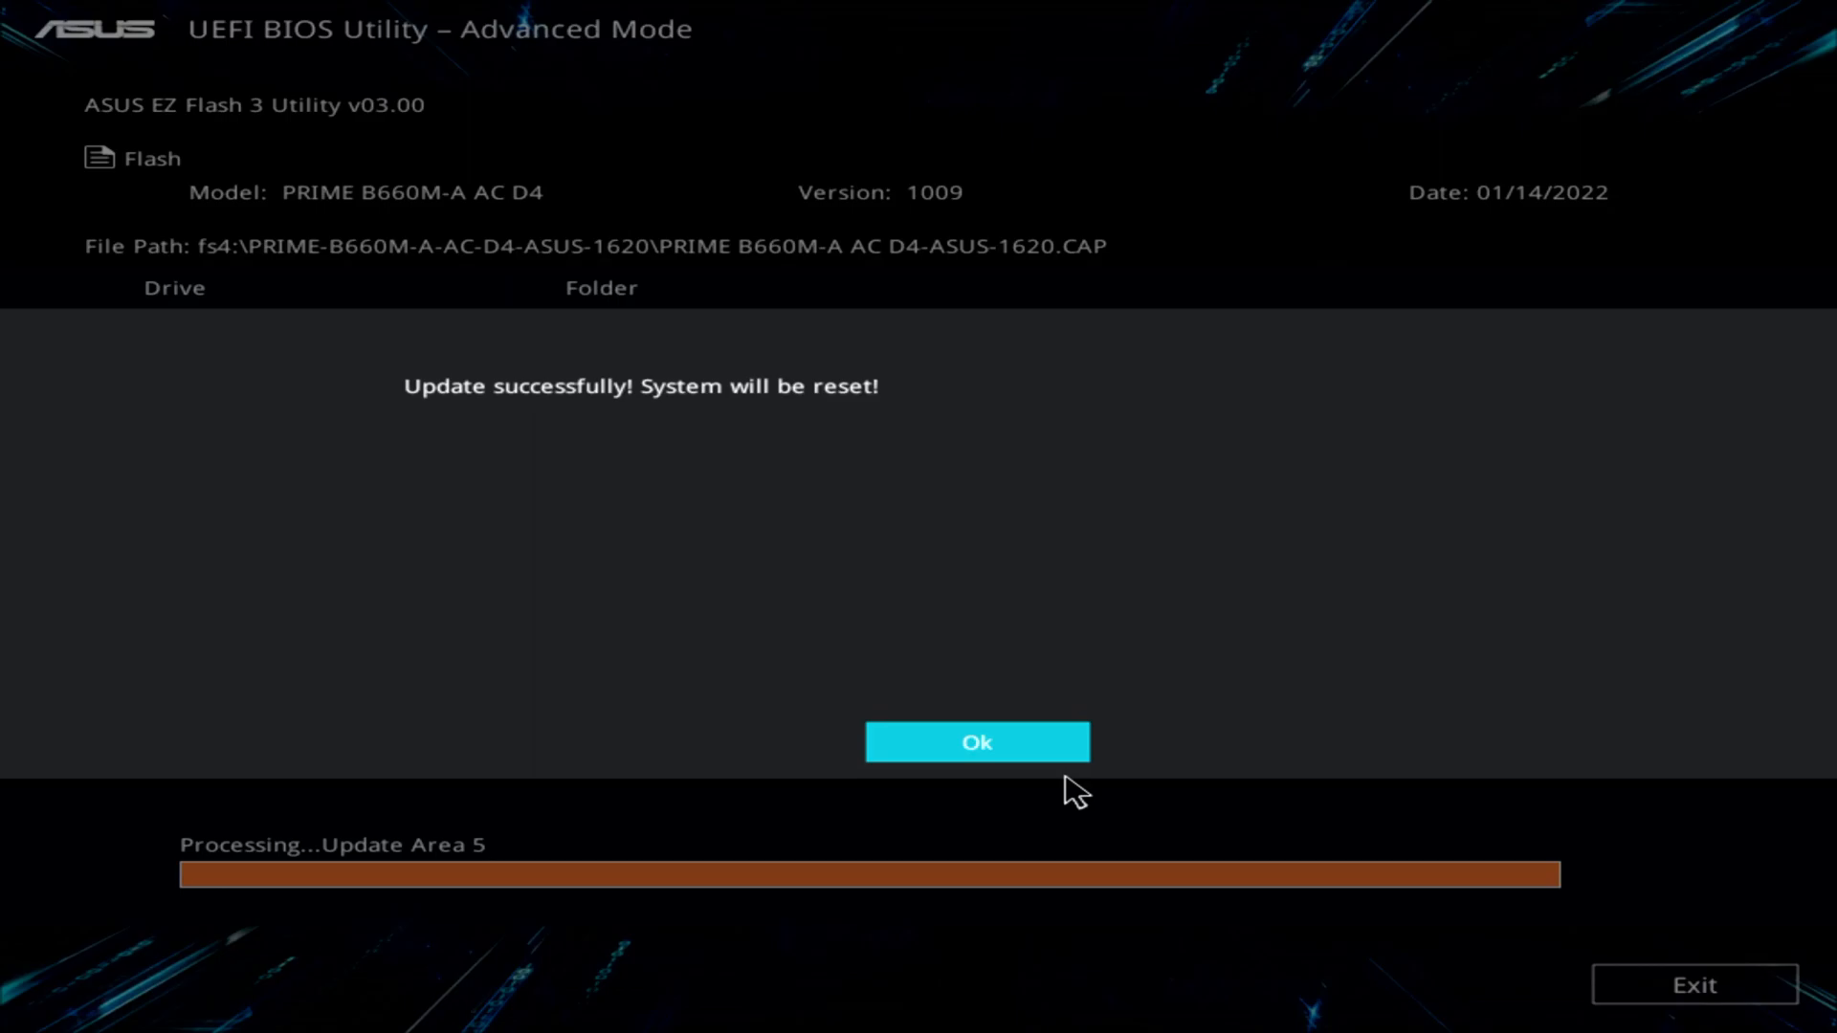
- Acknowledge the successful 1620 update so the system resets into EZ Mode
left_click(976, 742)
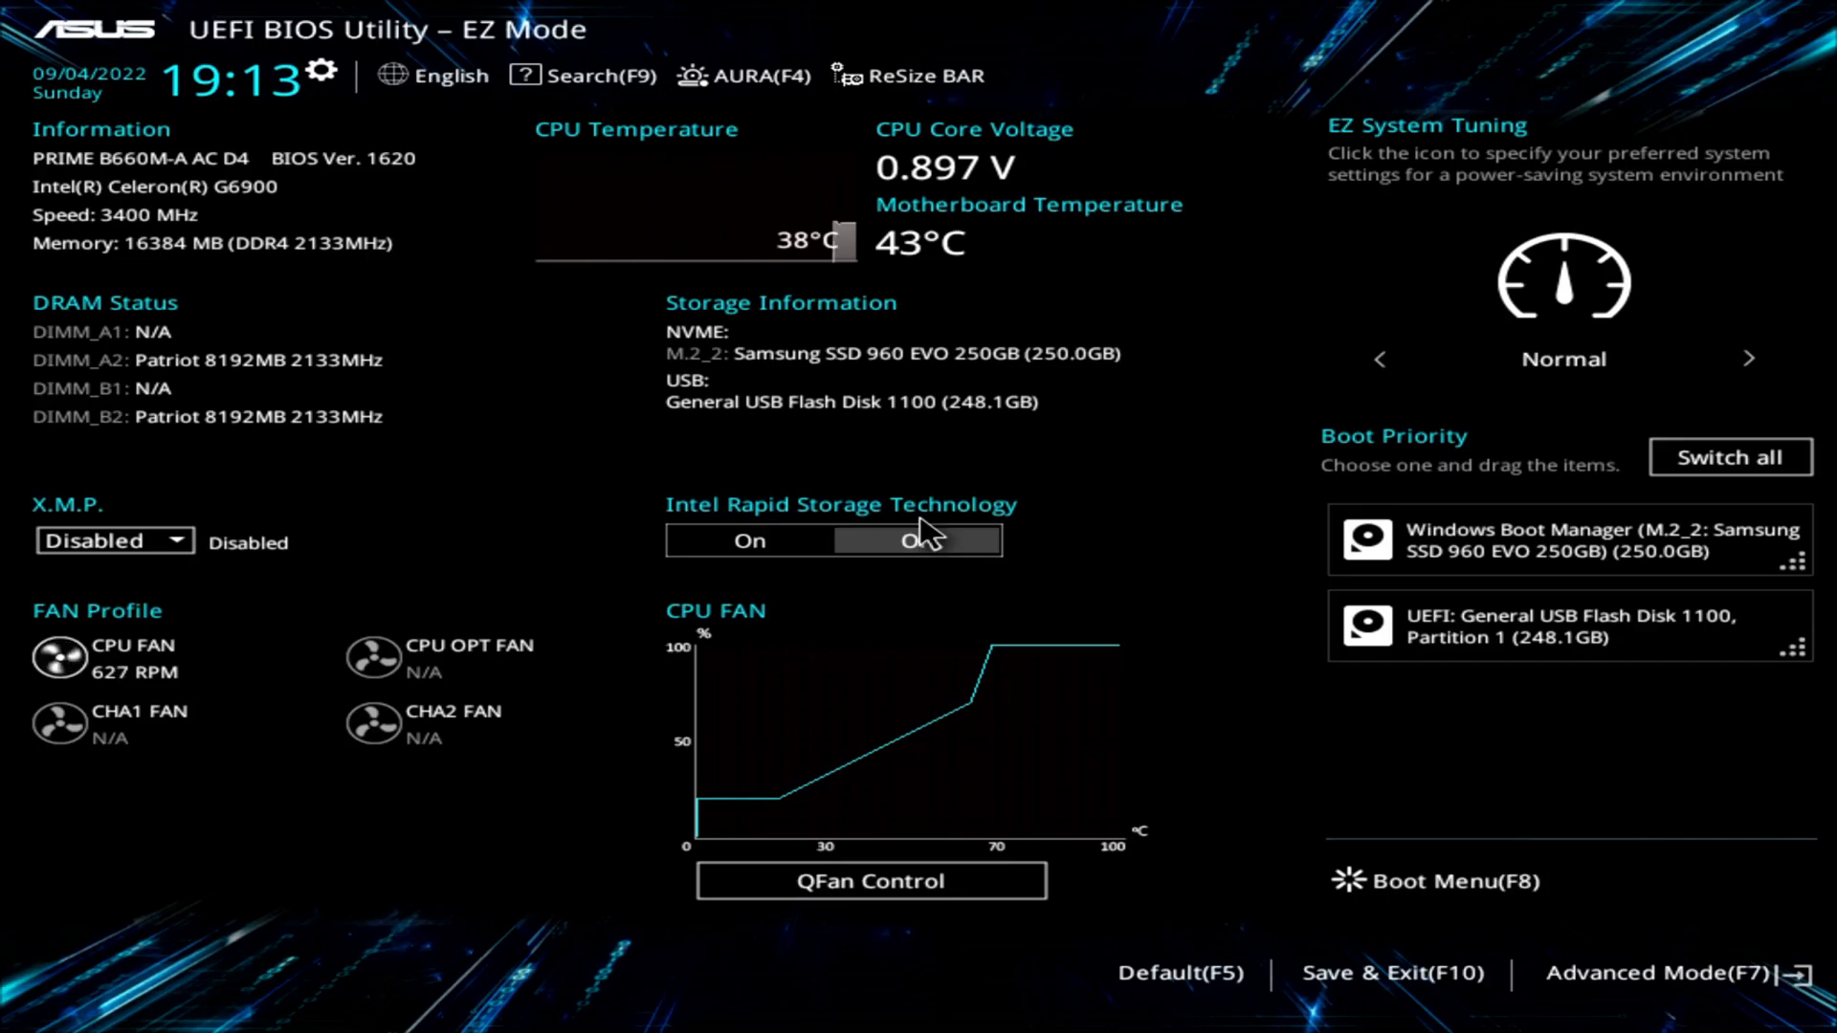
left_click(918, 539)
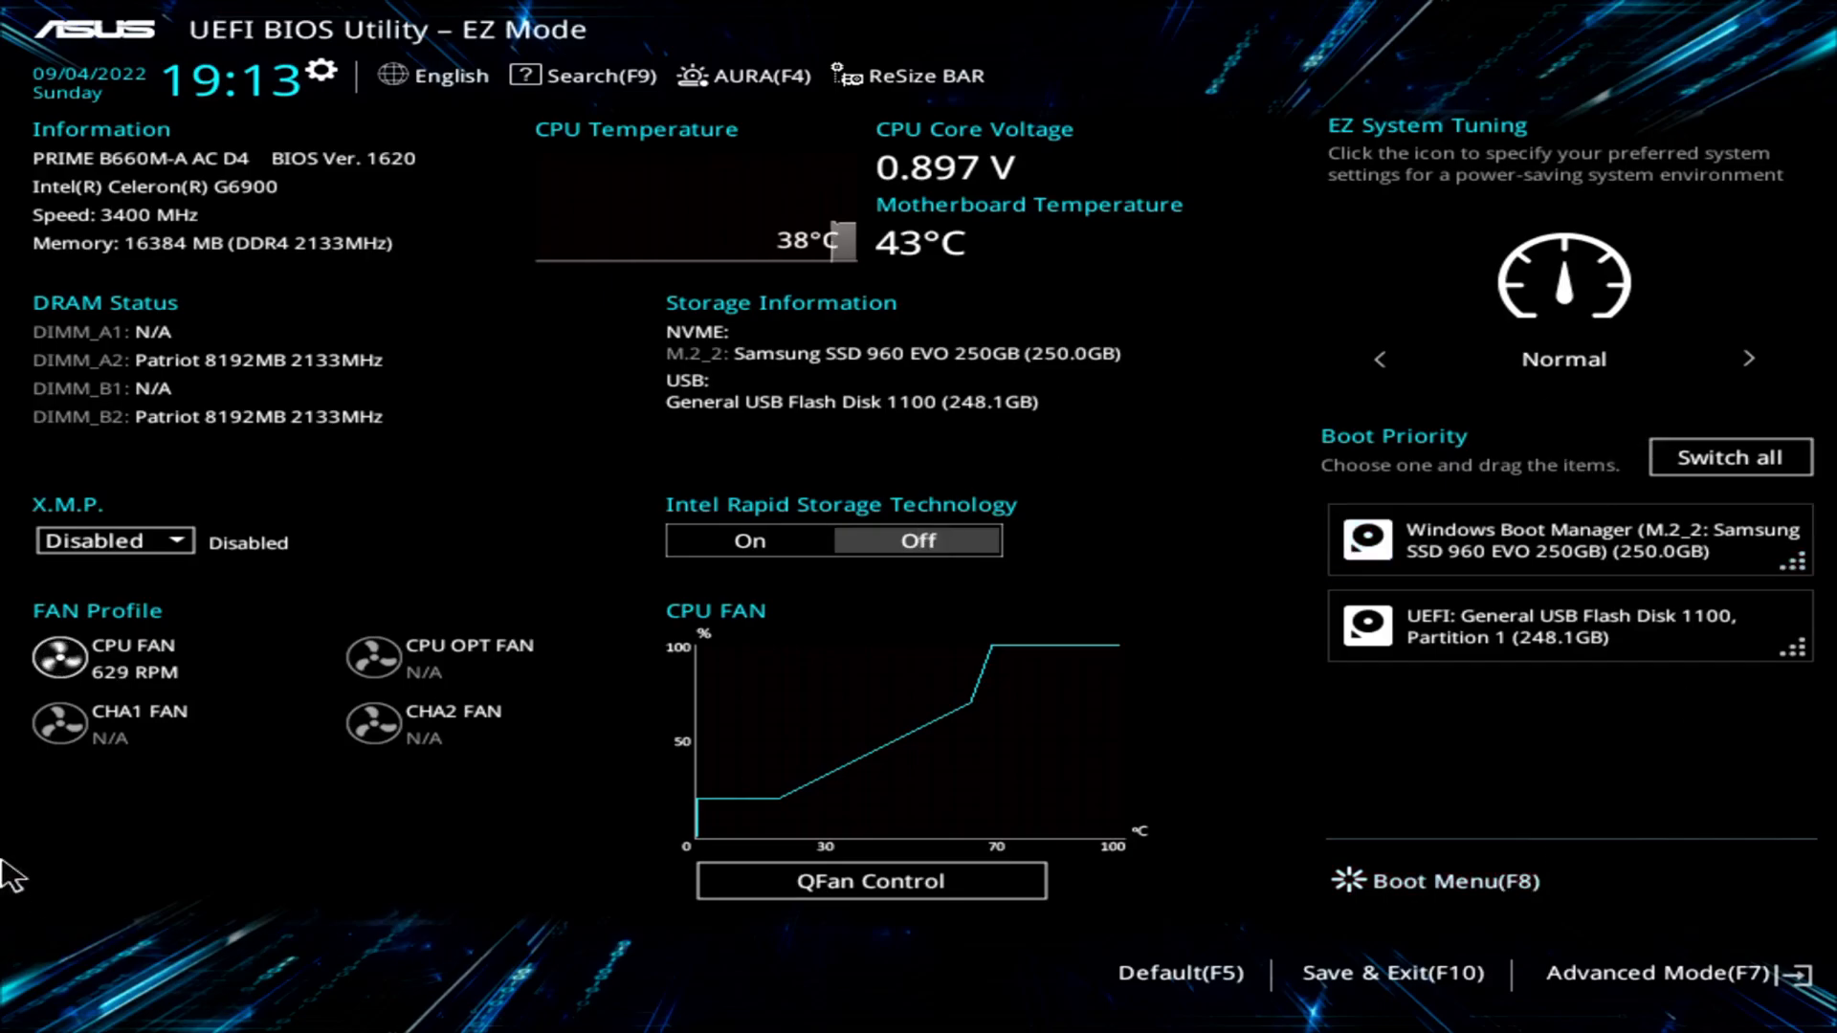
mouse_move(153, 480)
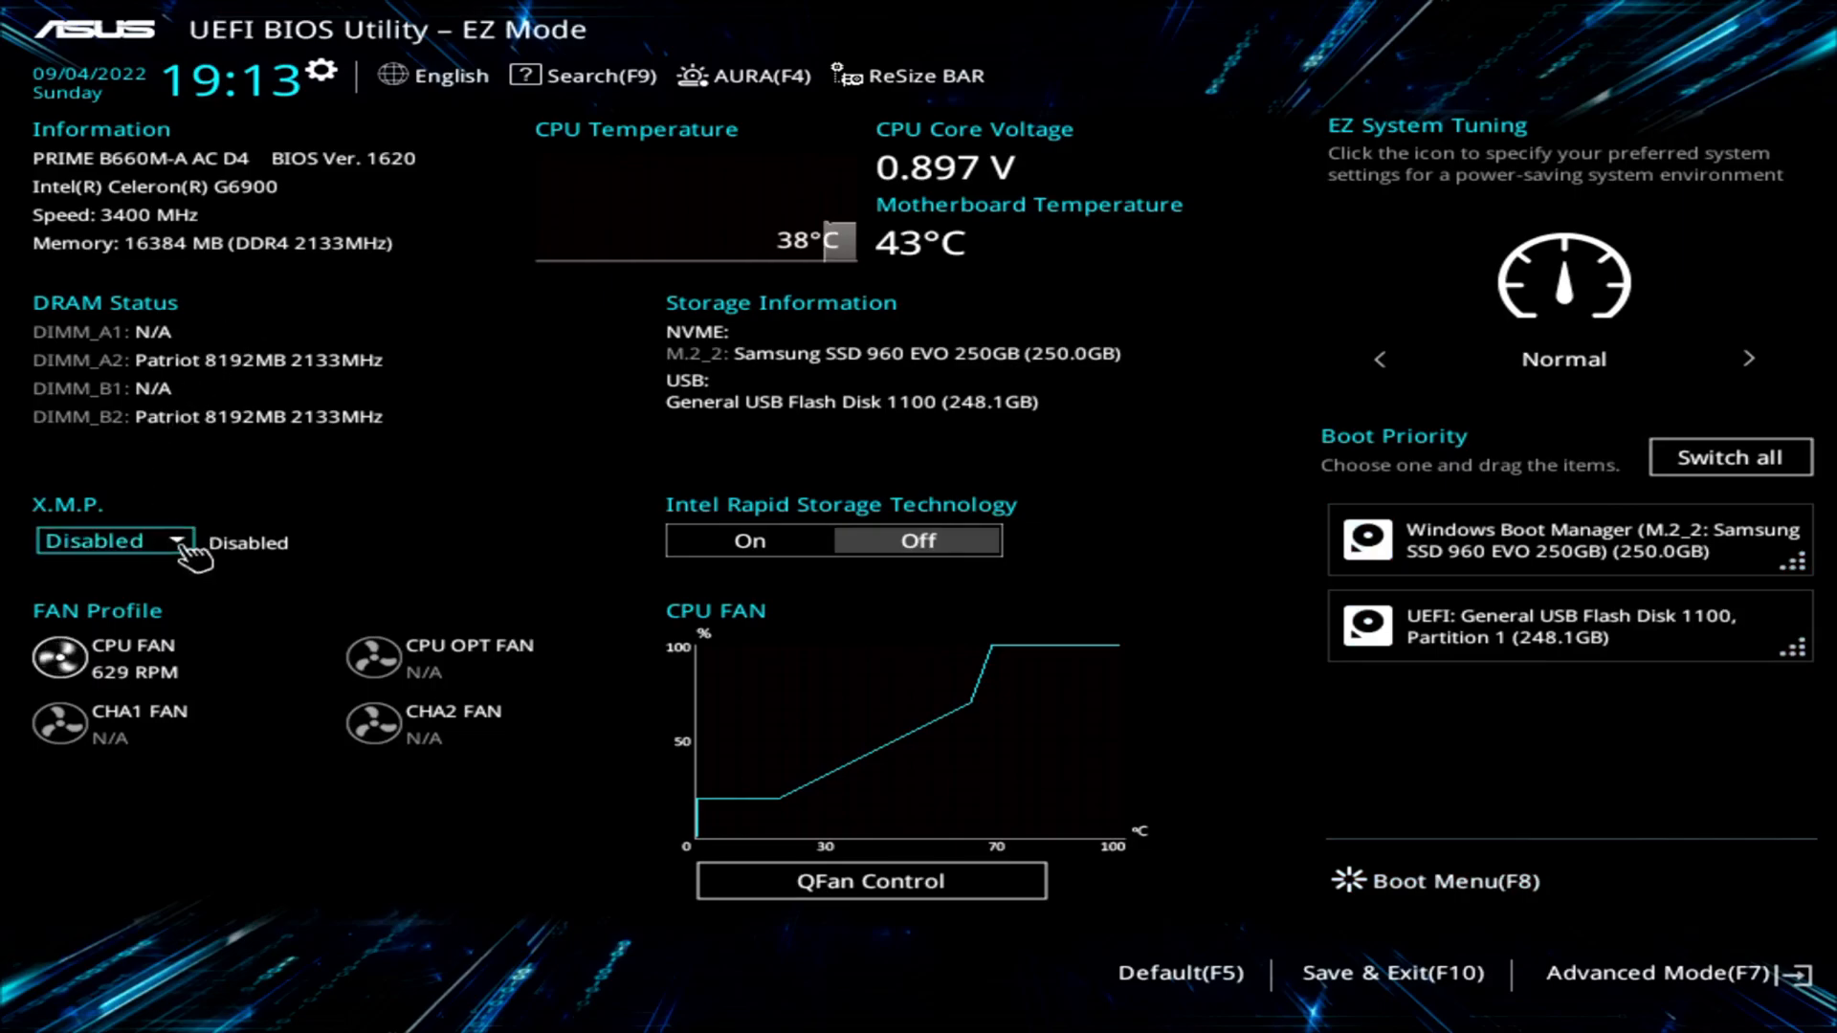
mouse_move(207, 555)
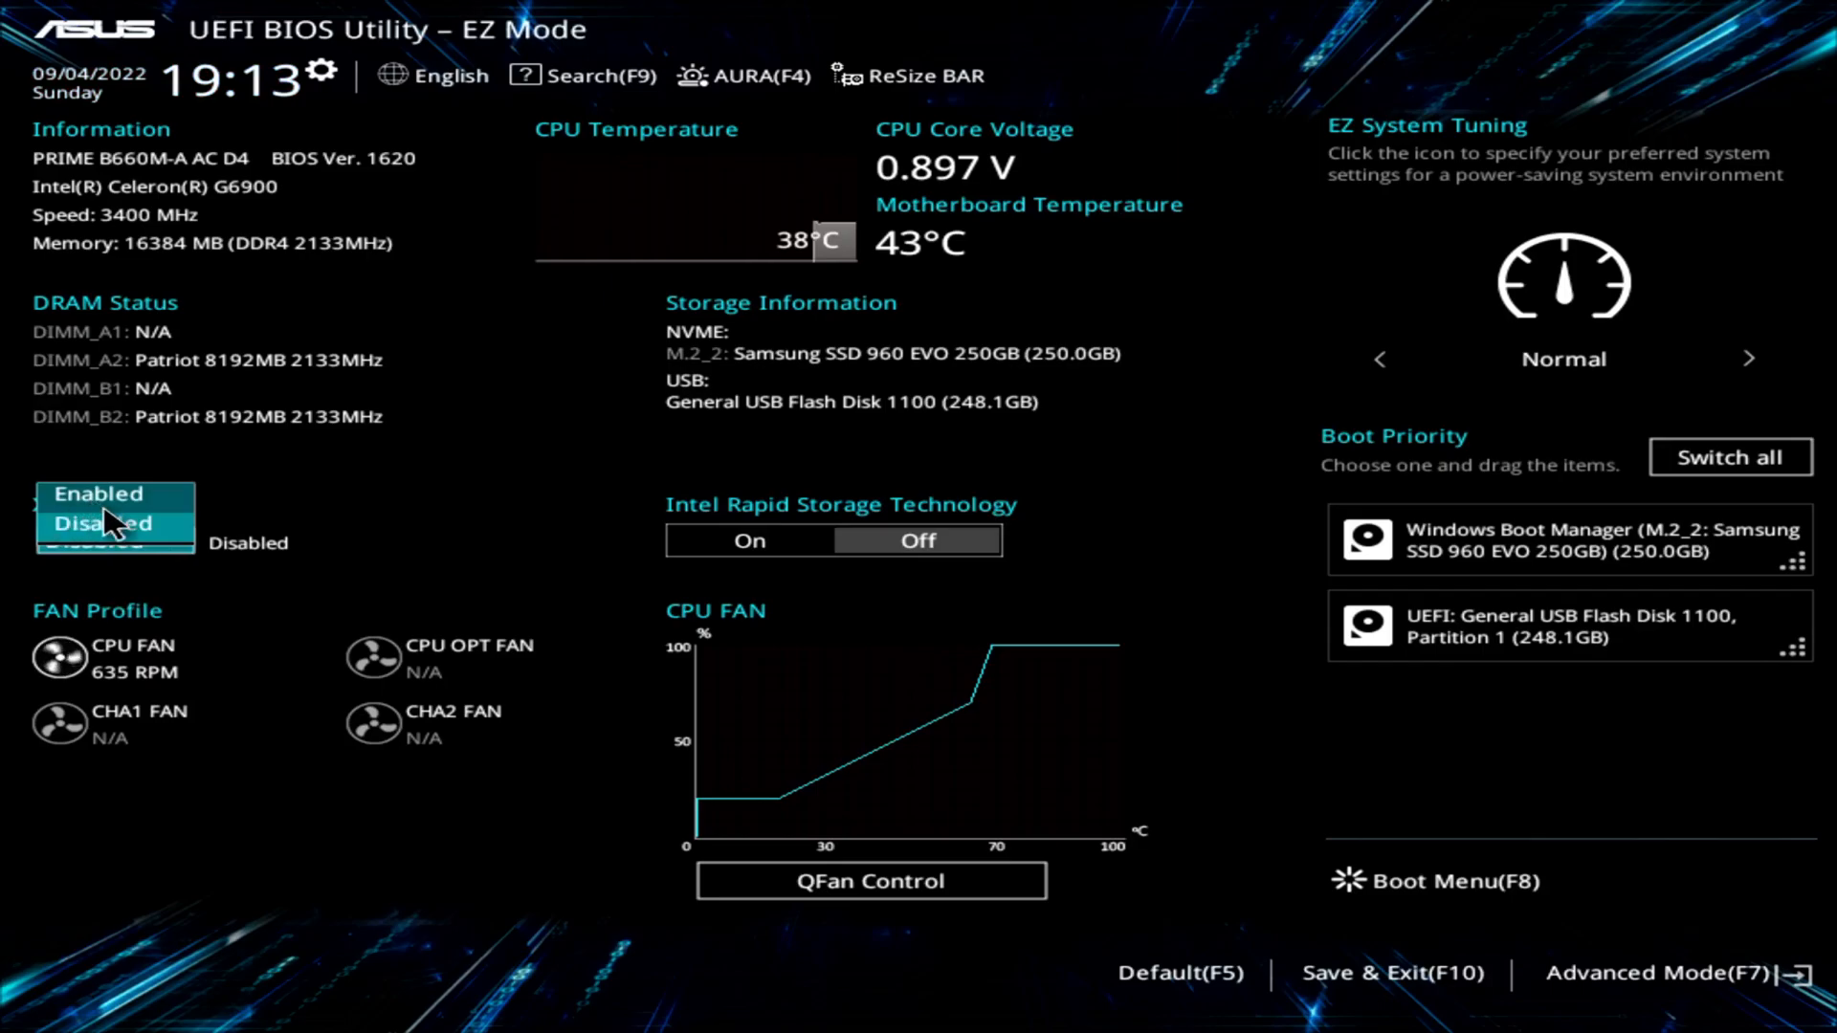
left_click(99, 494)
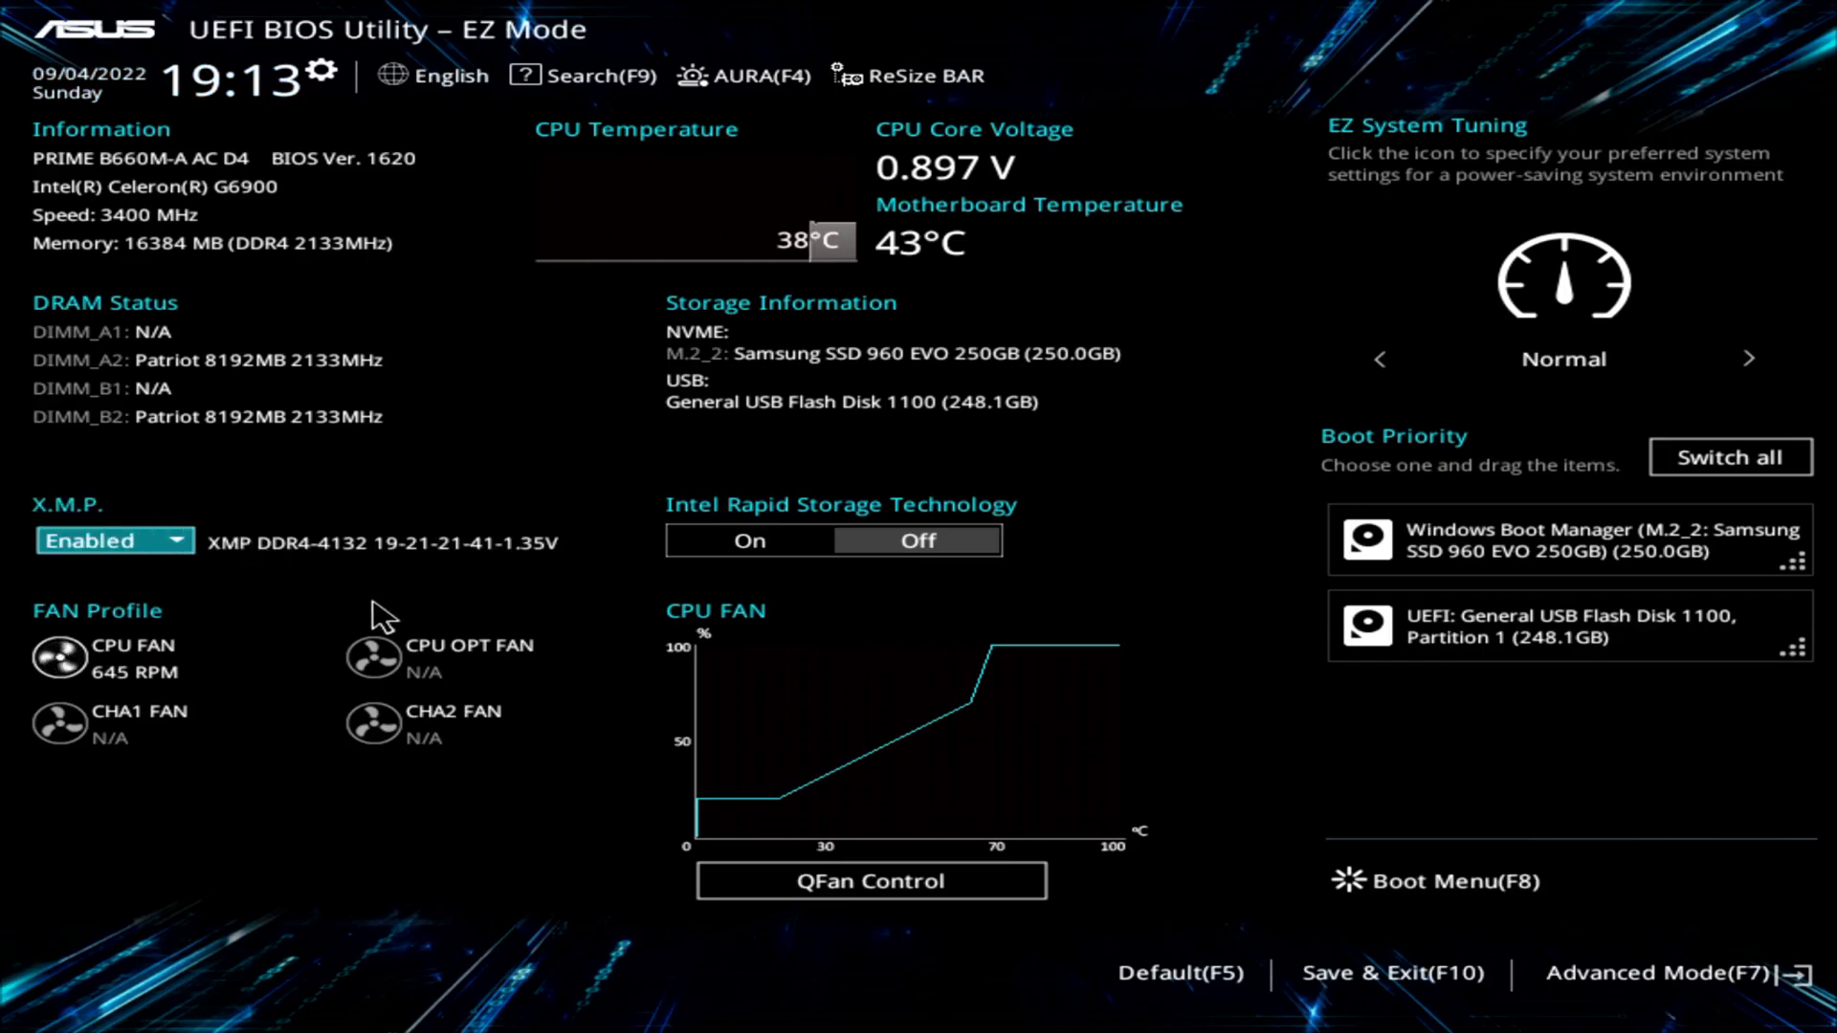
mouse_move(316, 421)
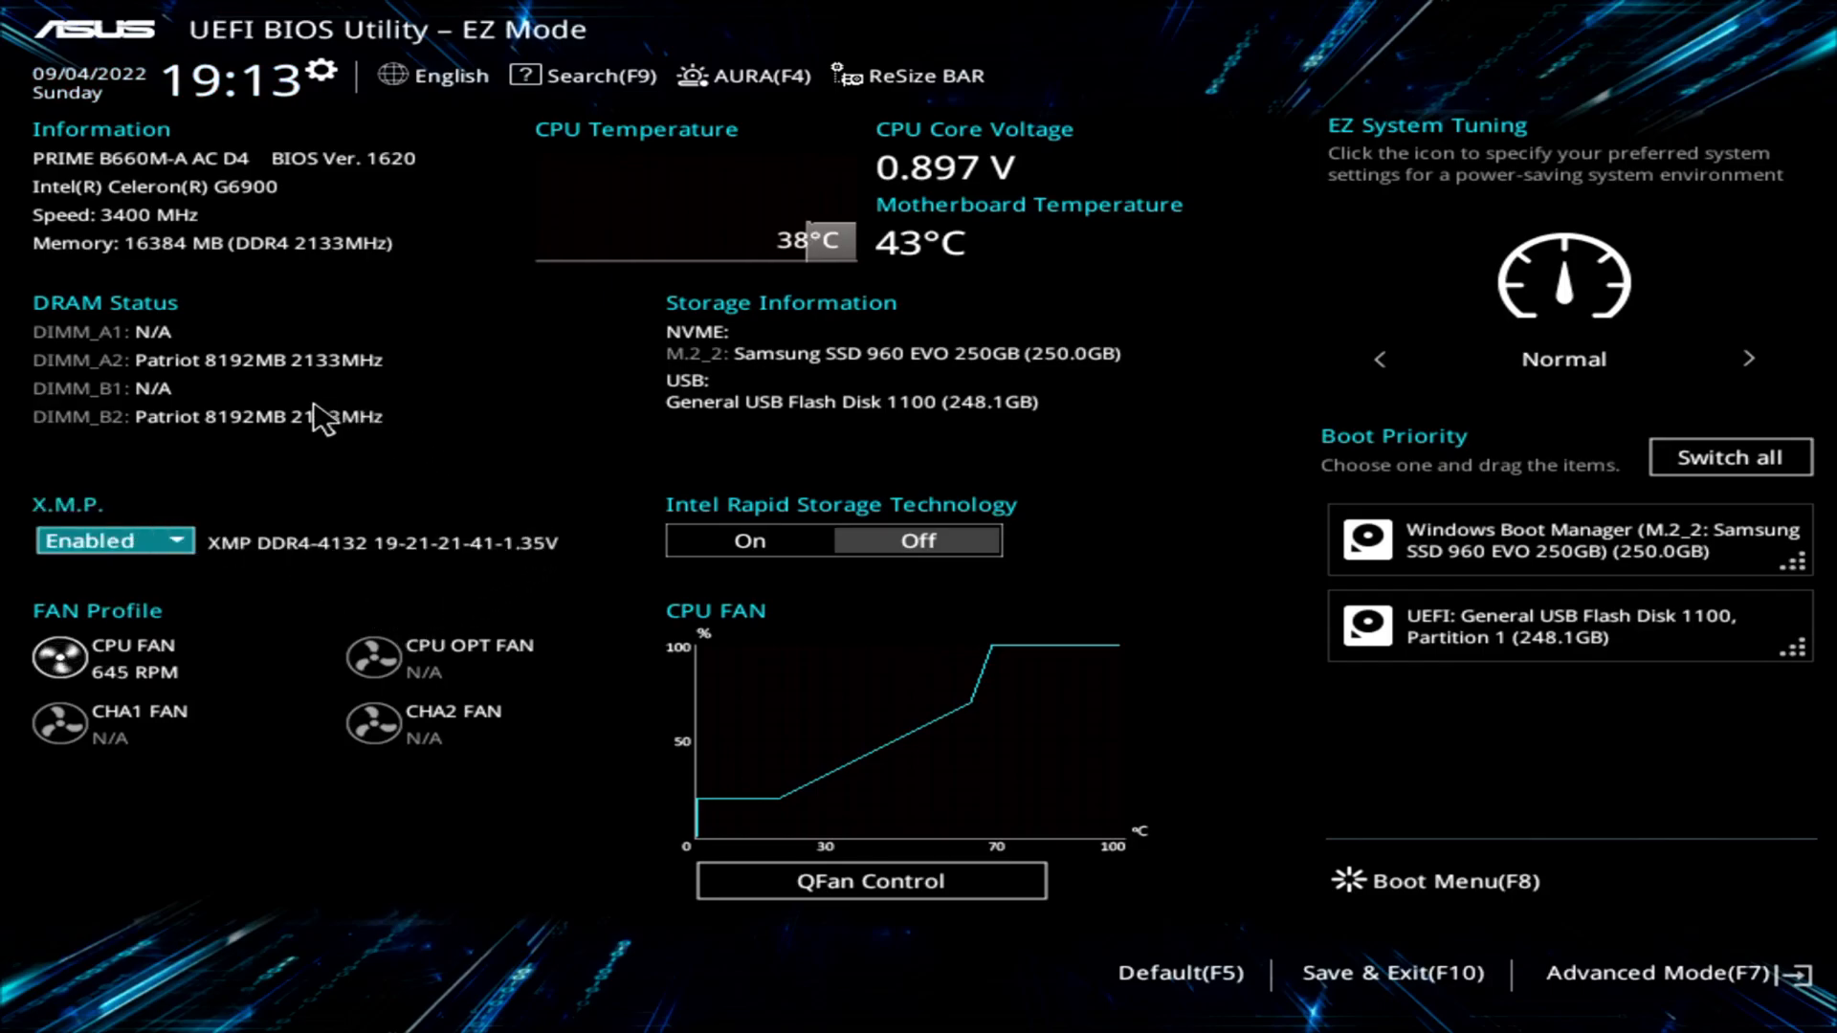
mouse_move(448, 562)
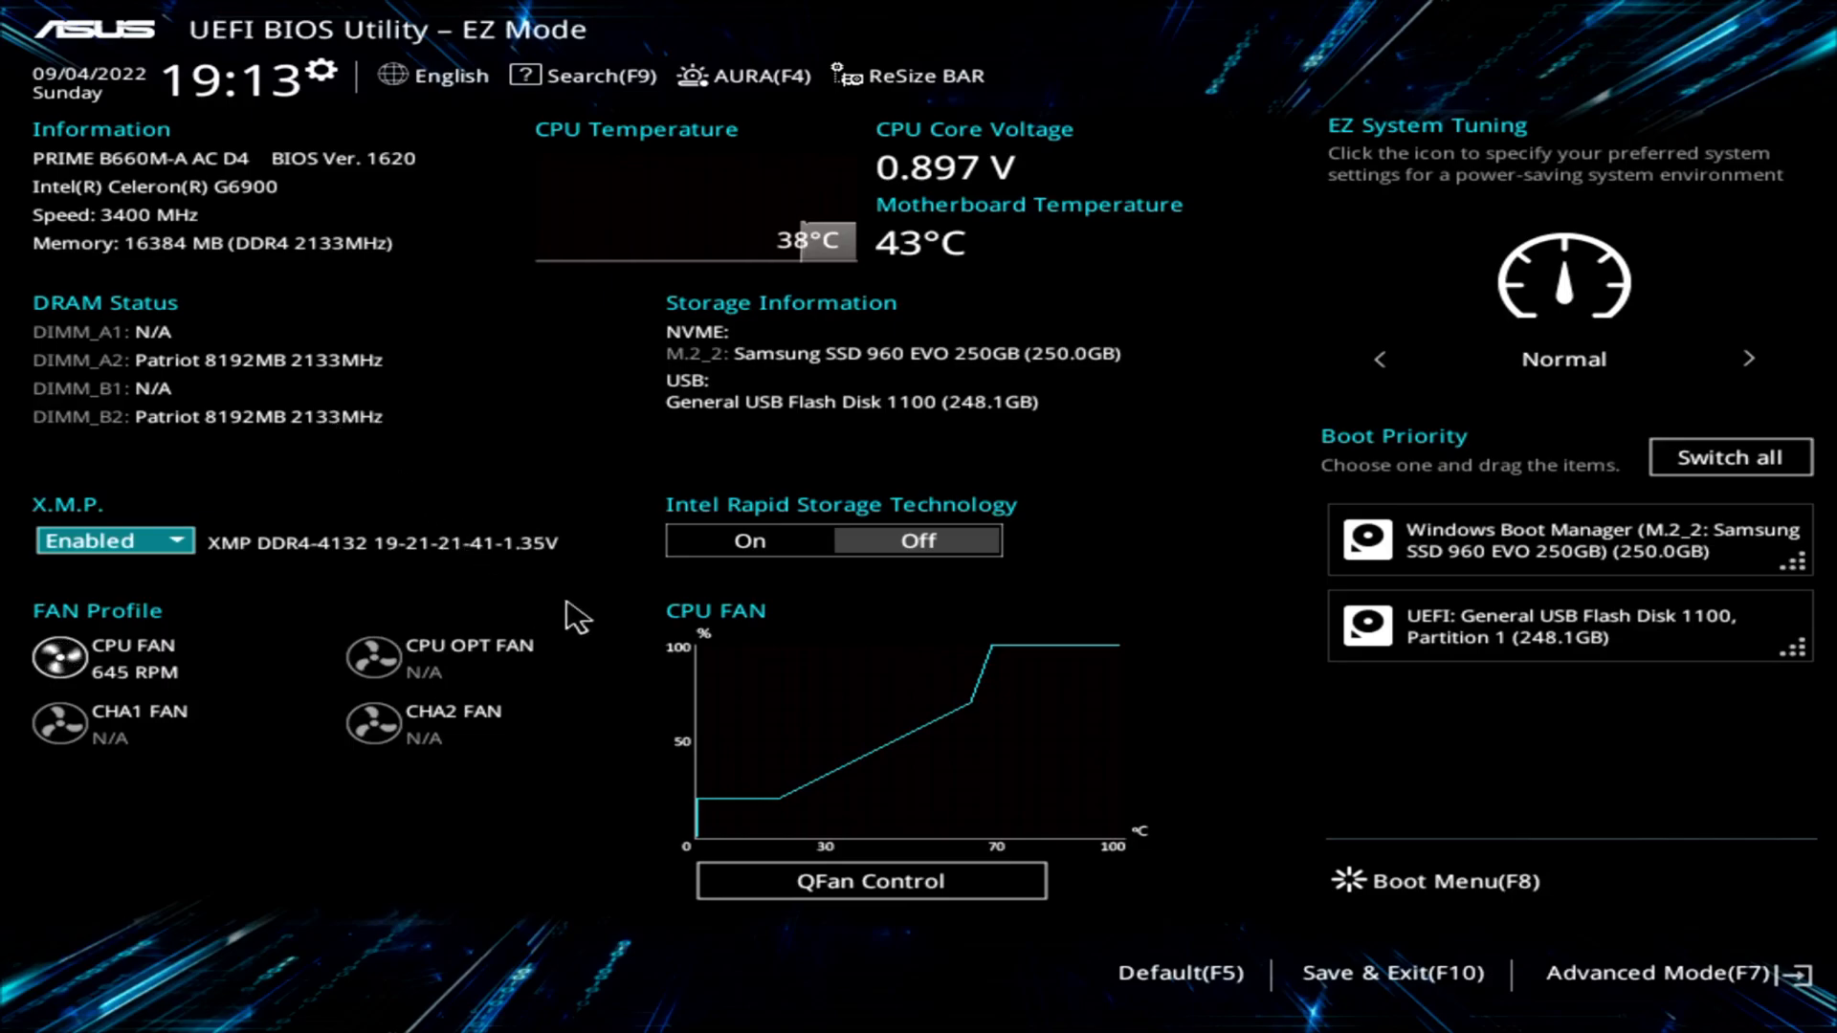
mouse_move(1416, 438)
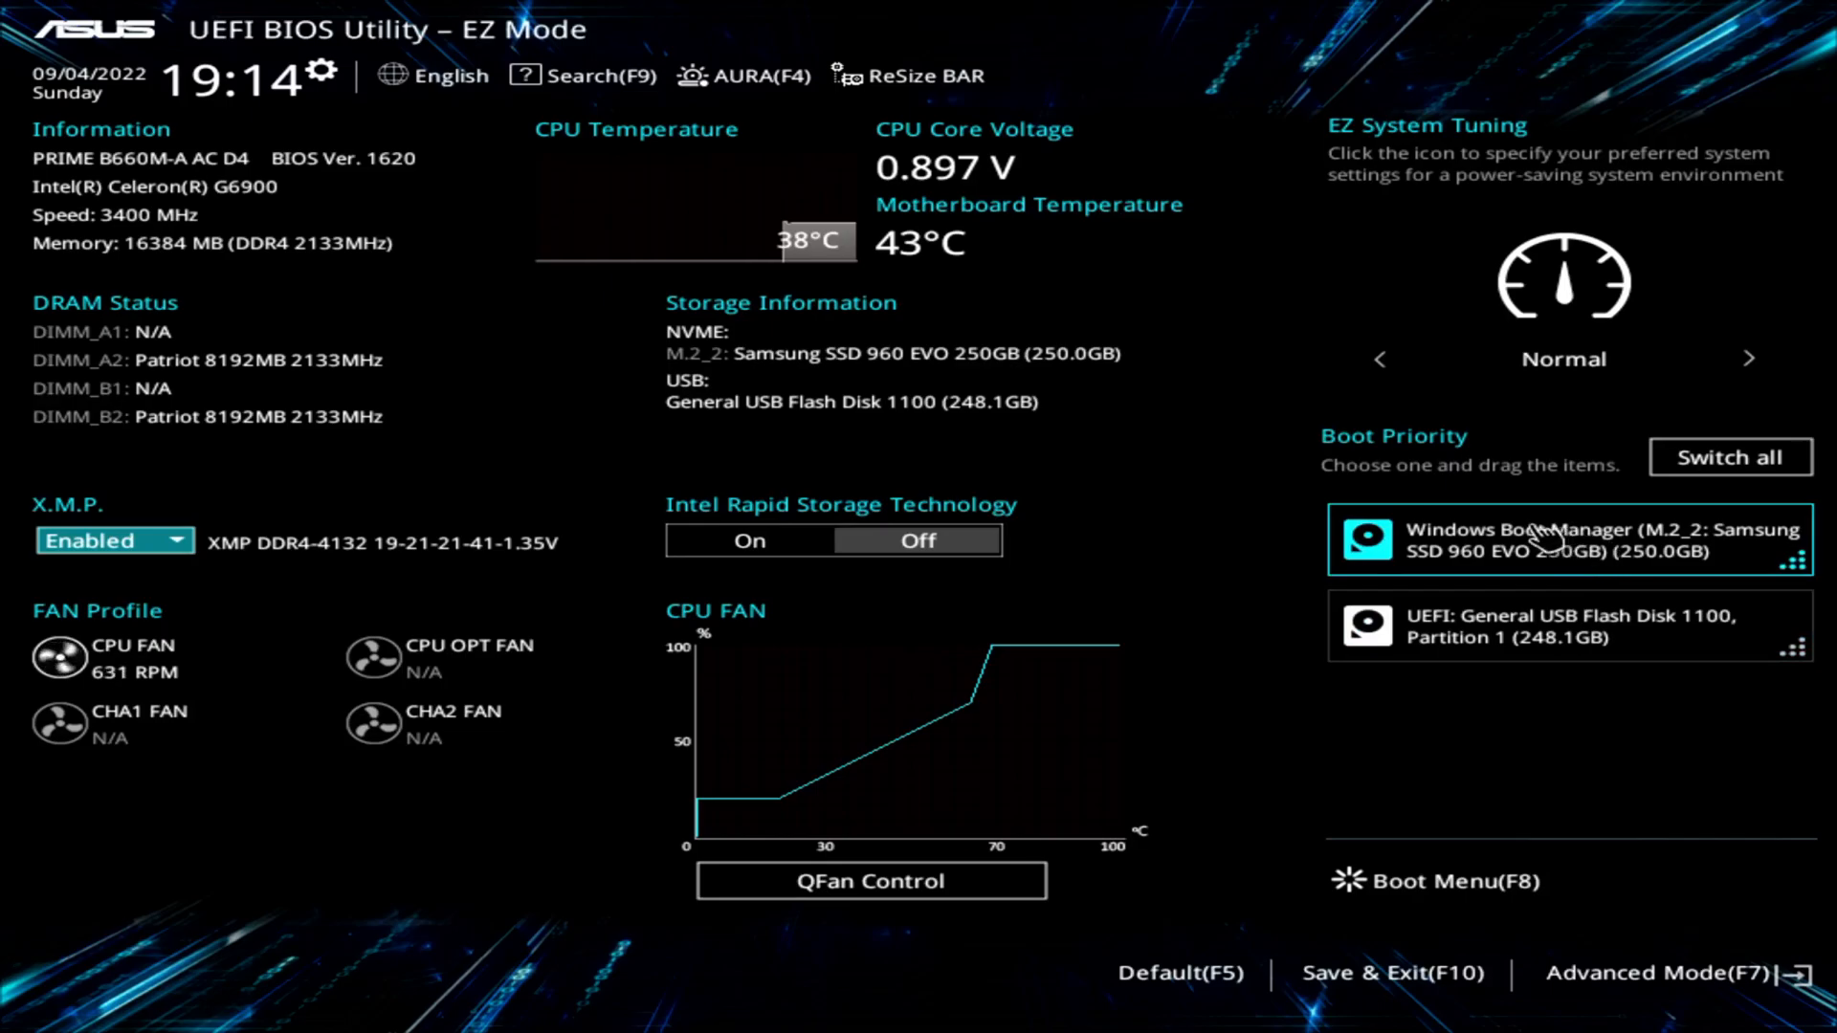
mouse_move(326, 176)
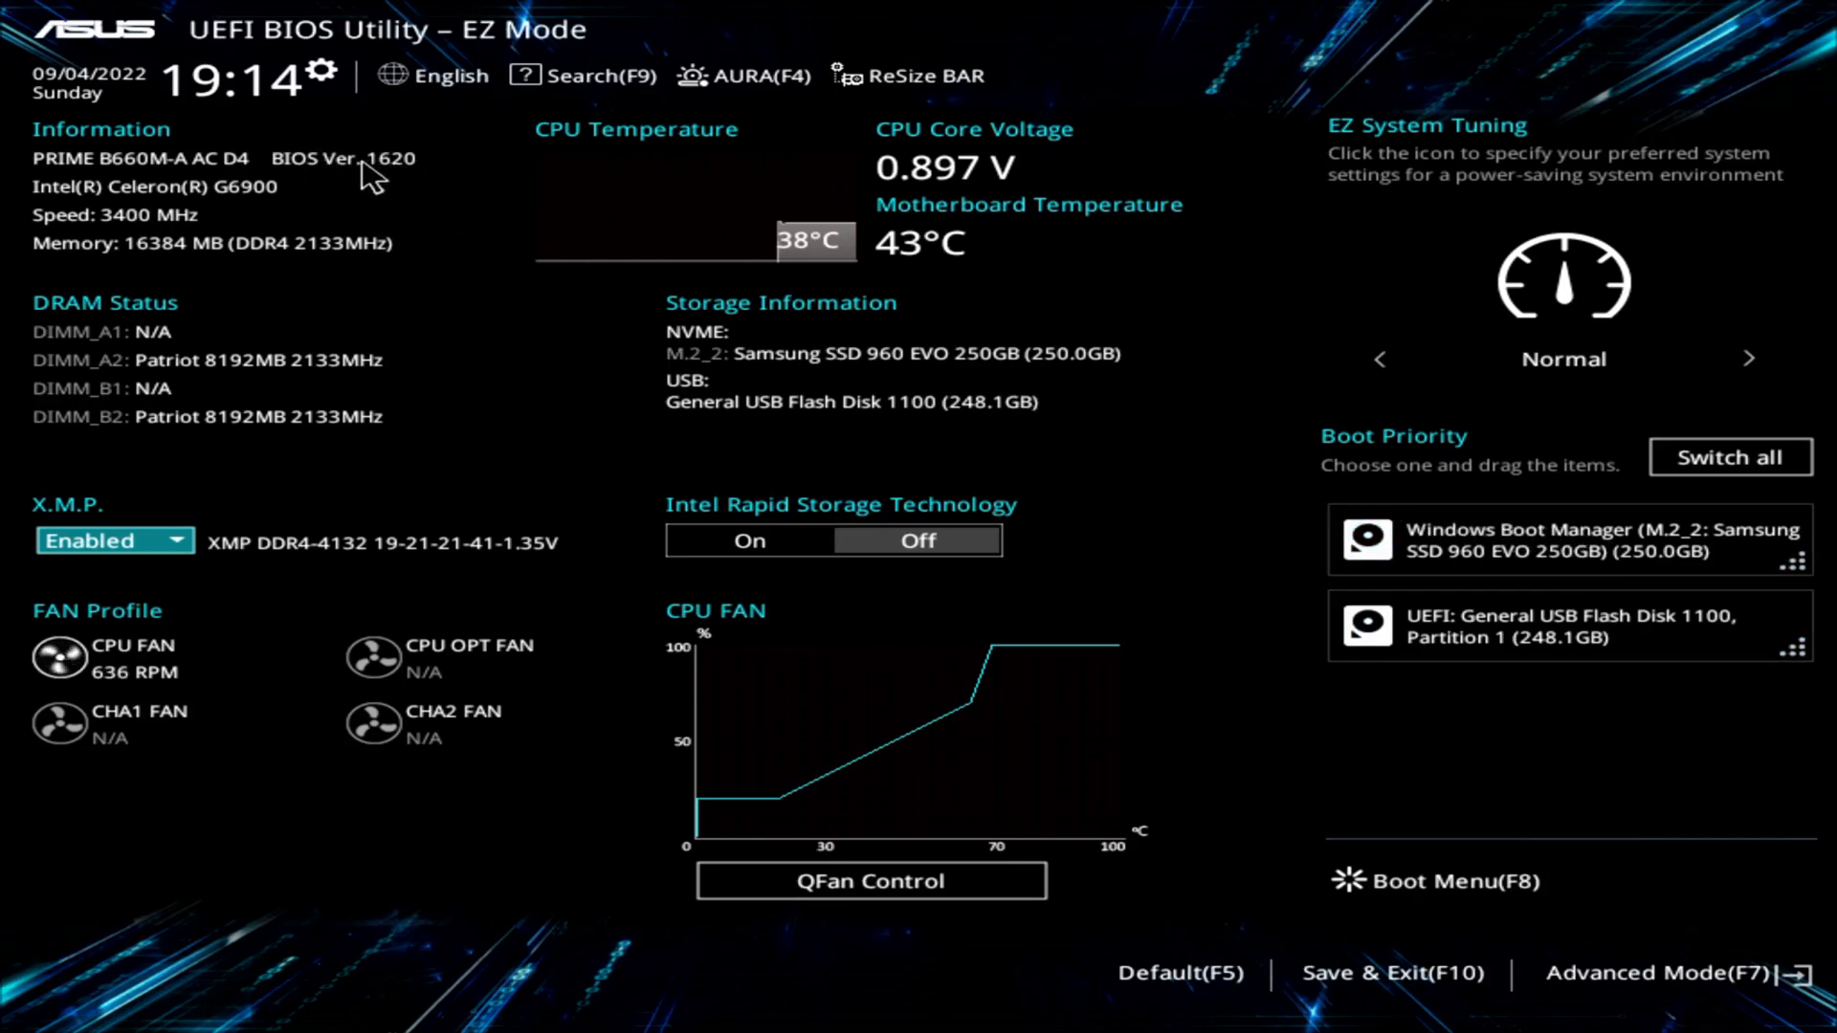
mouse_move(402, 187)
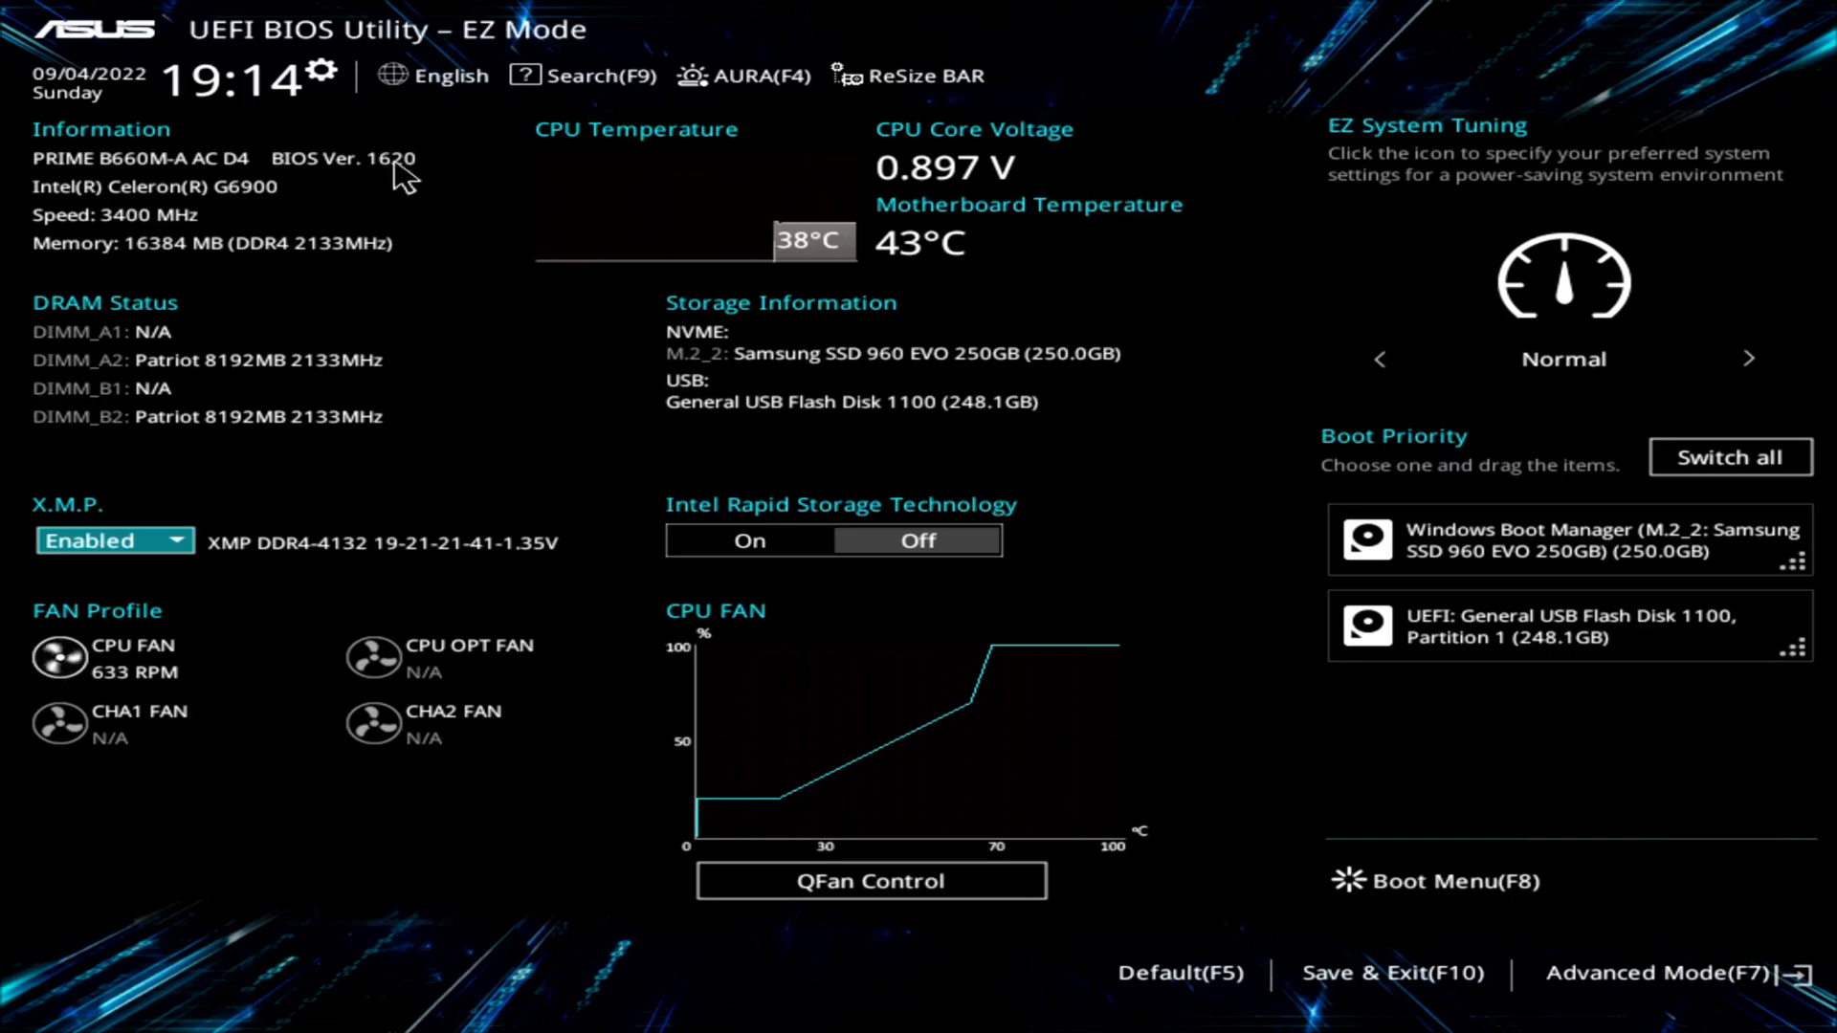
mouse_move(716, 381)
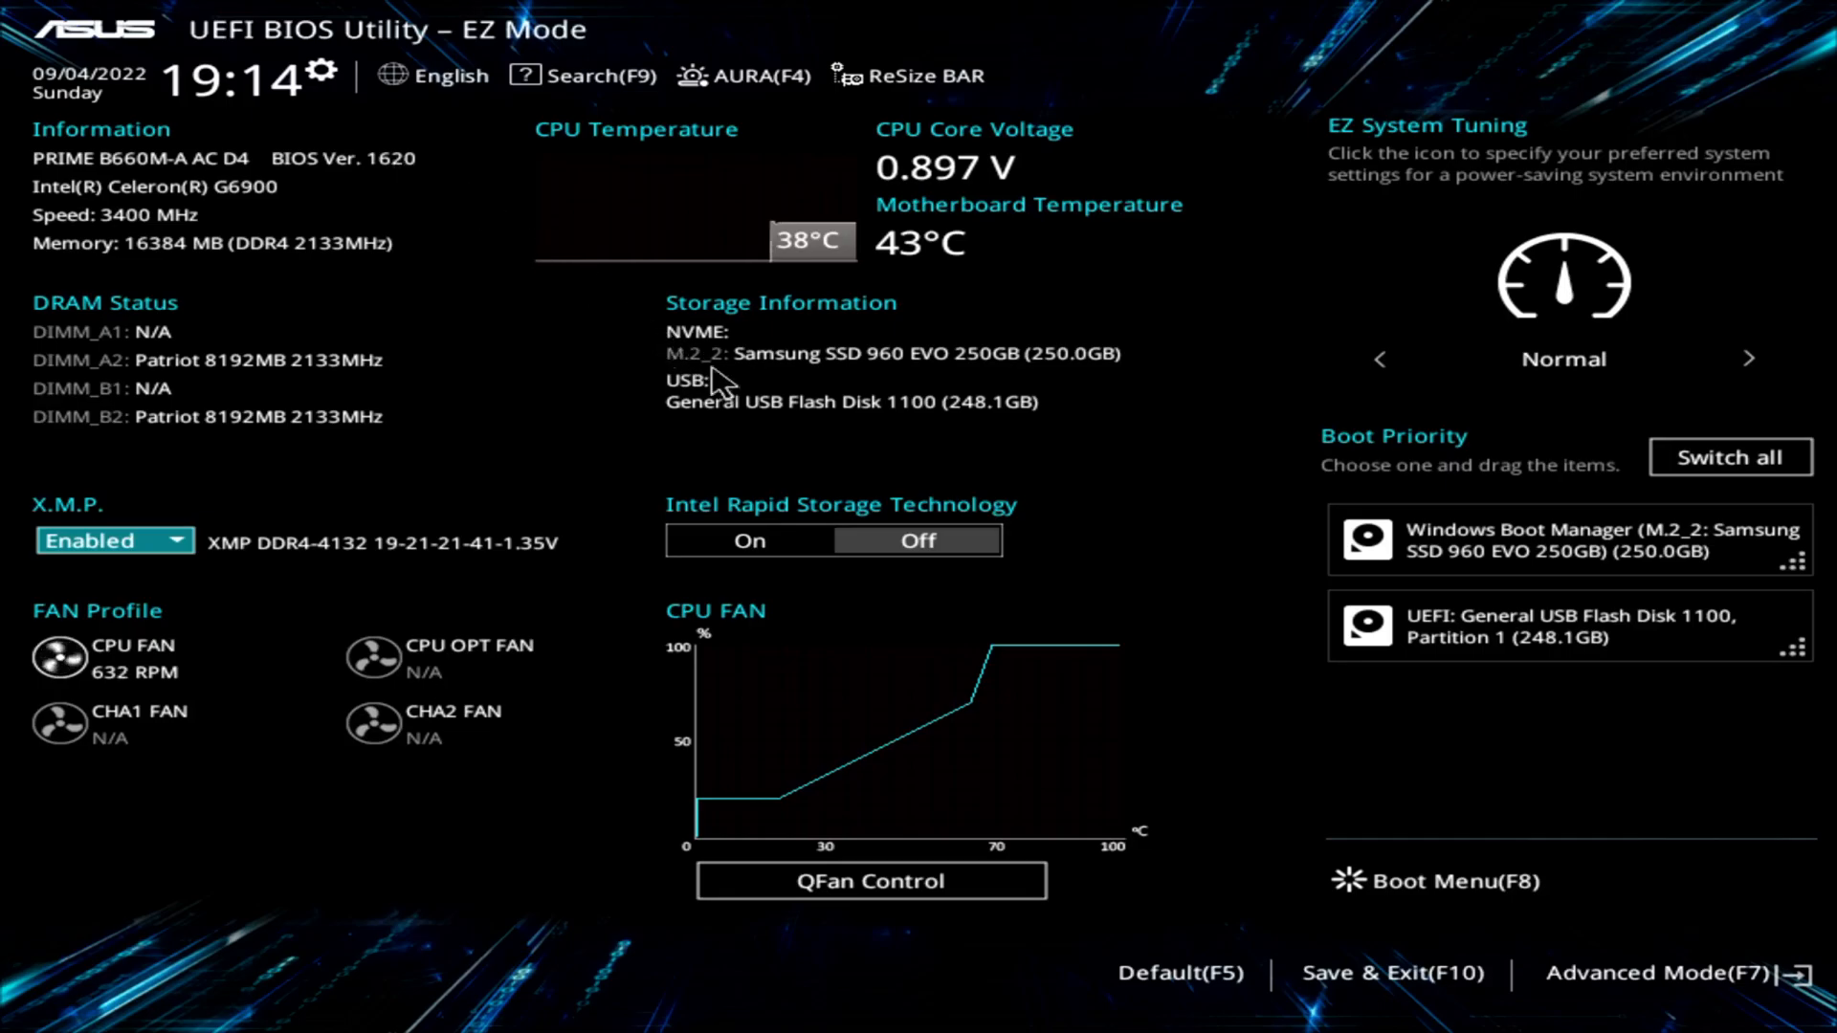